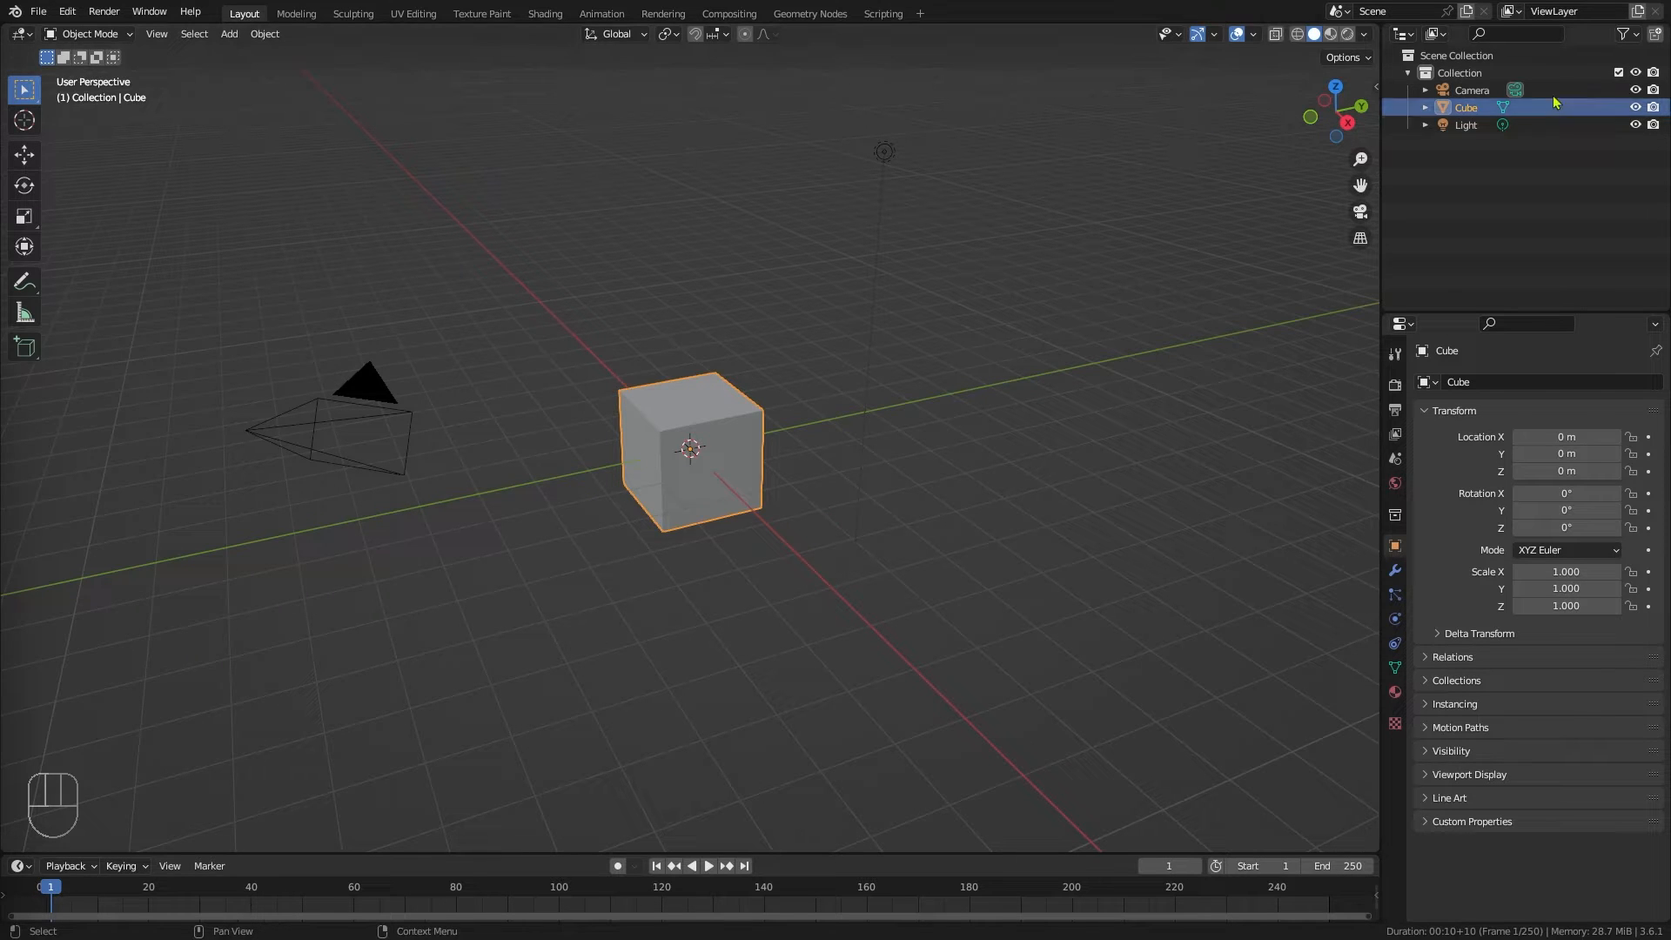
Step: Reset the camera to Location Y -10 m and Rotation X 90°, then view through it
left_click(1471, 90)
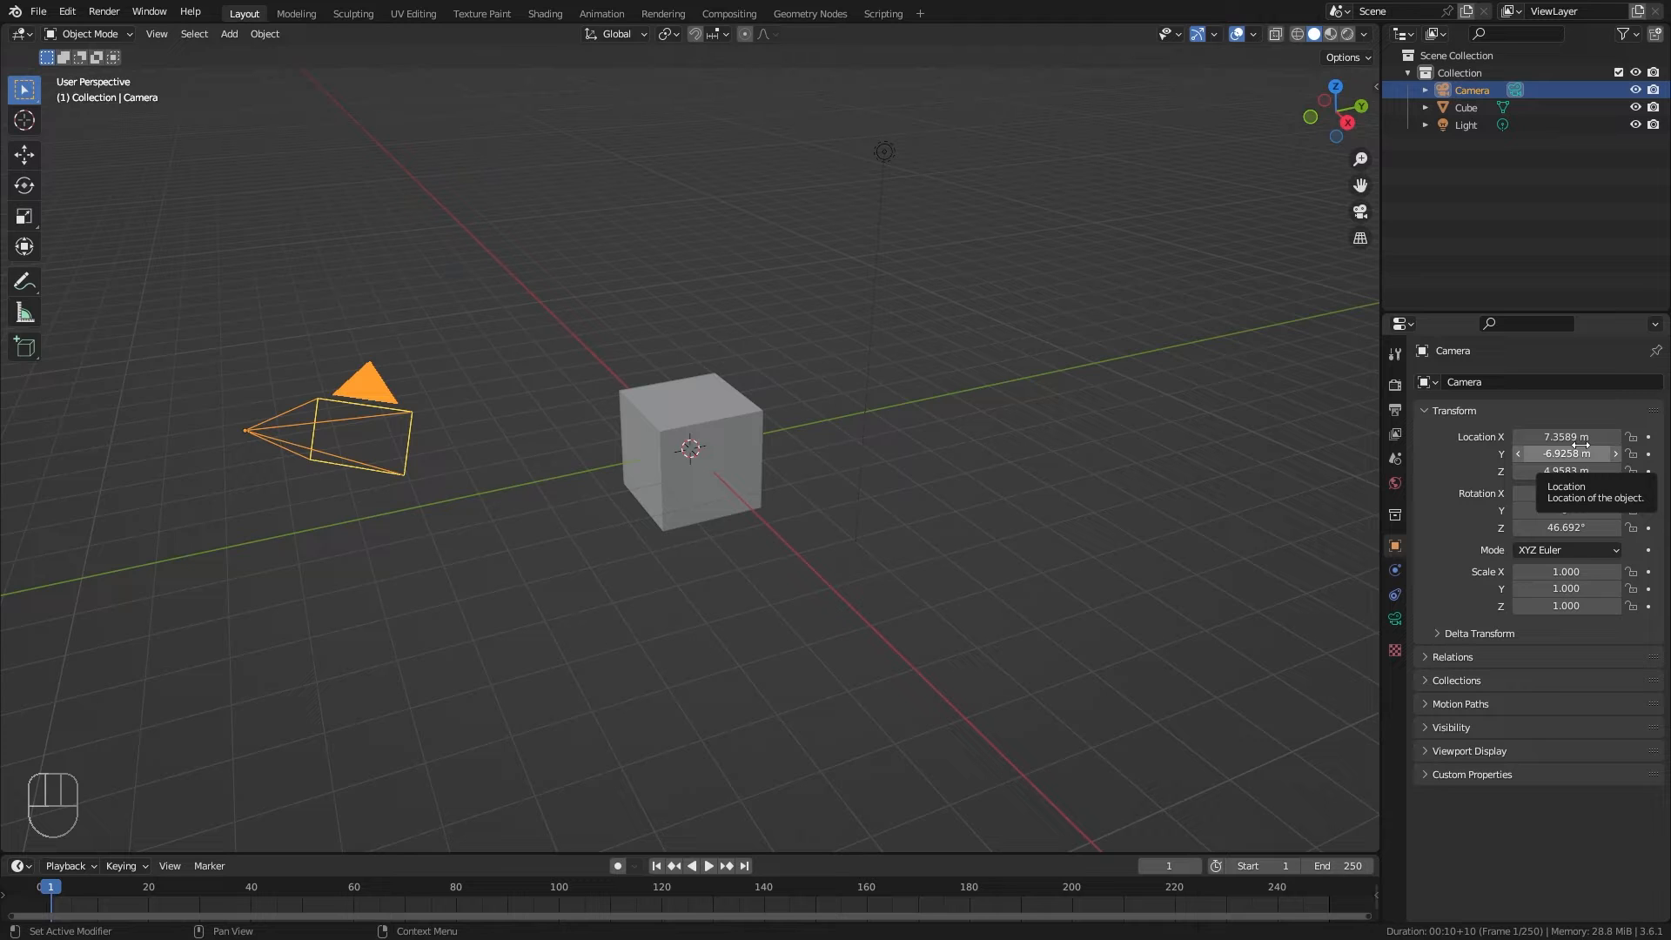
key("Backspace")
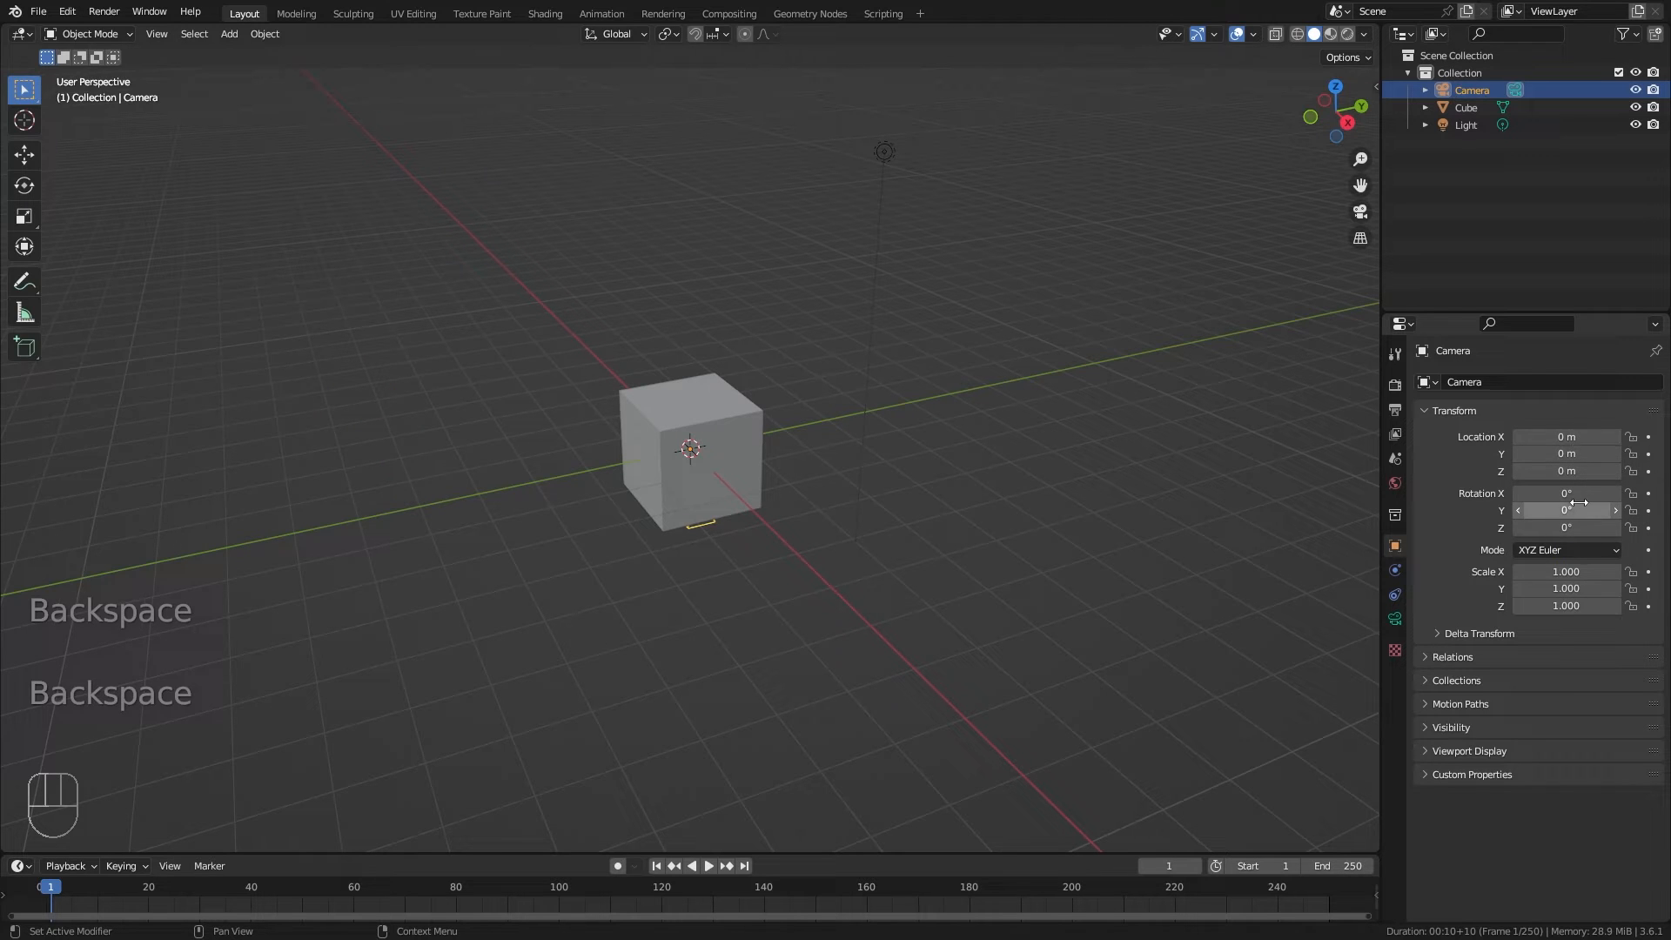
double_click(1566, 453)
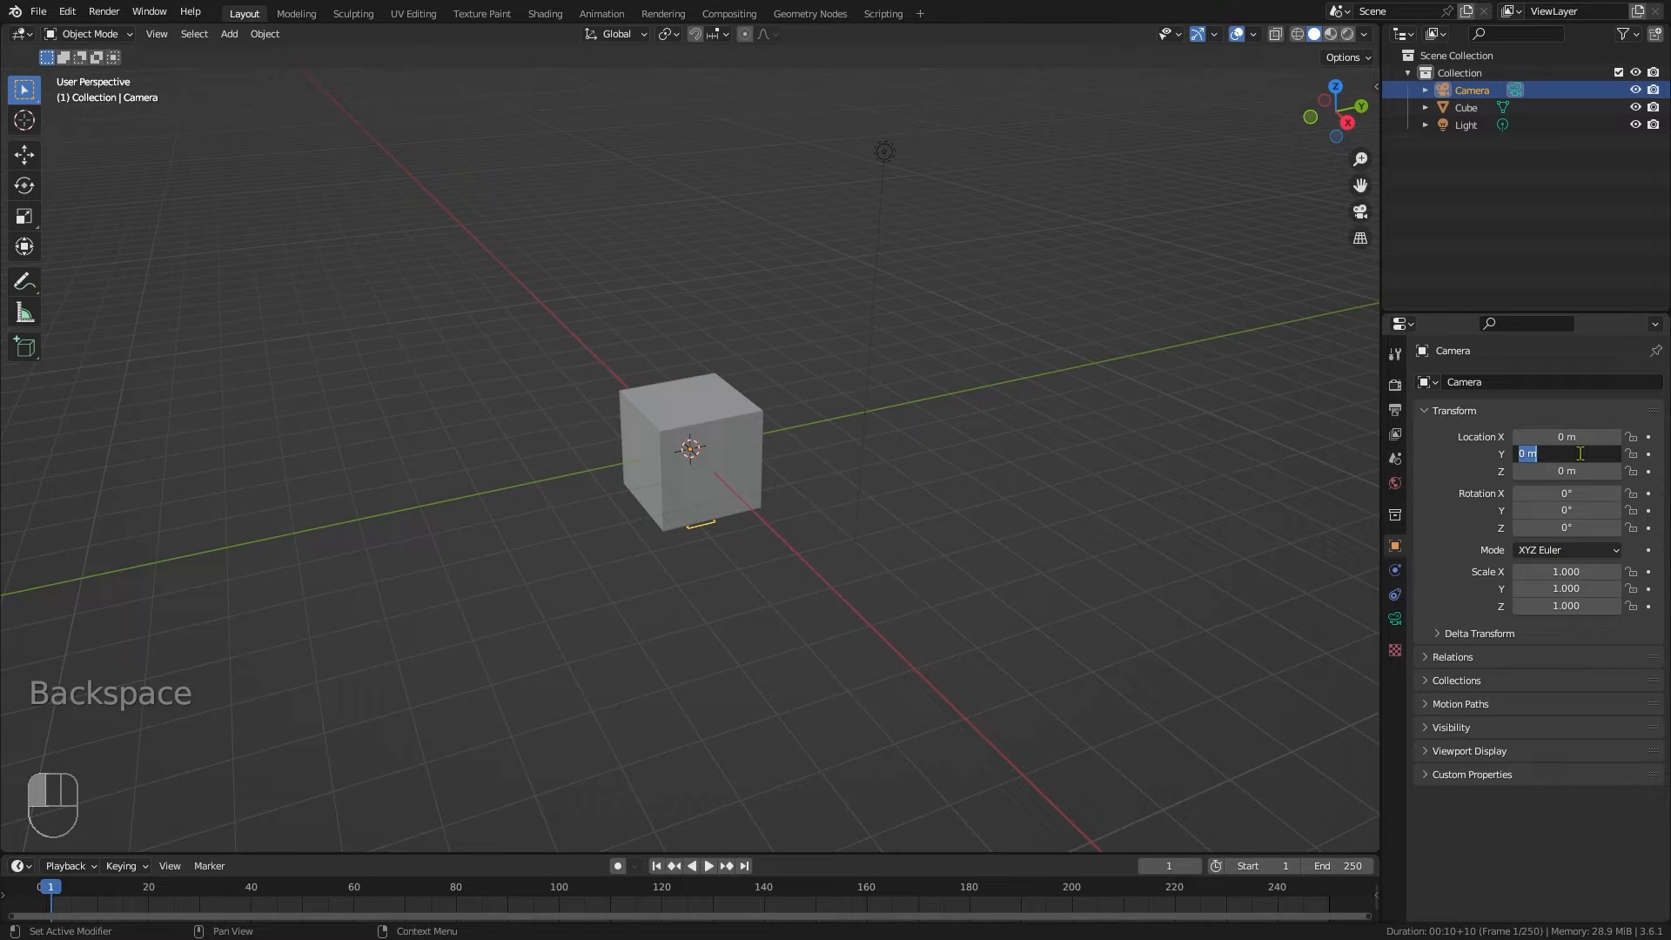
type("-10")
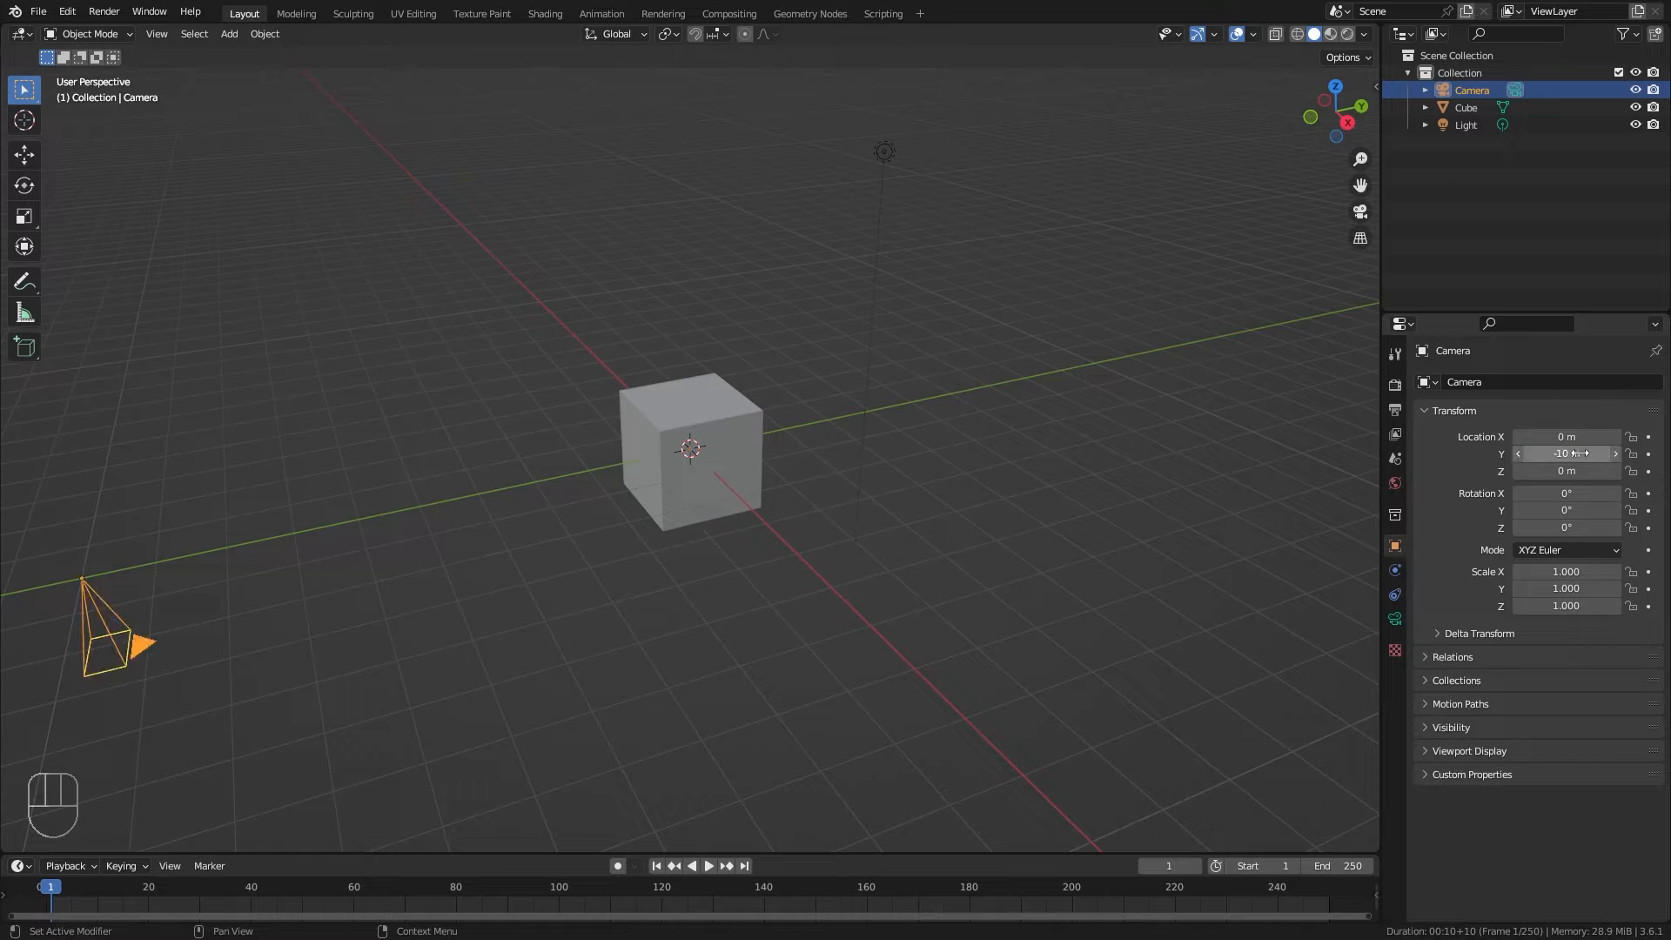
double_click(1565, 493)
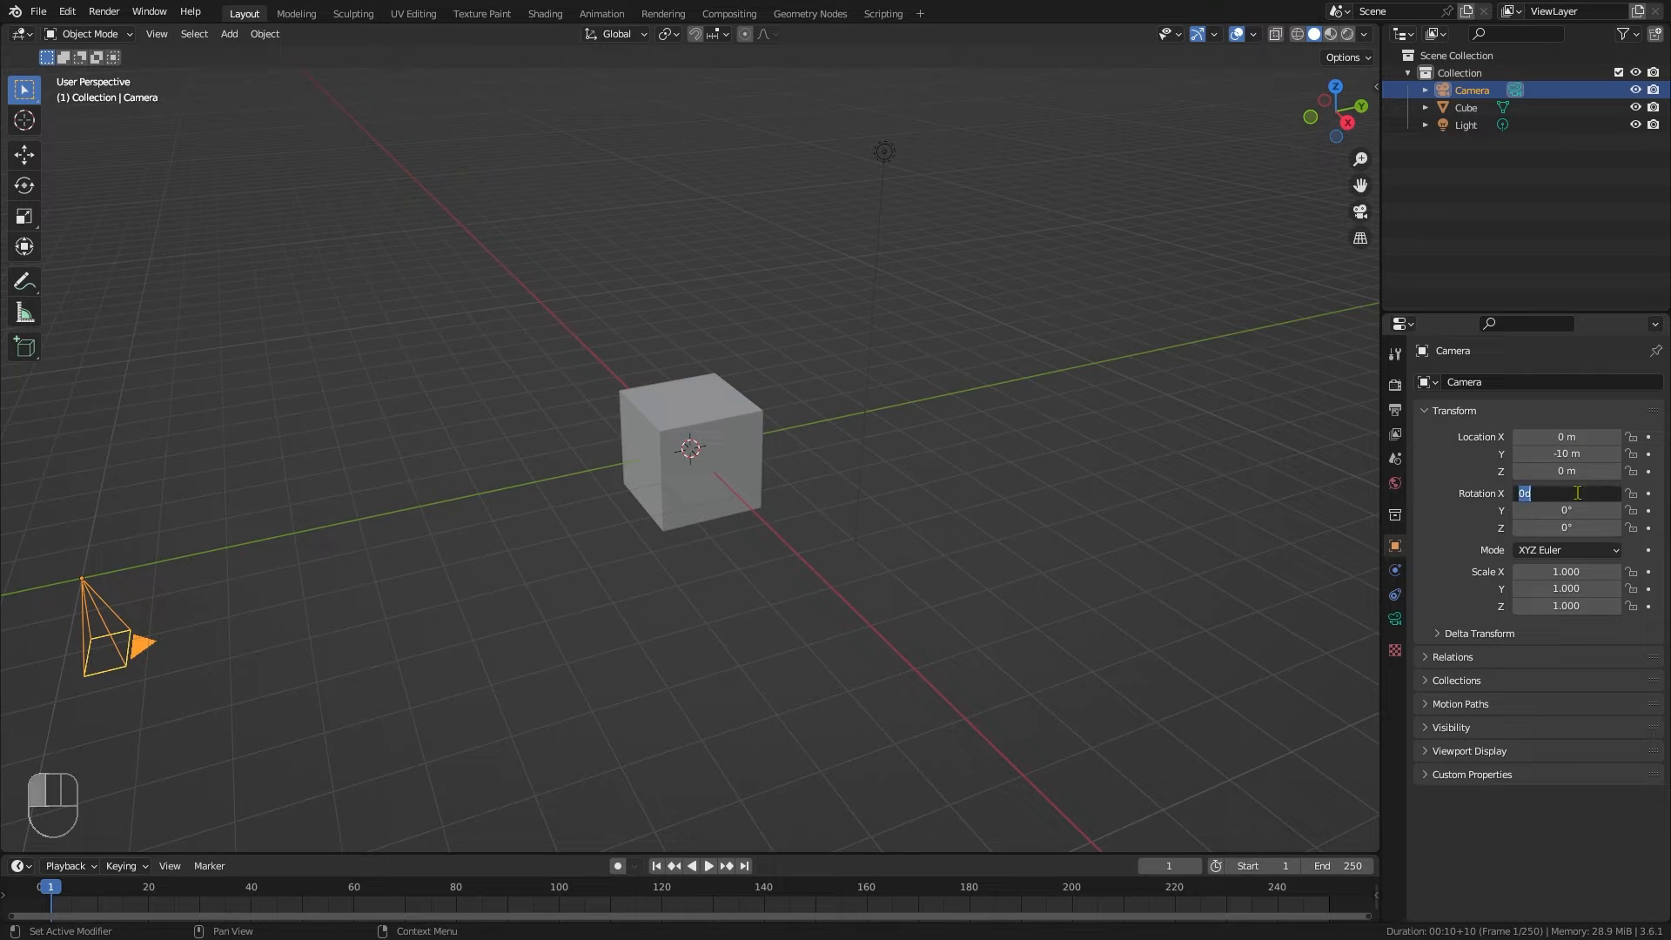
type("90°")
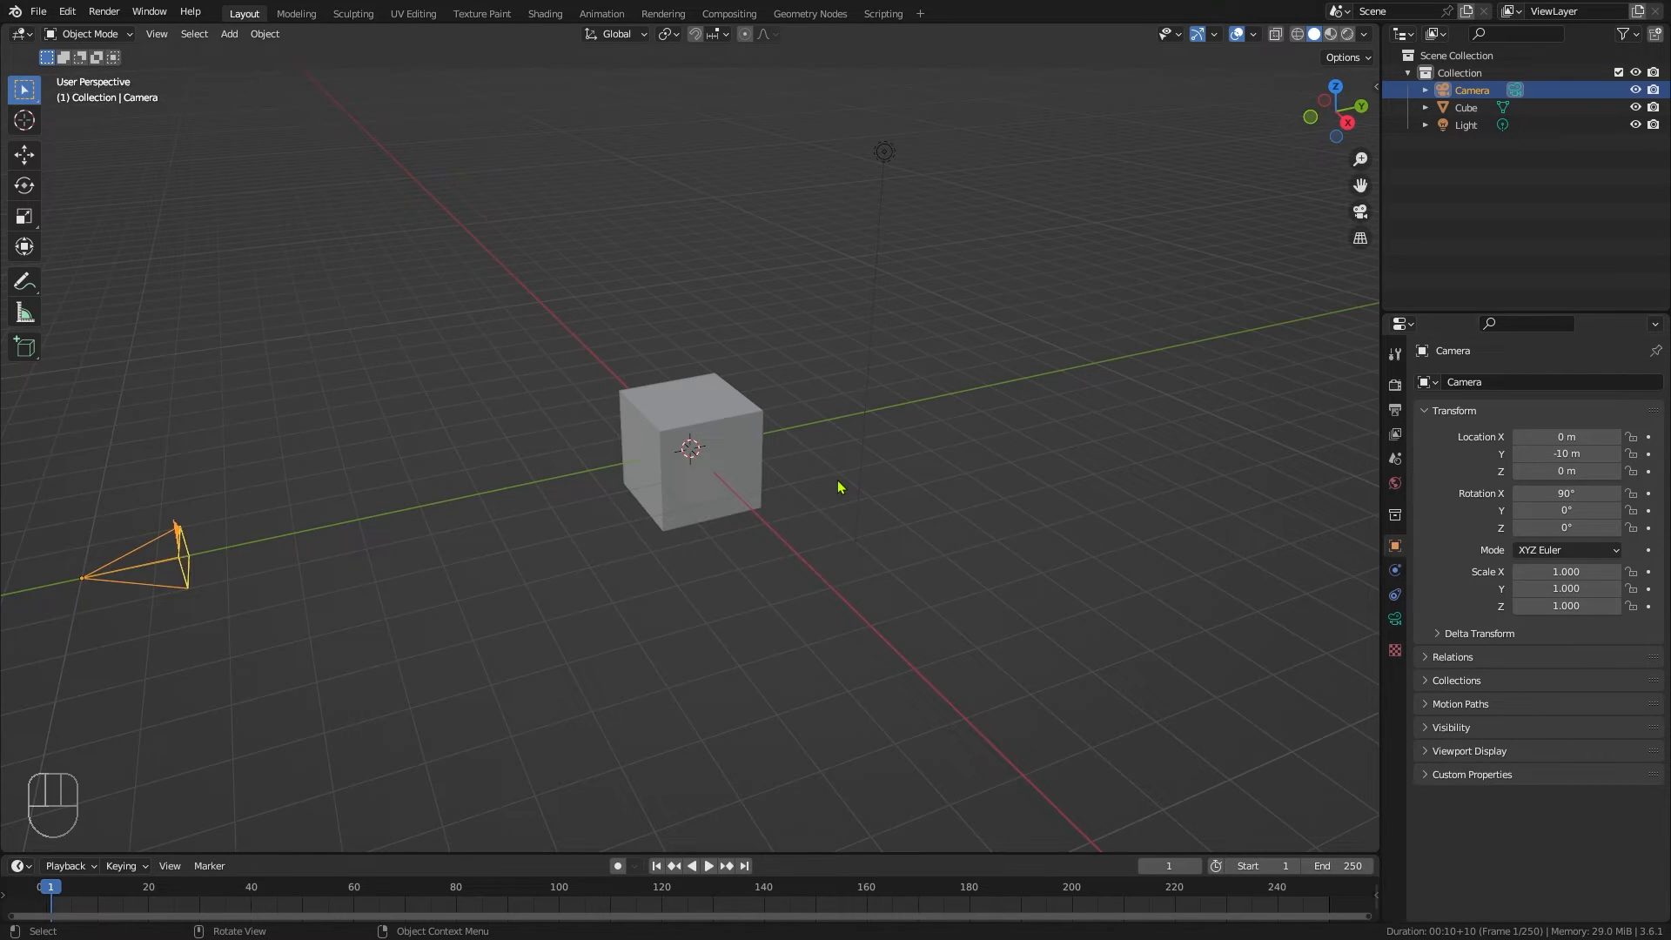
key("KP_0")
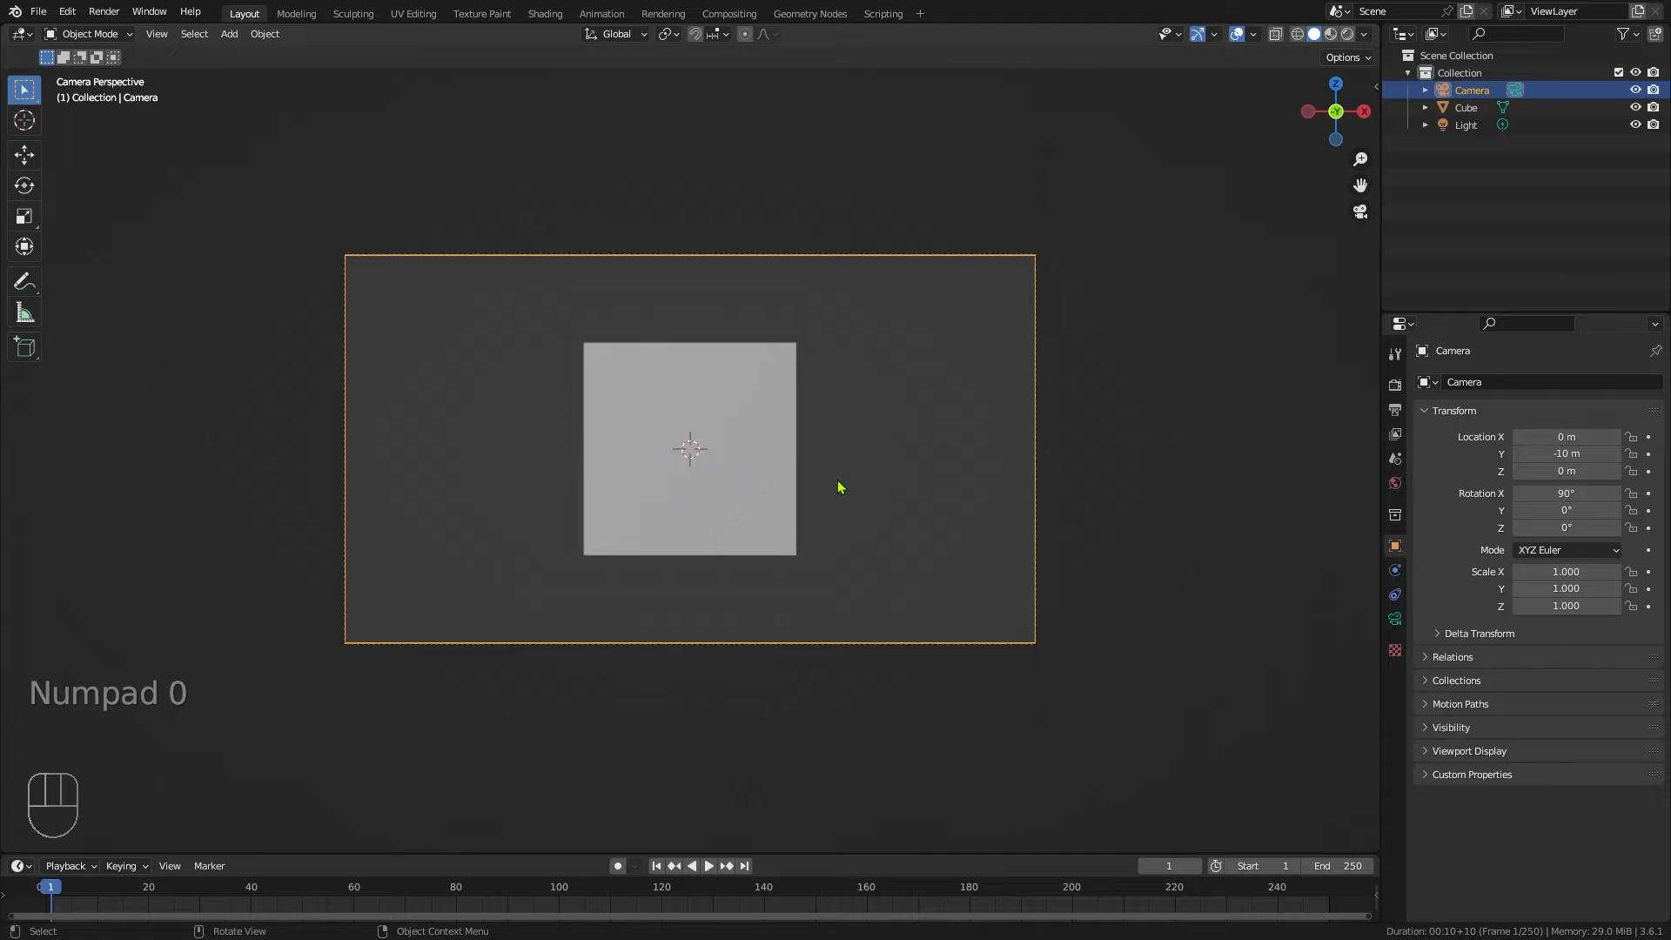
mouse_move(716, 389)
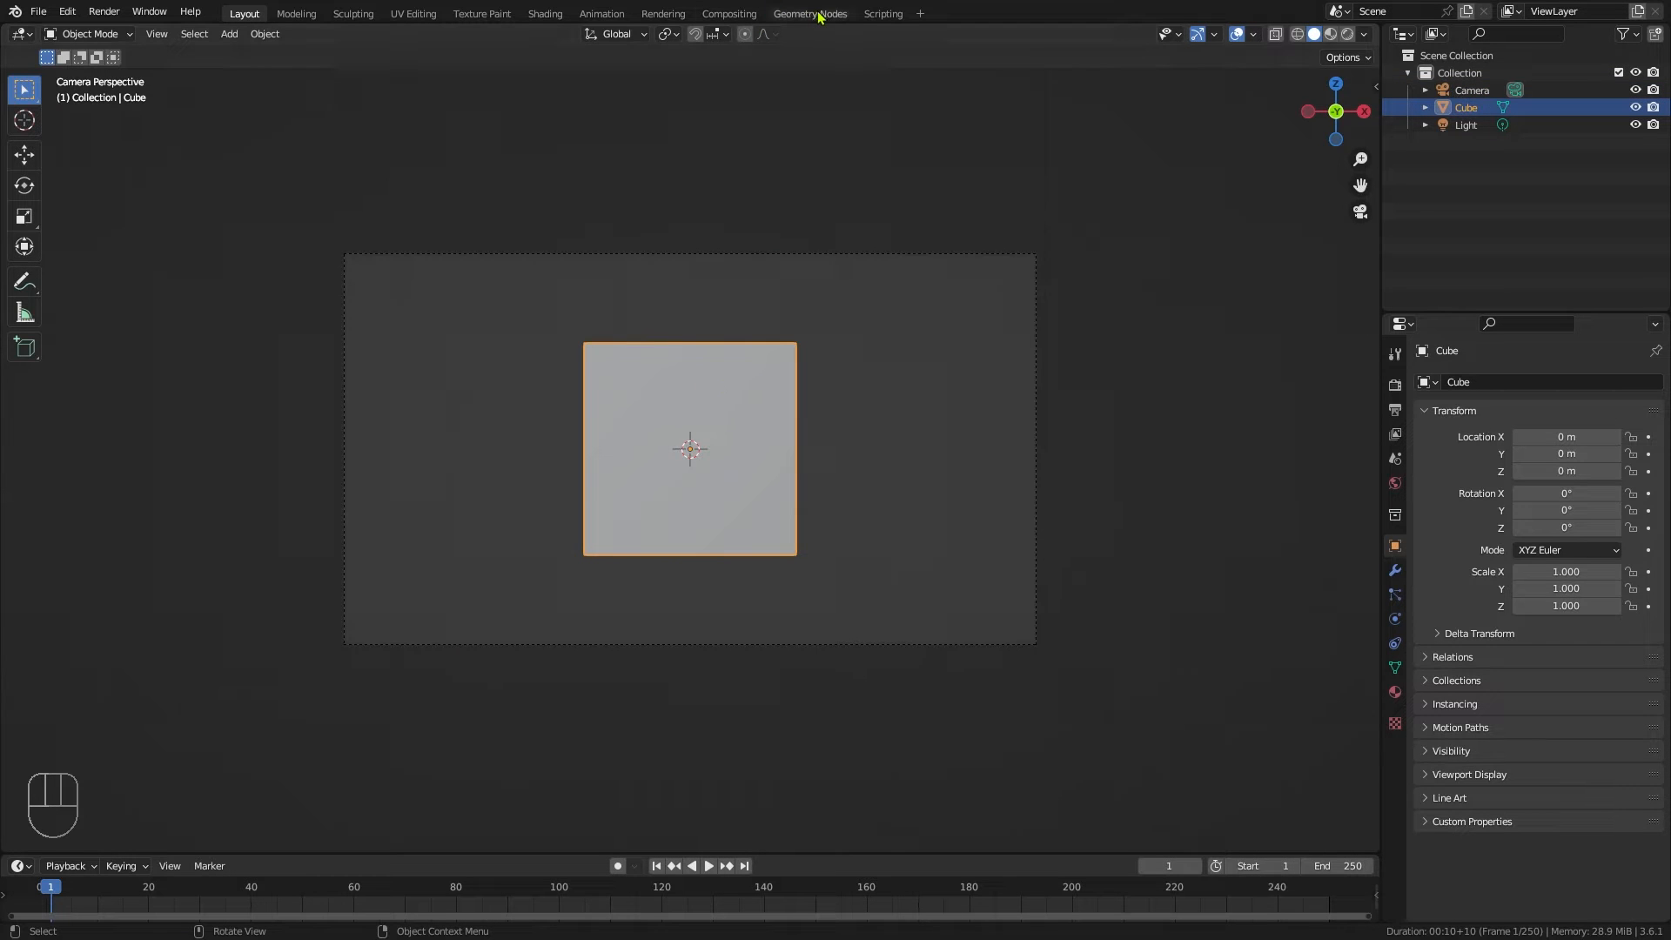
mouse_move(808, 13)
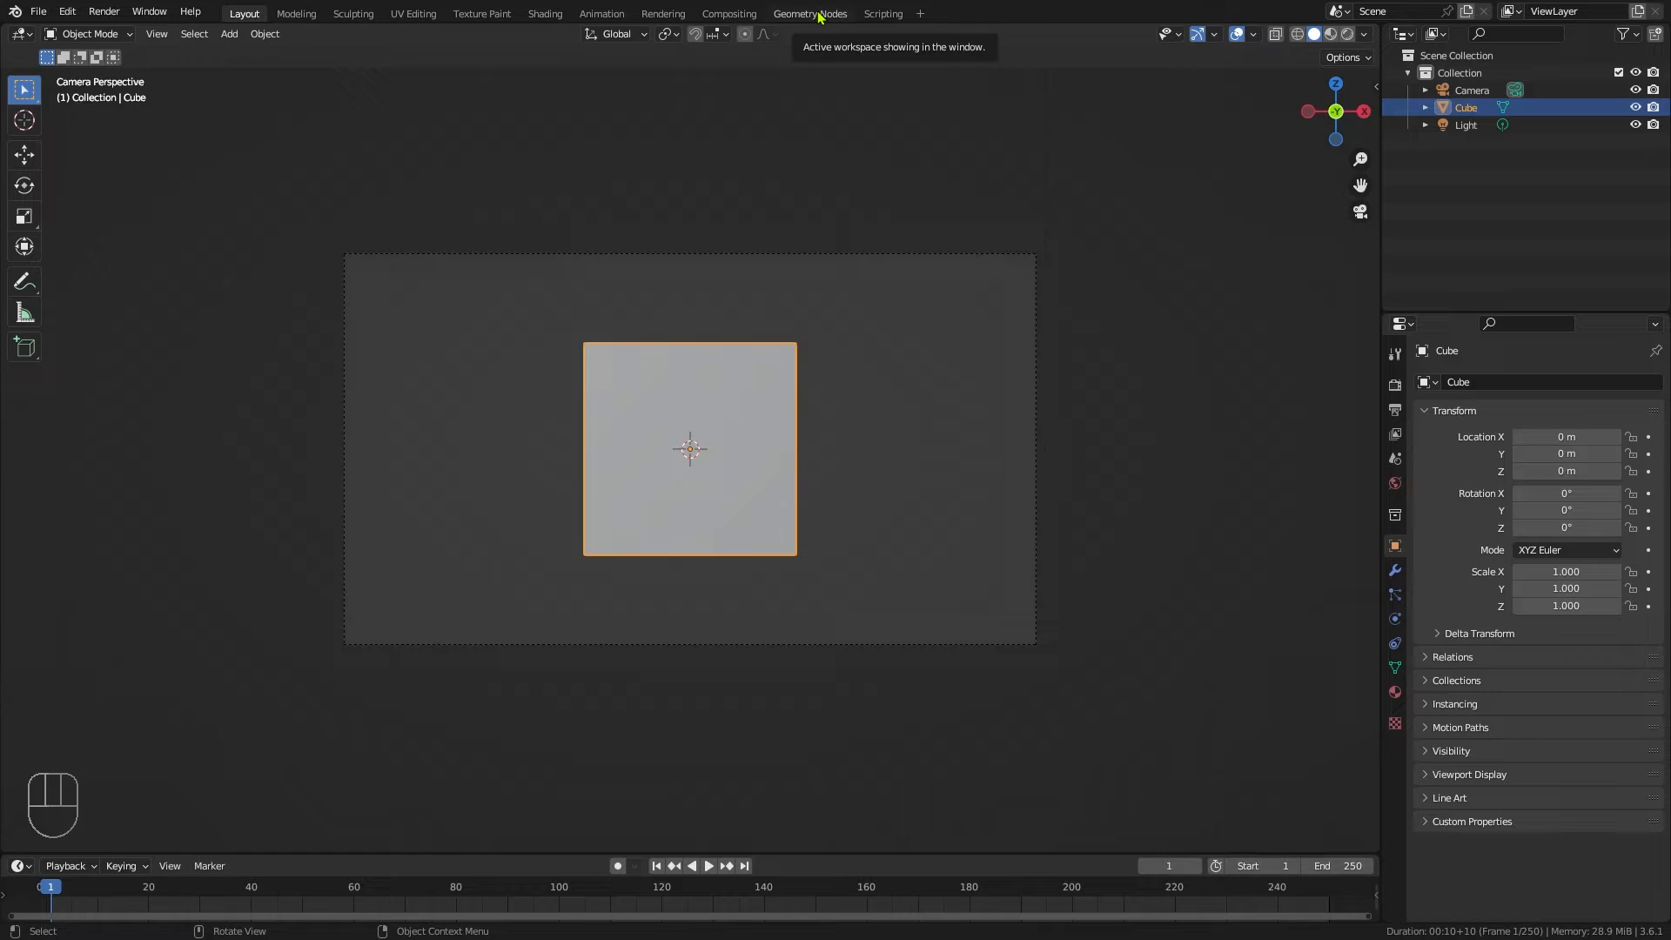
Step: Create a new Geometry Nodes tree for the Cube beside the camera view
left_click(809, 13)
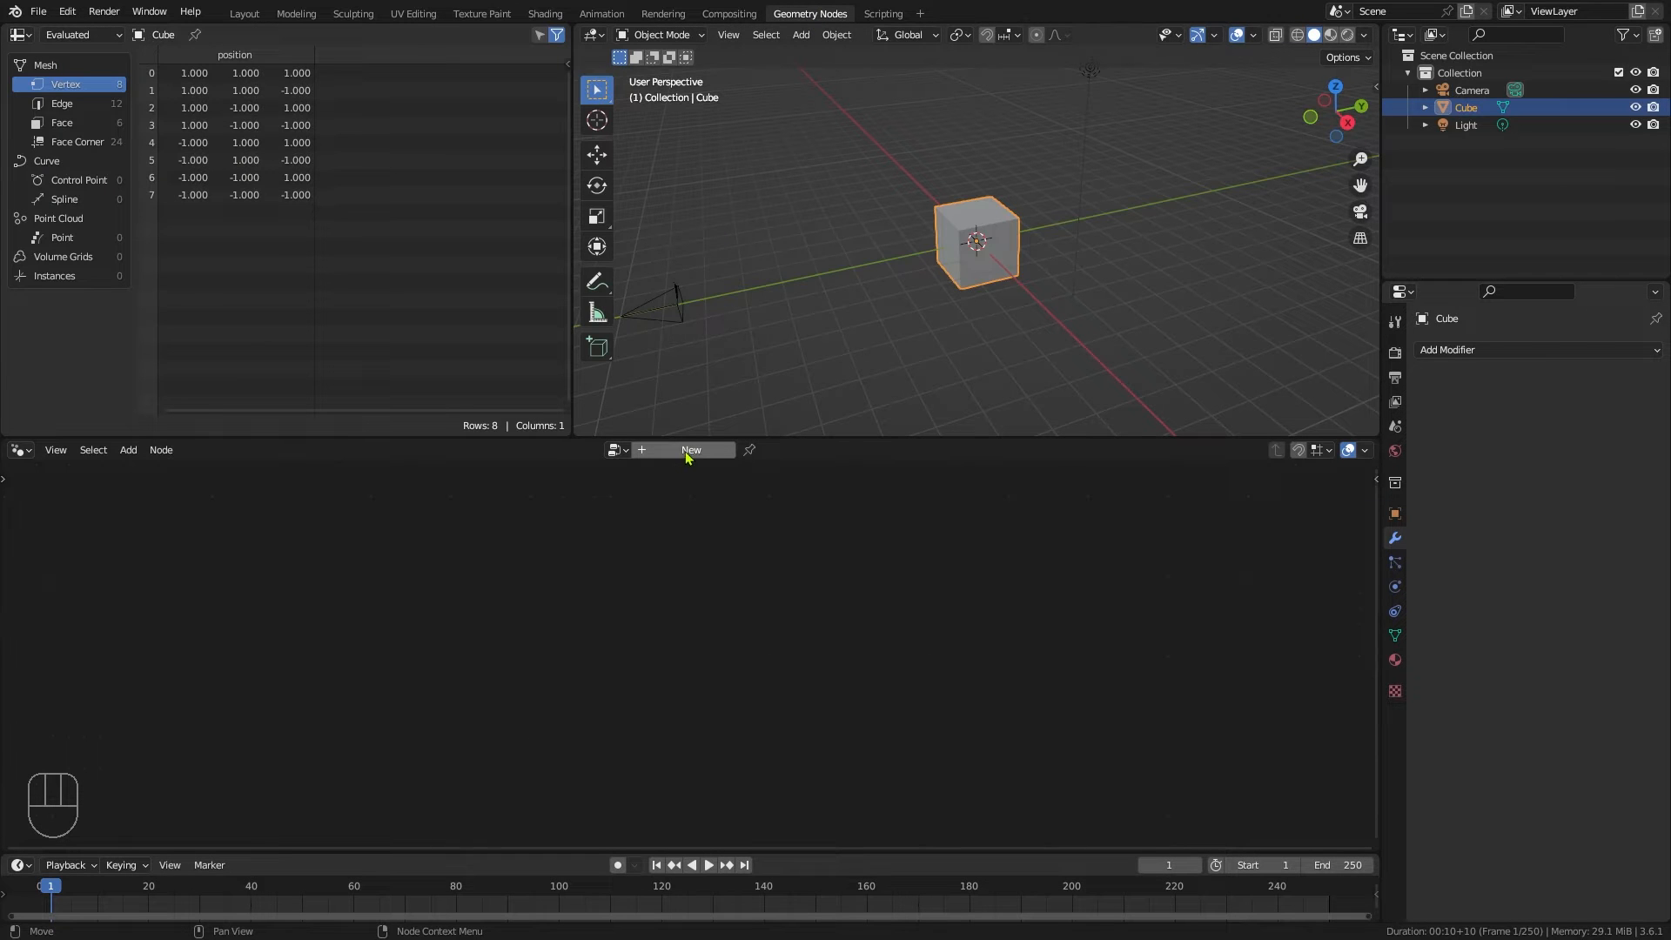
left_click(689, 449)
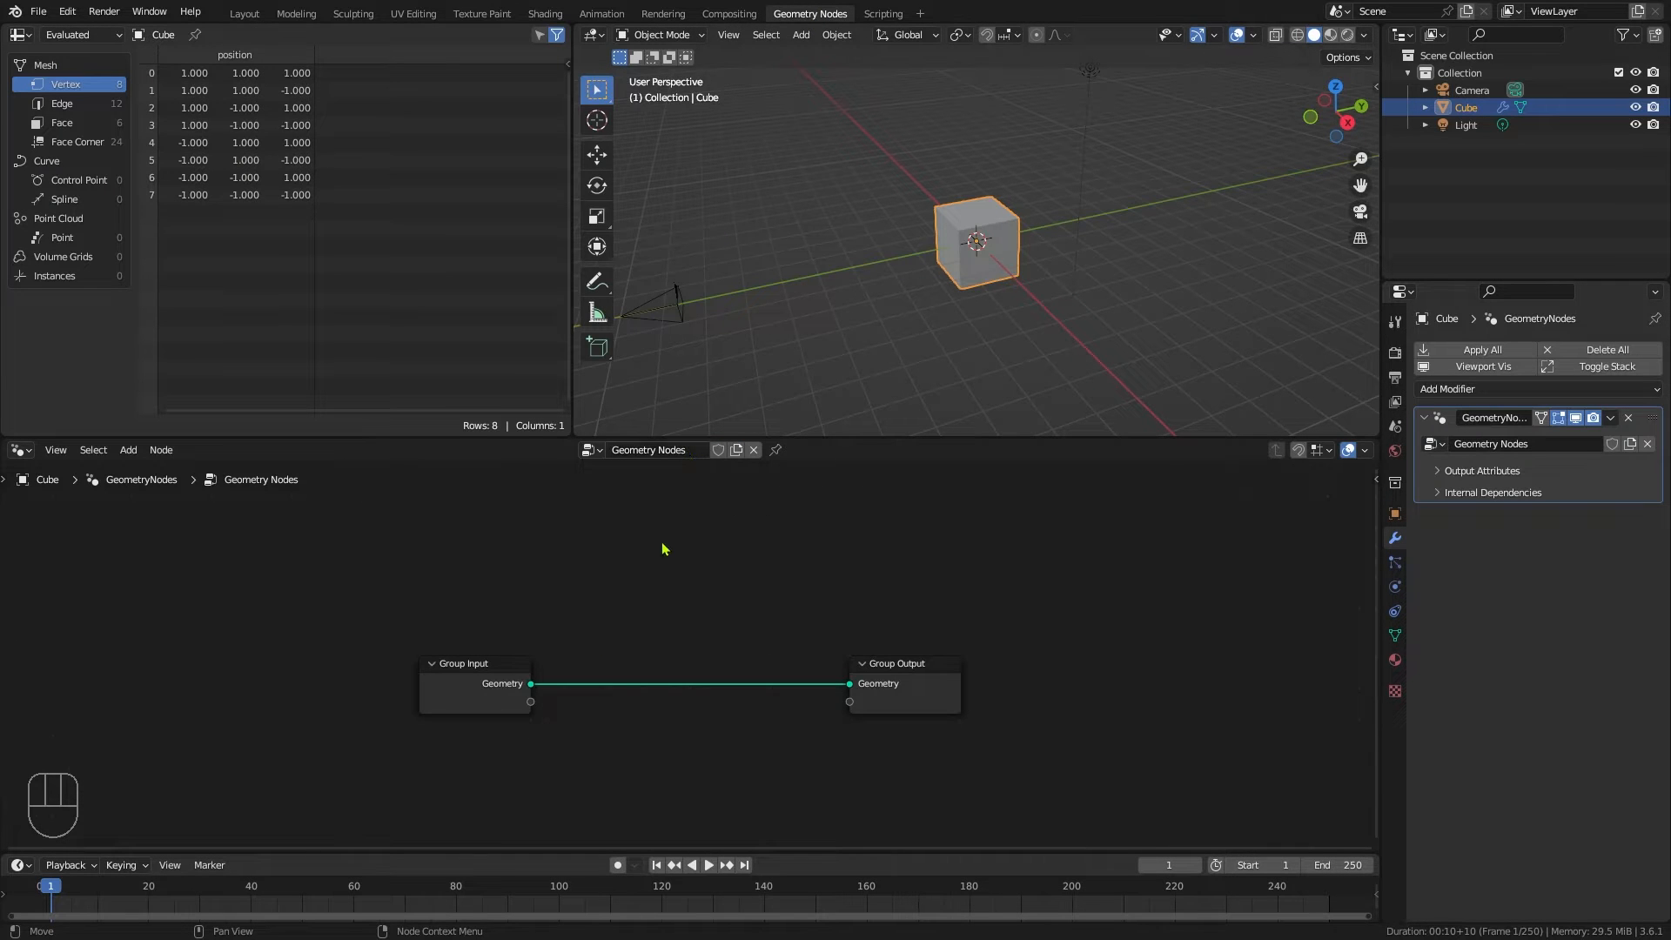
mouse_move(422, 474)
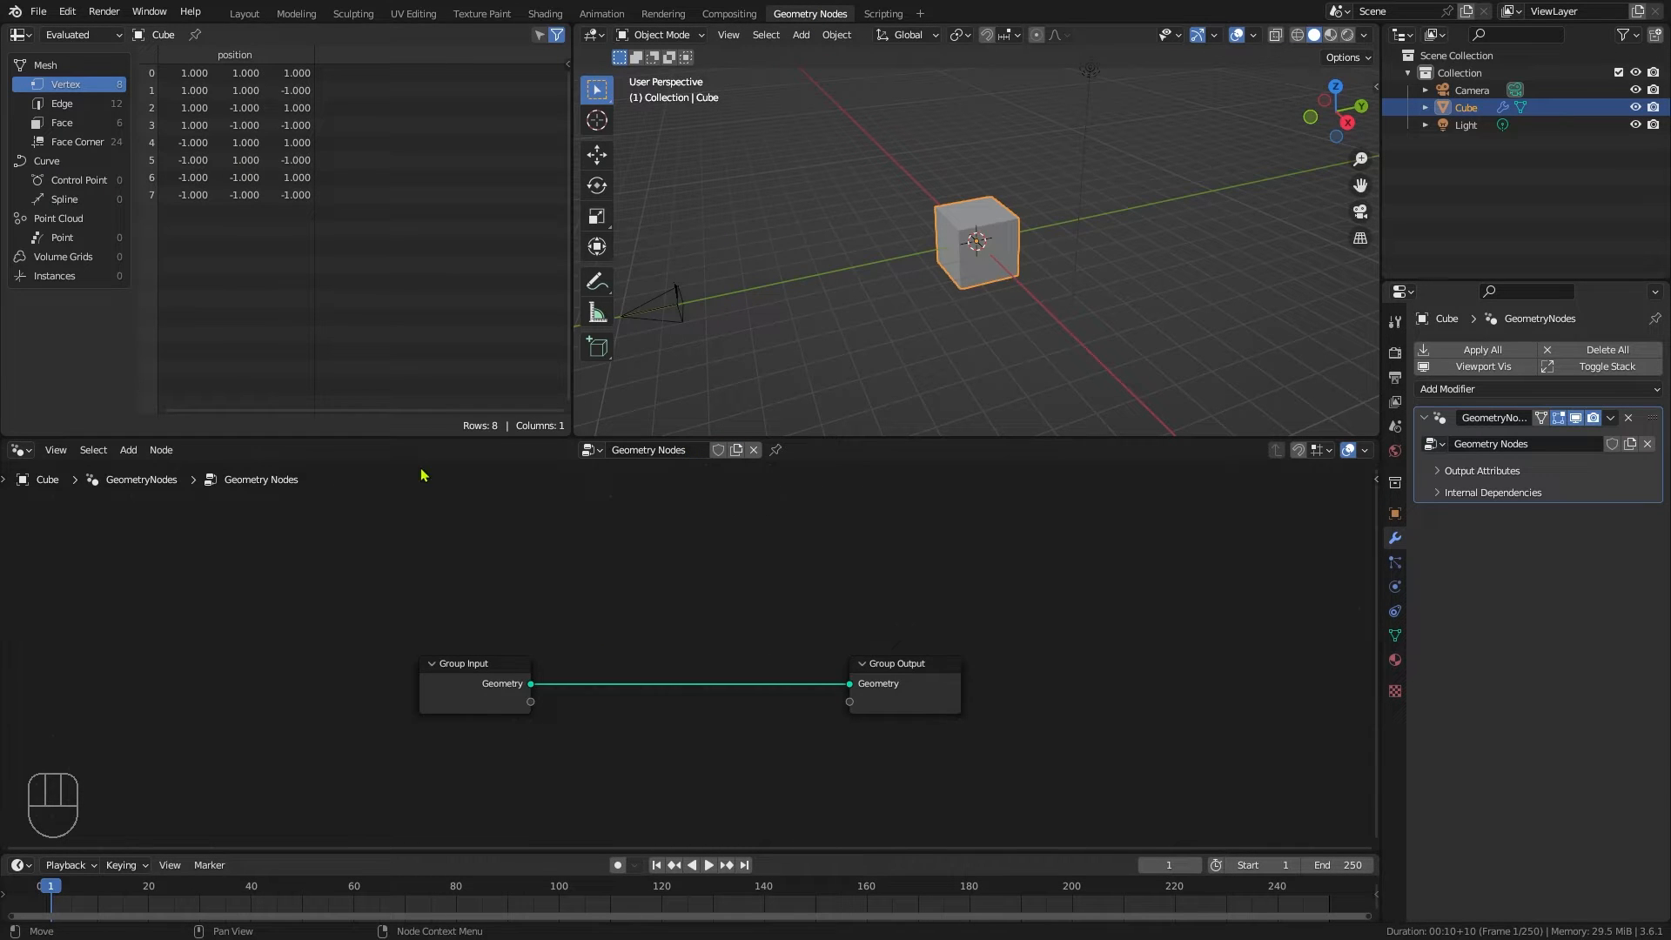
right_click(422, 474)
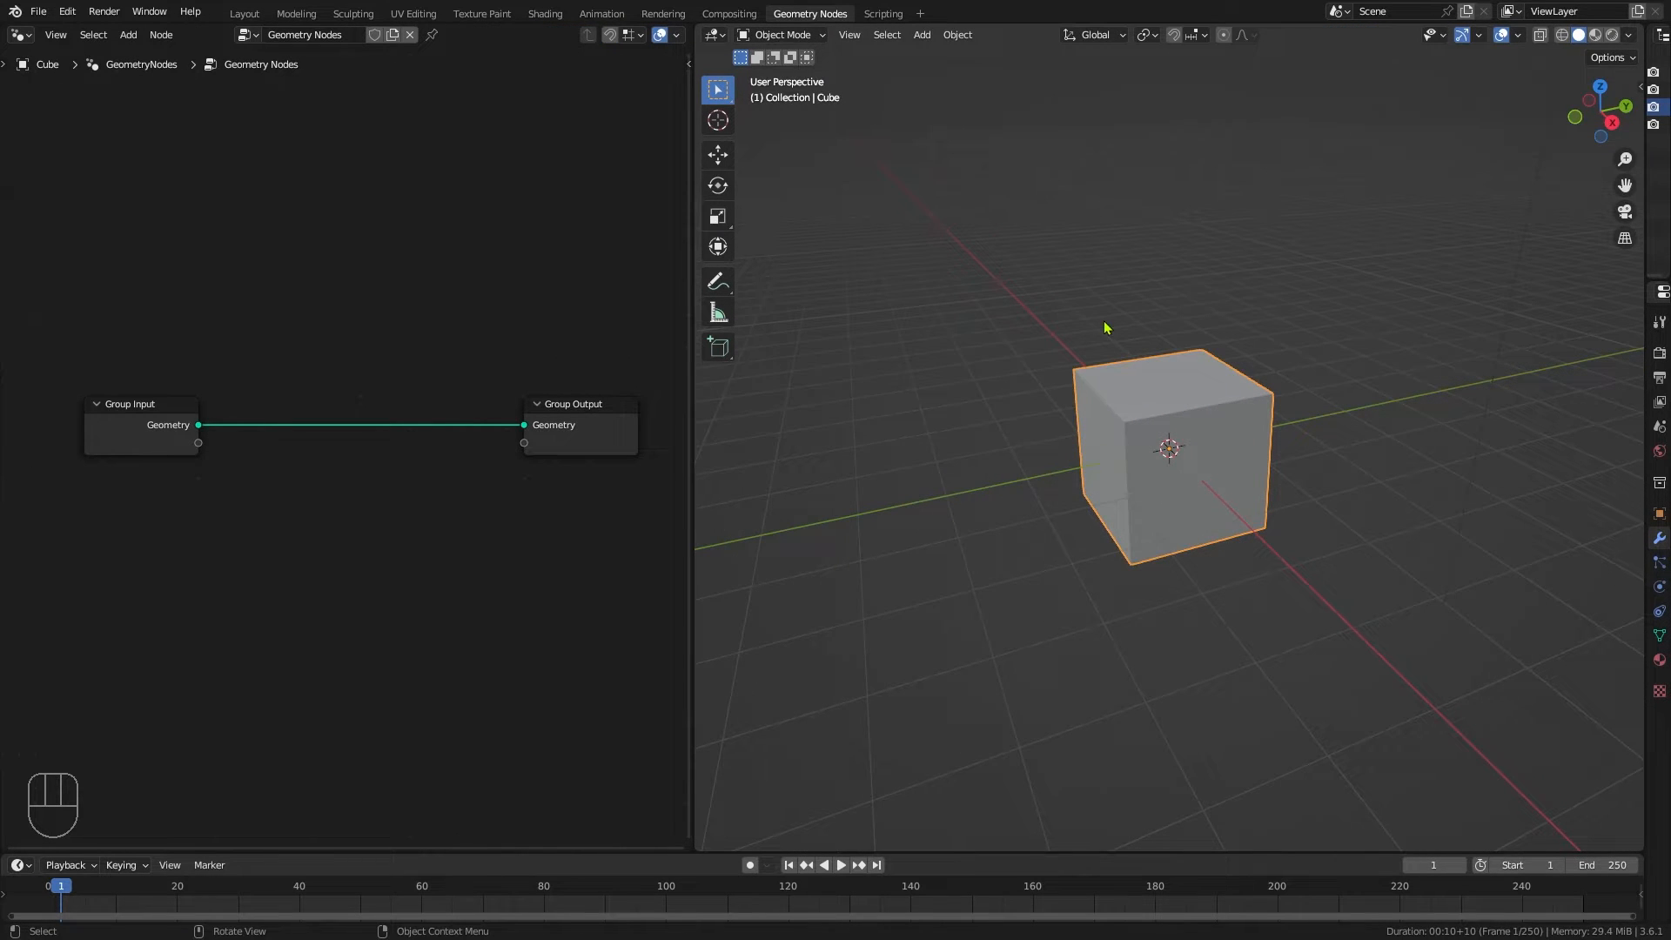
key("KP_0")
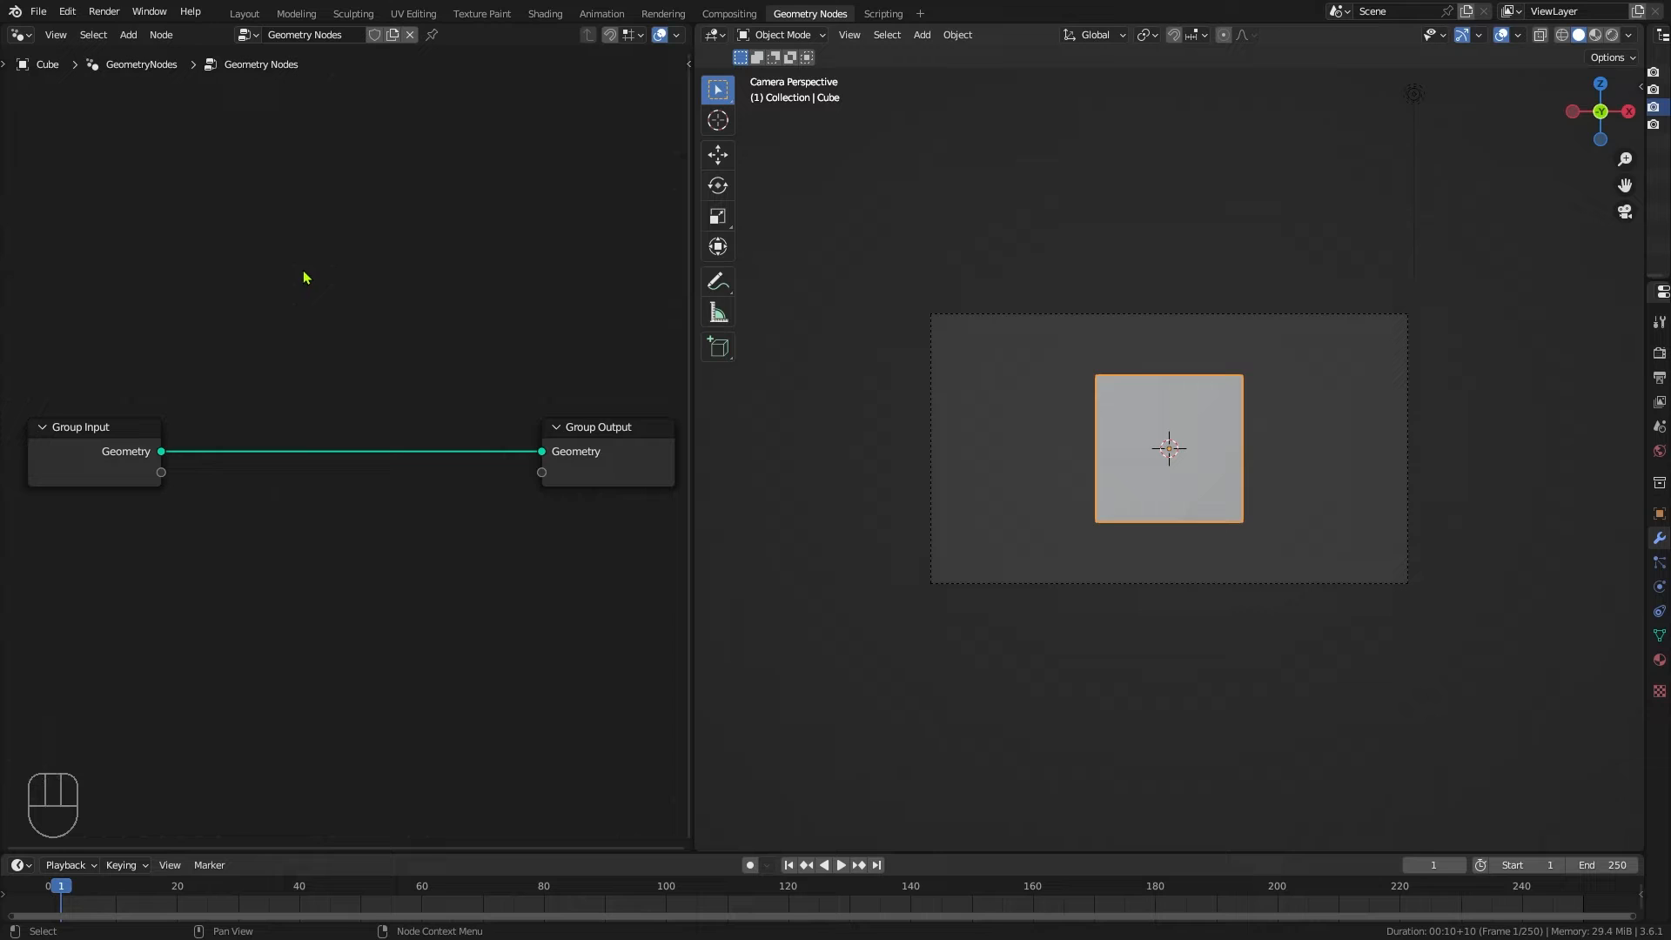
Step: Add a Star curve node and link its Curve output to the Group Output Geometry
left_click(127, 34)
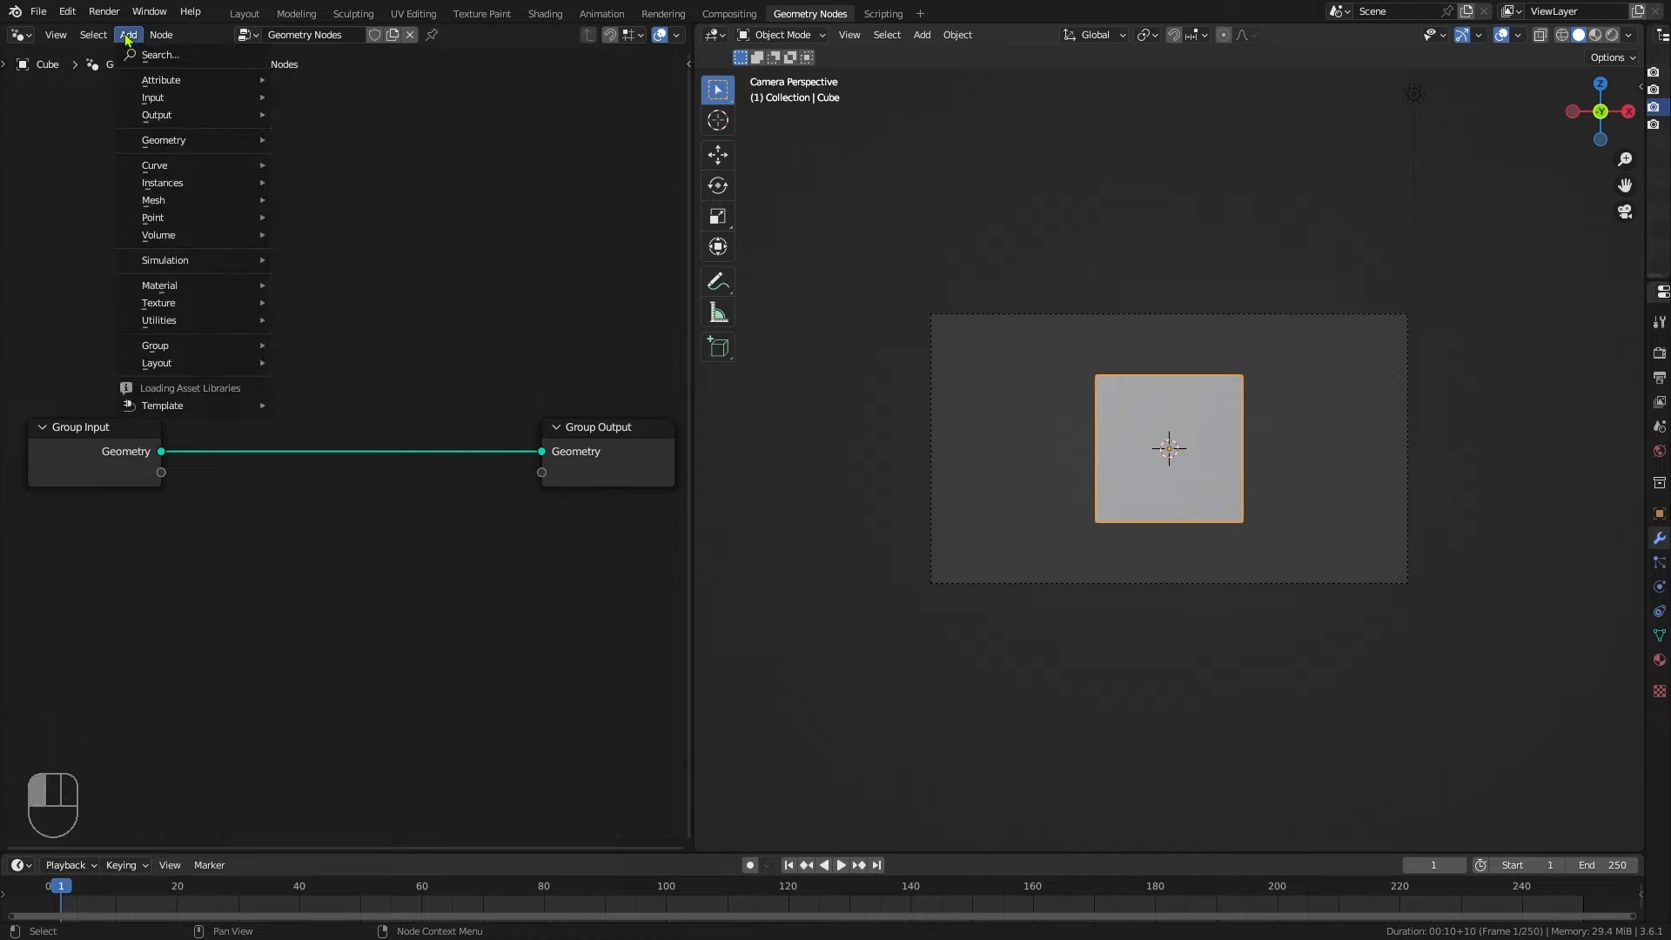
mouse_move(321, 241)
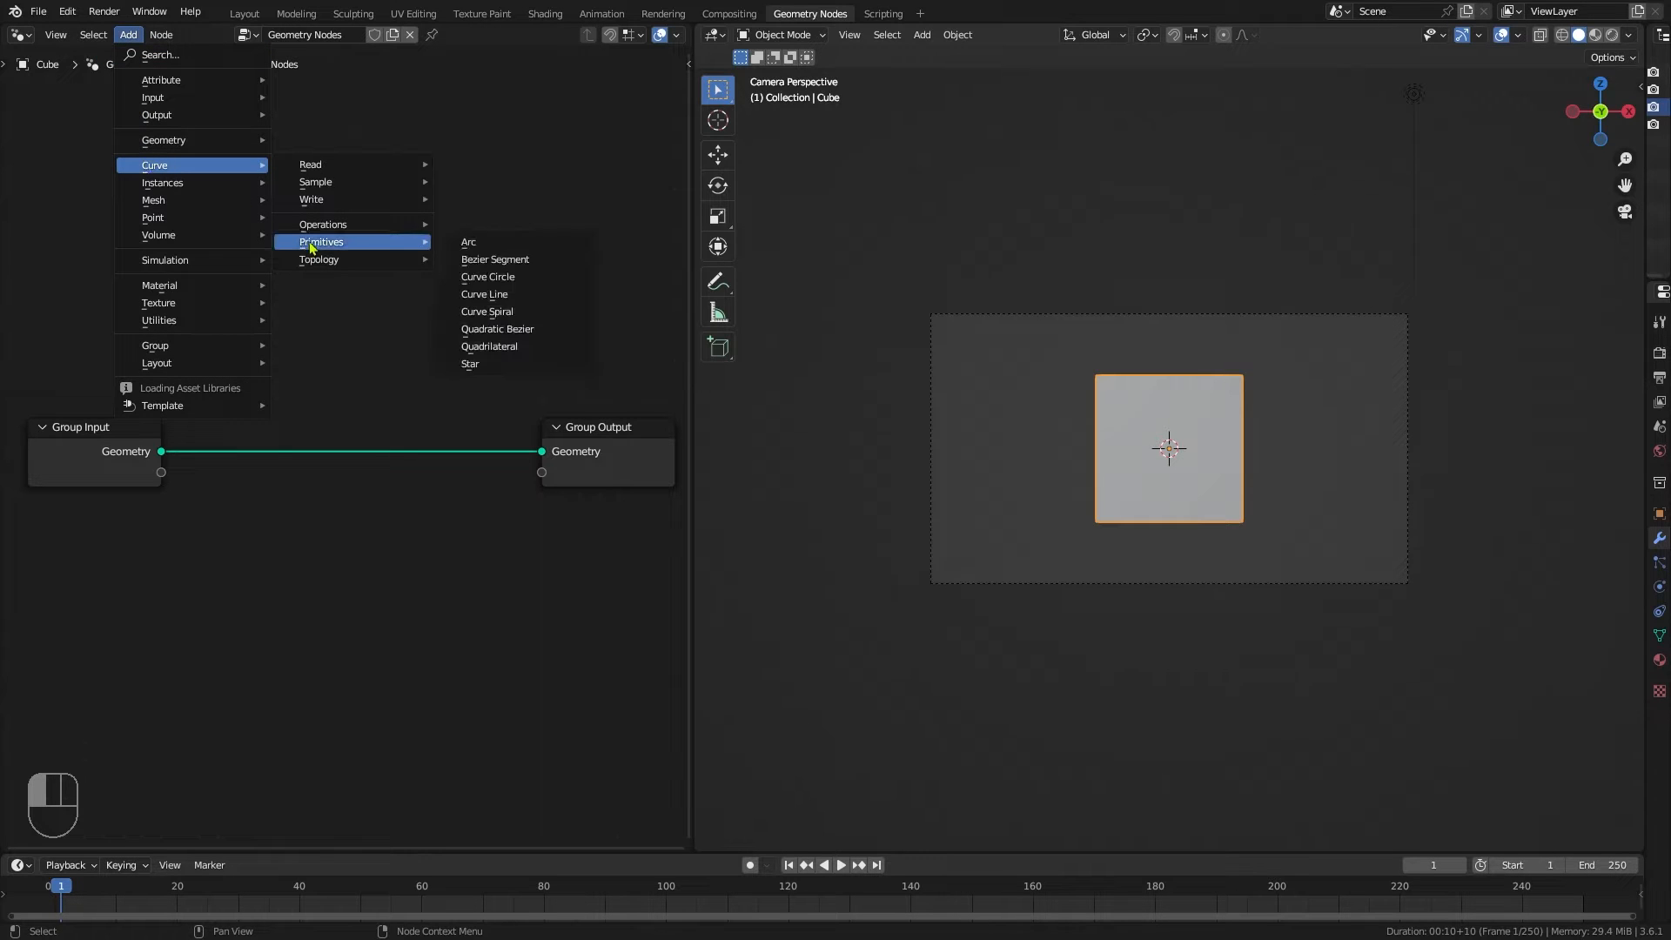
mouse_move(490, 364)
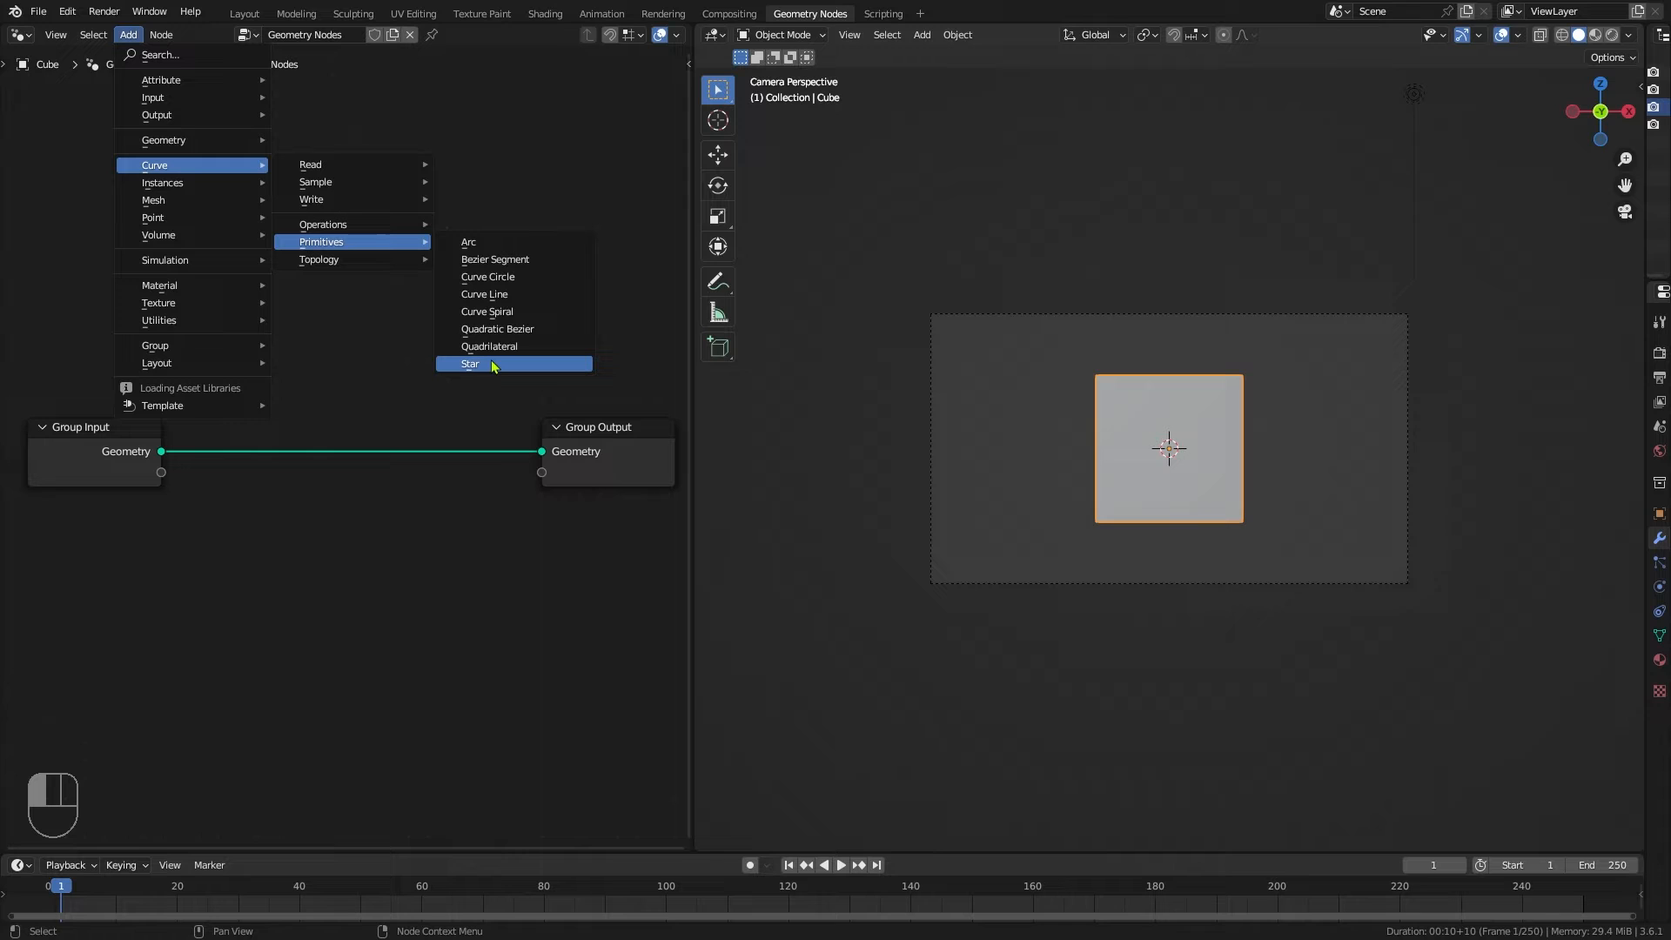
mouse_move(490, 364)
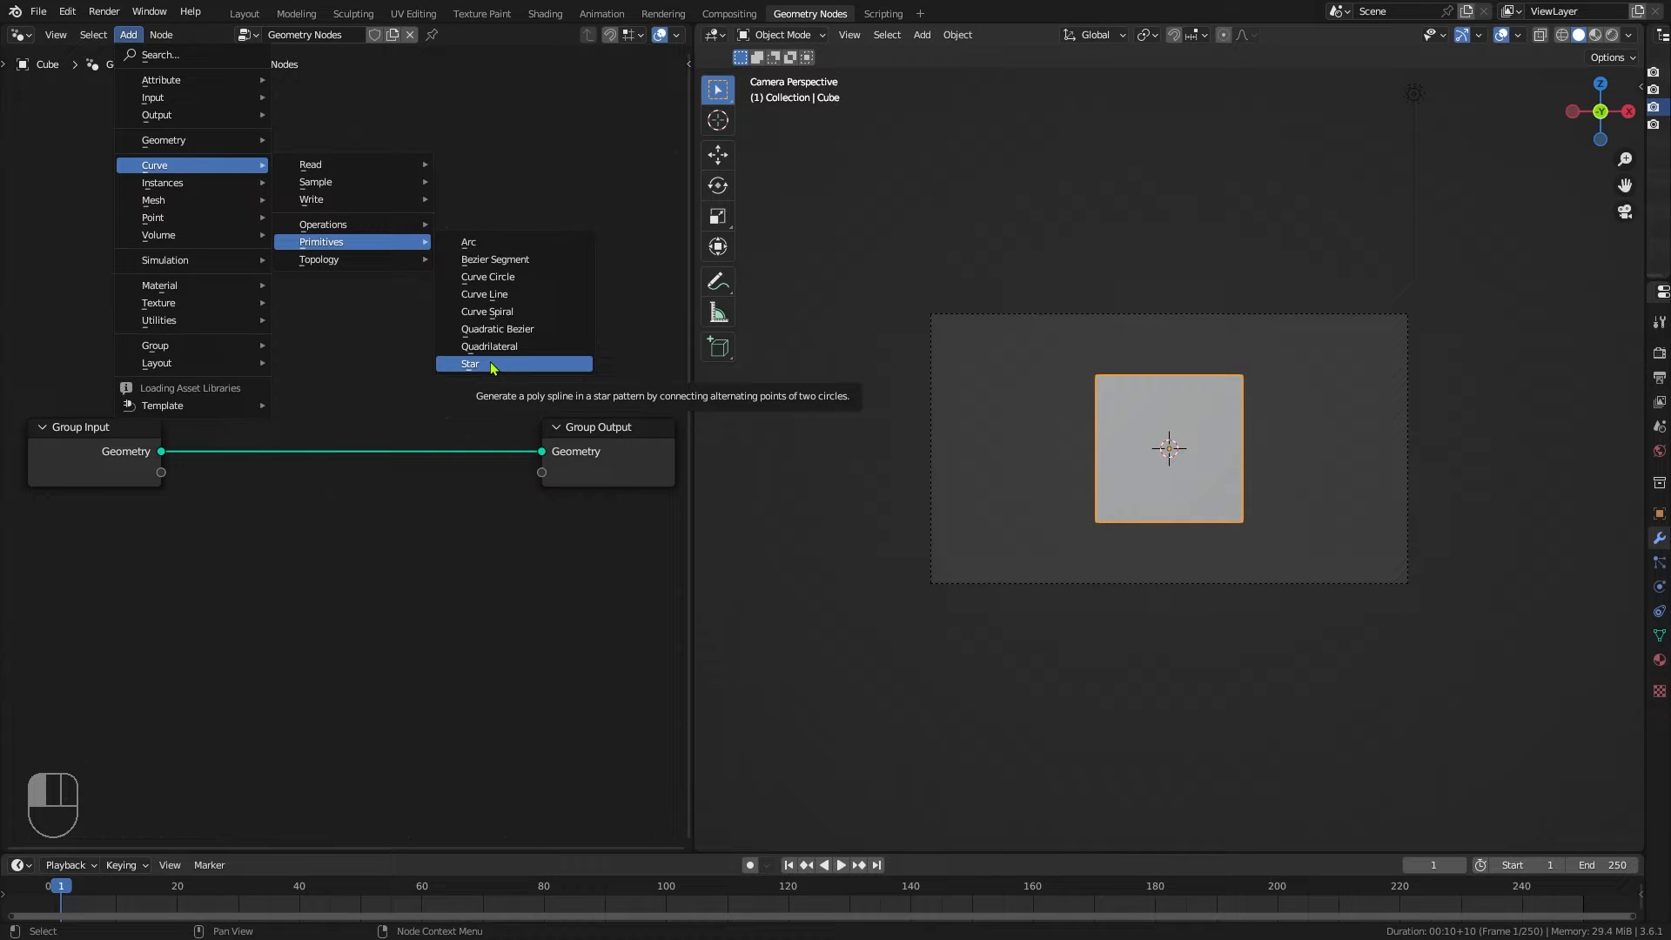
left_click(469, 363)
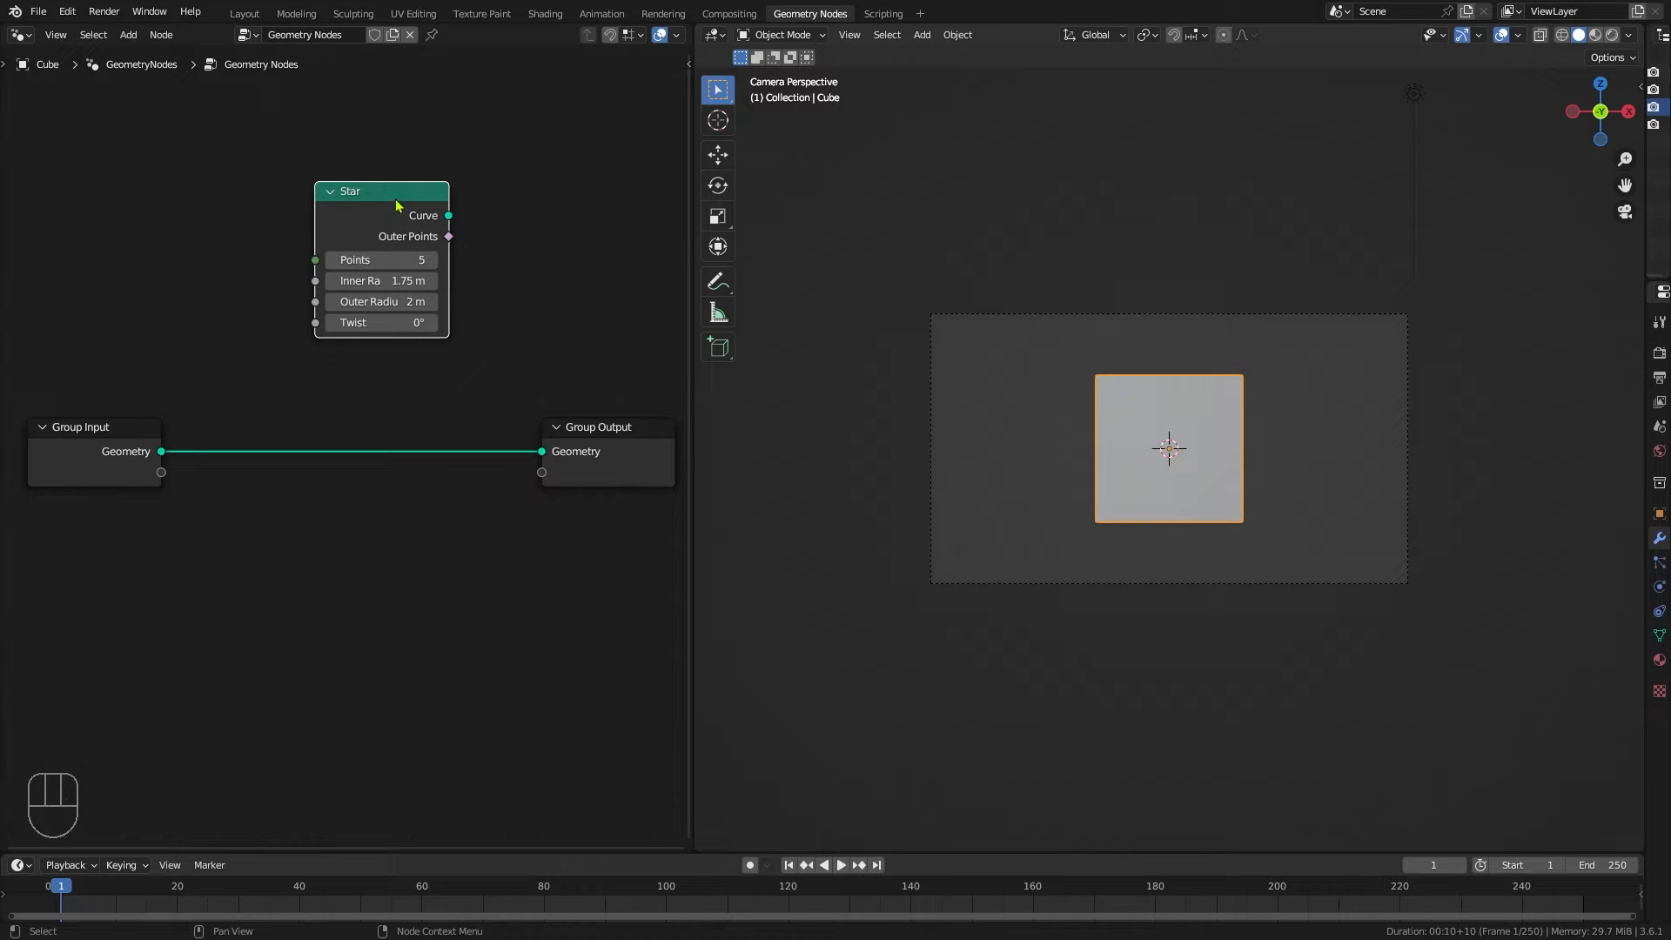
left_click_drag(380, 191, 335, 191)
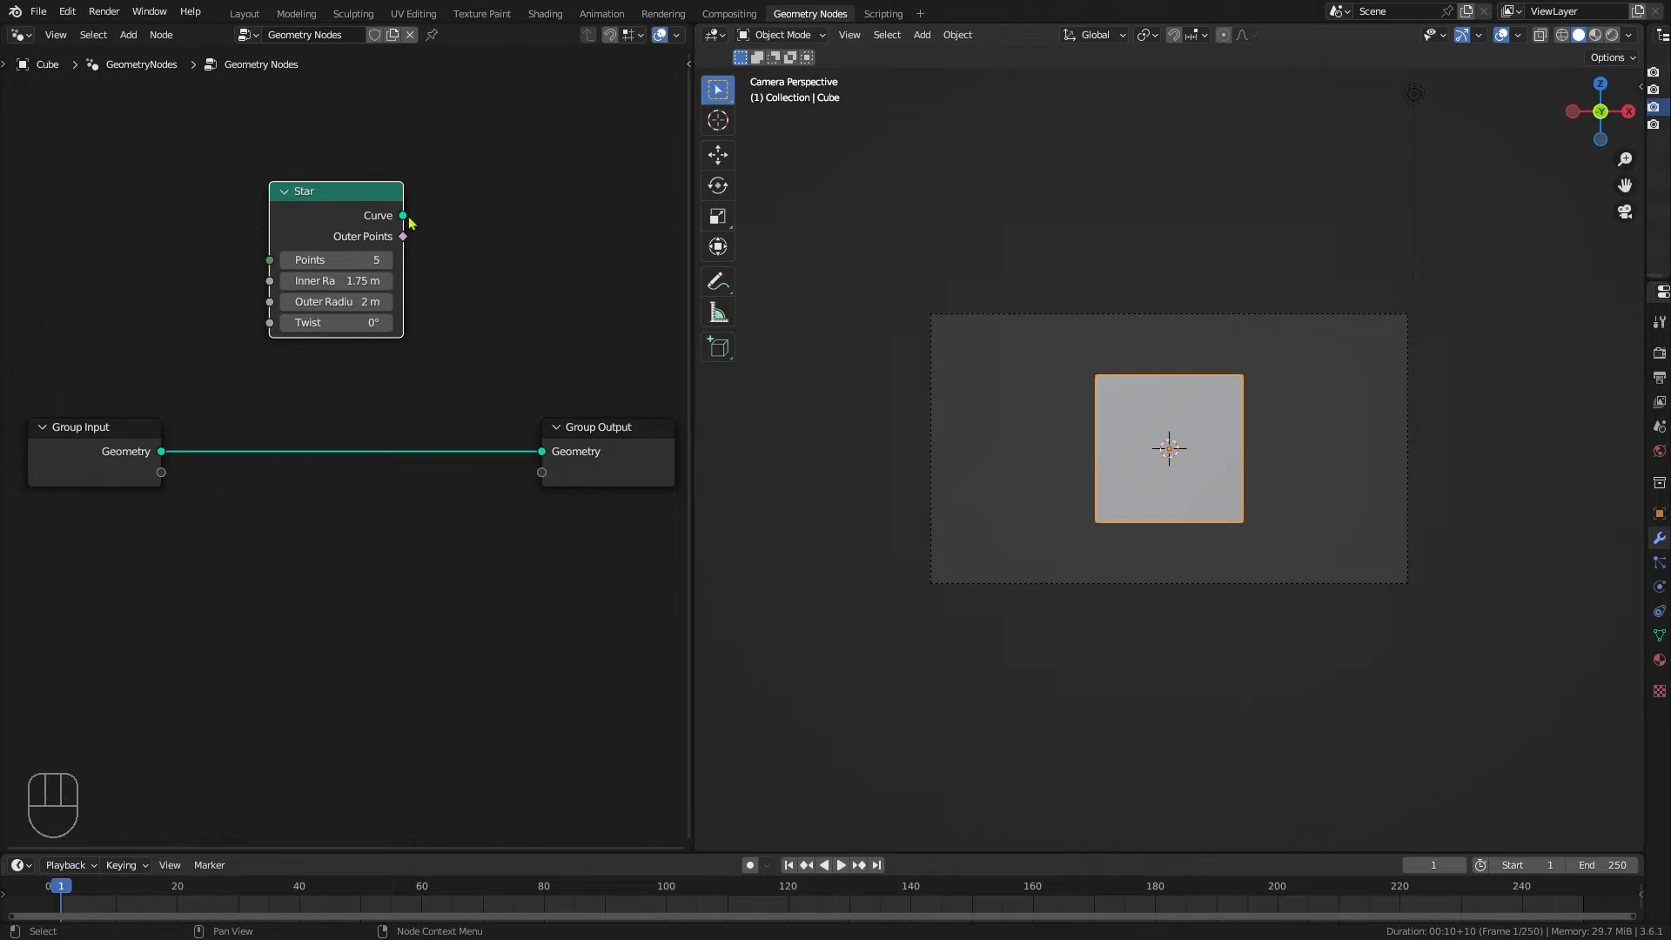
left_click_drag(403, 214, 540, 451)
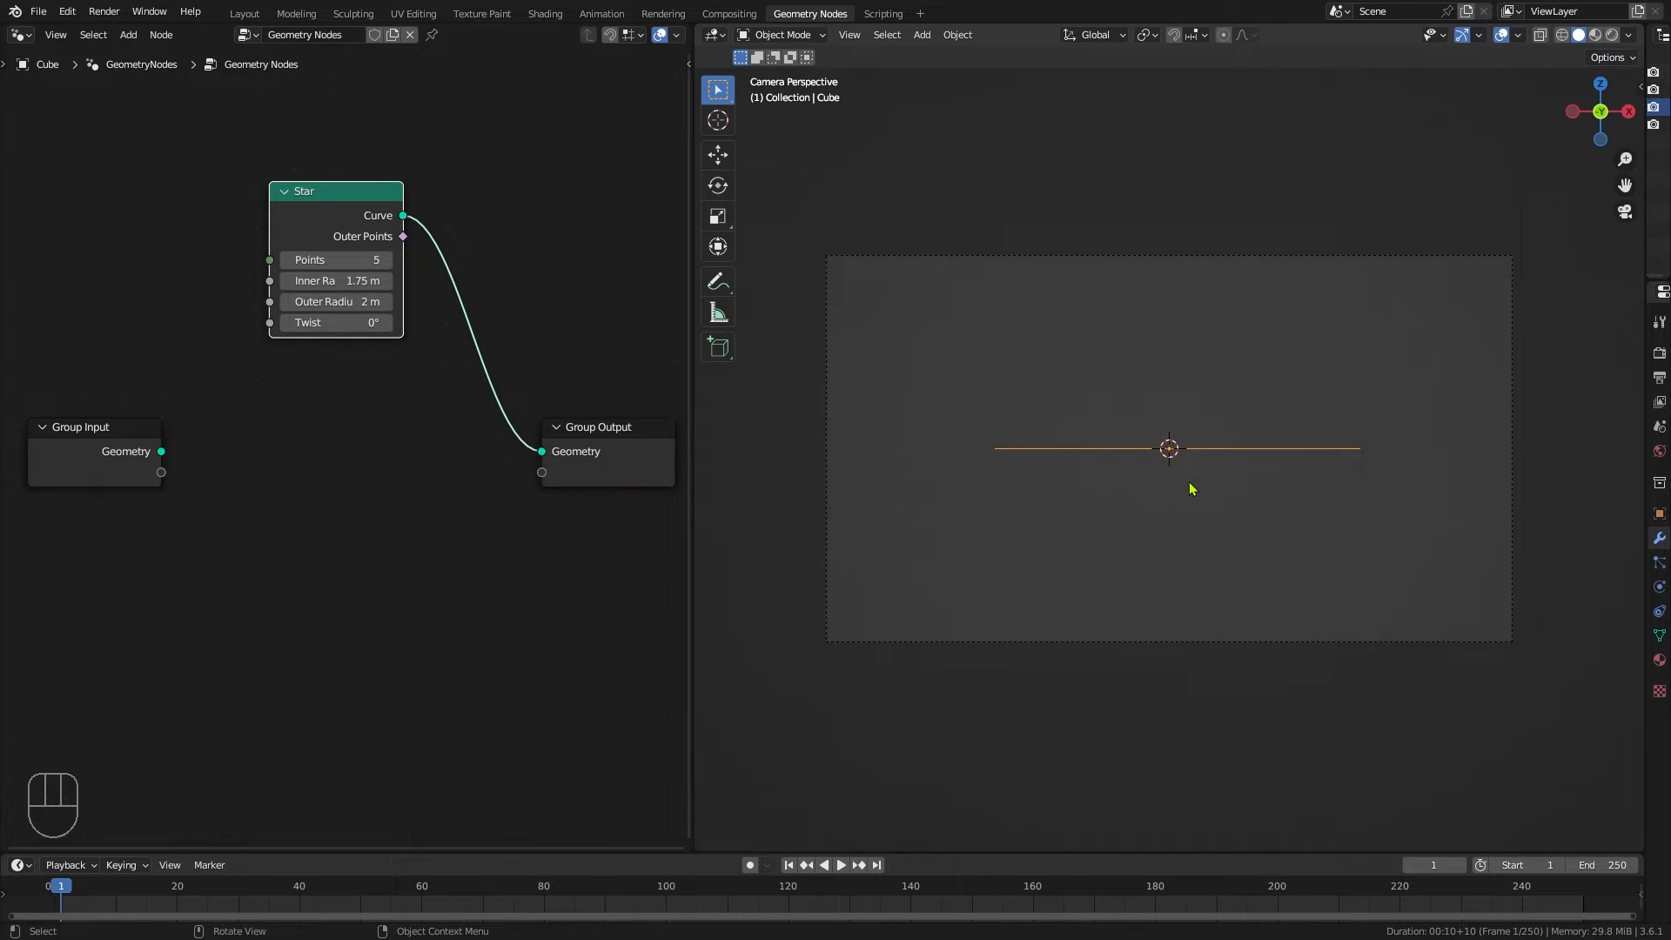
left_click_drag(336, 191, 175, 172)
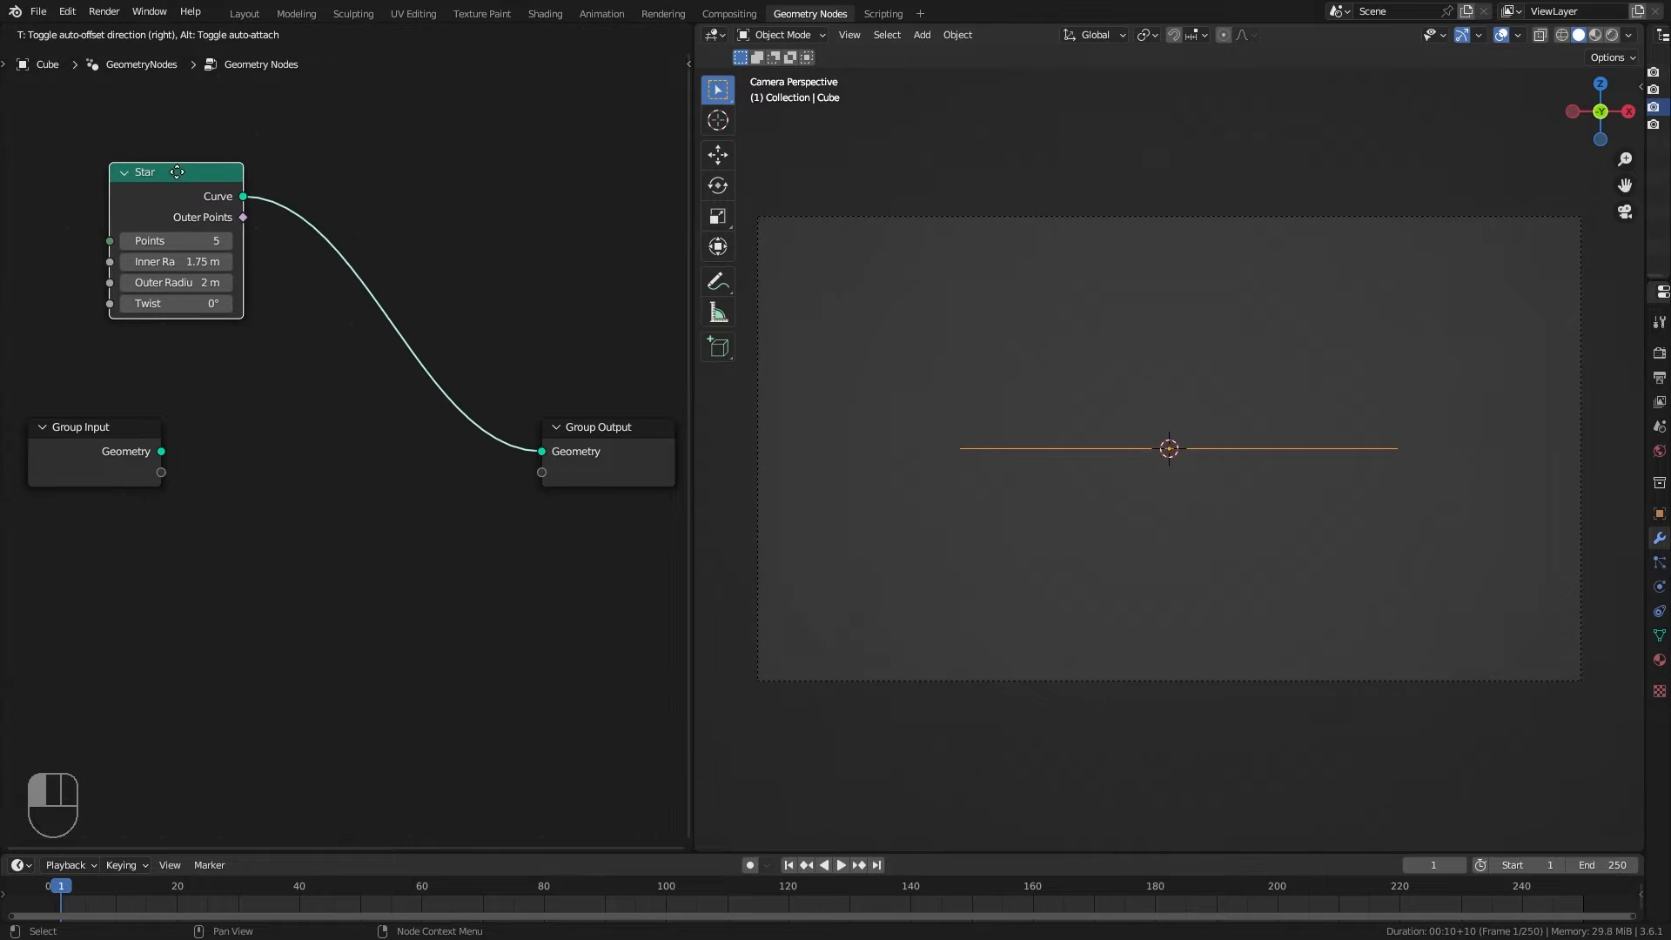
Step: Insert Transform Geometry between Star and output, rotating 90° on X with inner radius 1.5 m
key("shift+a")
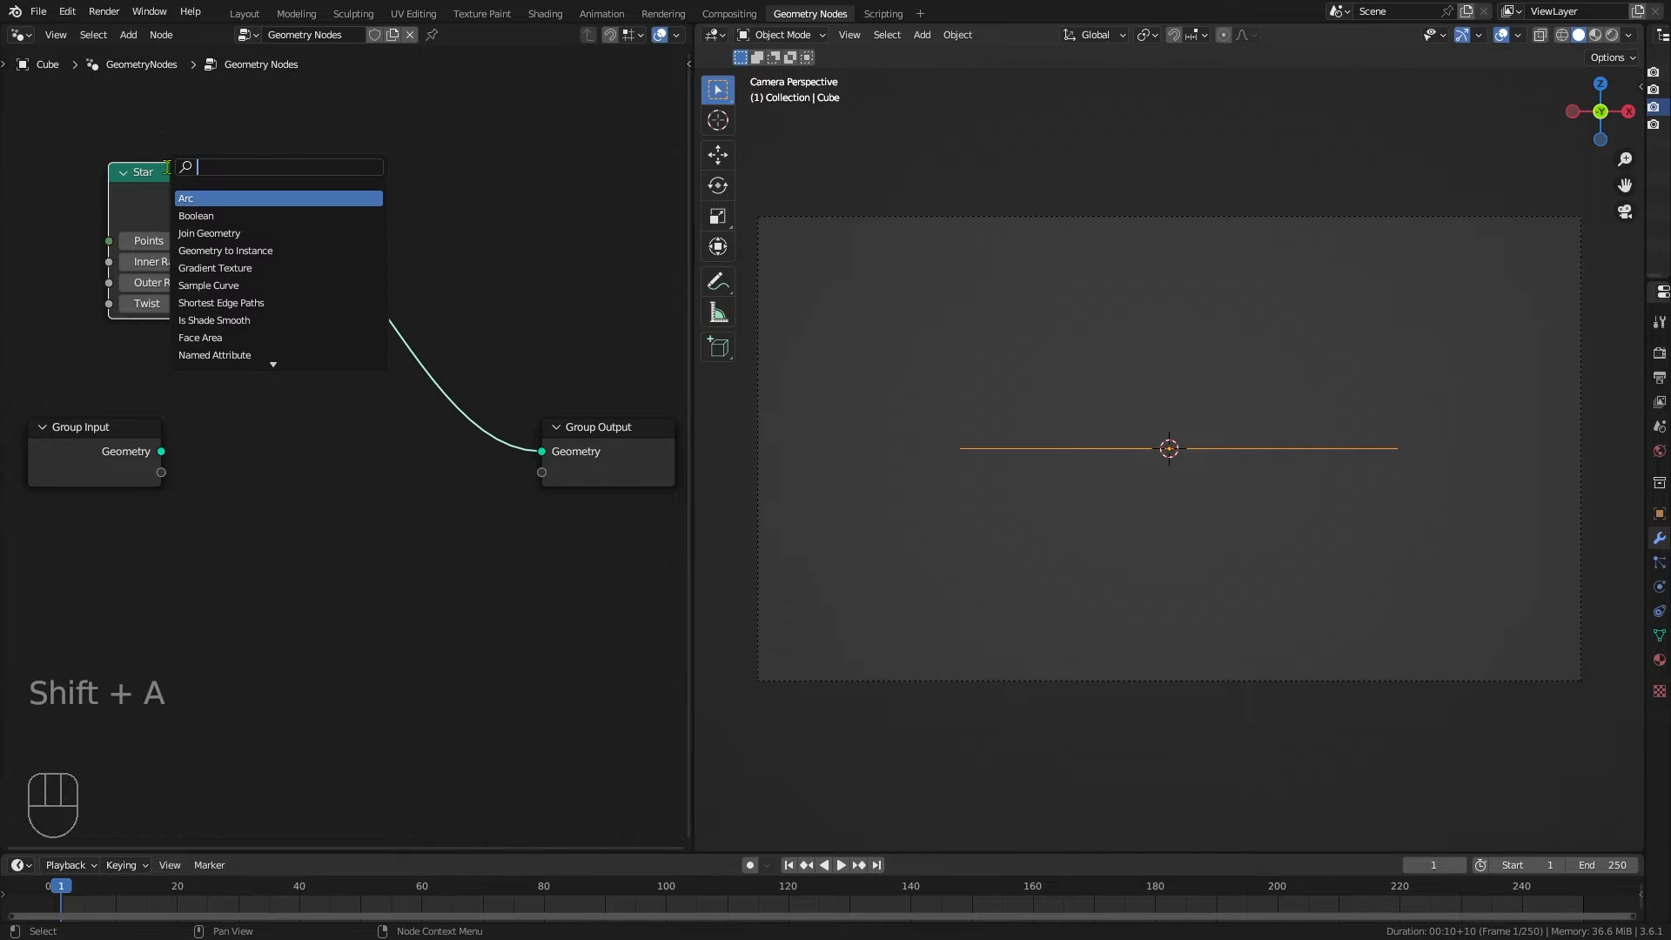
type("tr")
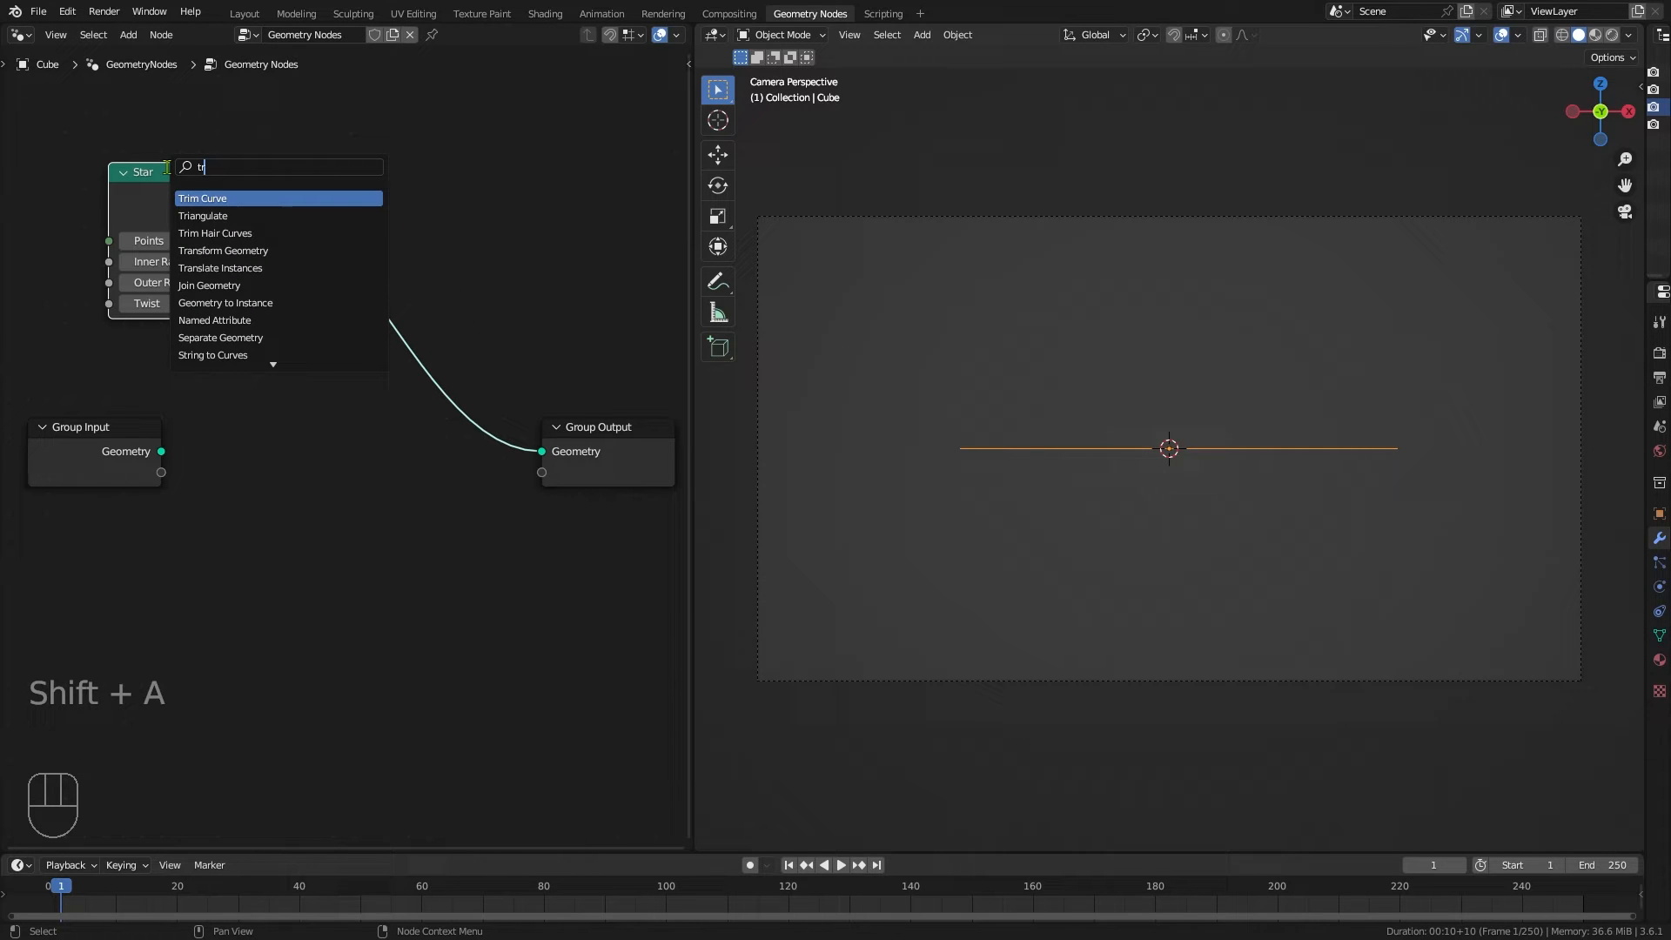
key("Down")
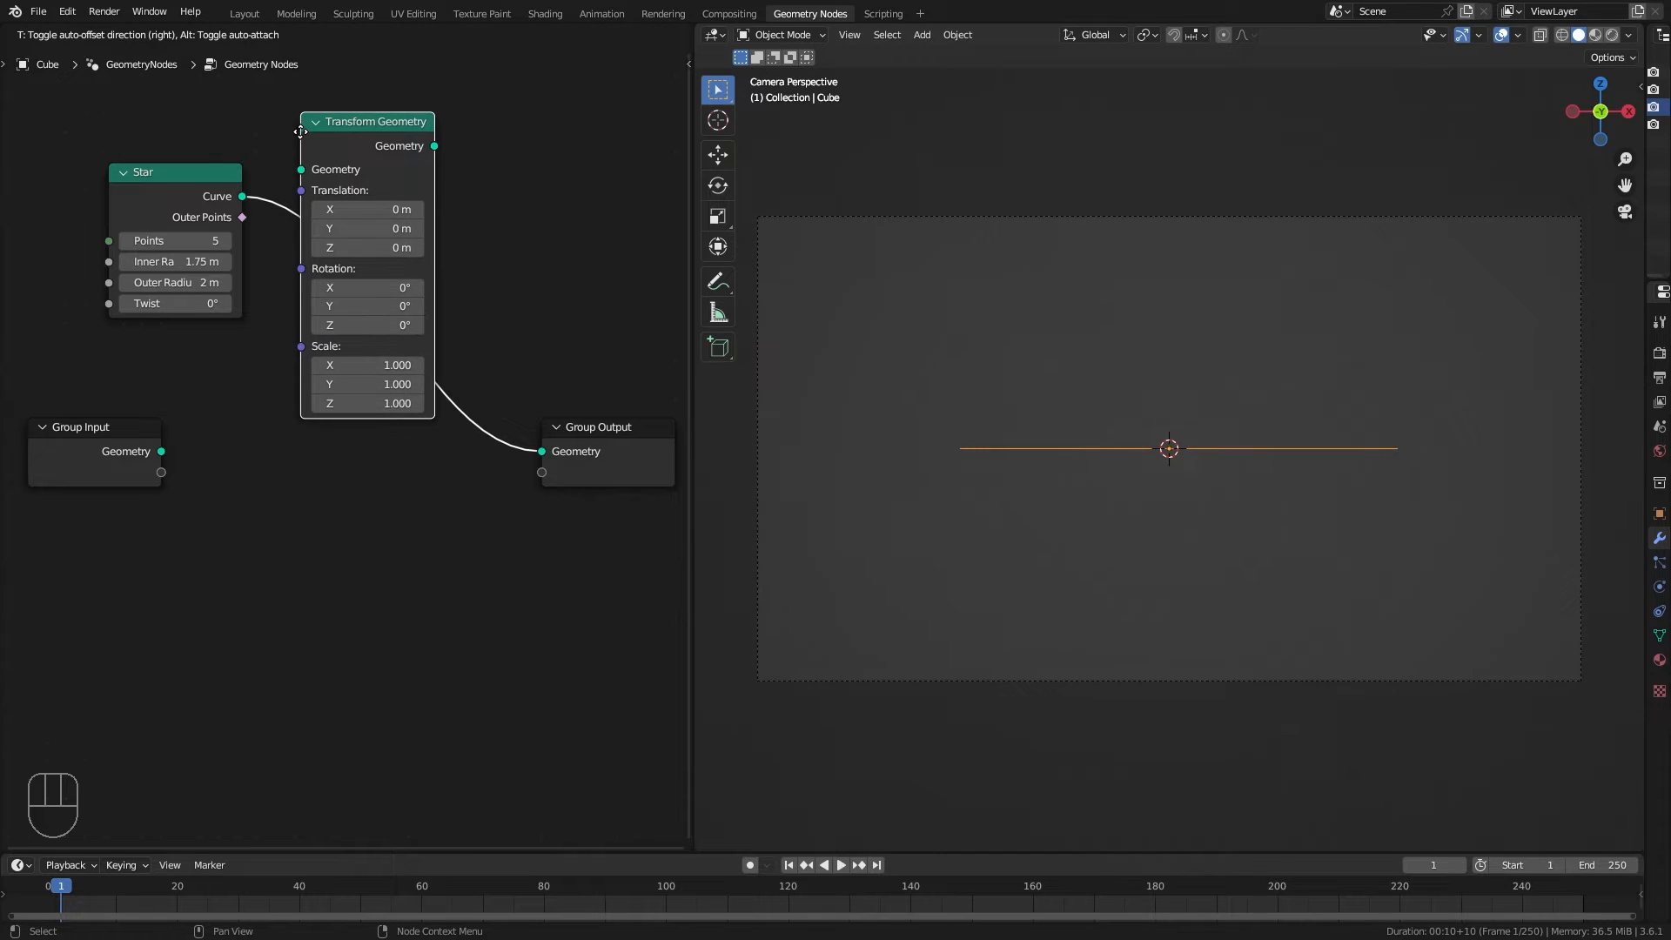
left_click_drag(372, 120, 352, 145)
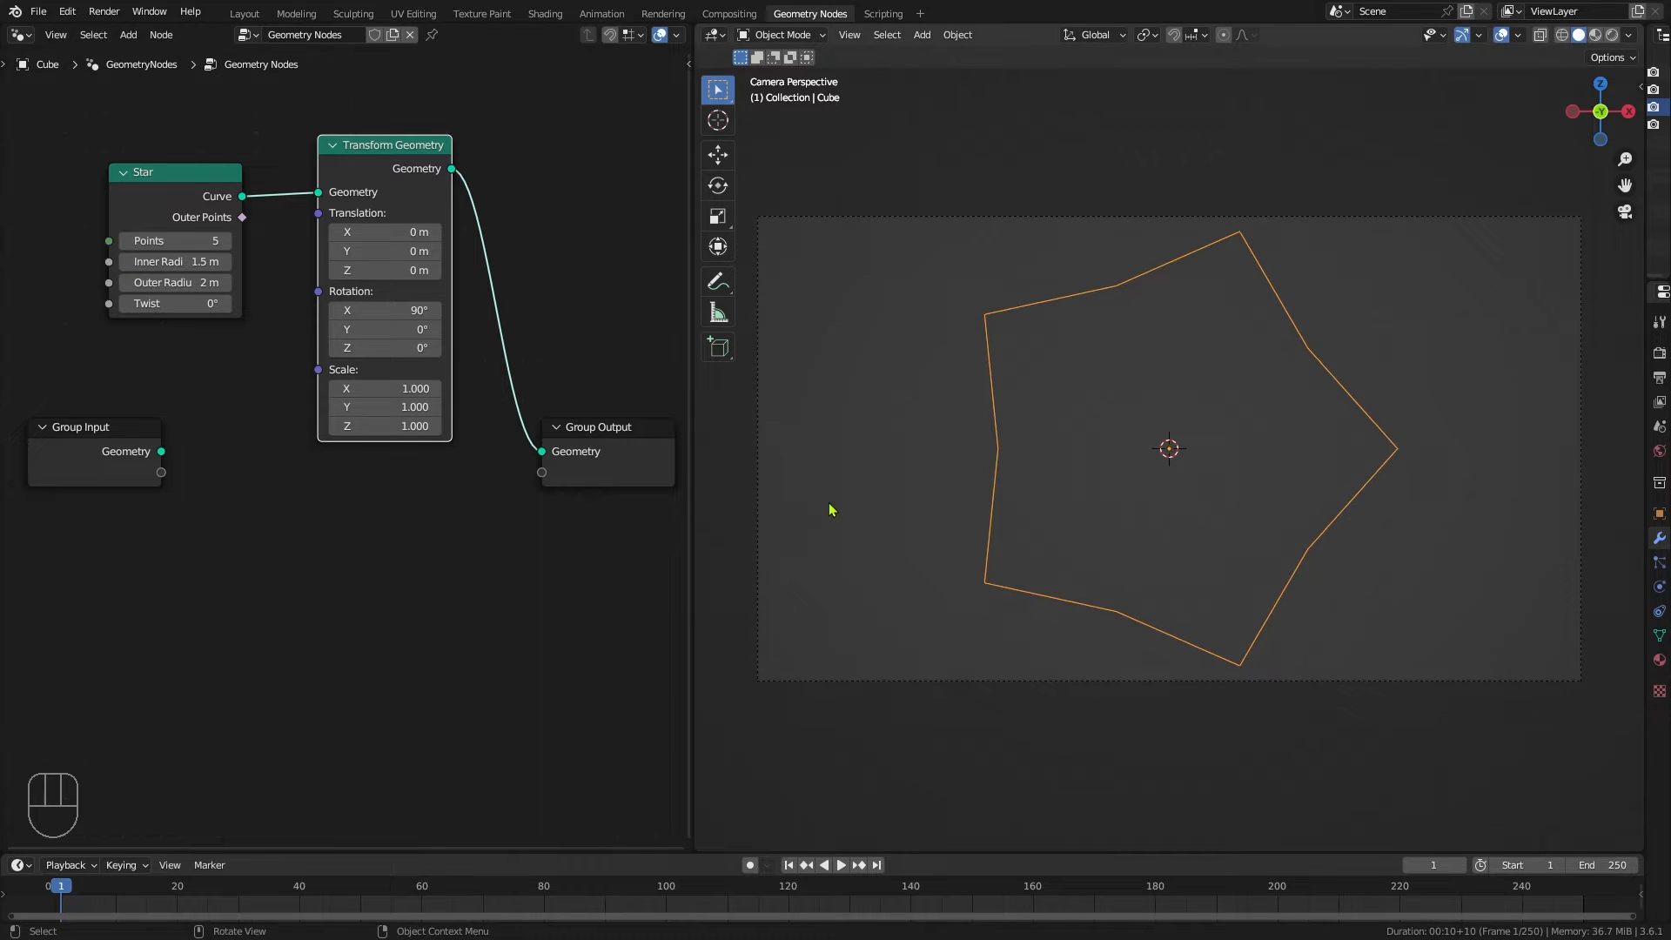
mouse_move(203, 512)
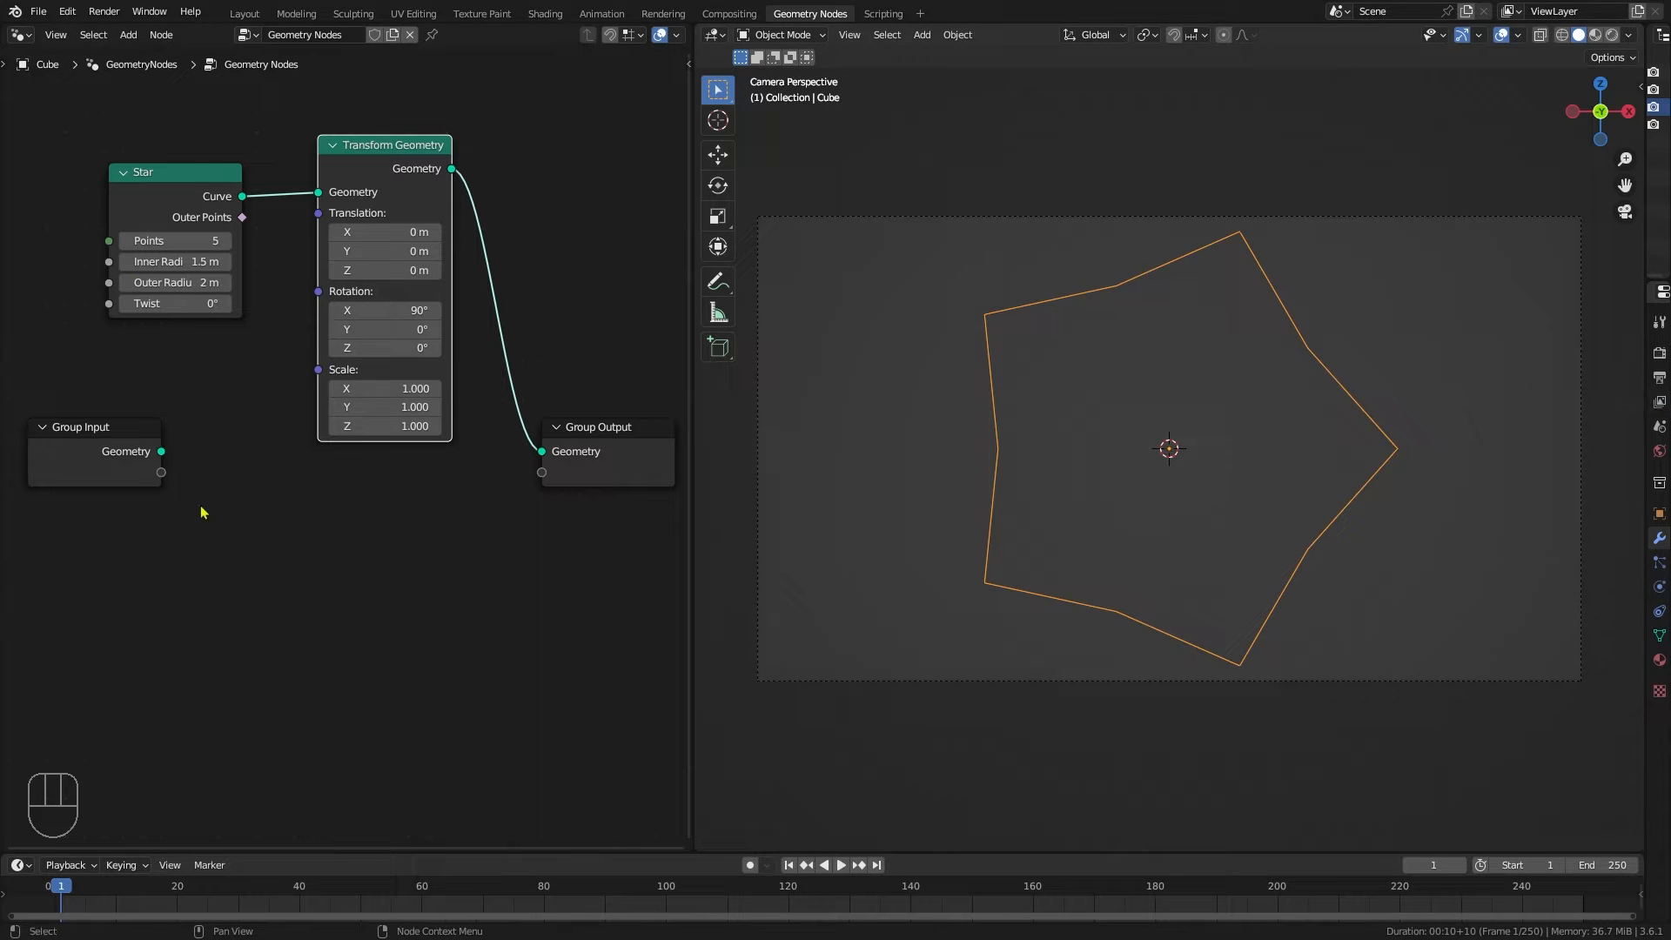
mouse_move(957, 384)
type("curve to")
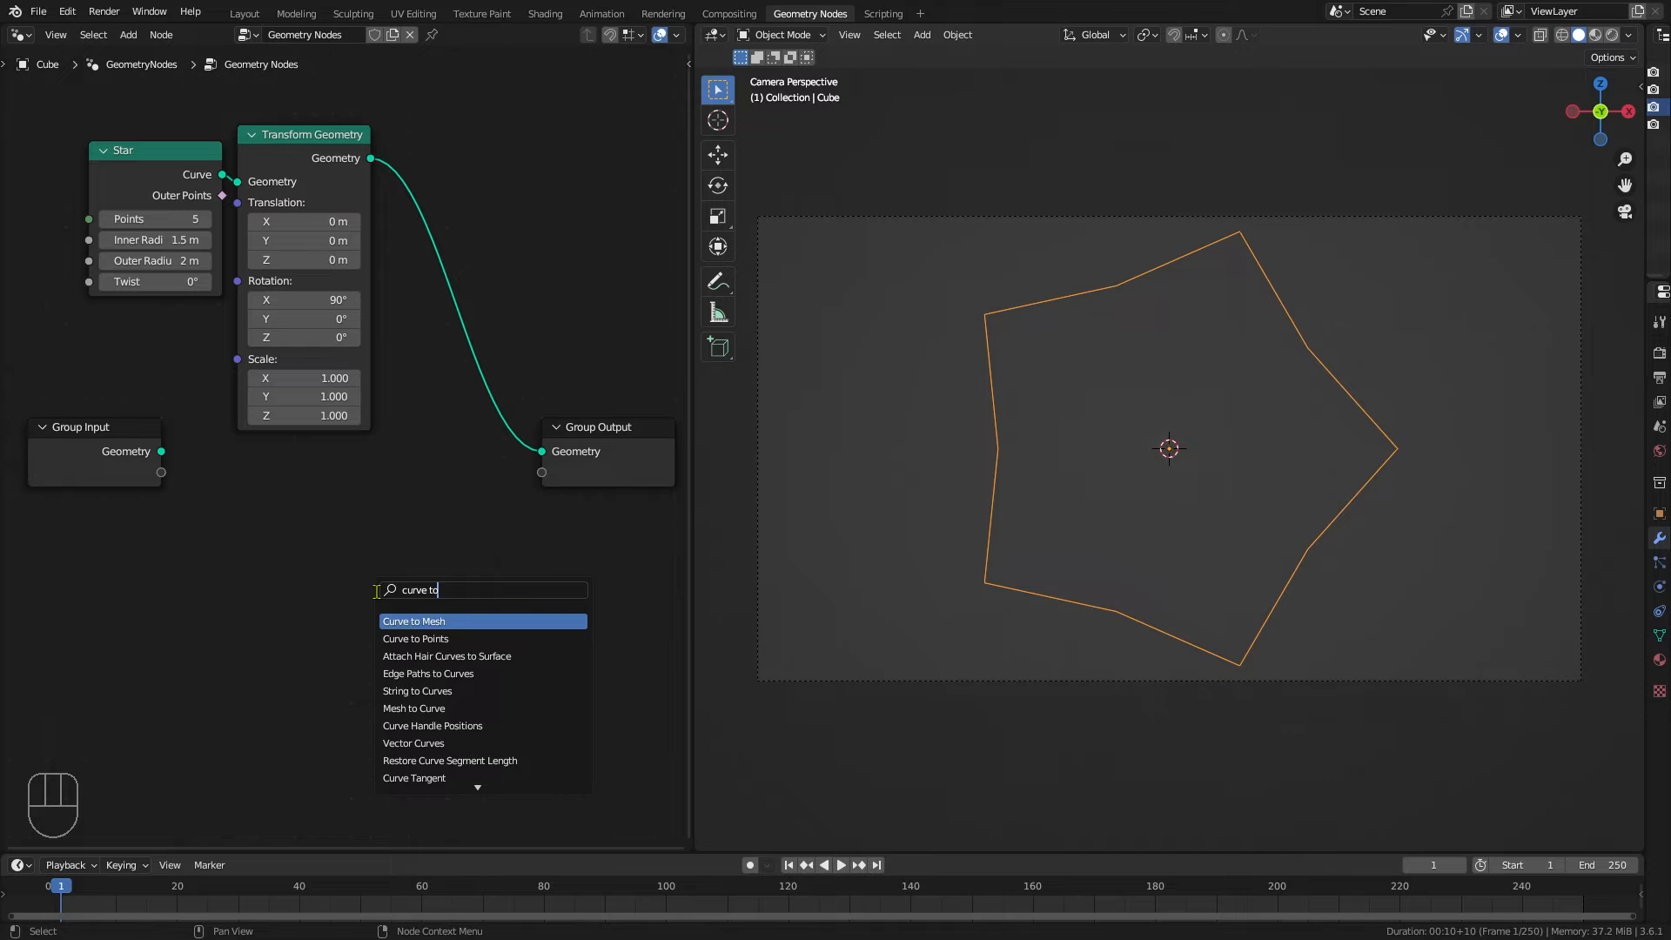
Step: Add Curve to Mesh with a Curve Circle profile of resolution 3 and radius 0.01 m
left_click(414, 620)
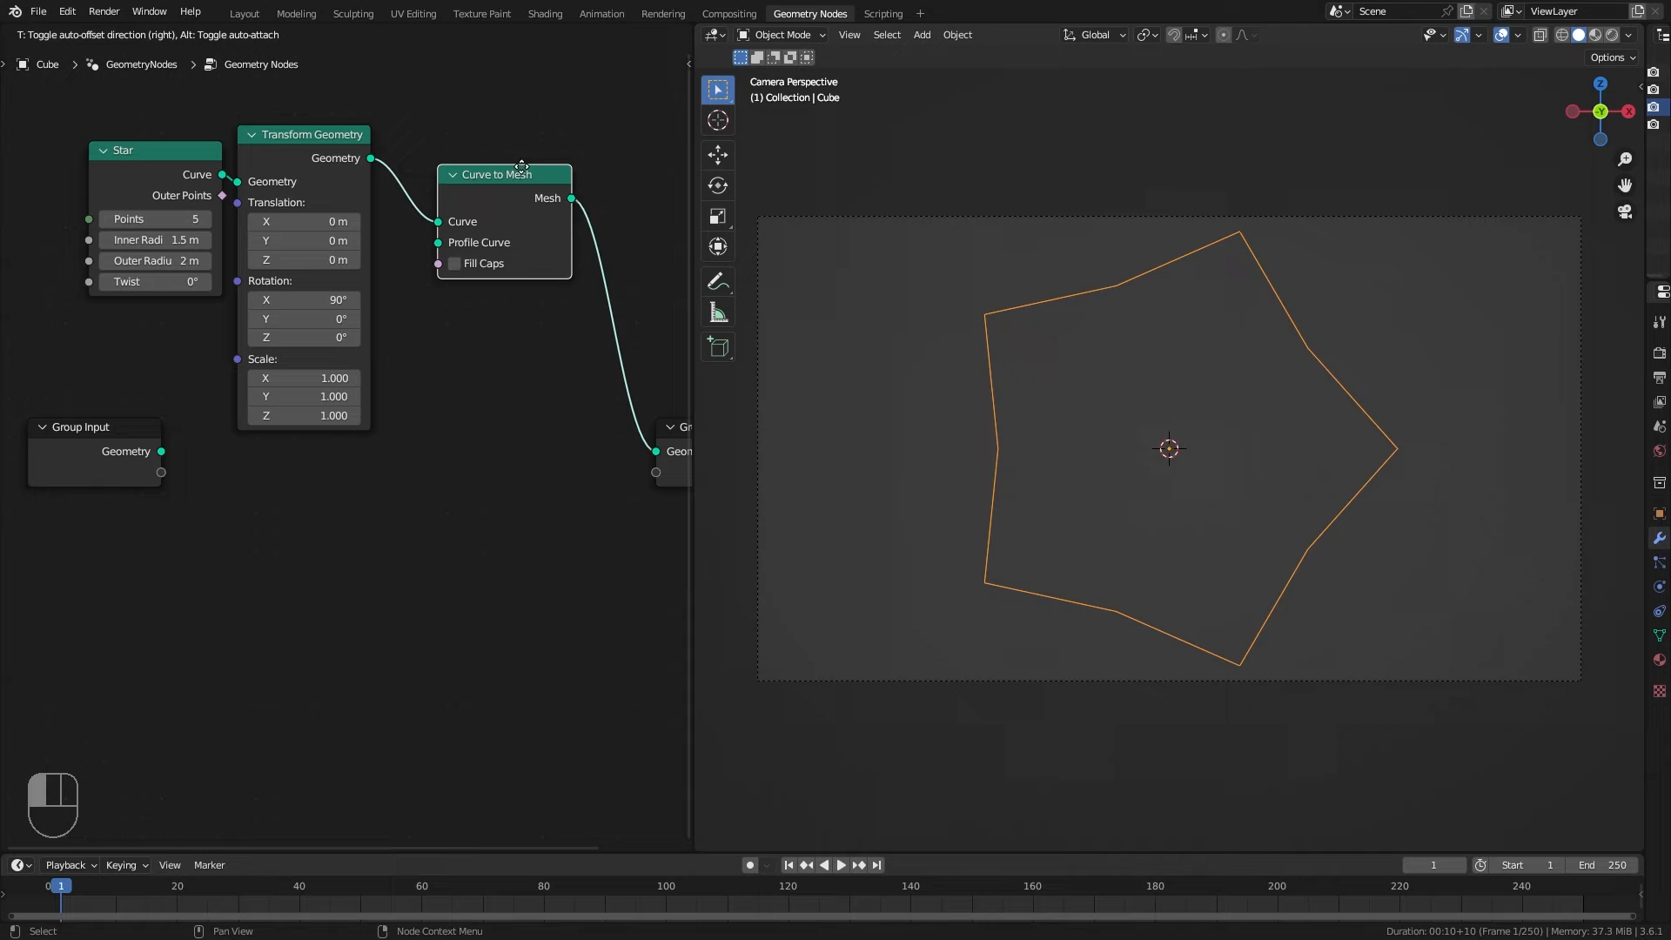
key("shift+a")
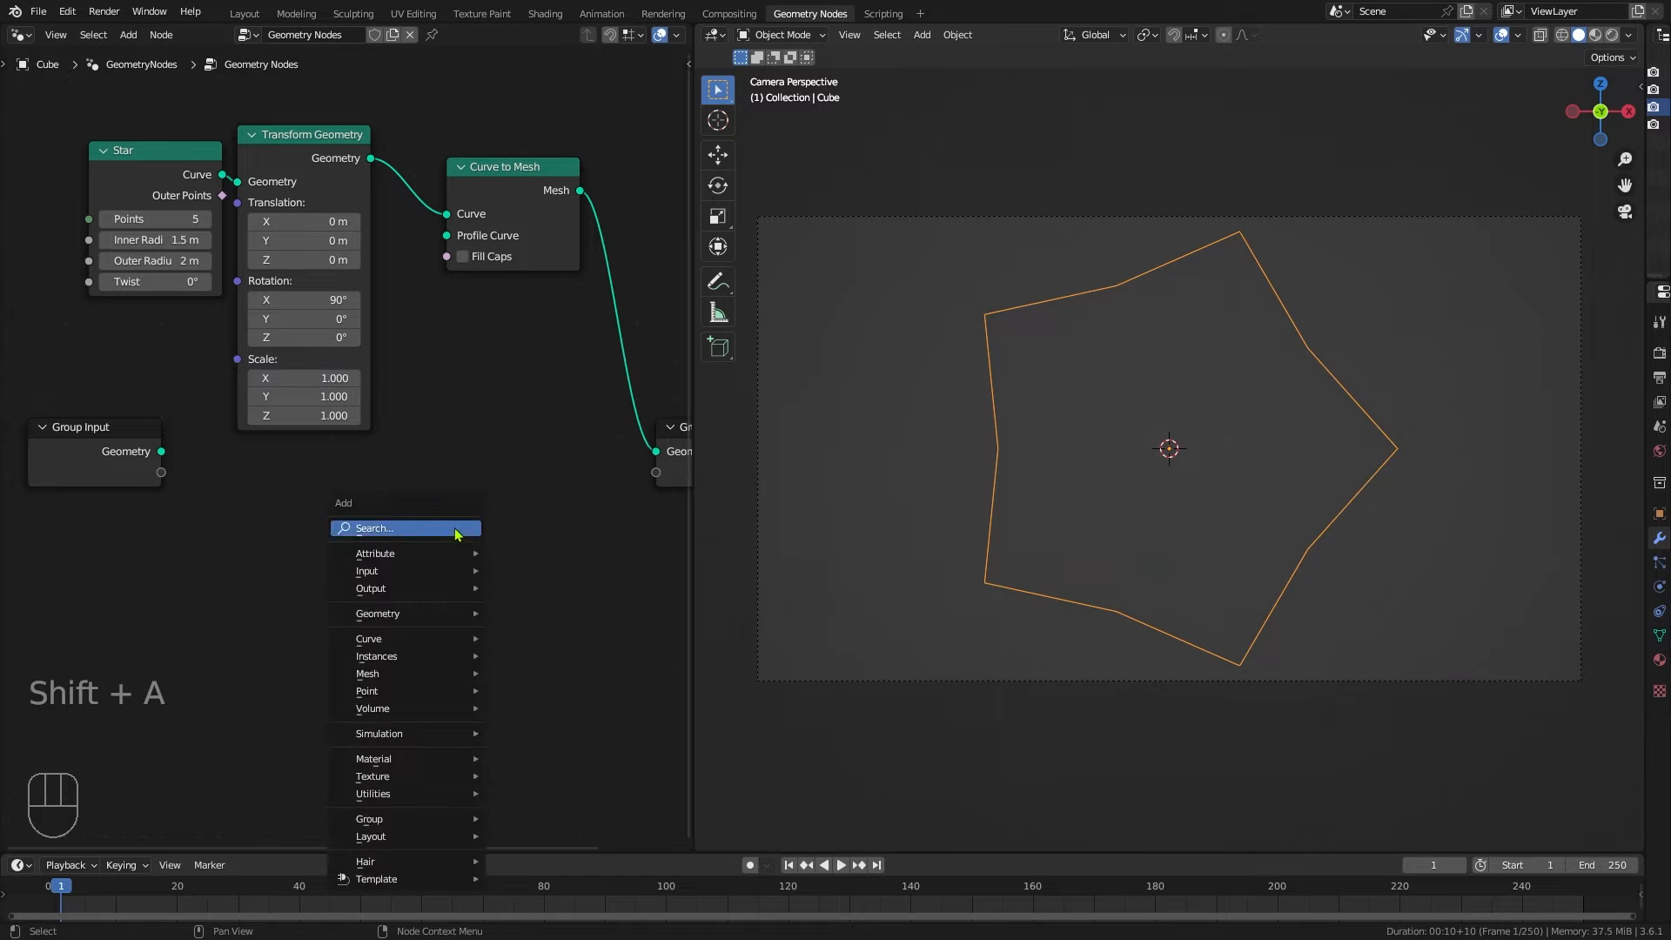
type("curve")
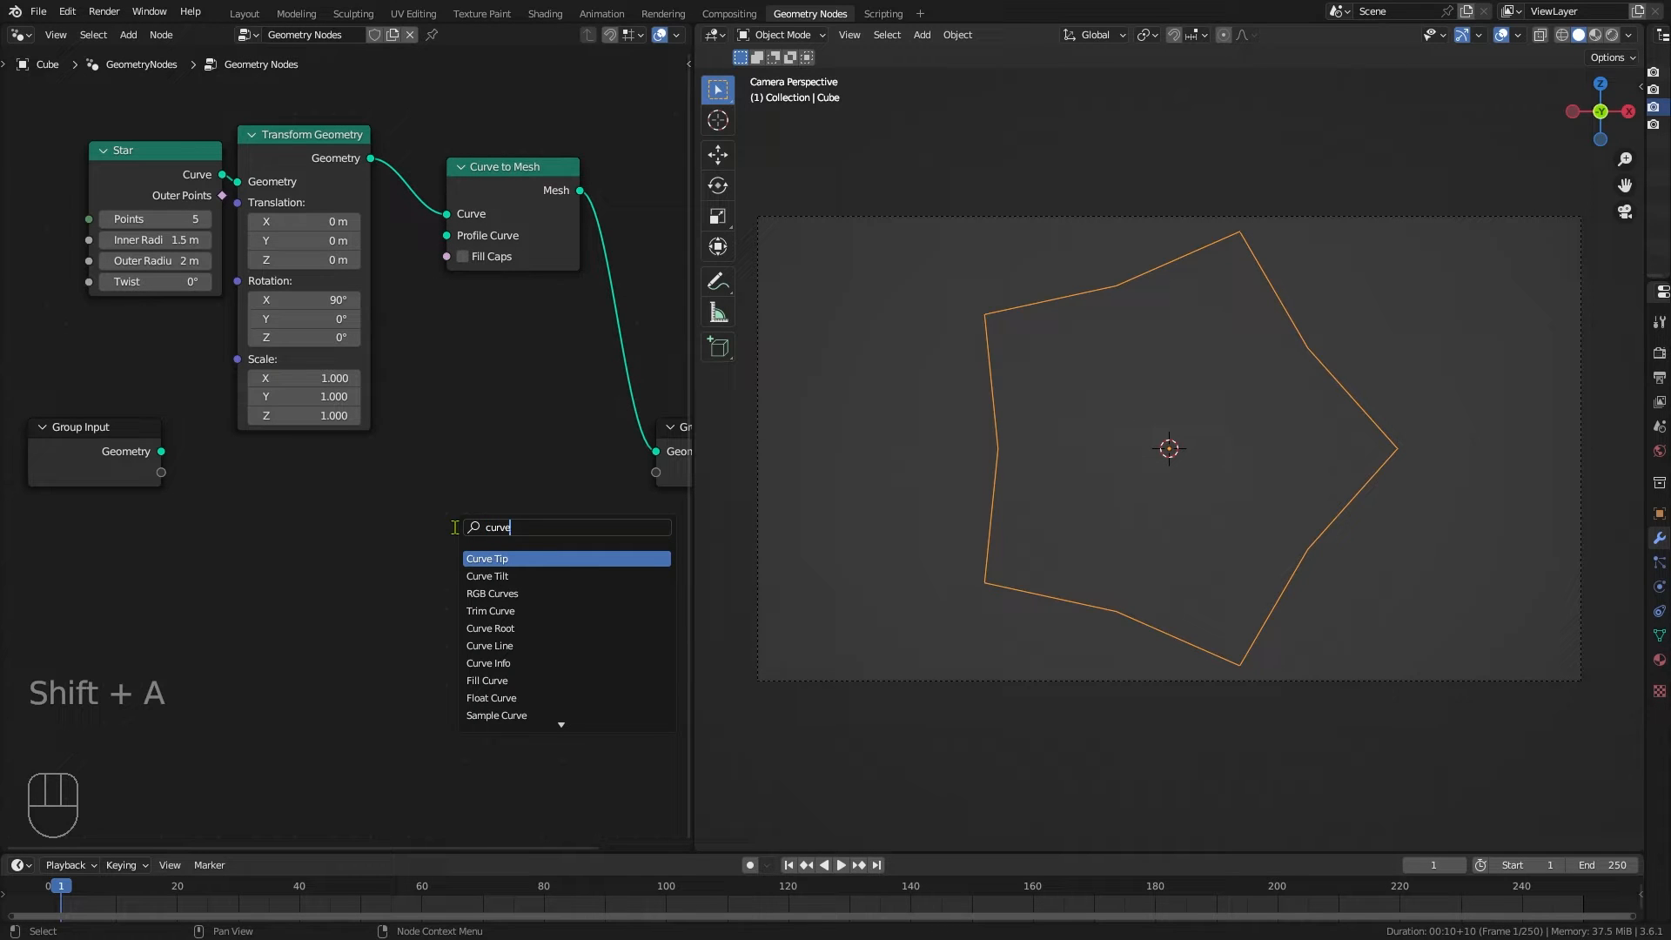
left_click(502, 557)
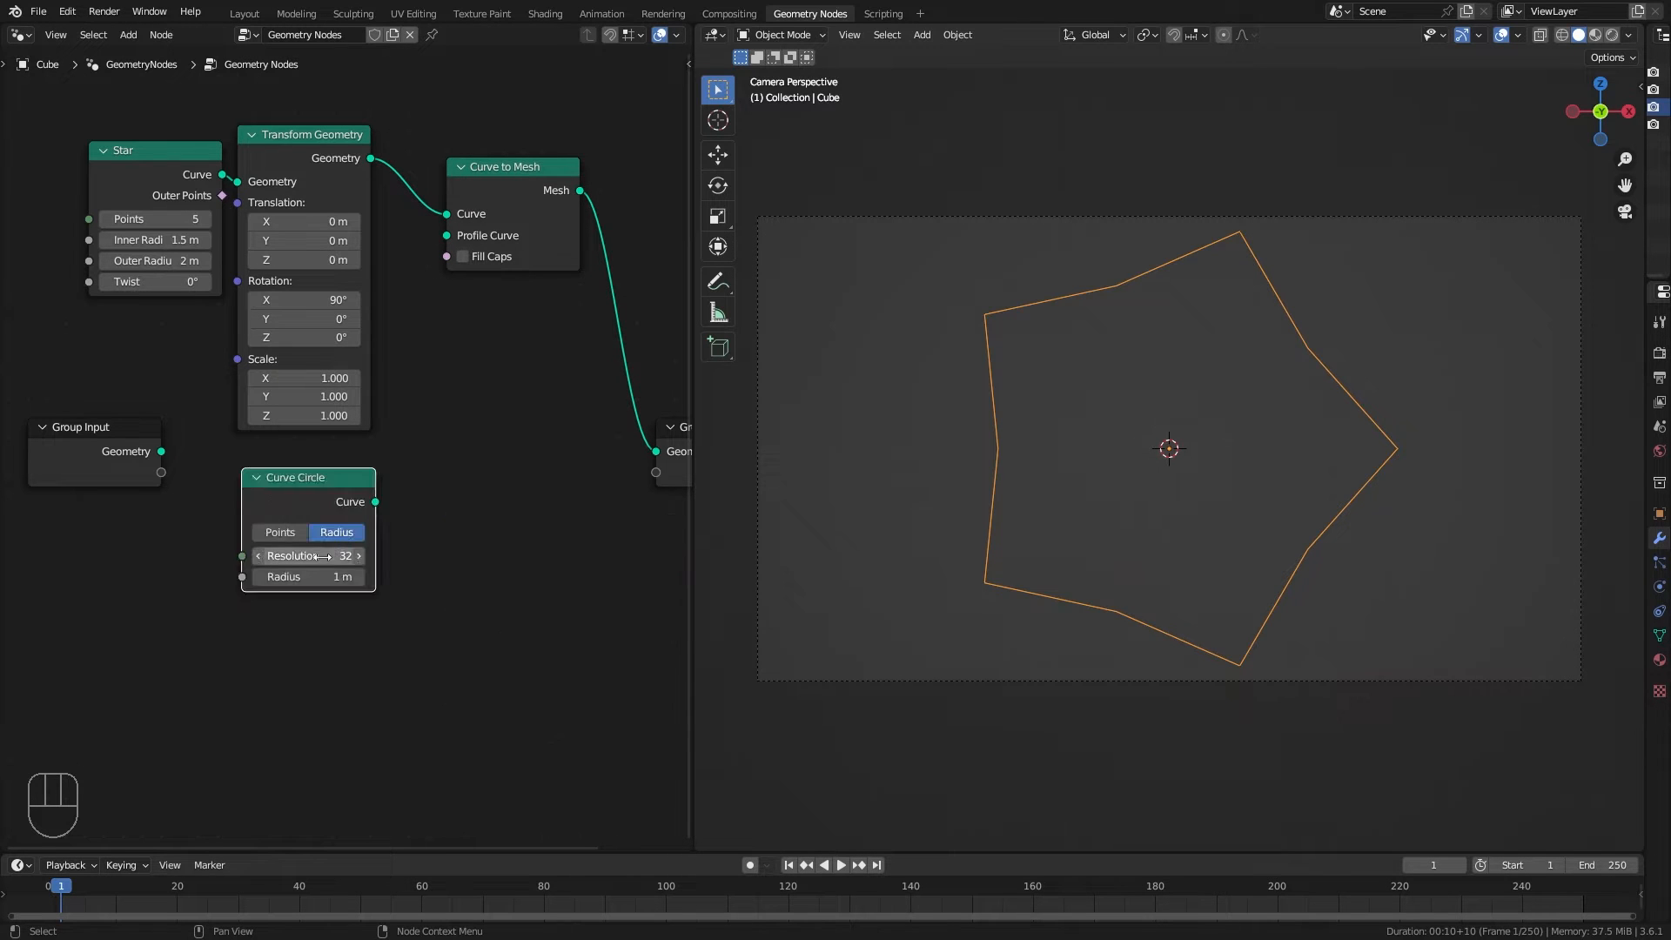
mouse_move(309, 555)
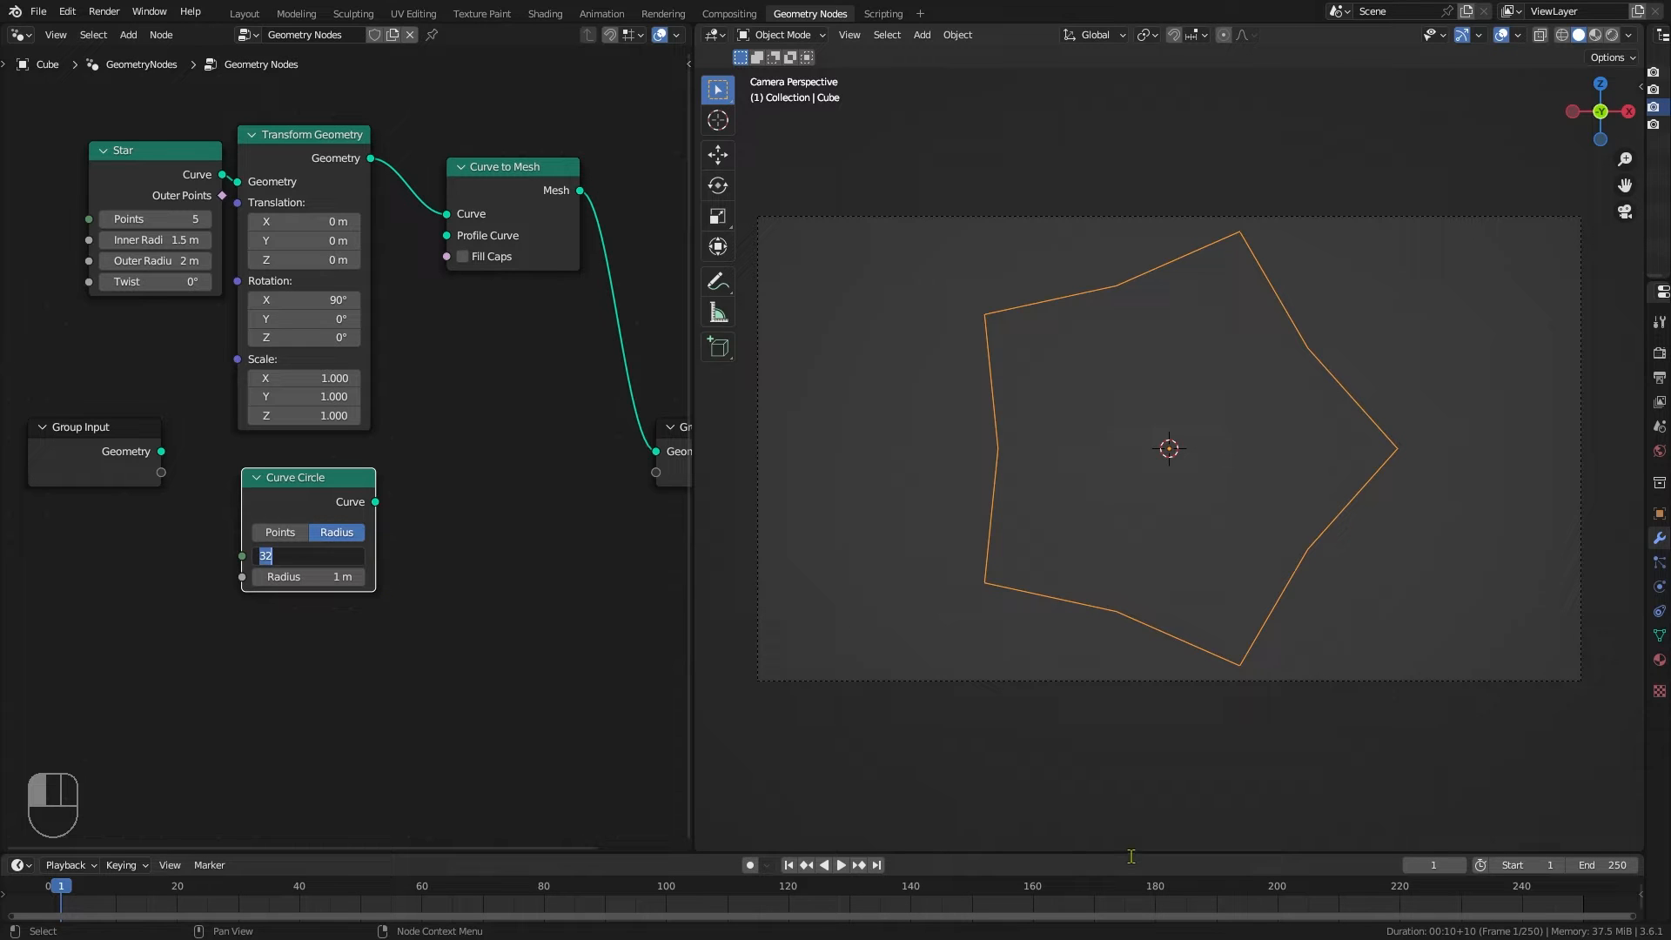
key("BackSpace")
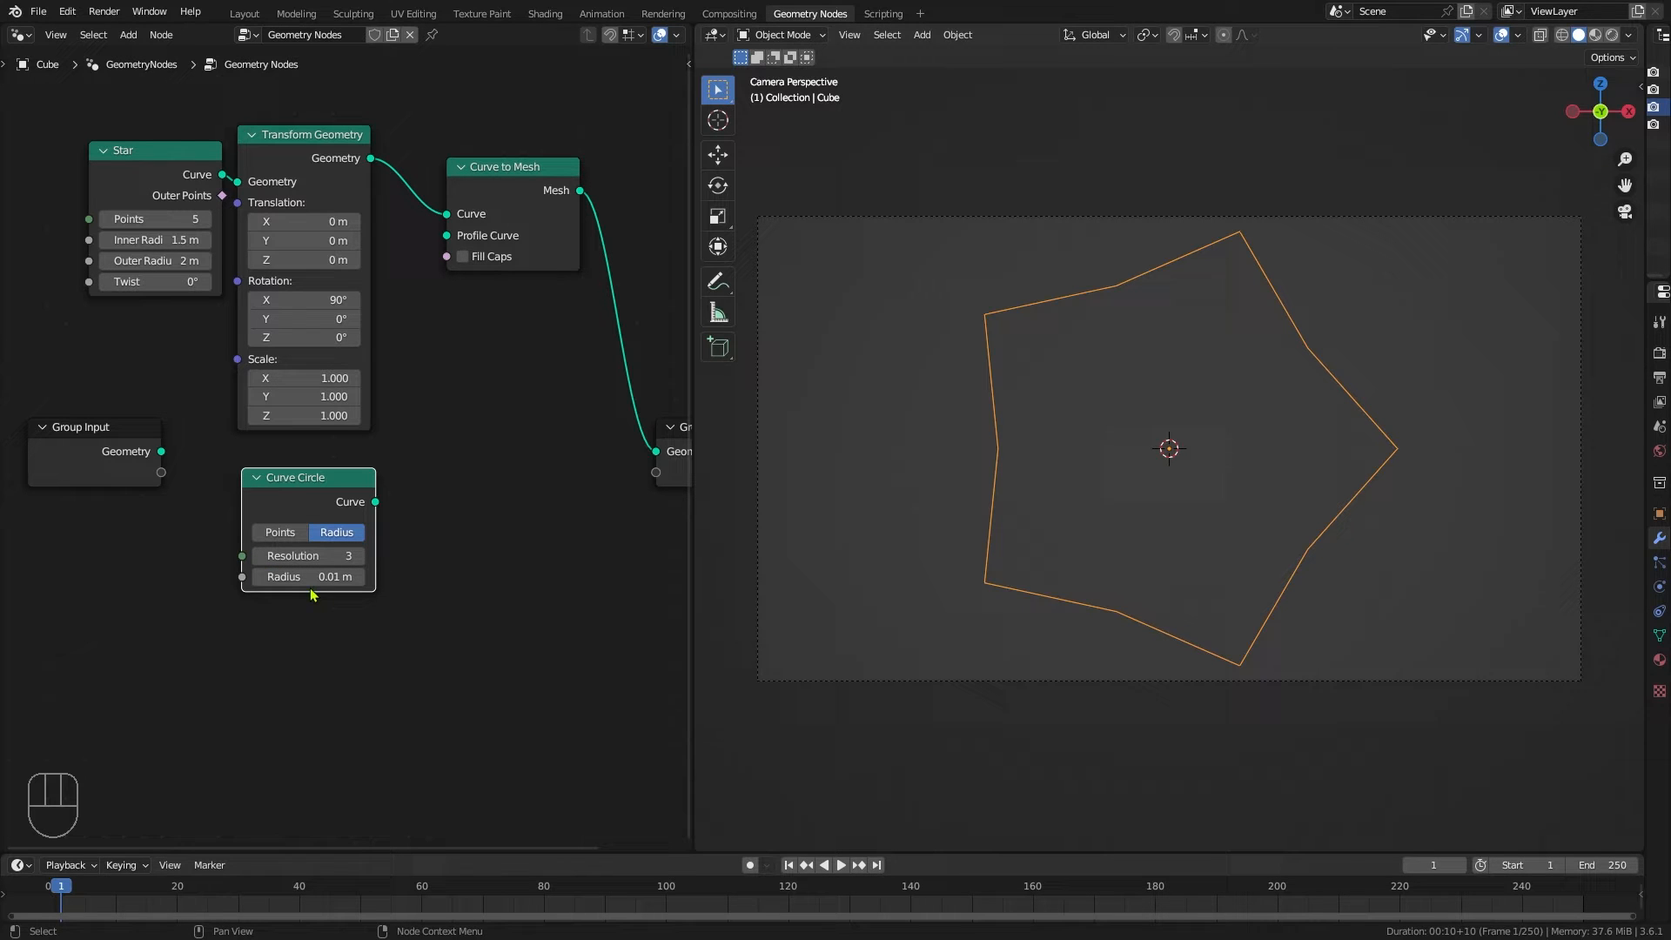
mouse_move(375, 502)
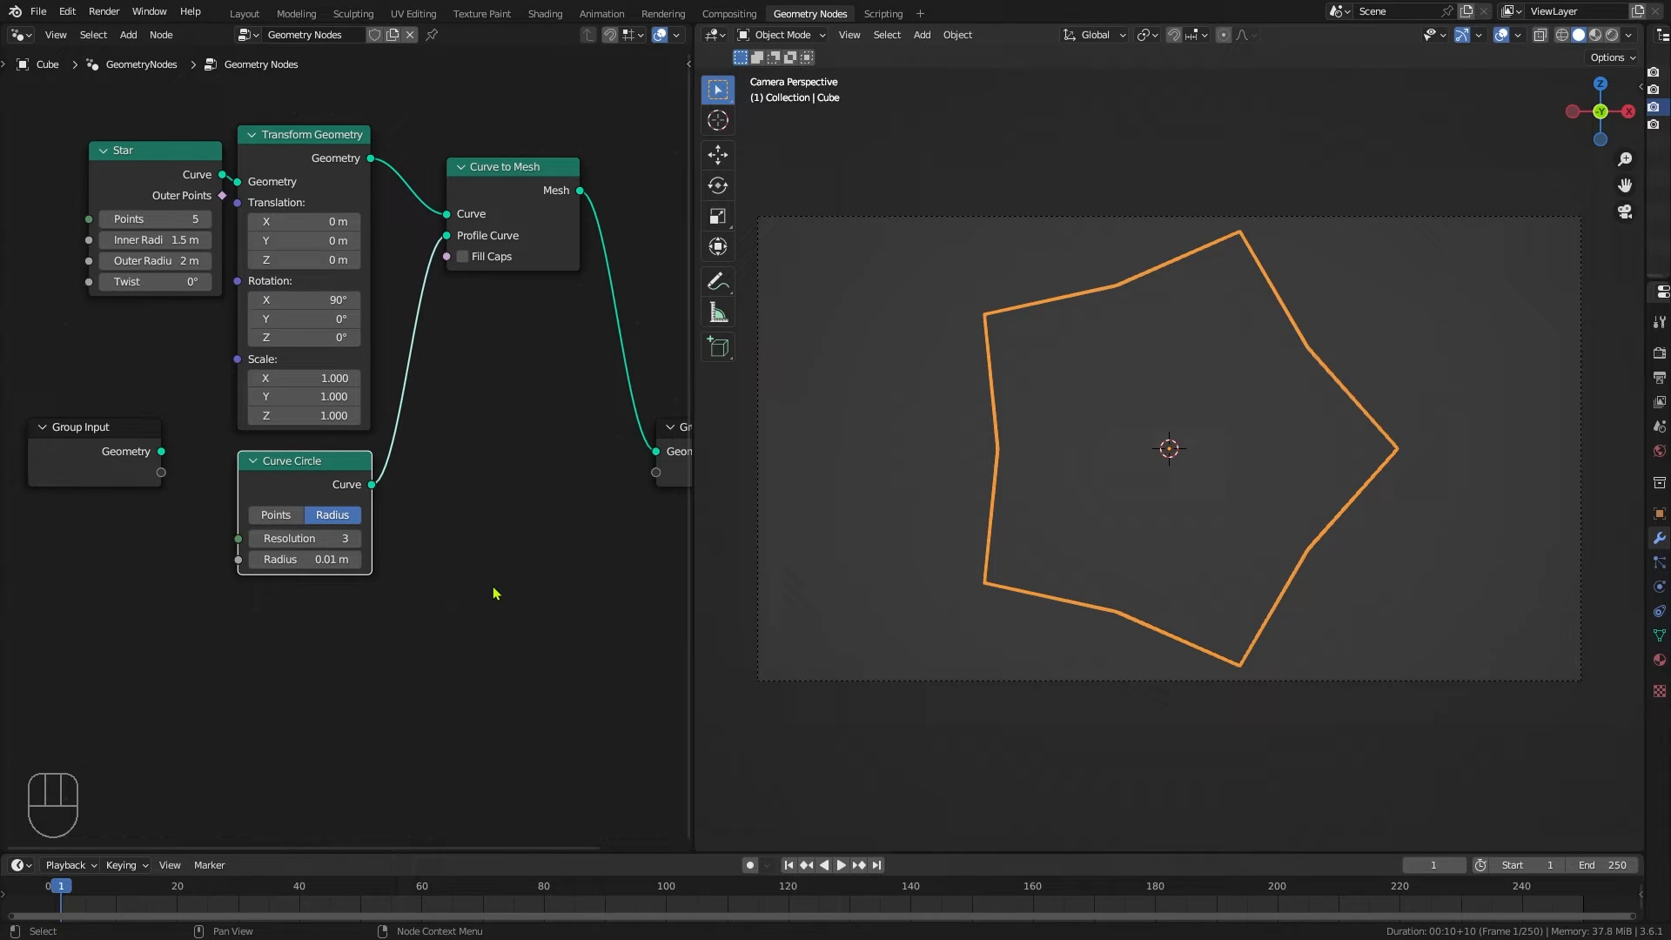
mouse_move(1092, 408)
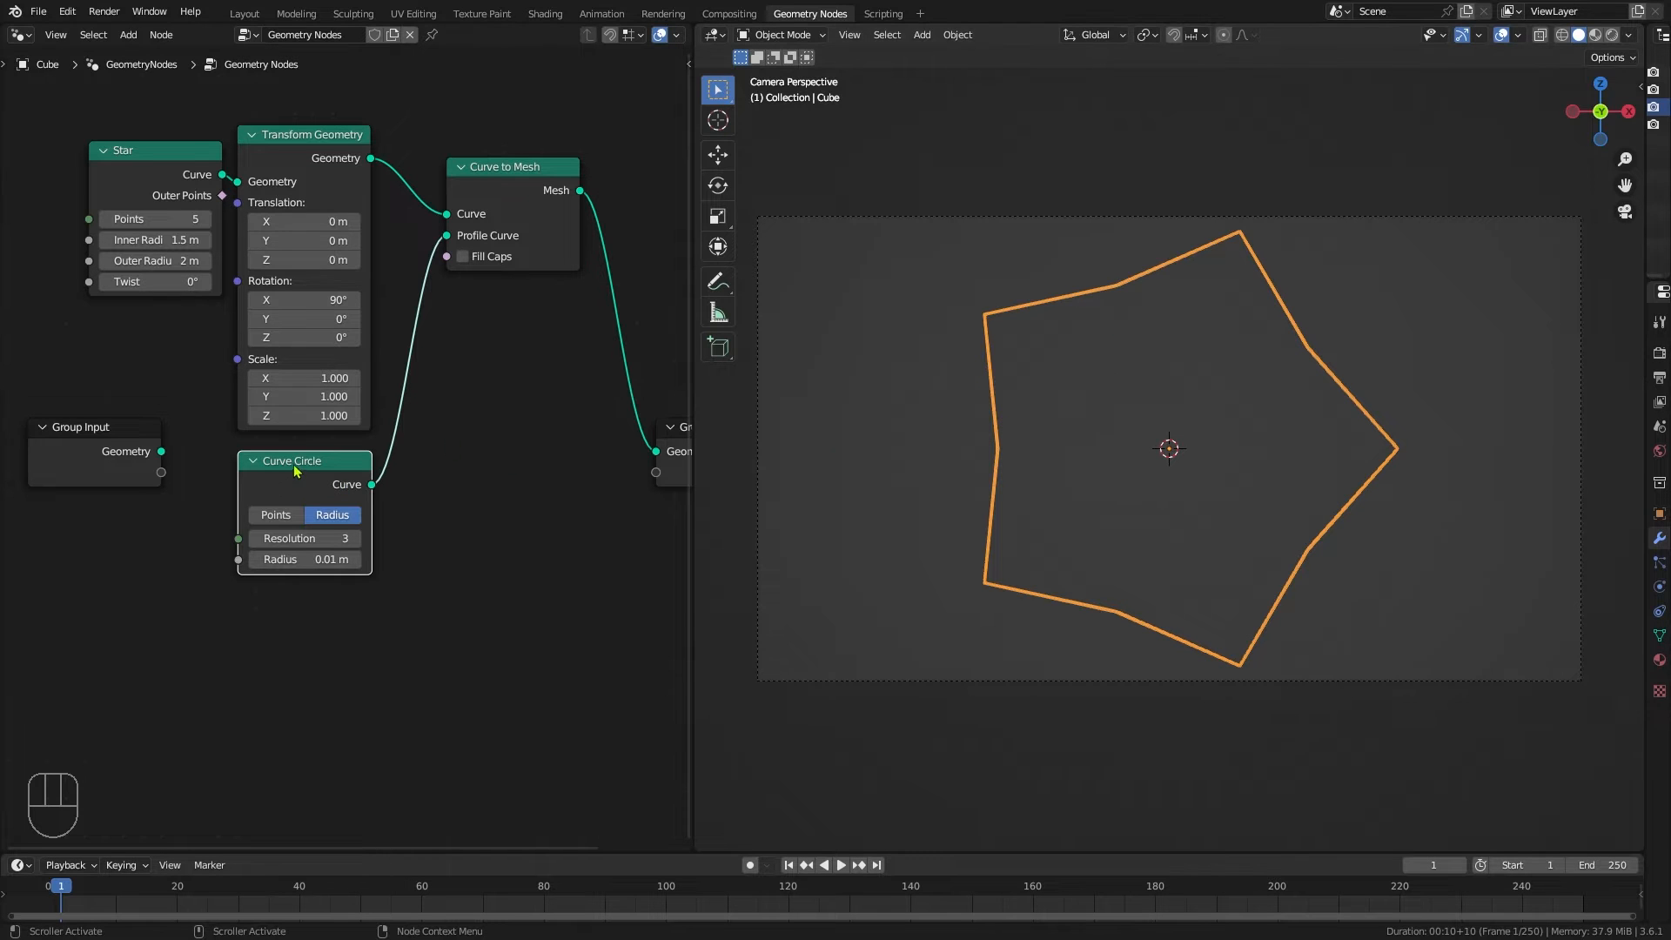
Step: Add a Simulation Zone with a Join Geometry node inside it
key("shift+a")
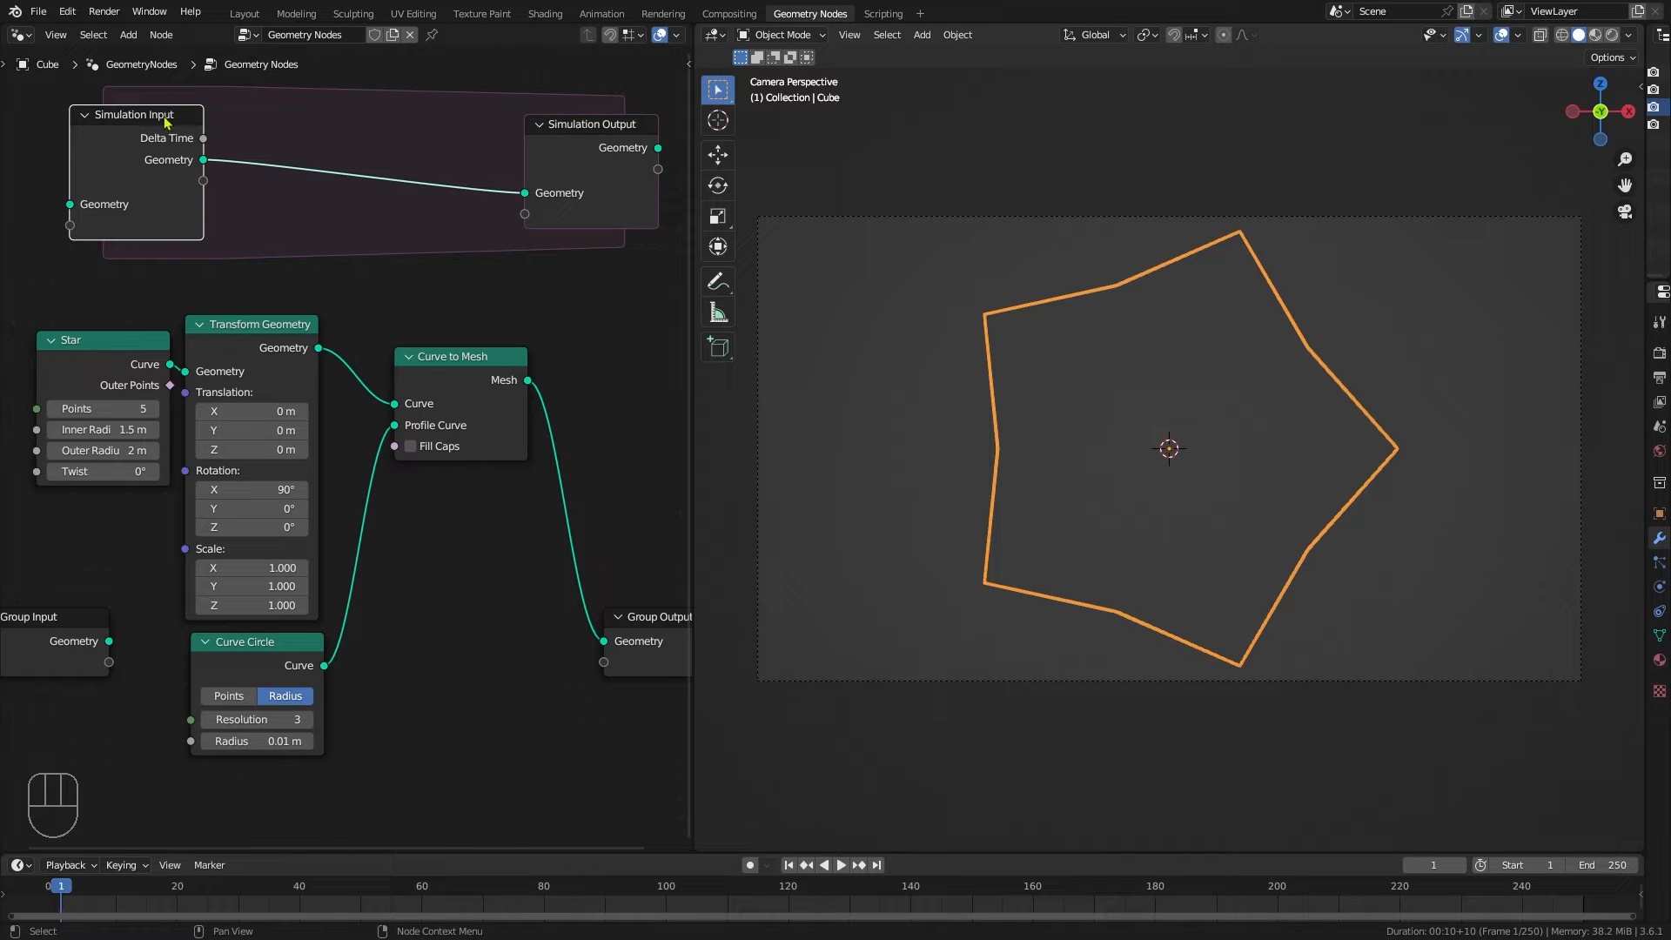
key("shift+a")
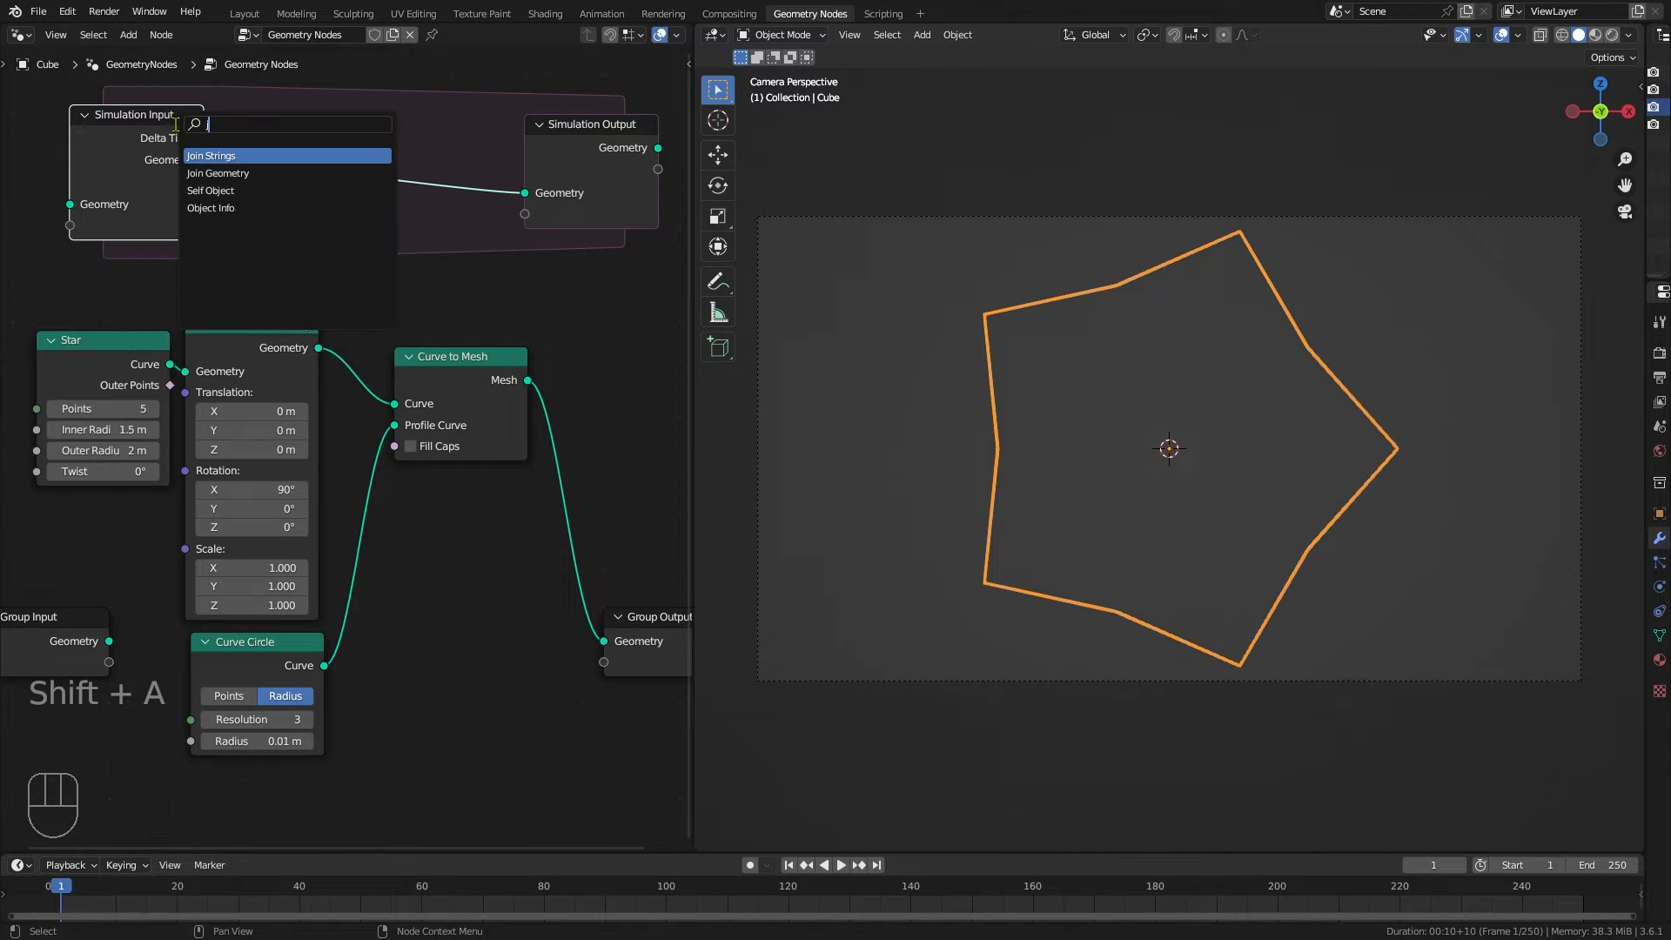
left_click(218, 172)
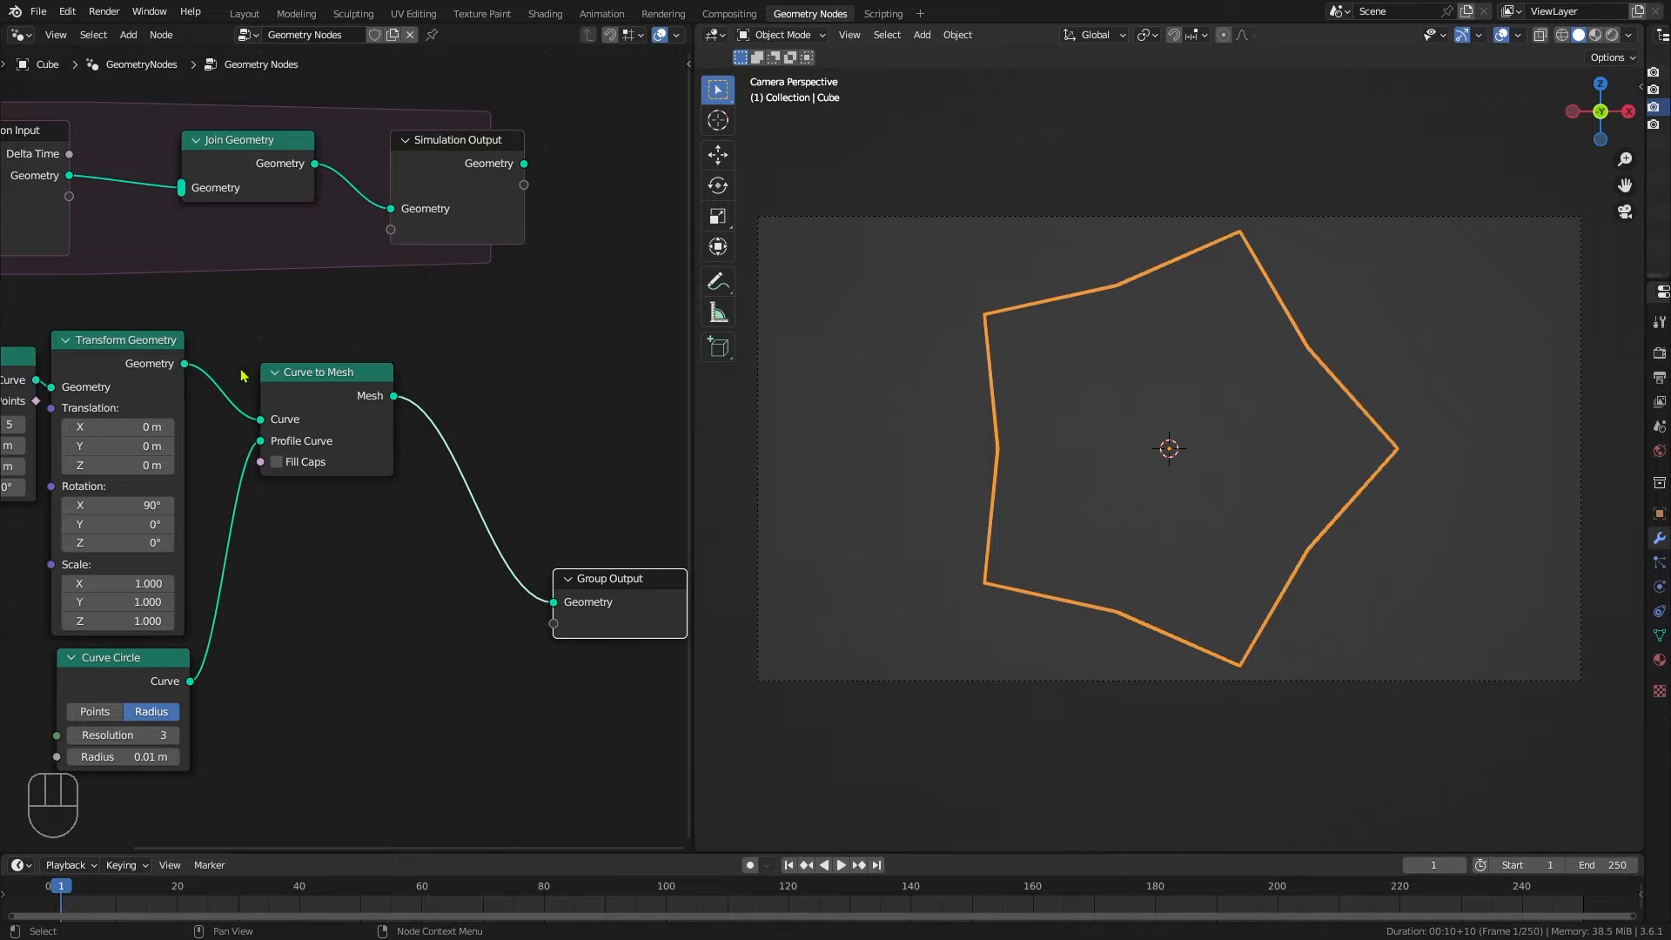
Step: Feed the tube through an unrotated Transform Geometry copy into Join Geometry and Group Output
left_click(123, 340)
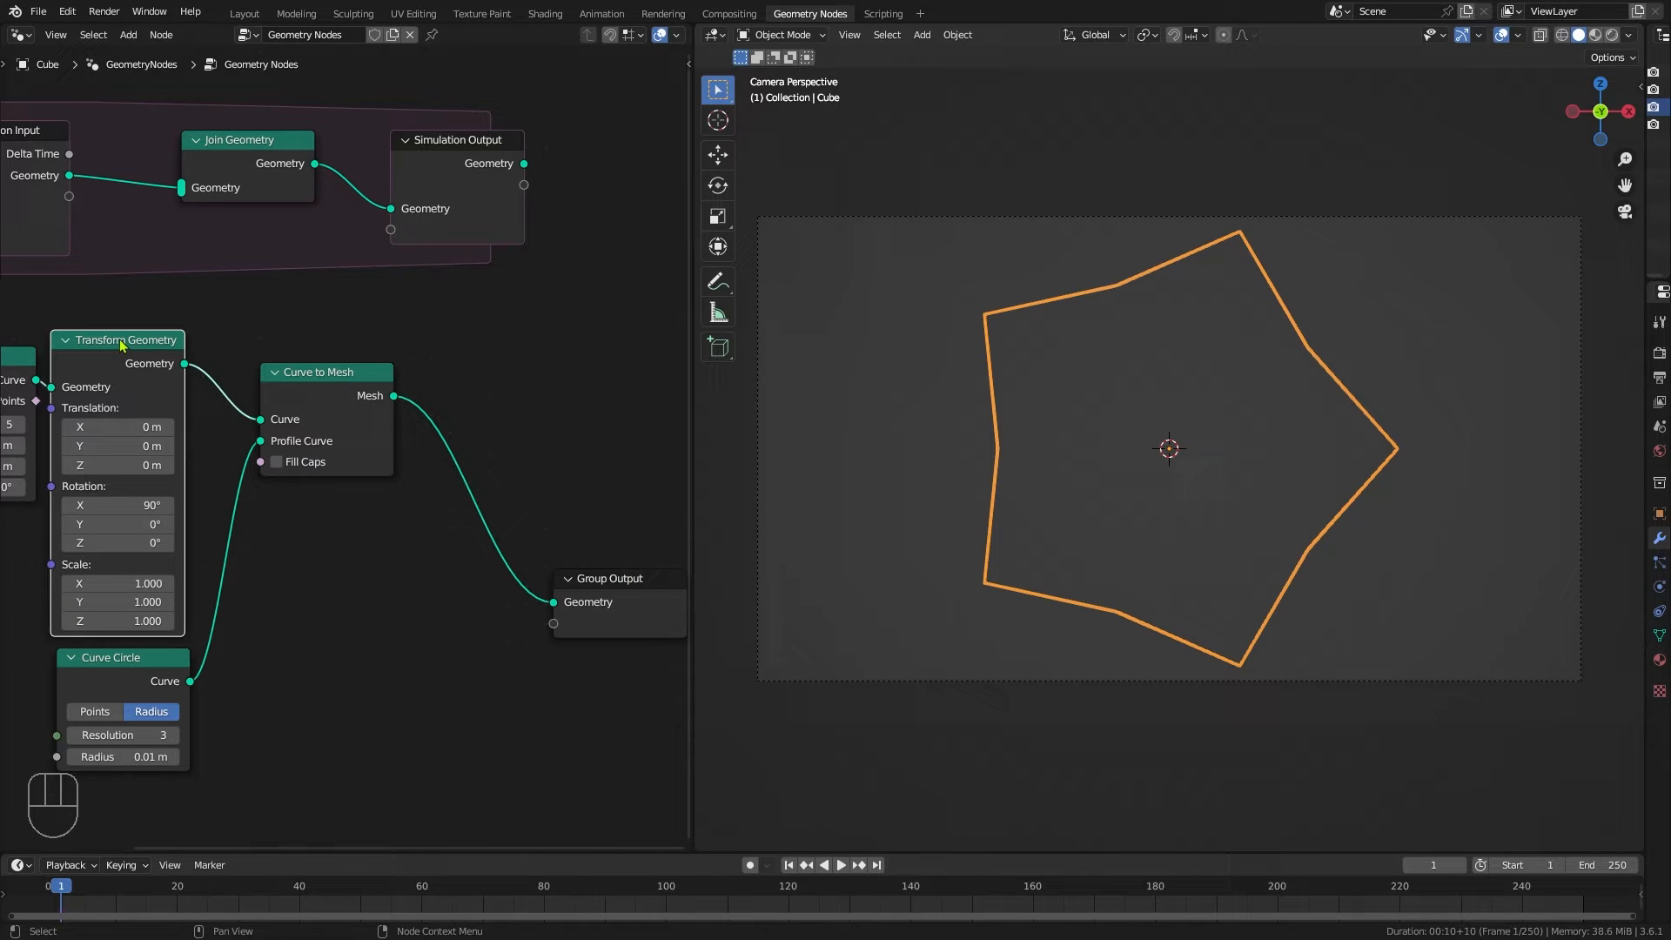
key("shift+d")
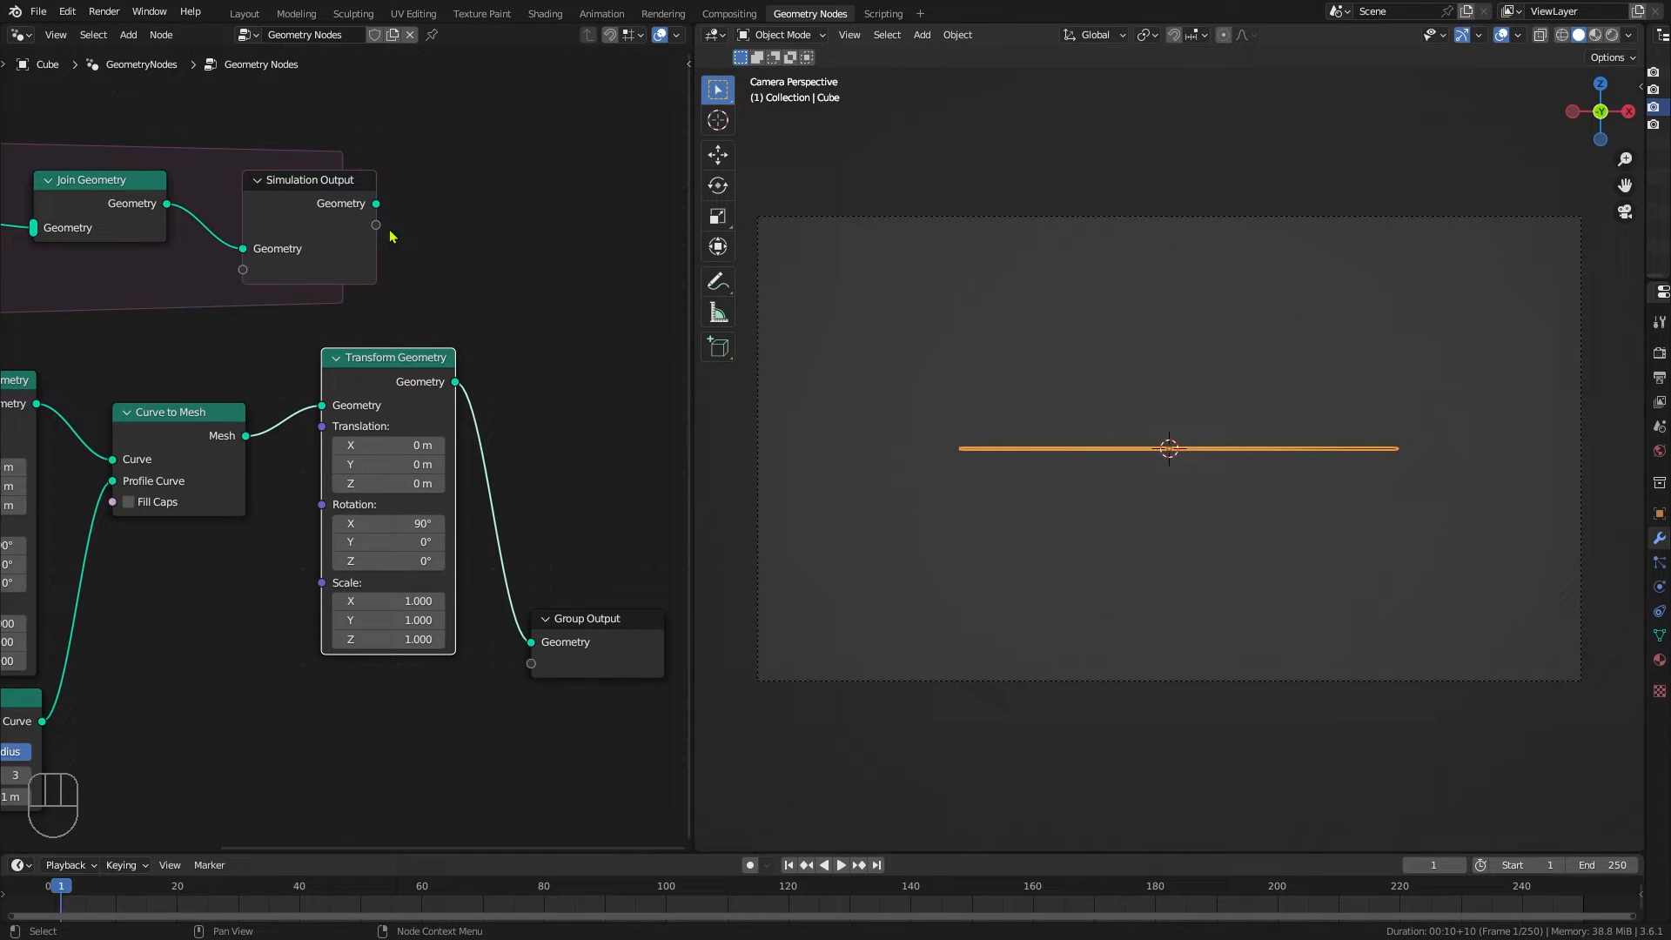
double_click(388, 523)
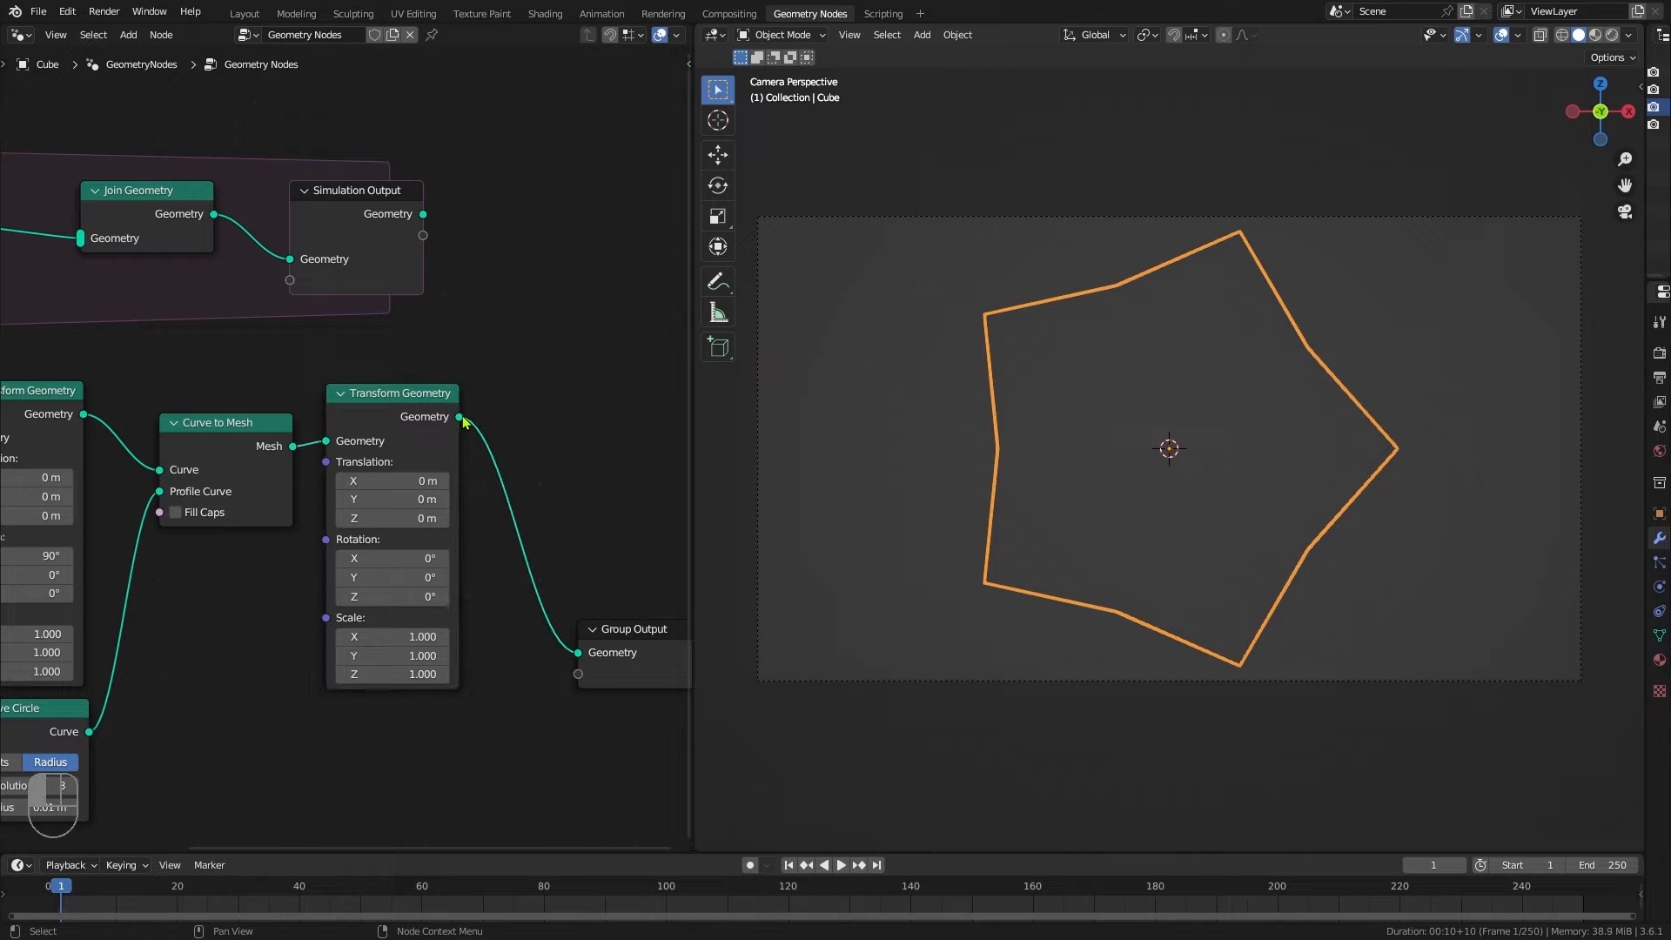
left_click_drag(461, 417, 80, 238)
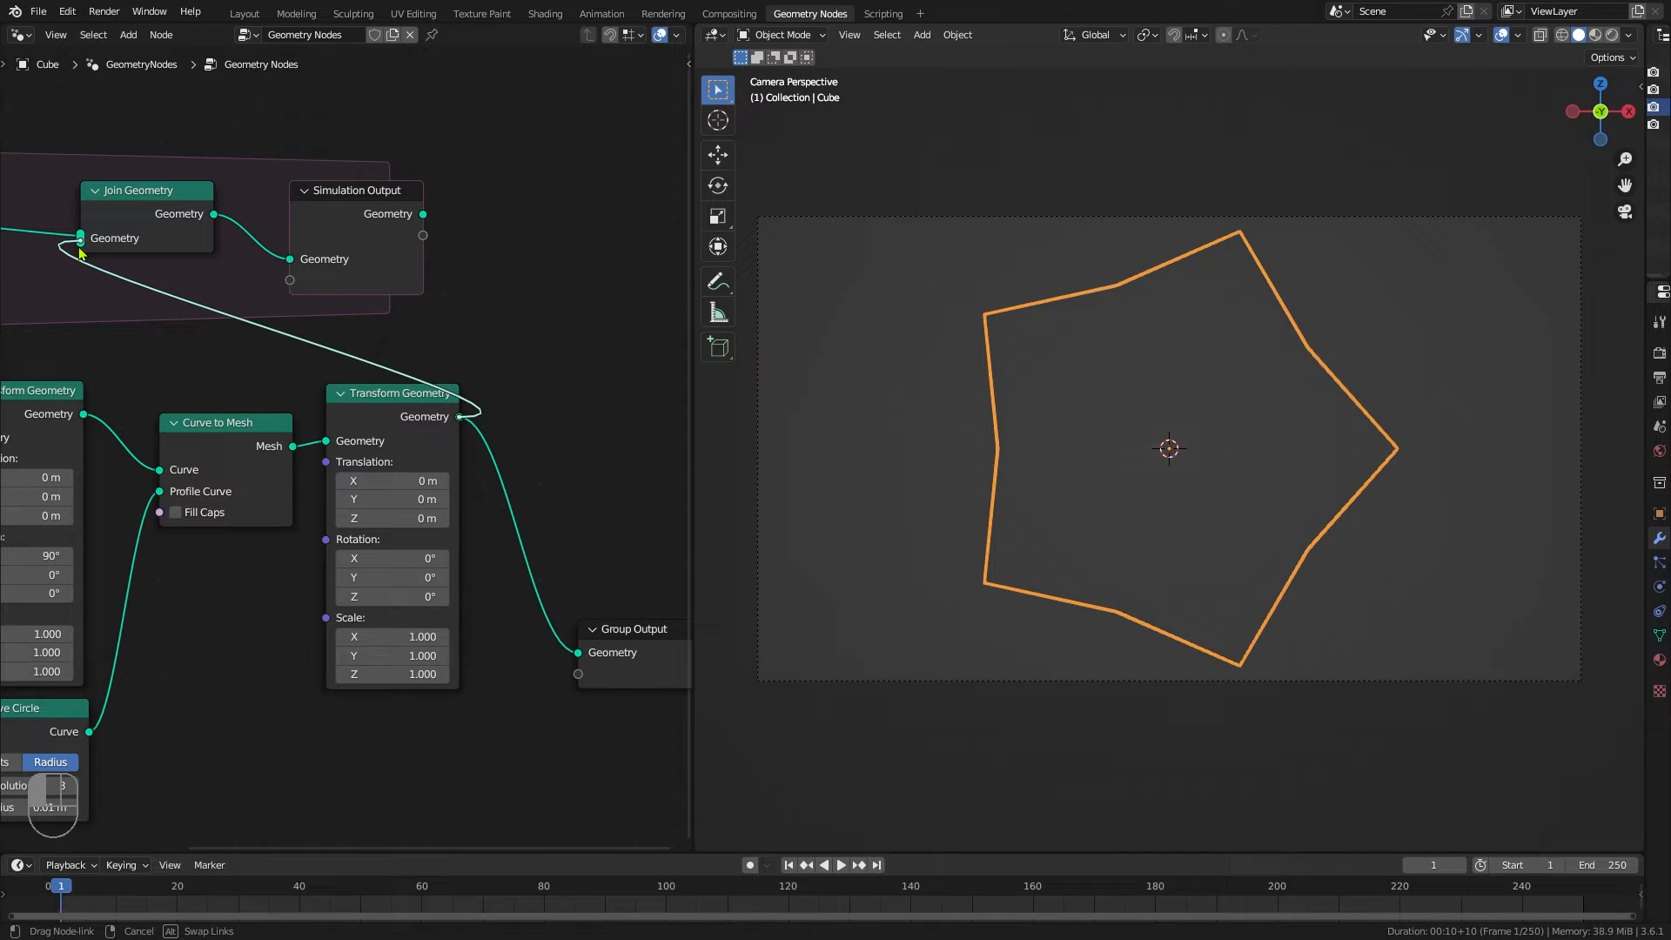
left_click_drag(356, 190, 530, 161)
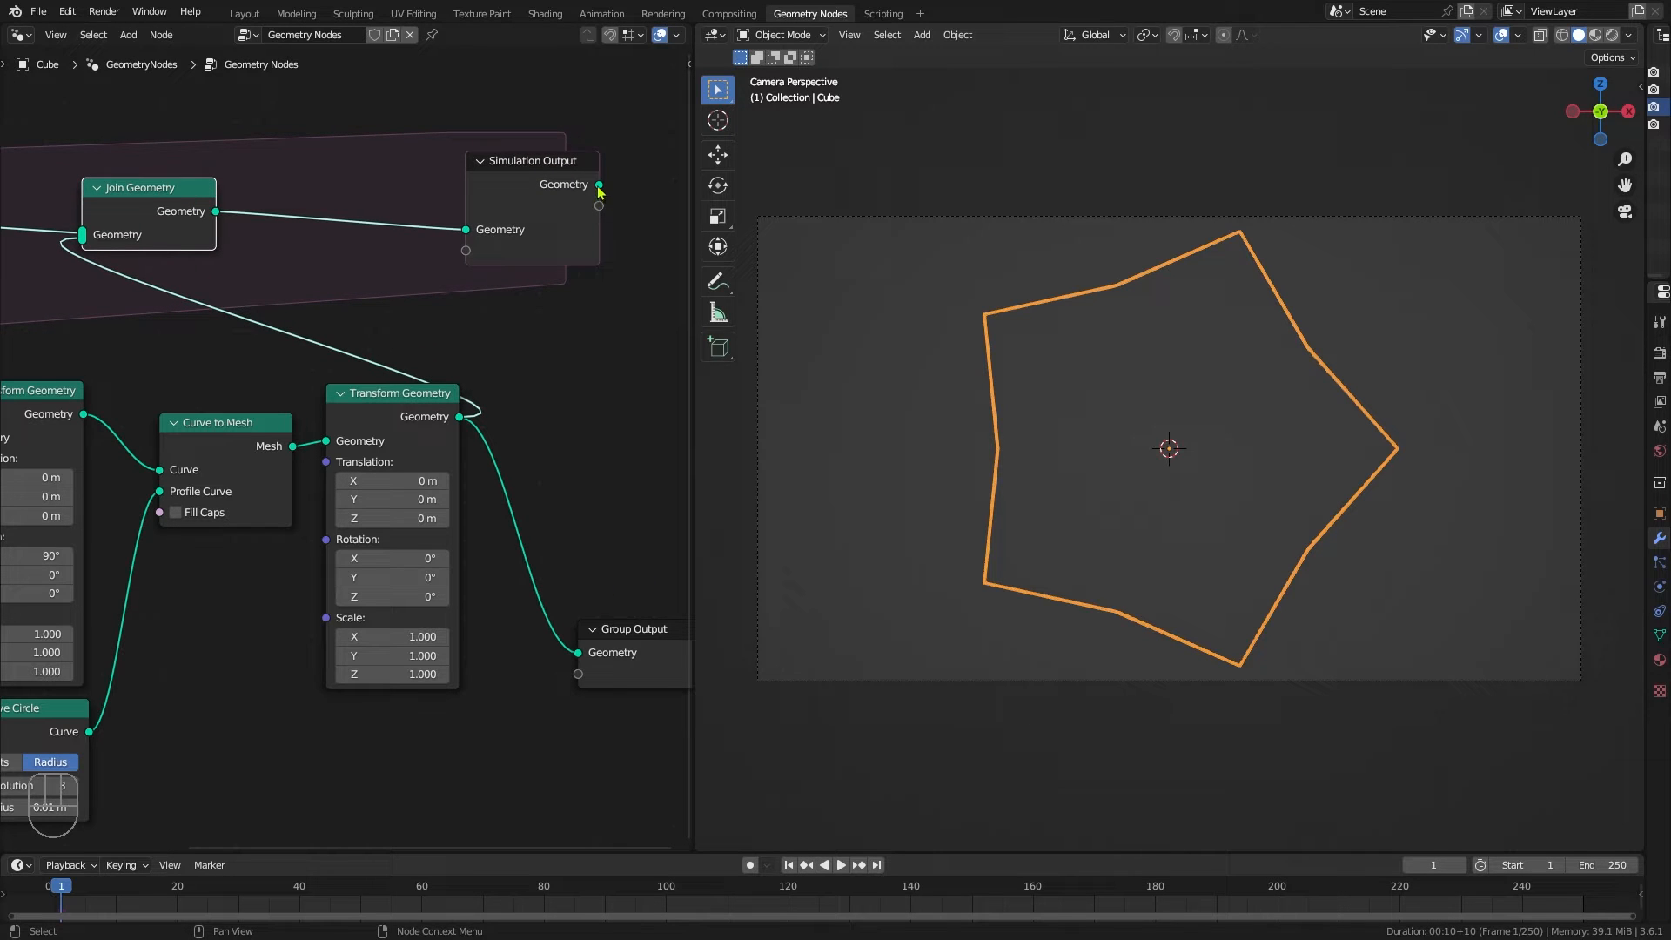
left_click_drag(599, 204, 575, 652)
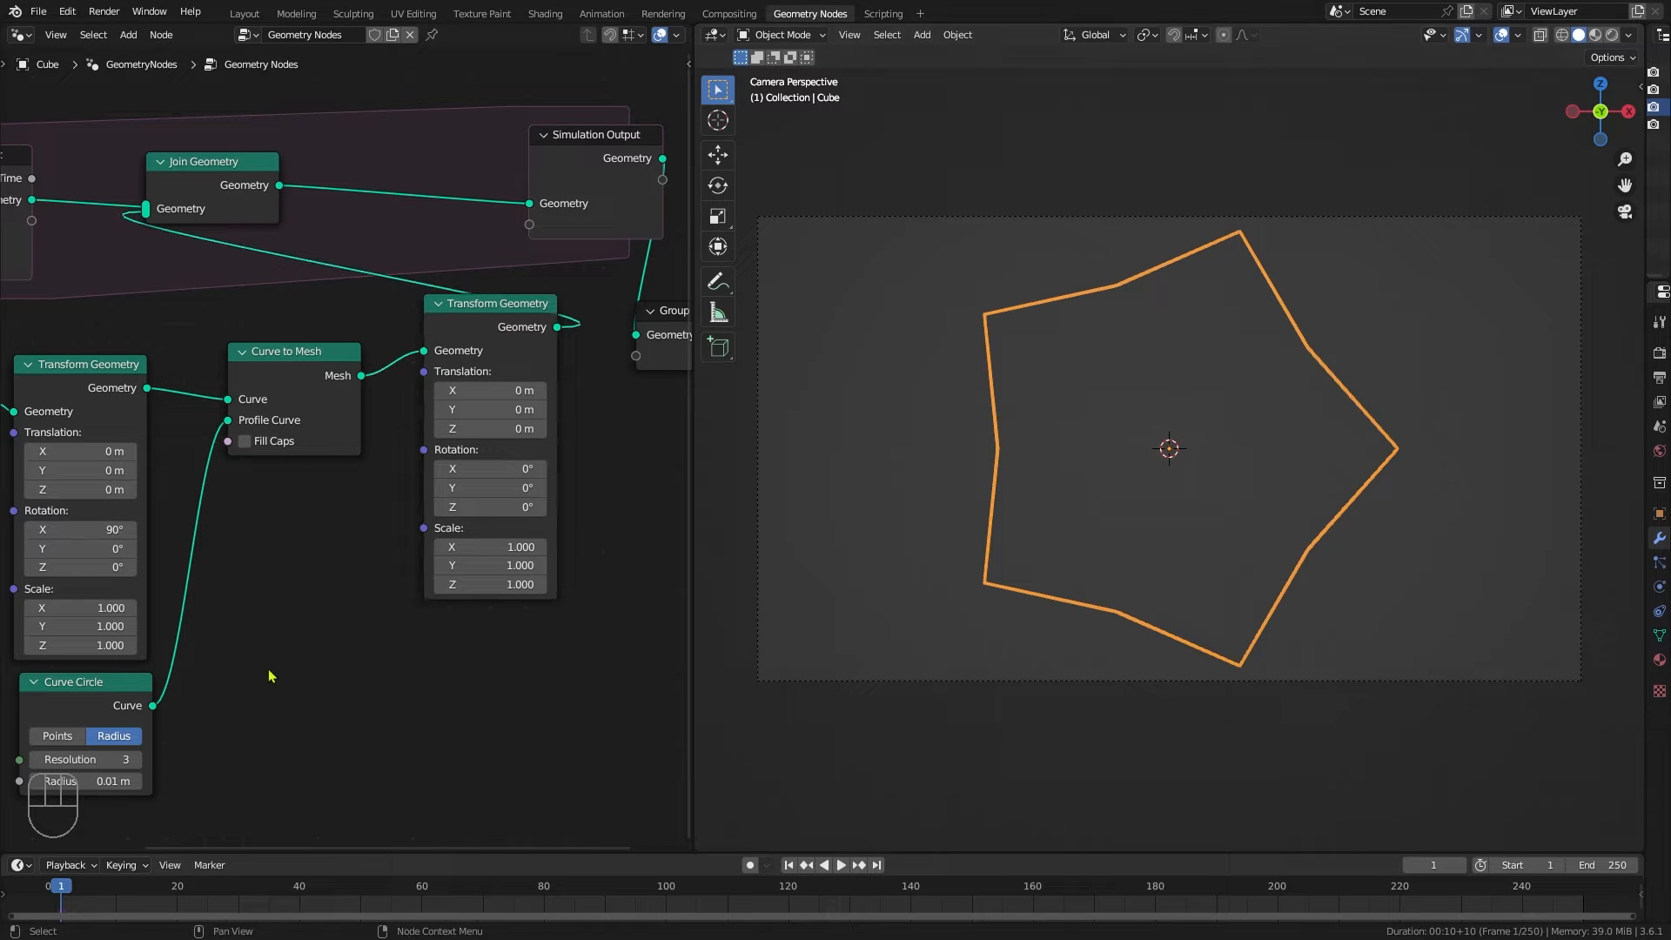
Step: Drive the second Transform Geometry's rotation with Scene Time seconds and play the animation
key("shift+a")
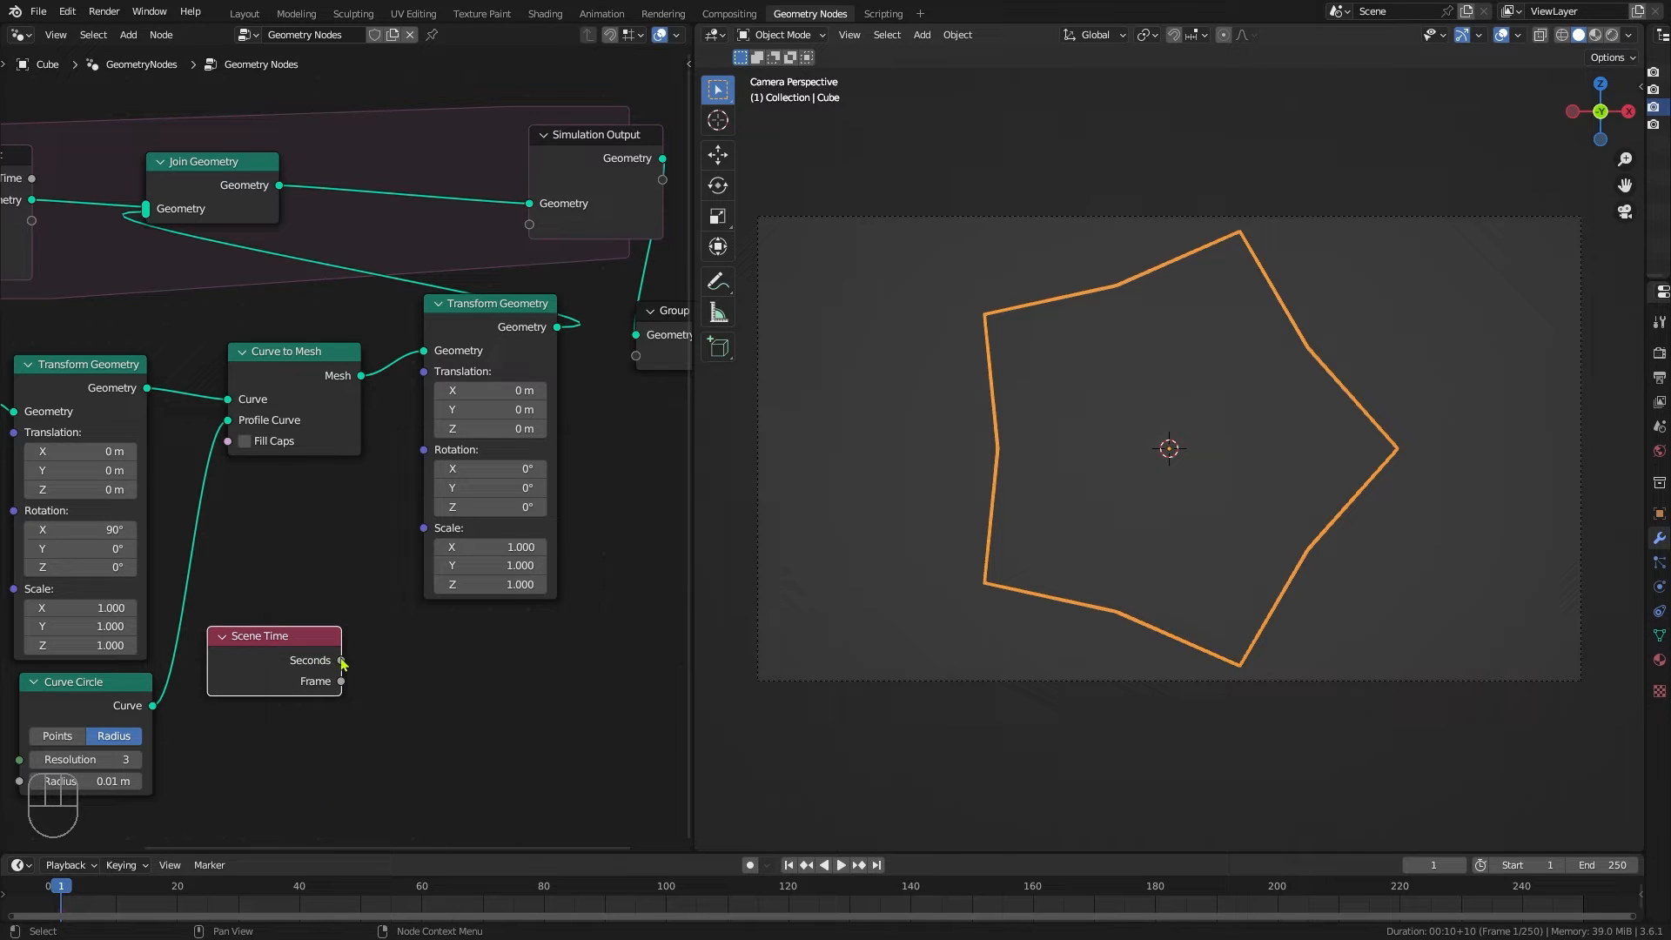
left_click_drag(341, 660, 423, 437)
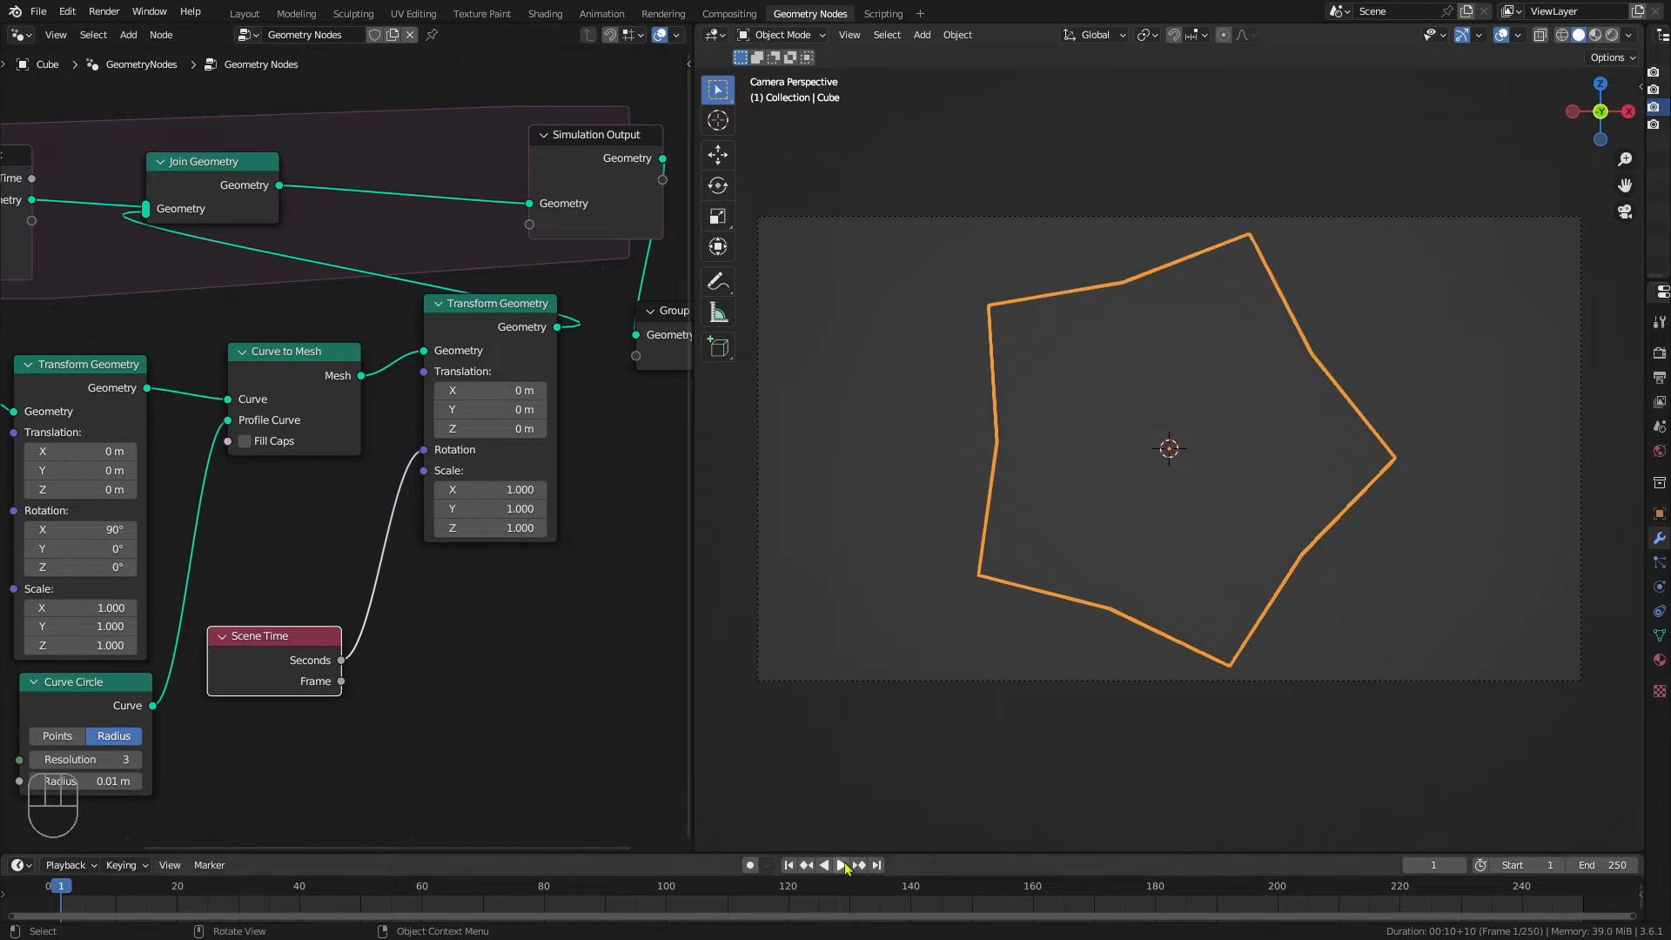
left_click(839, 864)
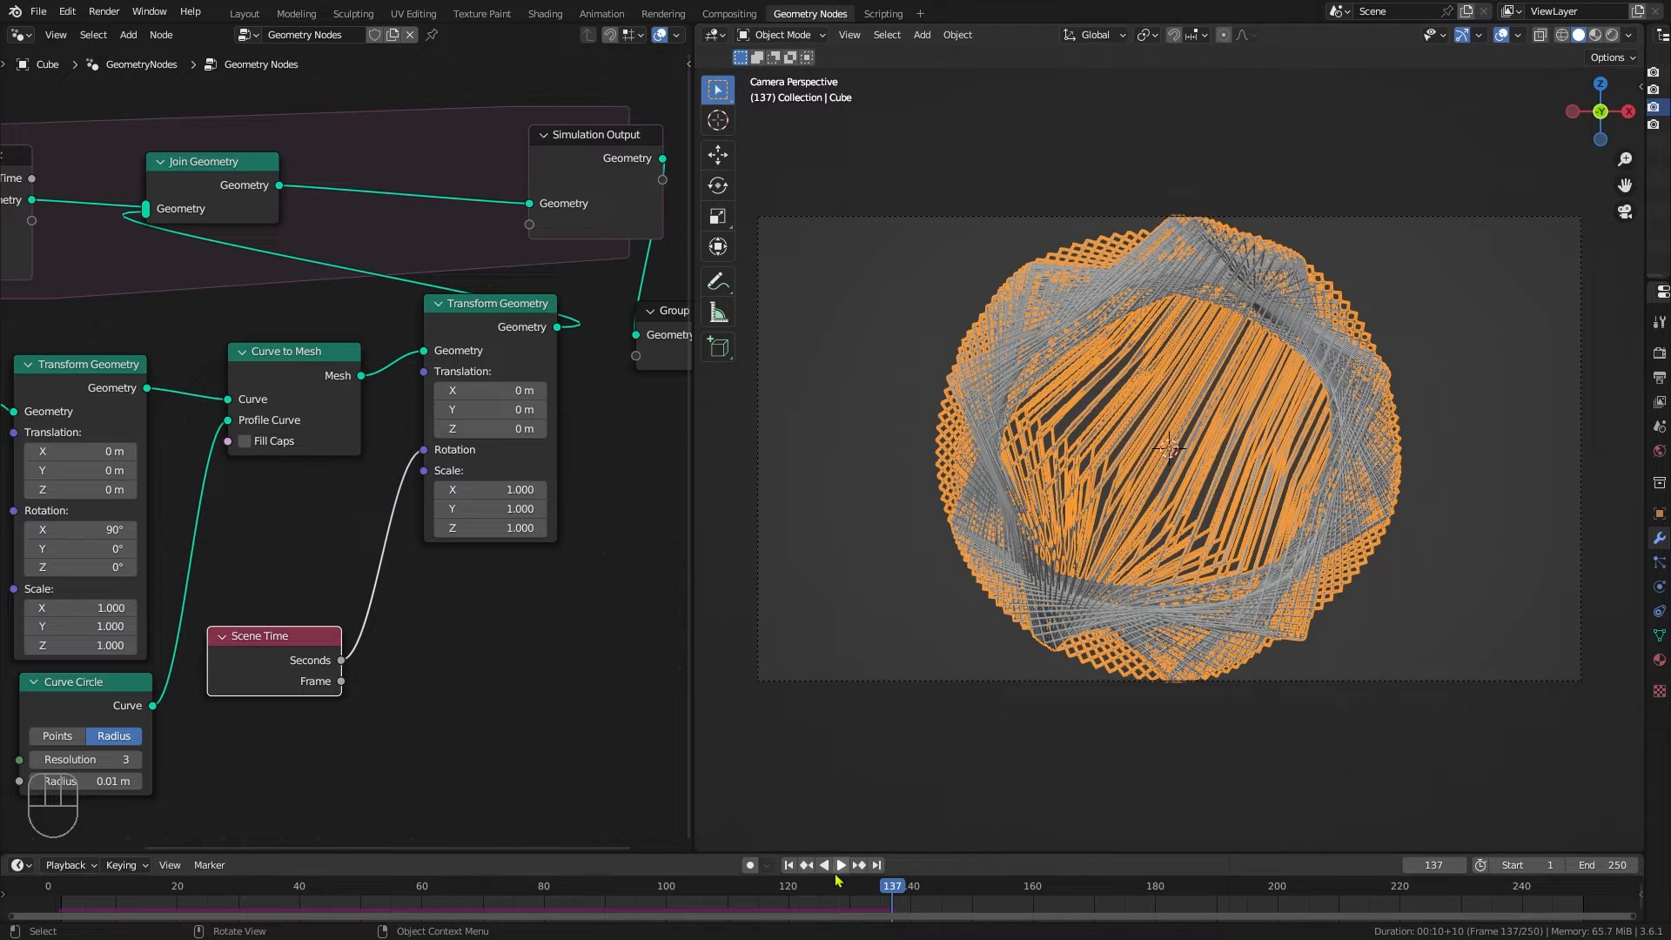
Step: Back at frame 1, insert a Multiply-by-0.1 Math node on the Seconds-to-Rotation link
left_click(787, 864)
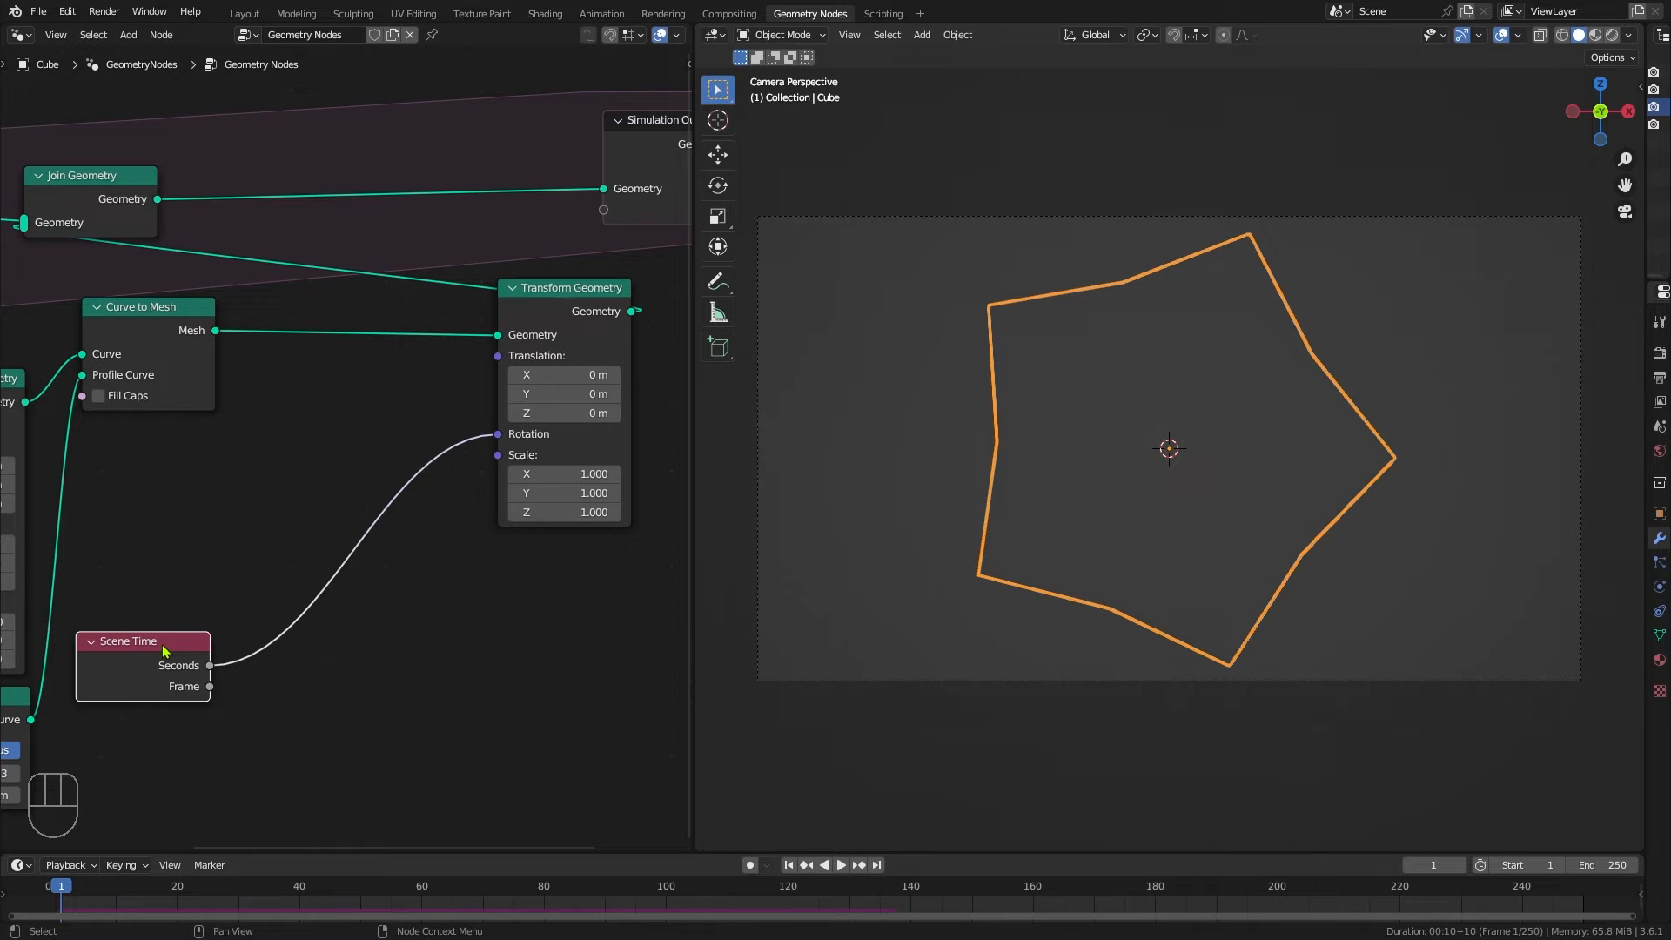
key("shift+a")
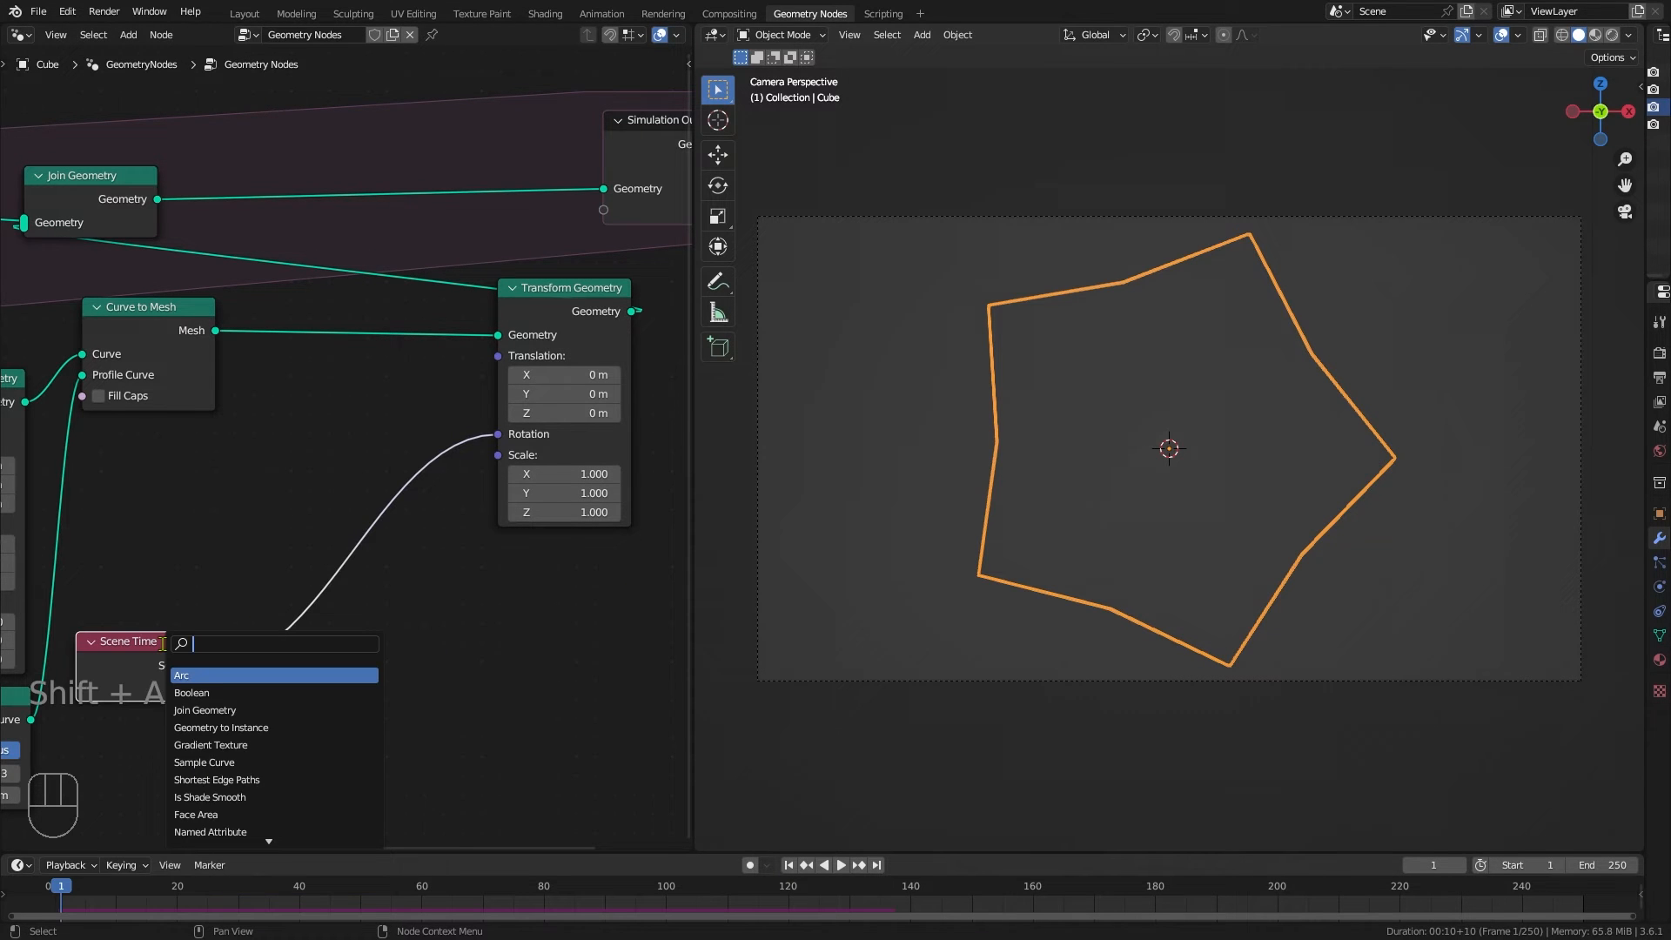
type("m")
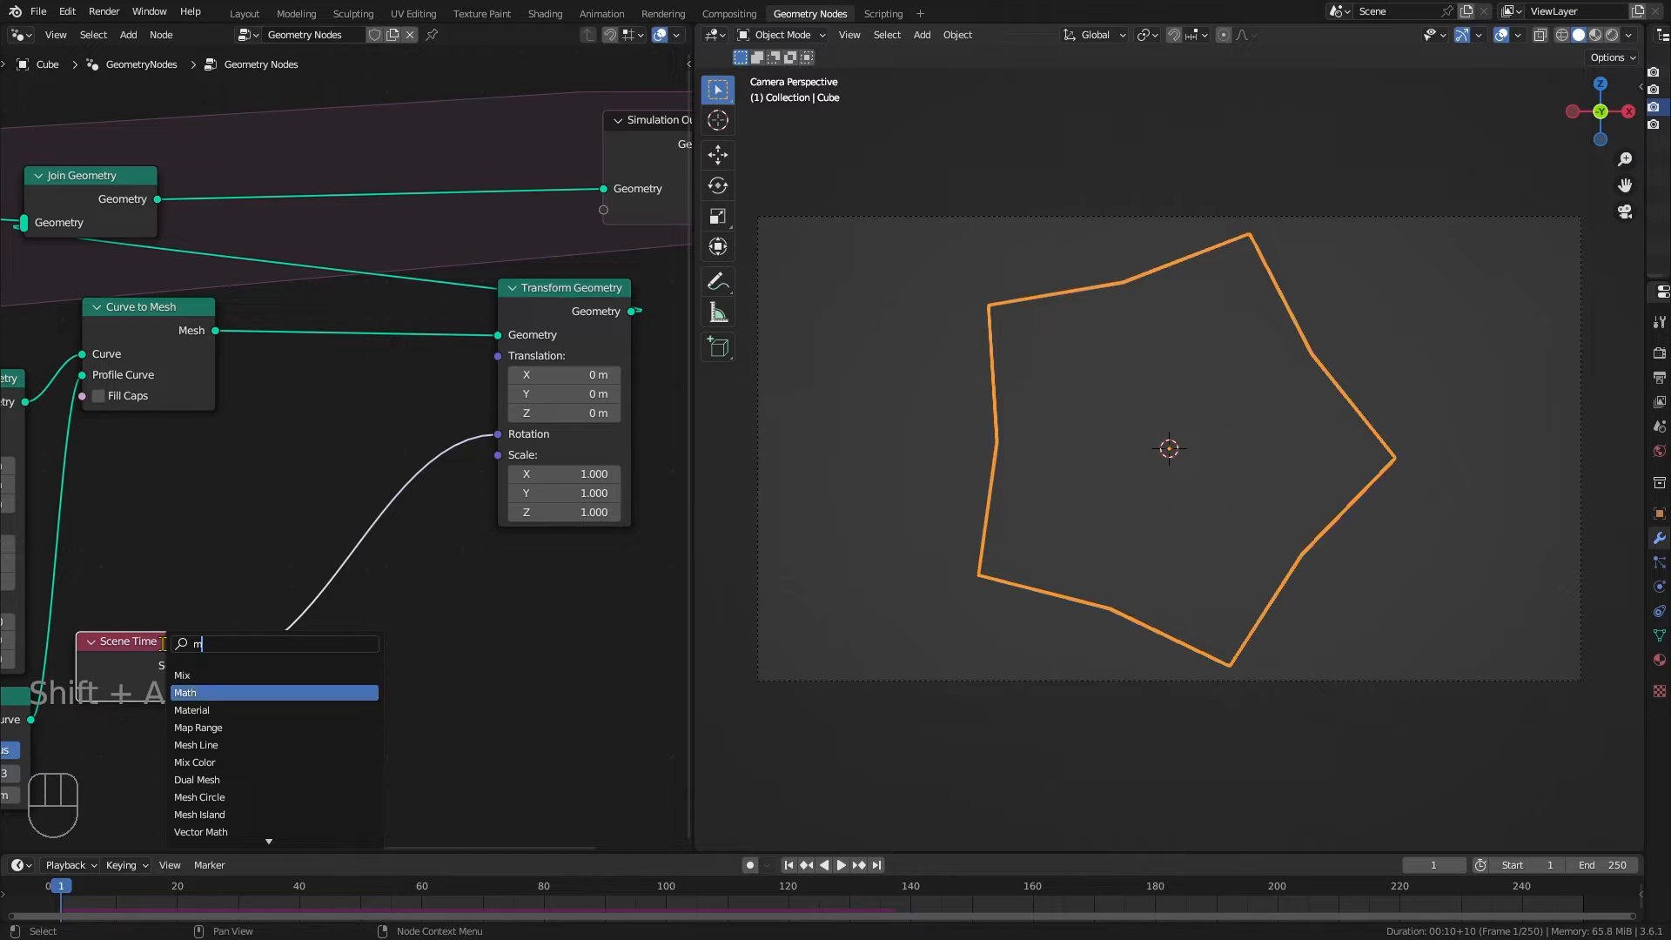
left_click(186, 693)
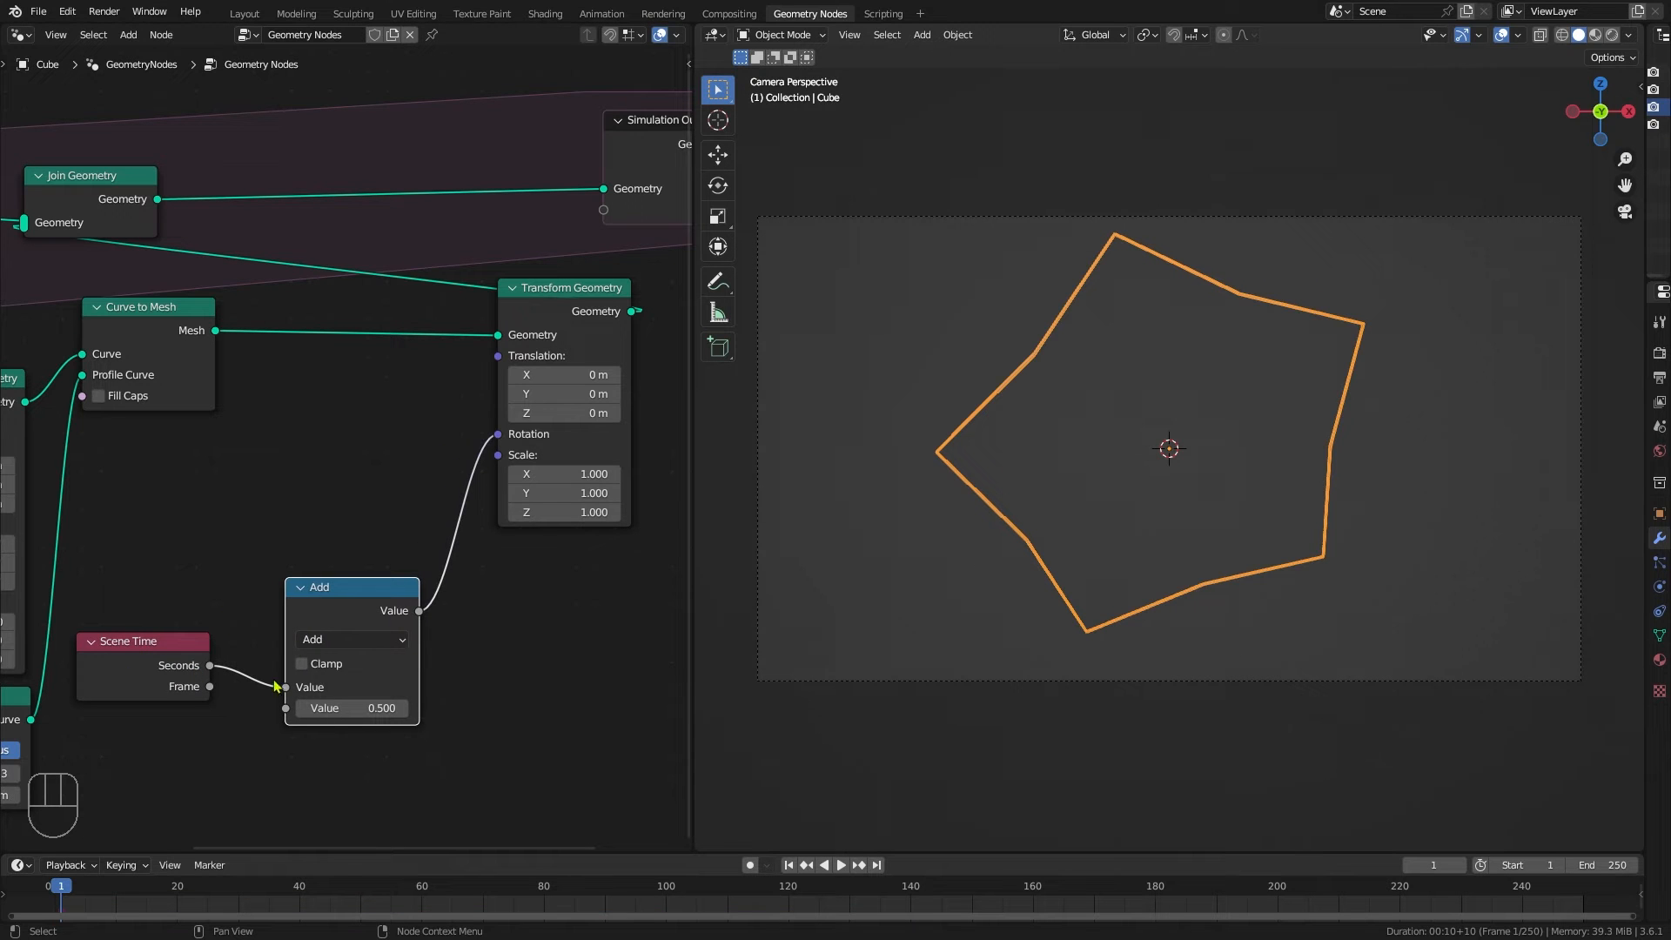
left_click(351, 638)
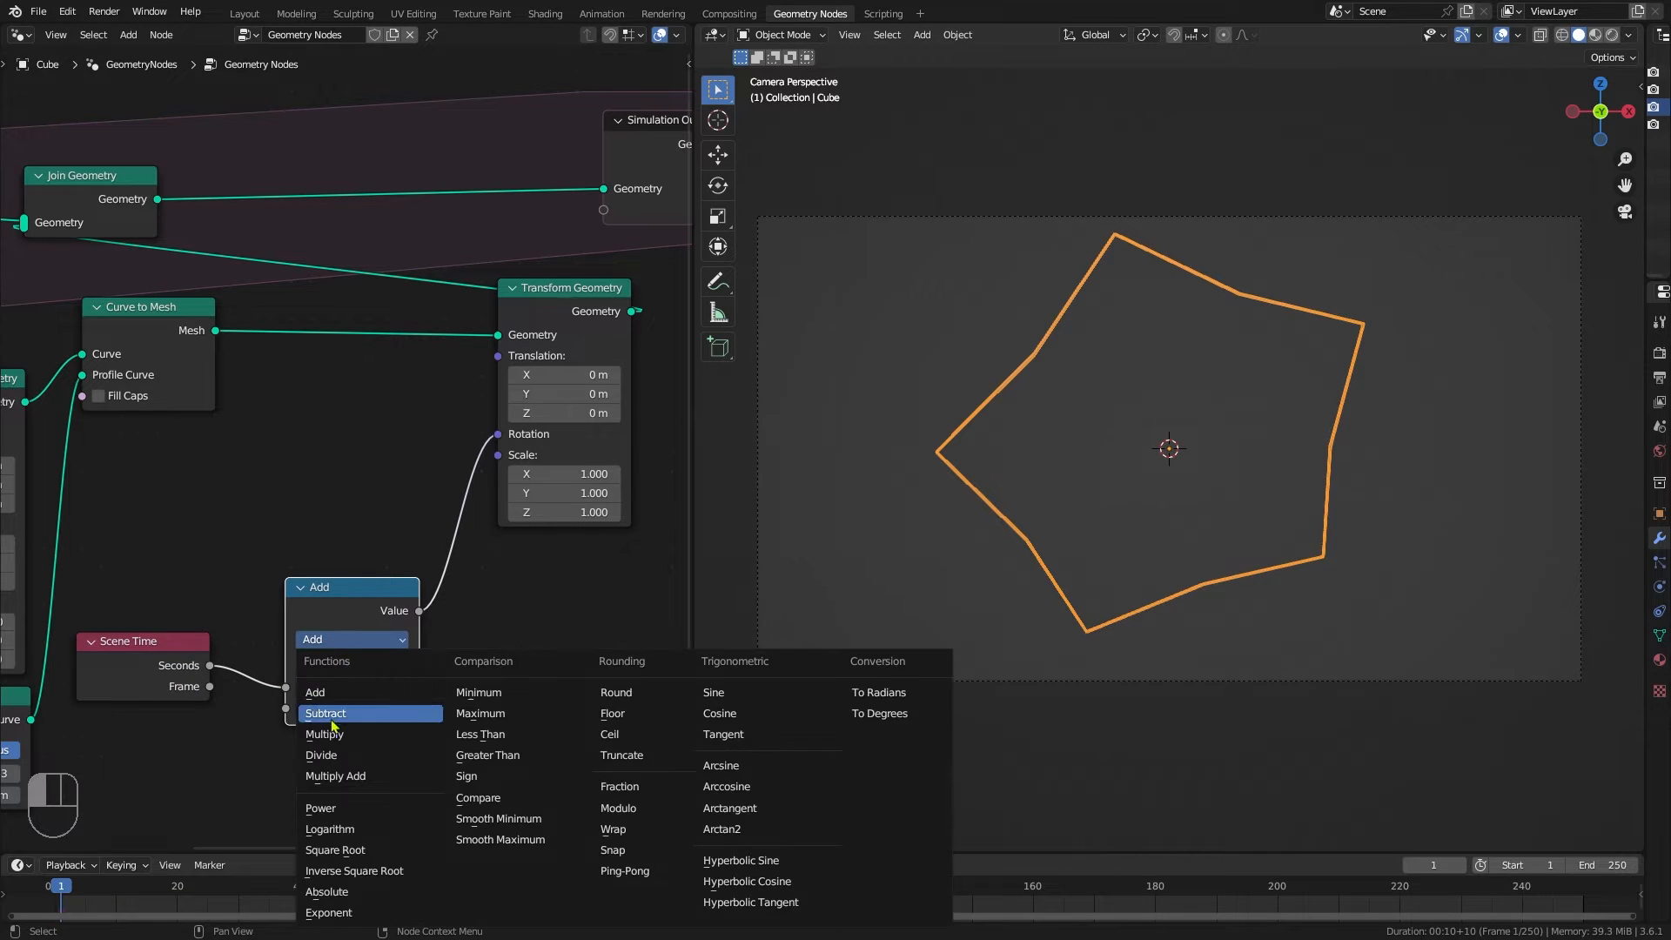
left_click(323, 733)
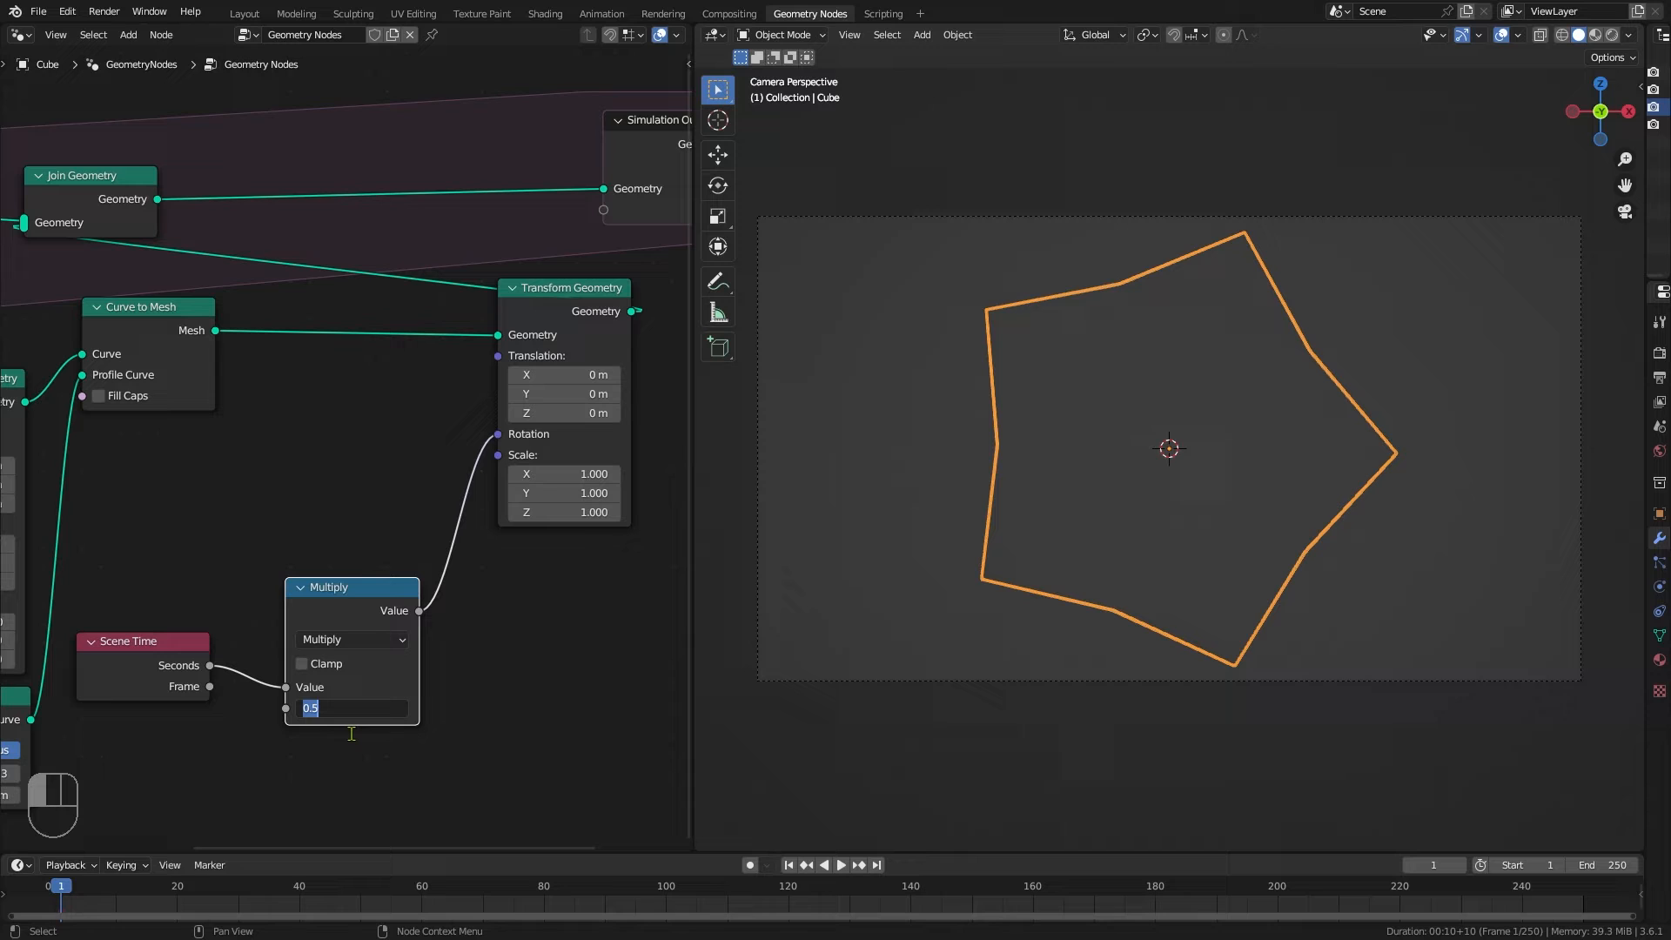
type("100")
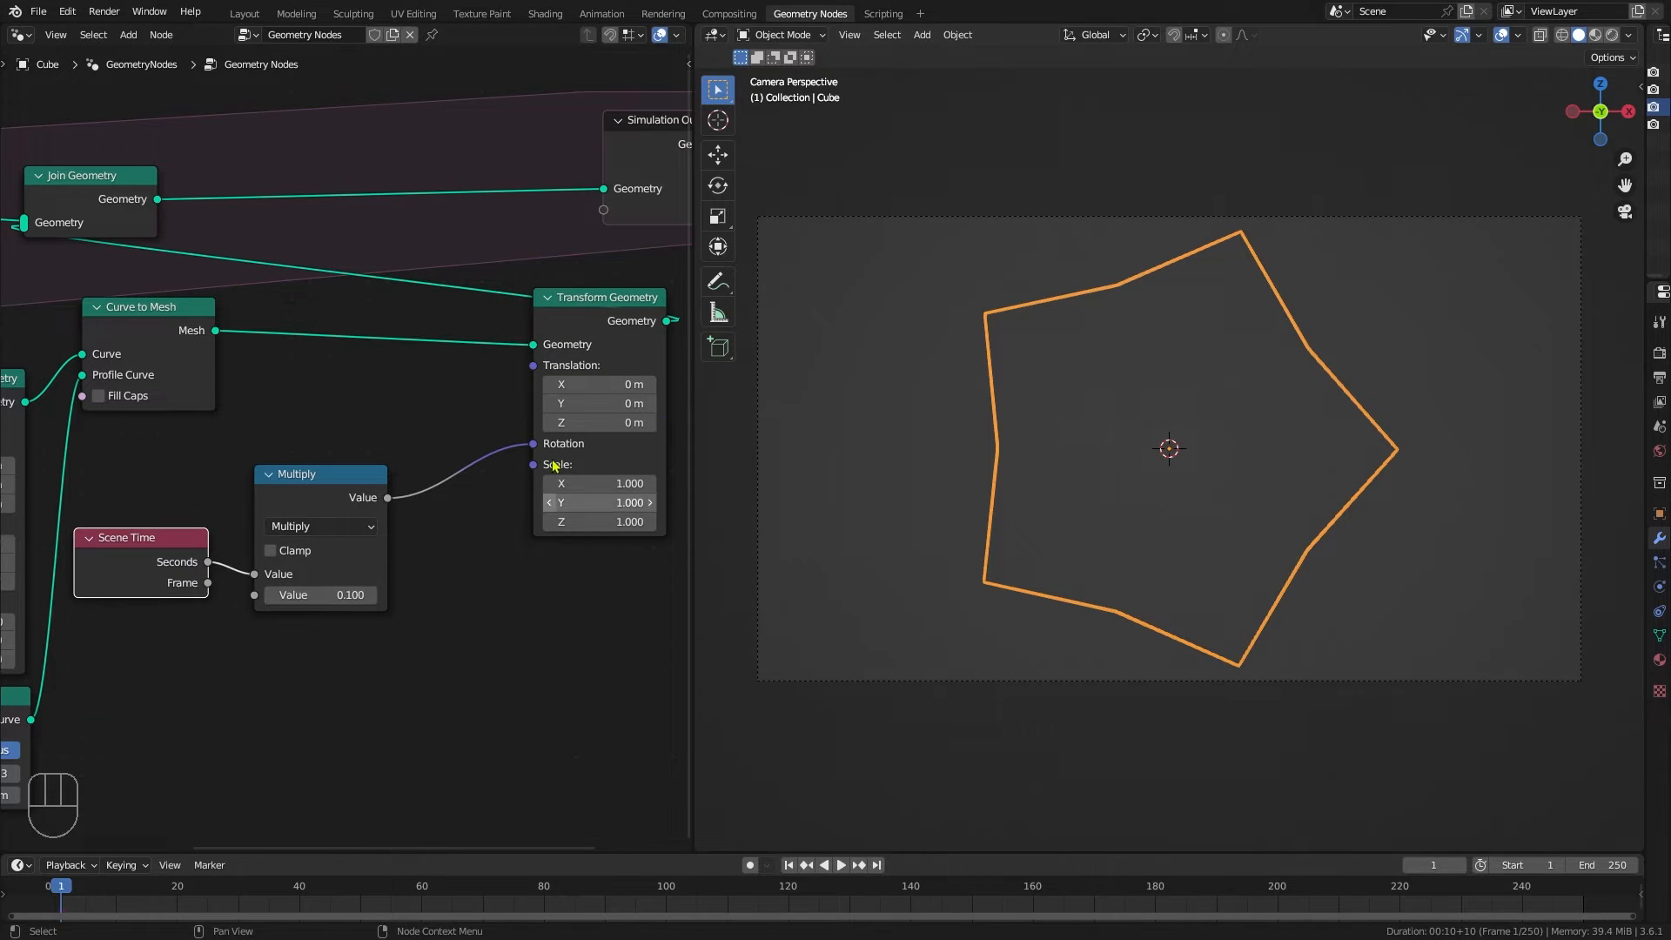
left_click_drag(319, 473, 301, 459)
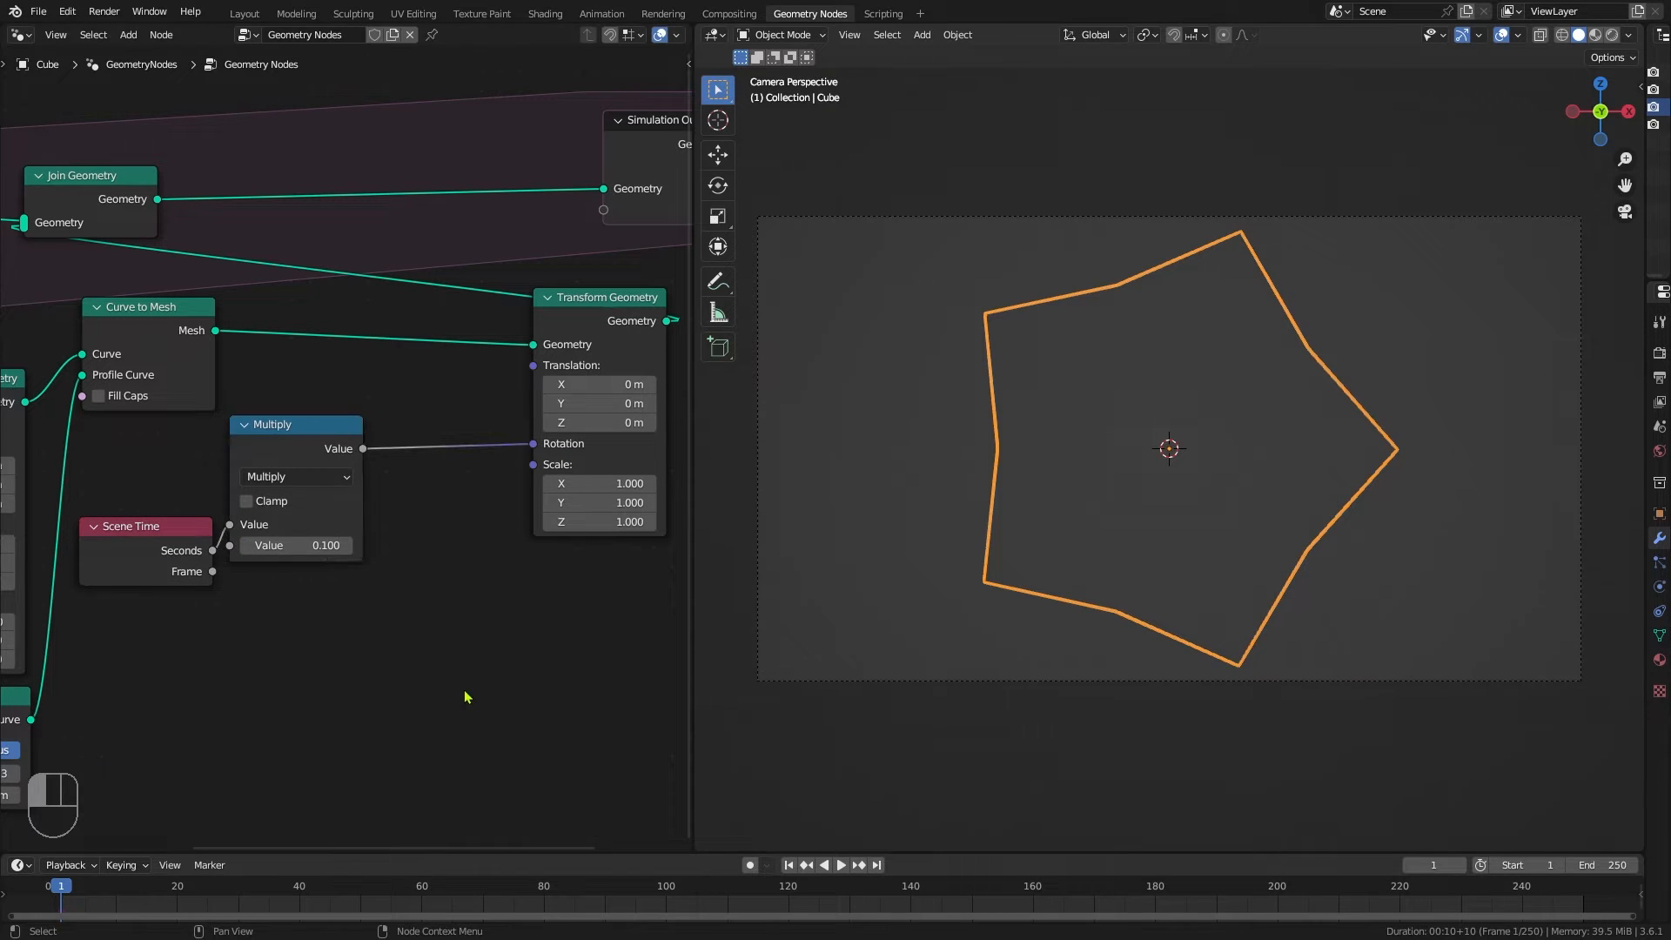
Step: Add a Combine XYZ node taking the 0.1-scaled scene time on X
key("shift+a")
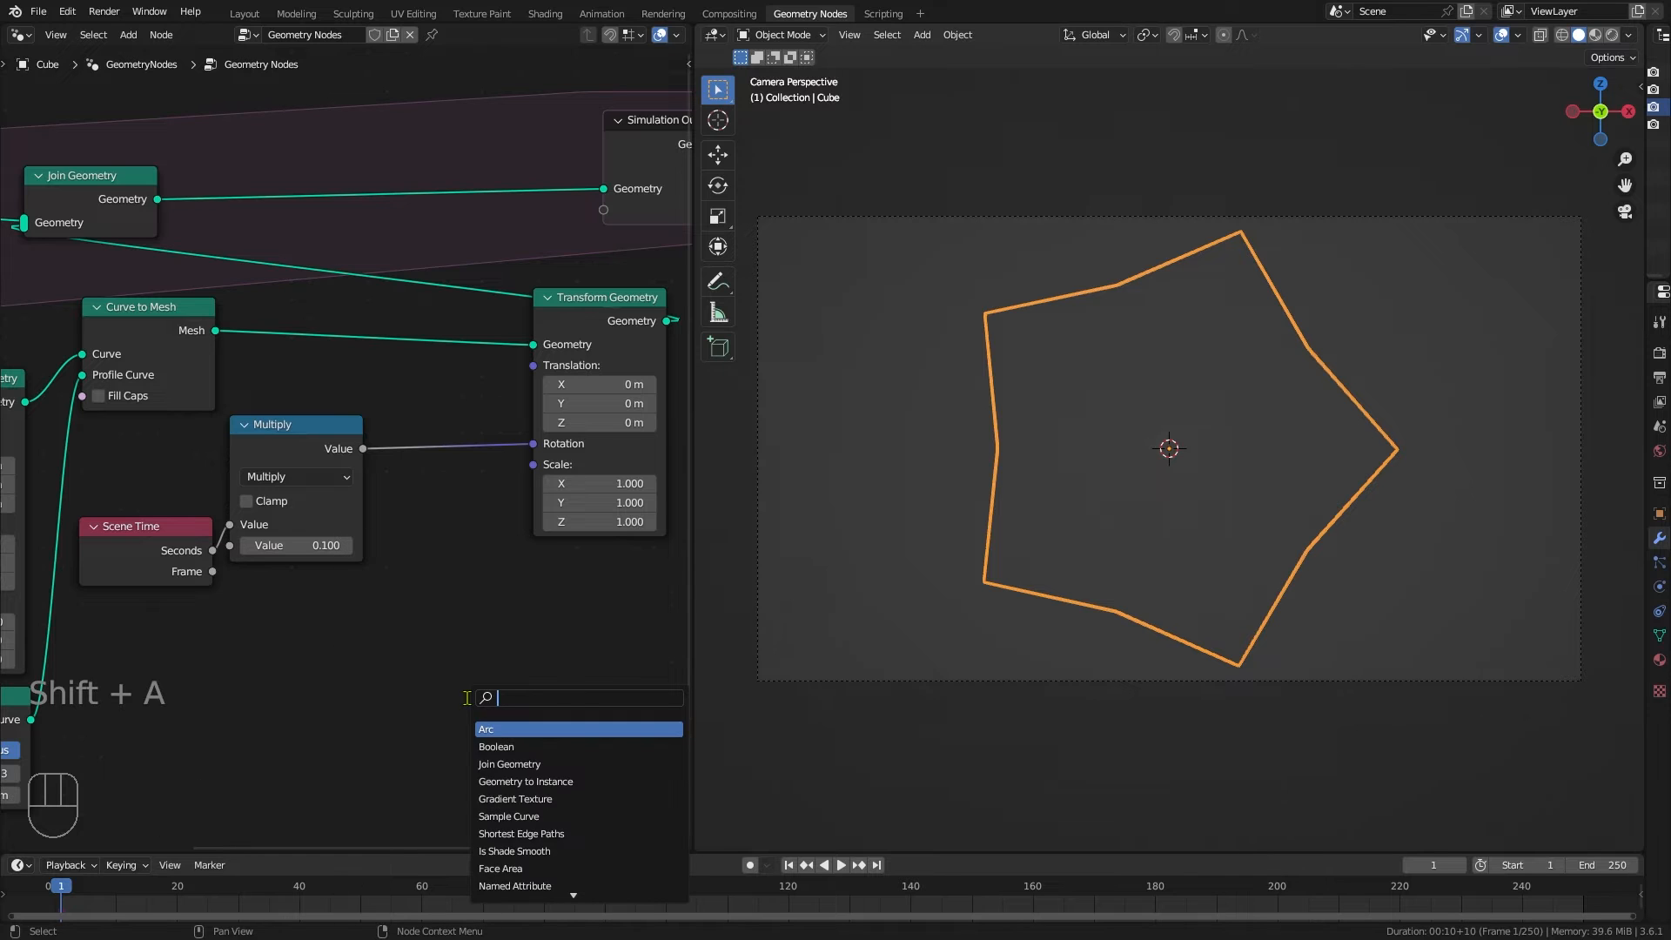
type("comb")
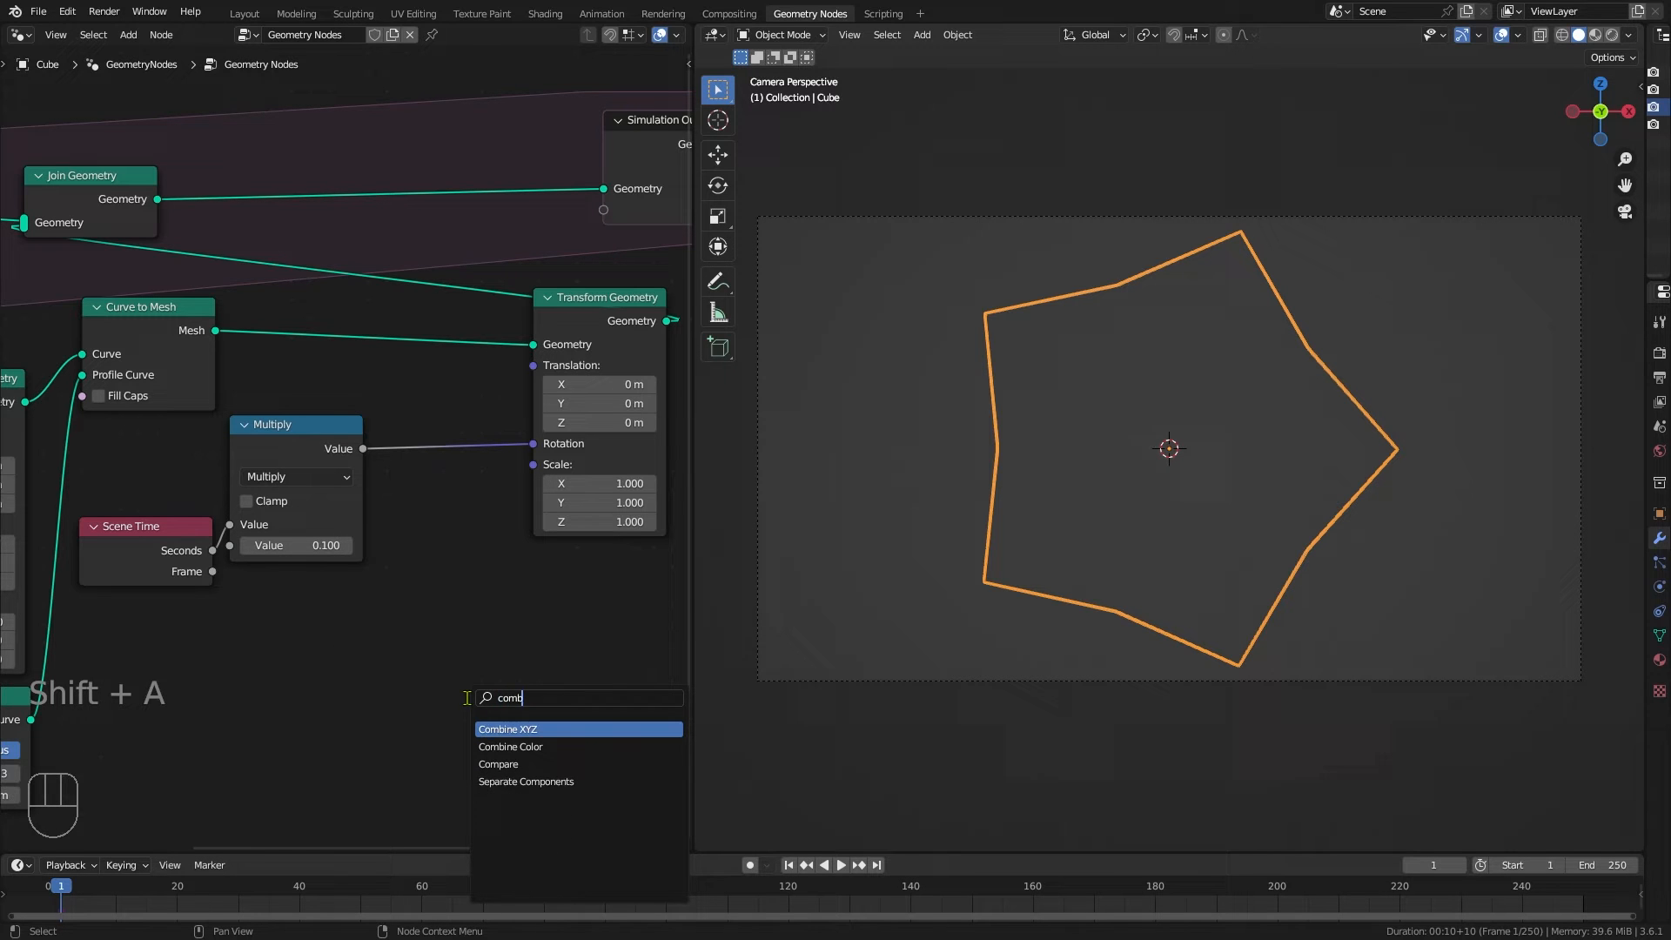
left_click(508, 729)
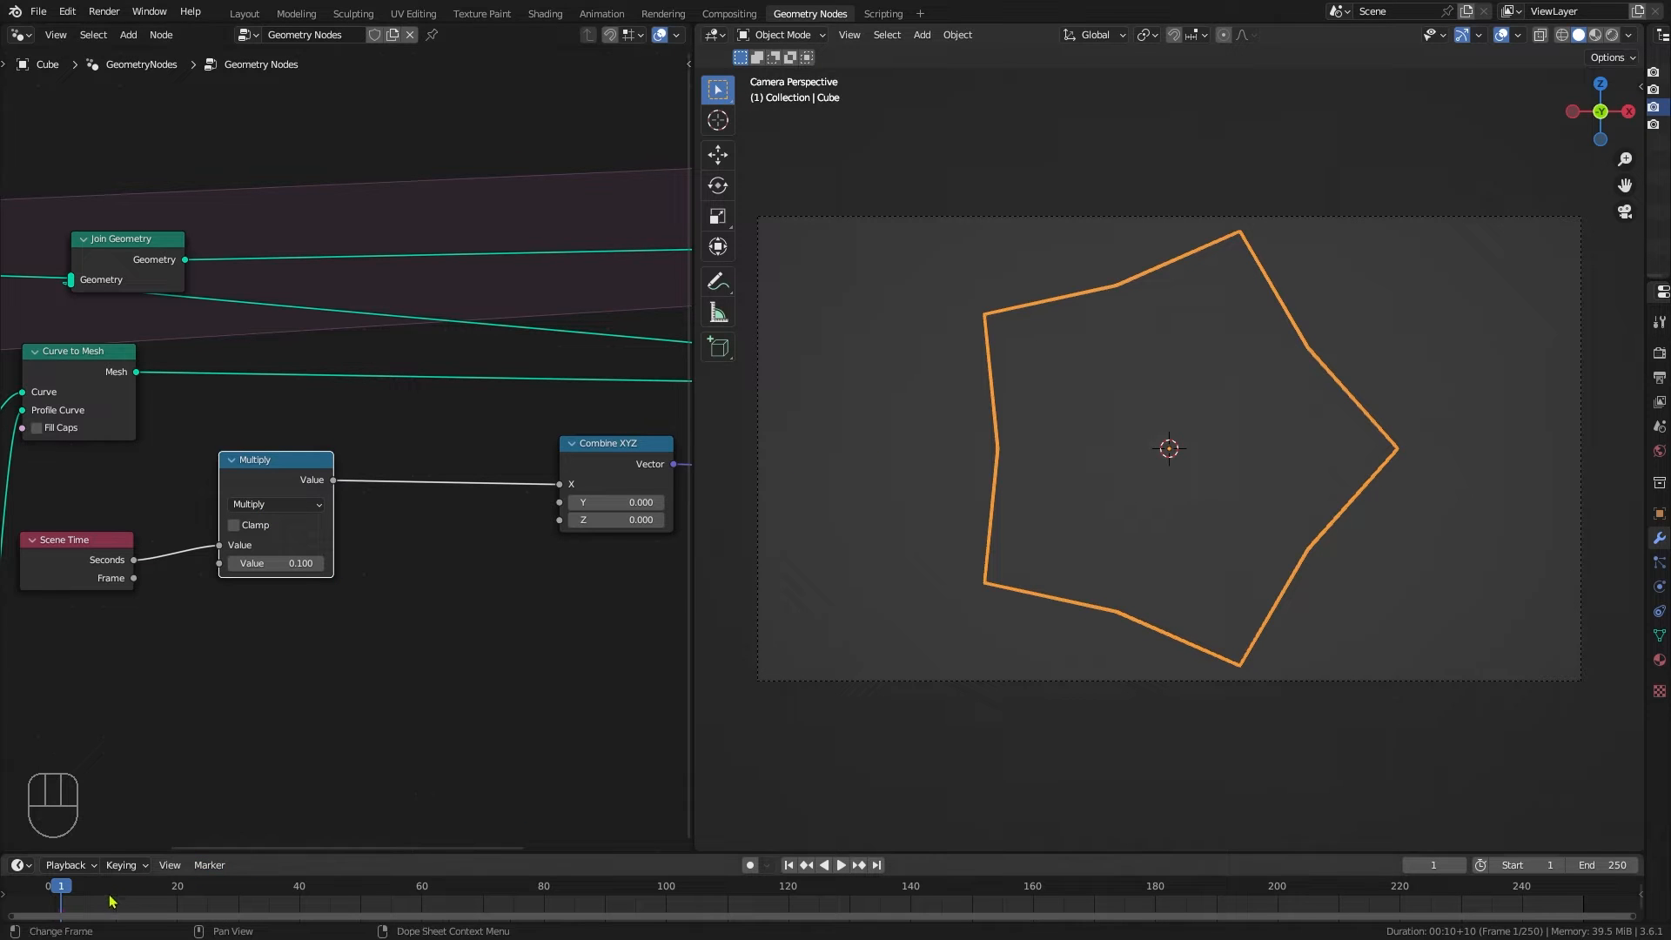
mouse_move(962, 359)
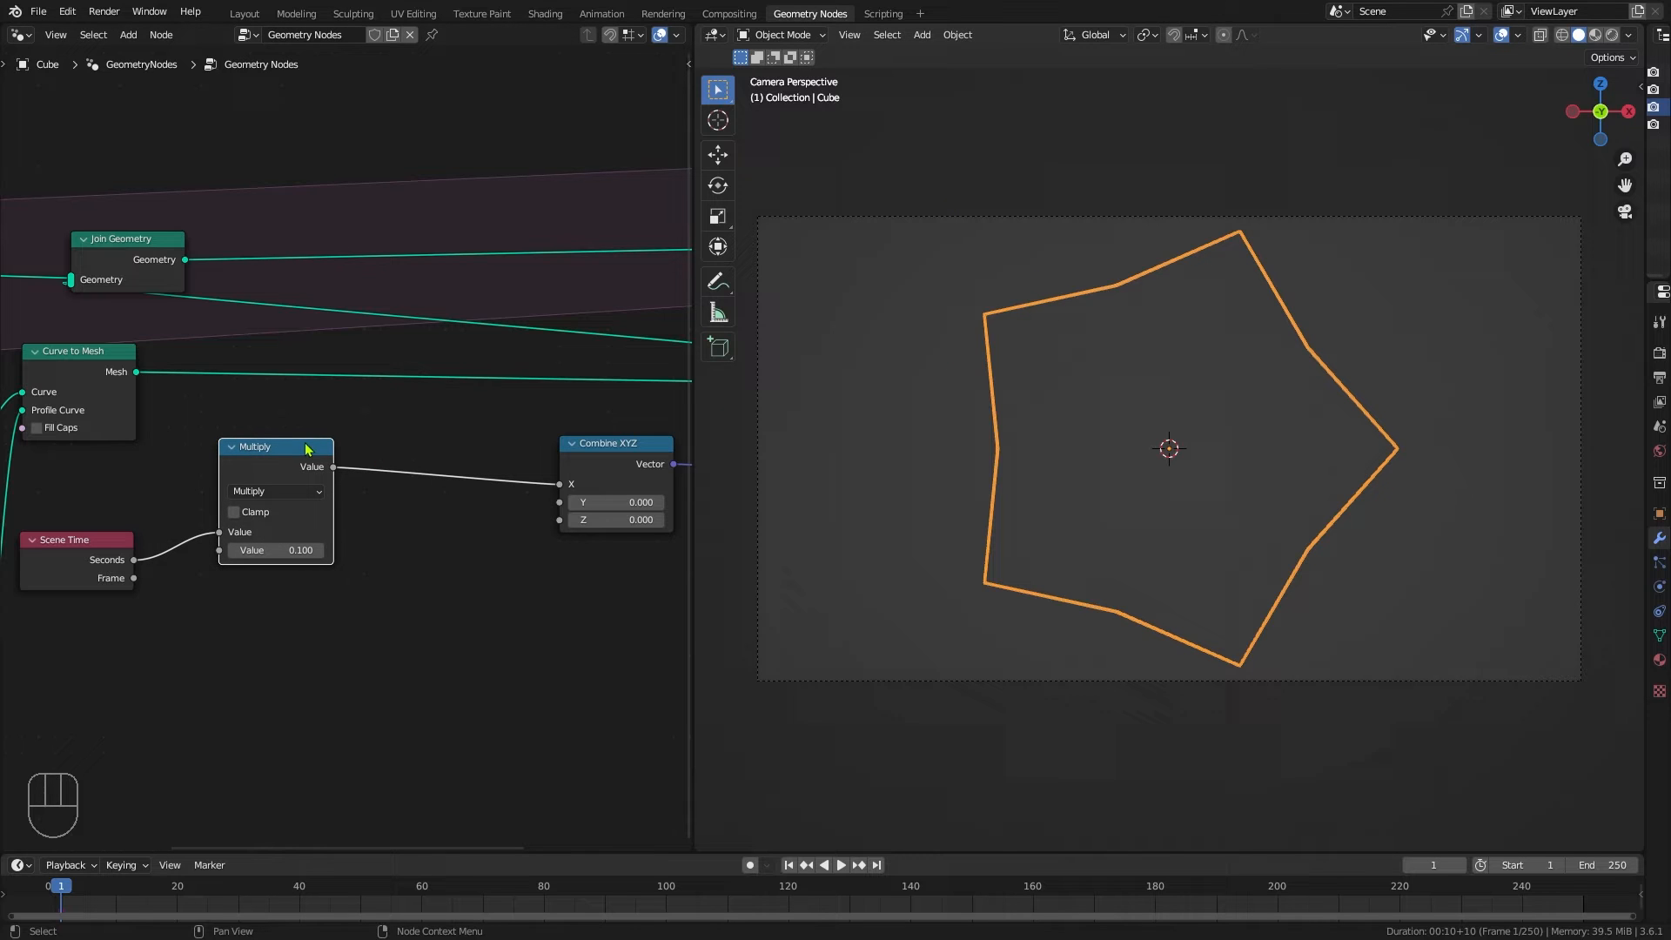
Step: Add three Sine nodes on the scaled time feeding Combine XYZ X, Y and Z
key("shift+a")
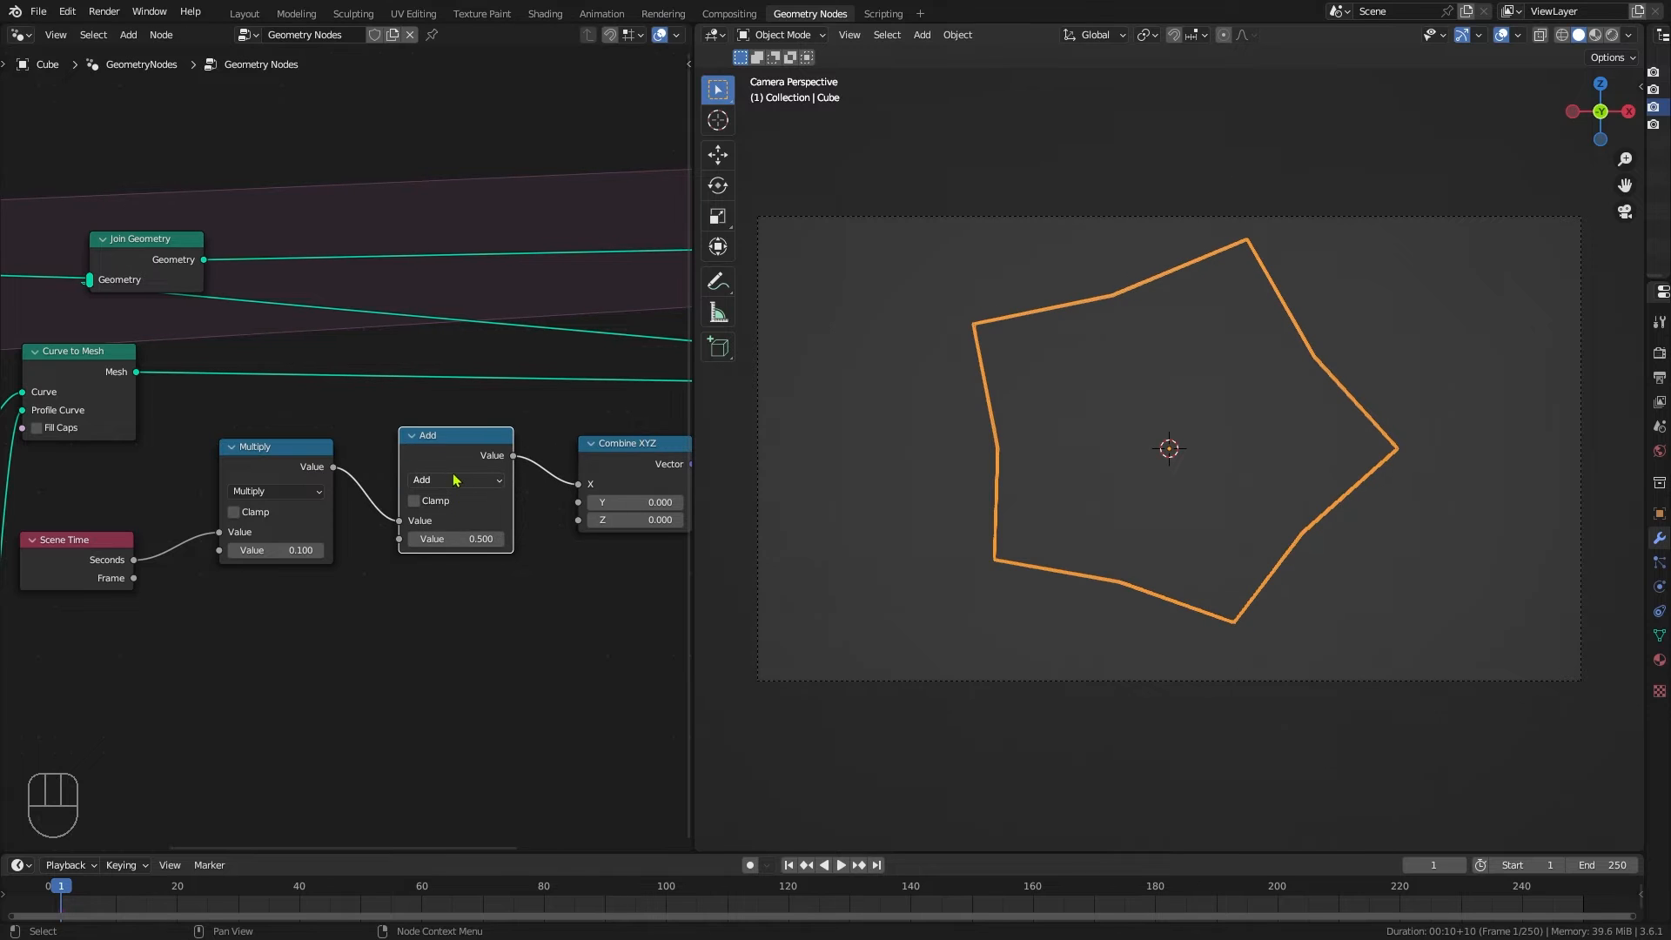
left_click(455, 479)
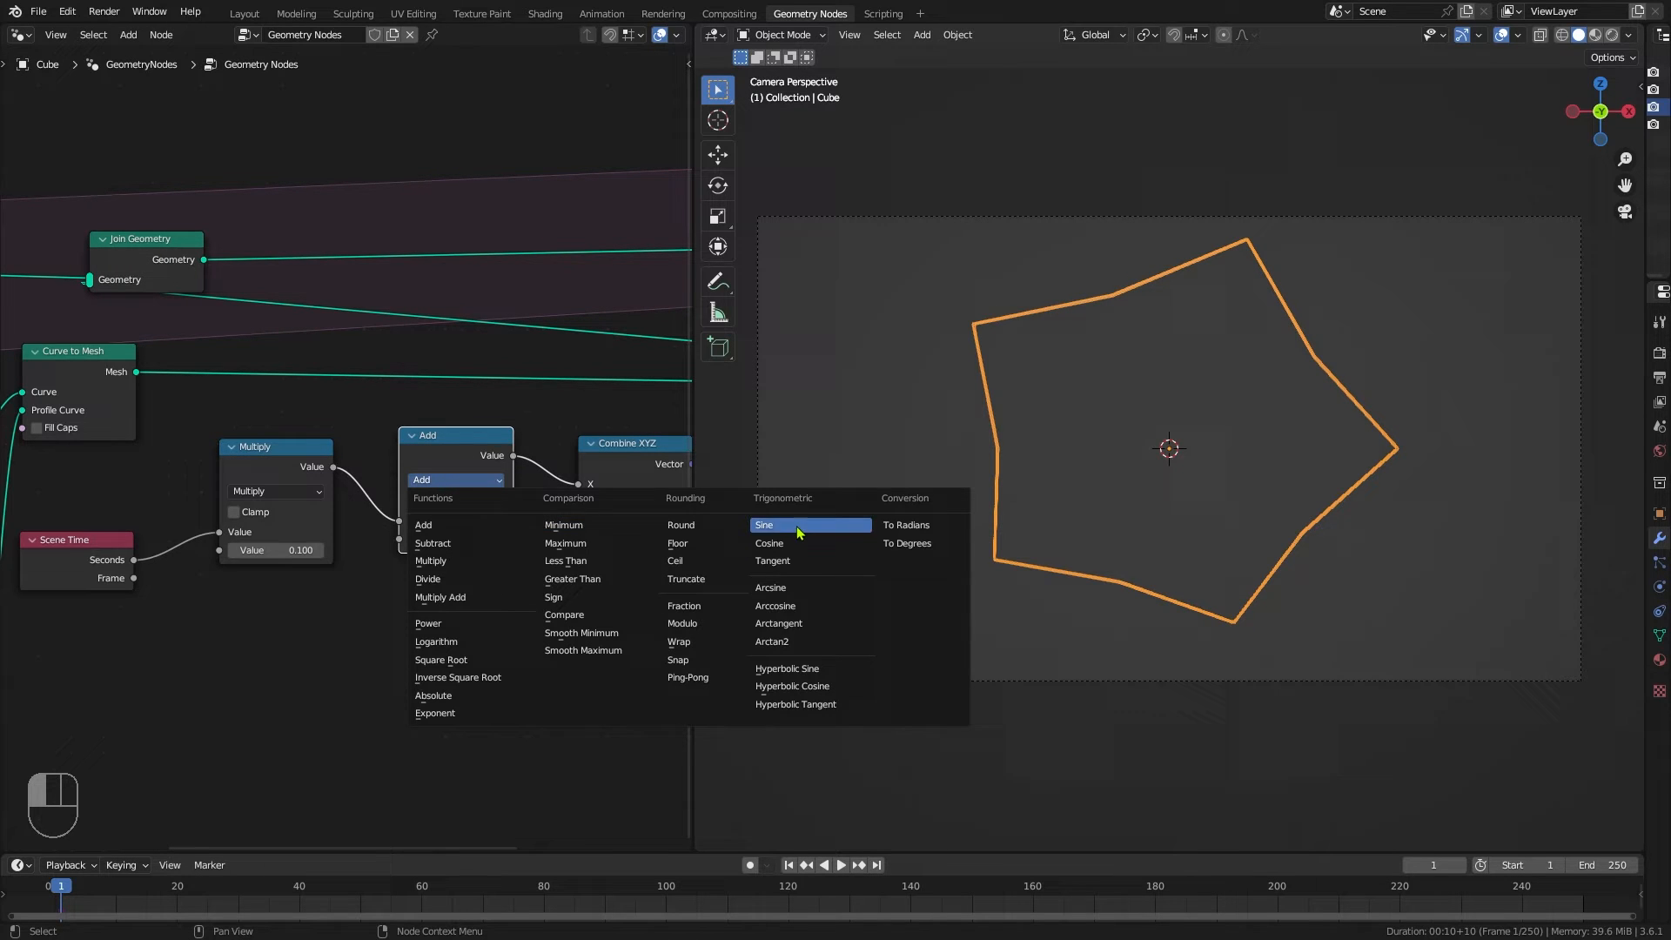
left_click(763, 524)
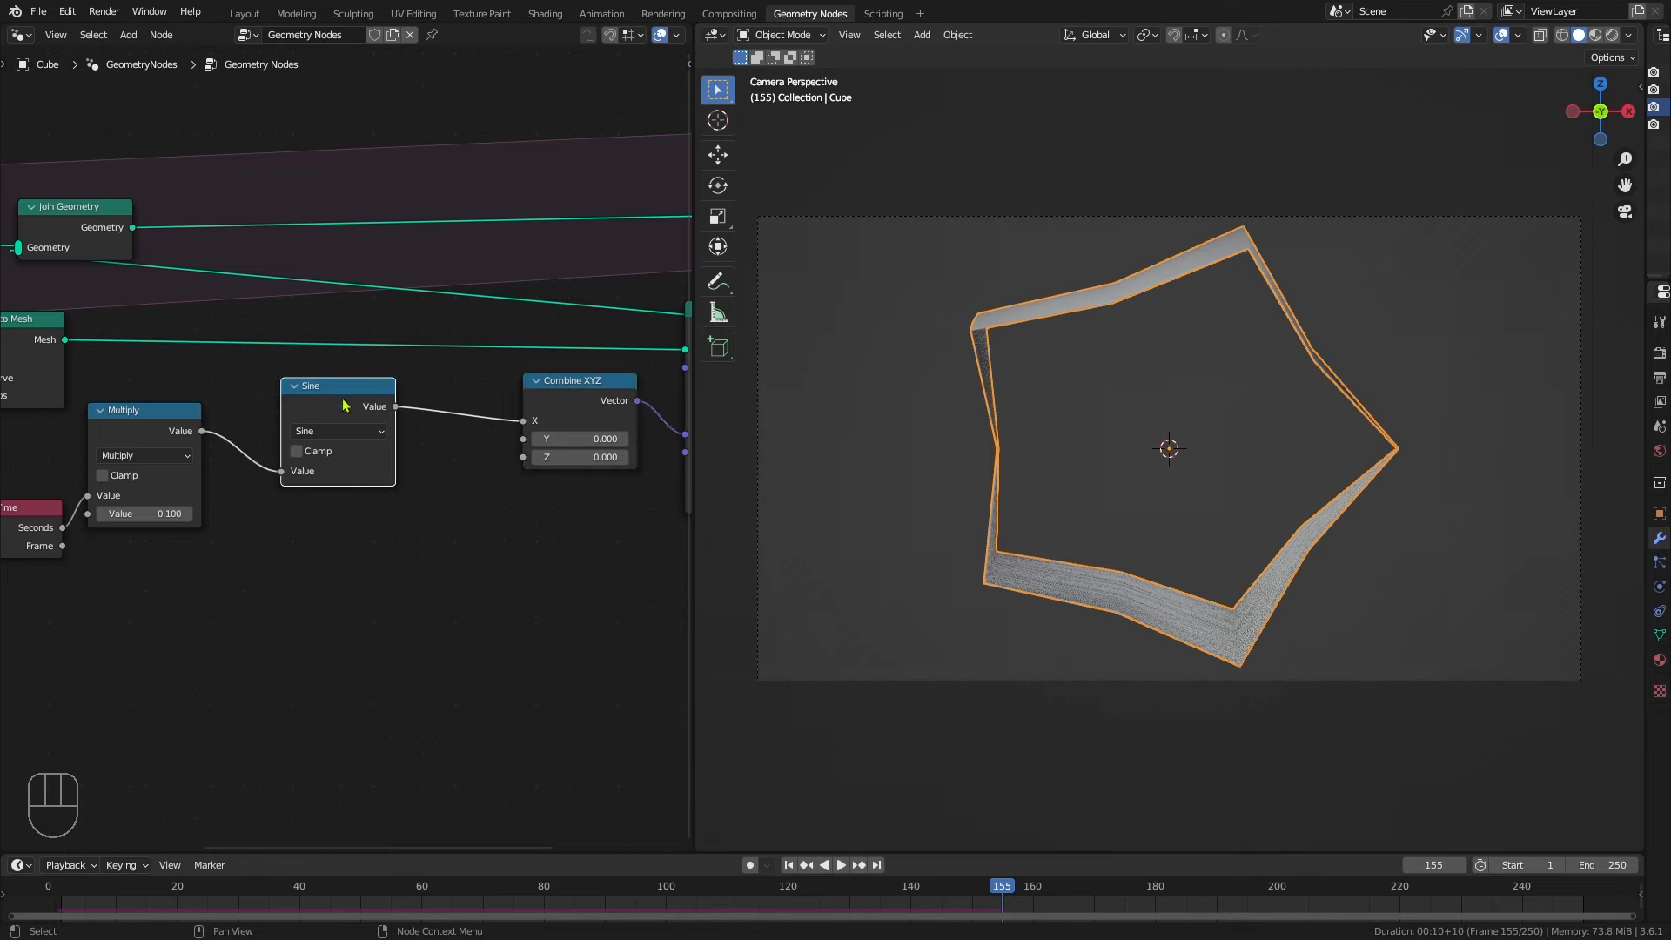
key("shift+d")
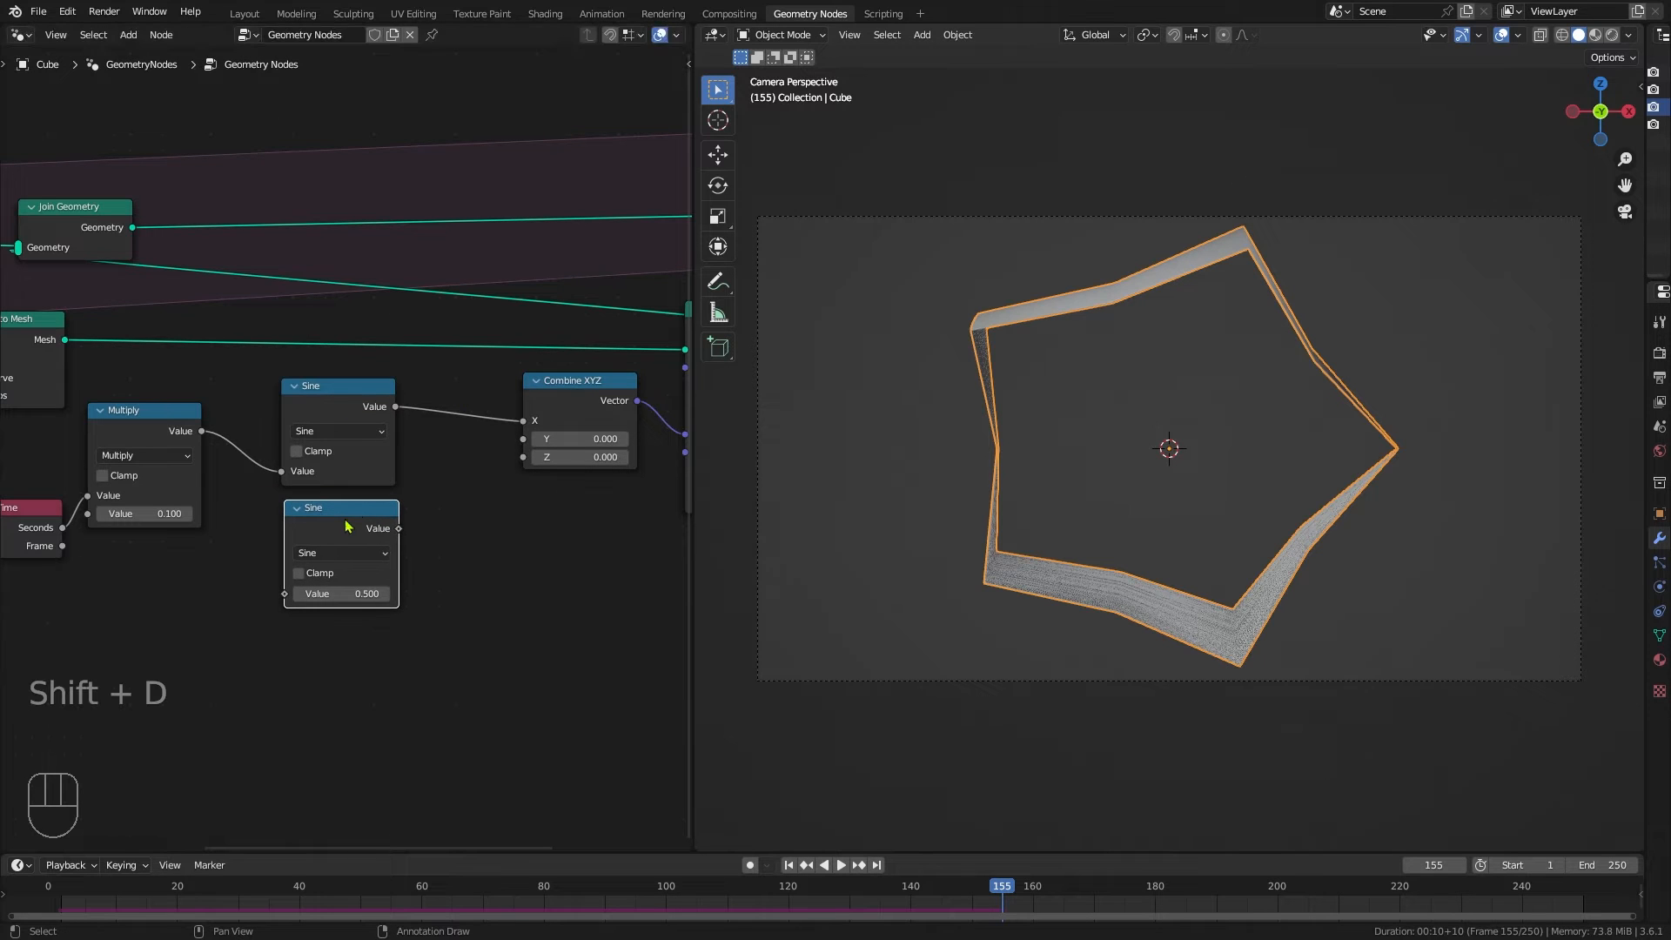
left_click_drag(341, 522, 350, 659)
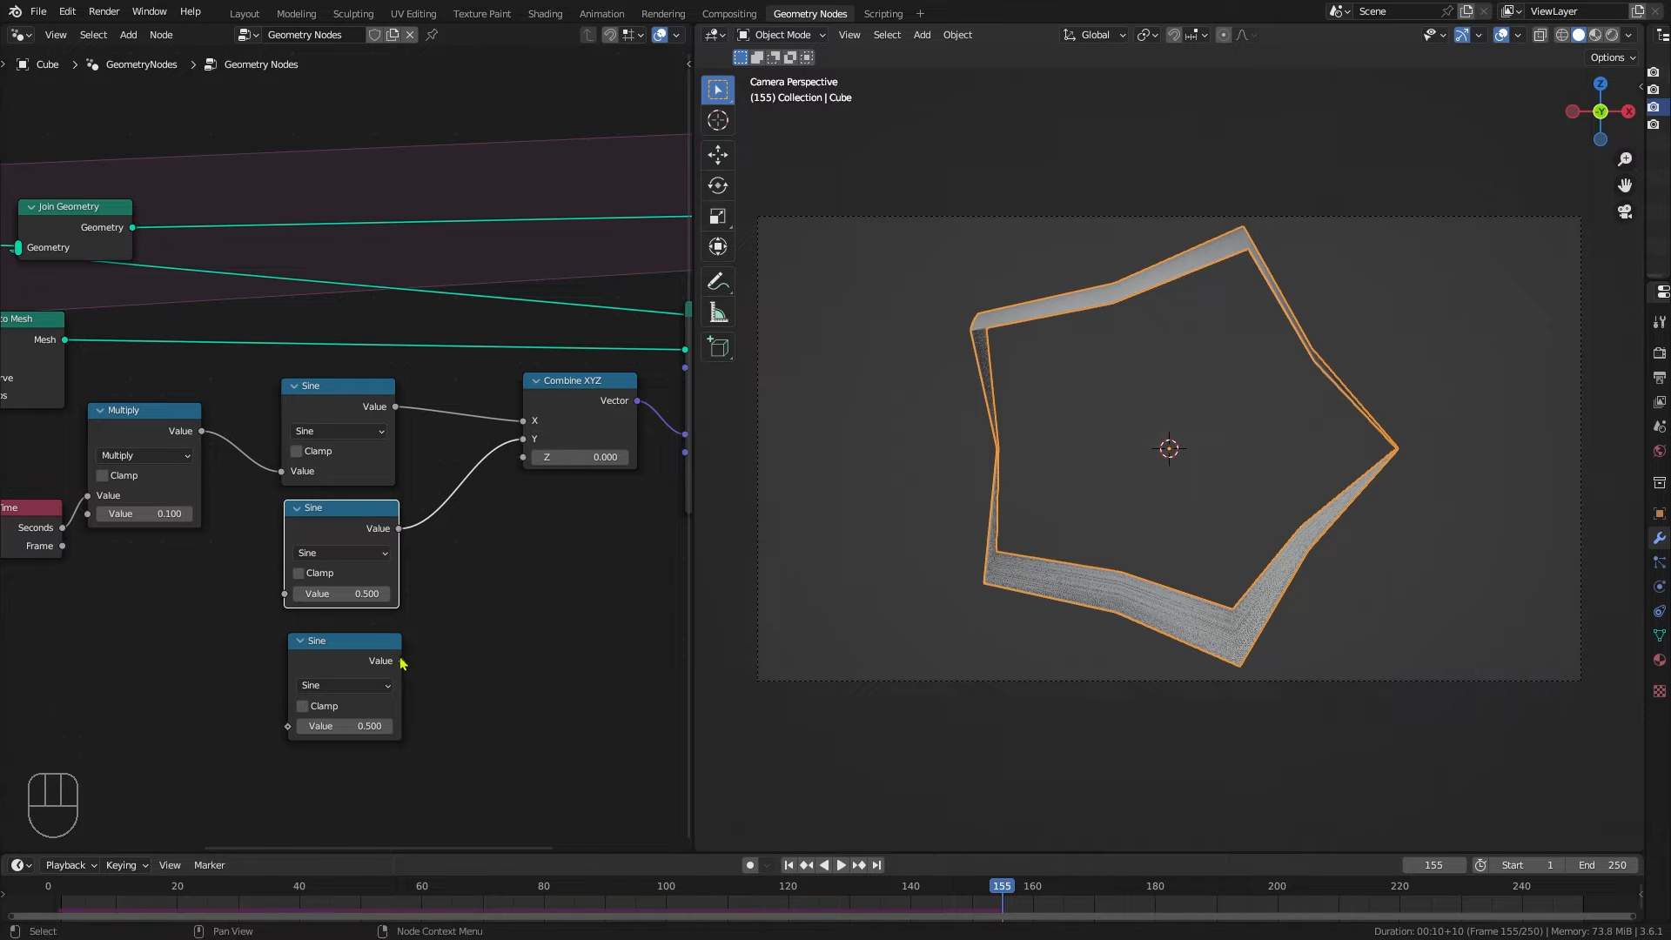
left_click_drag(399, 659, 522, 456)
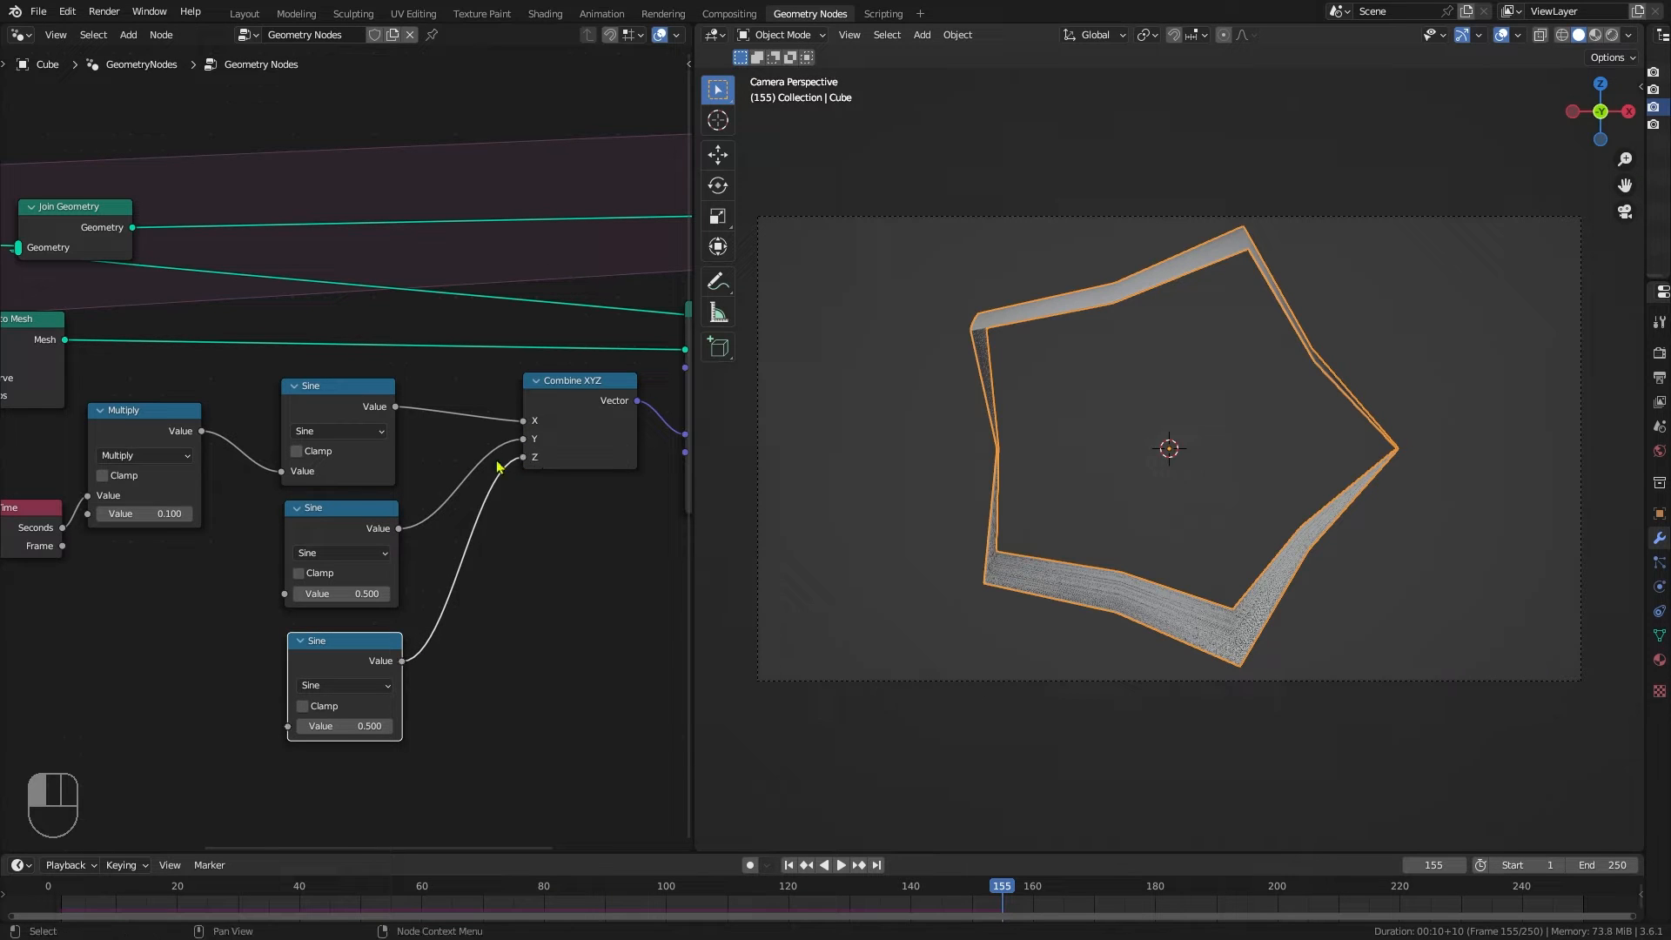
left_click_drag(201, 431, 280, 597)
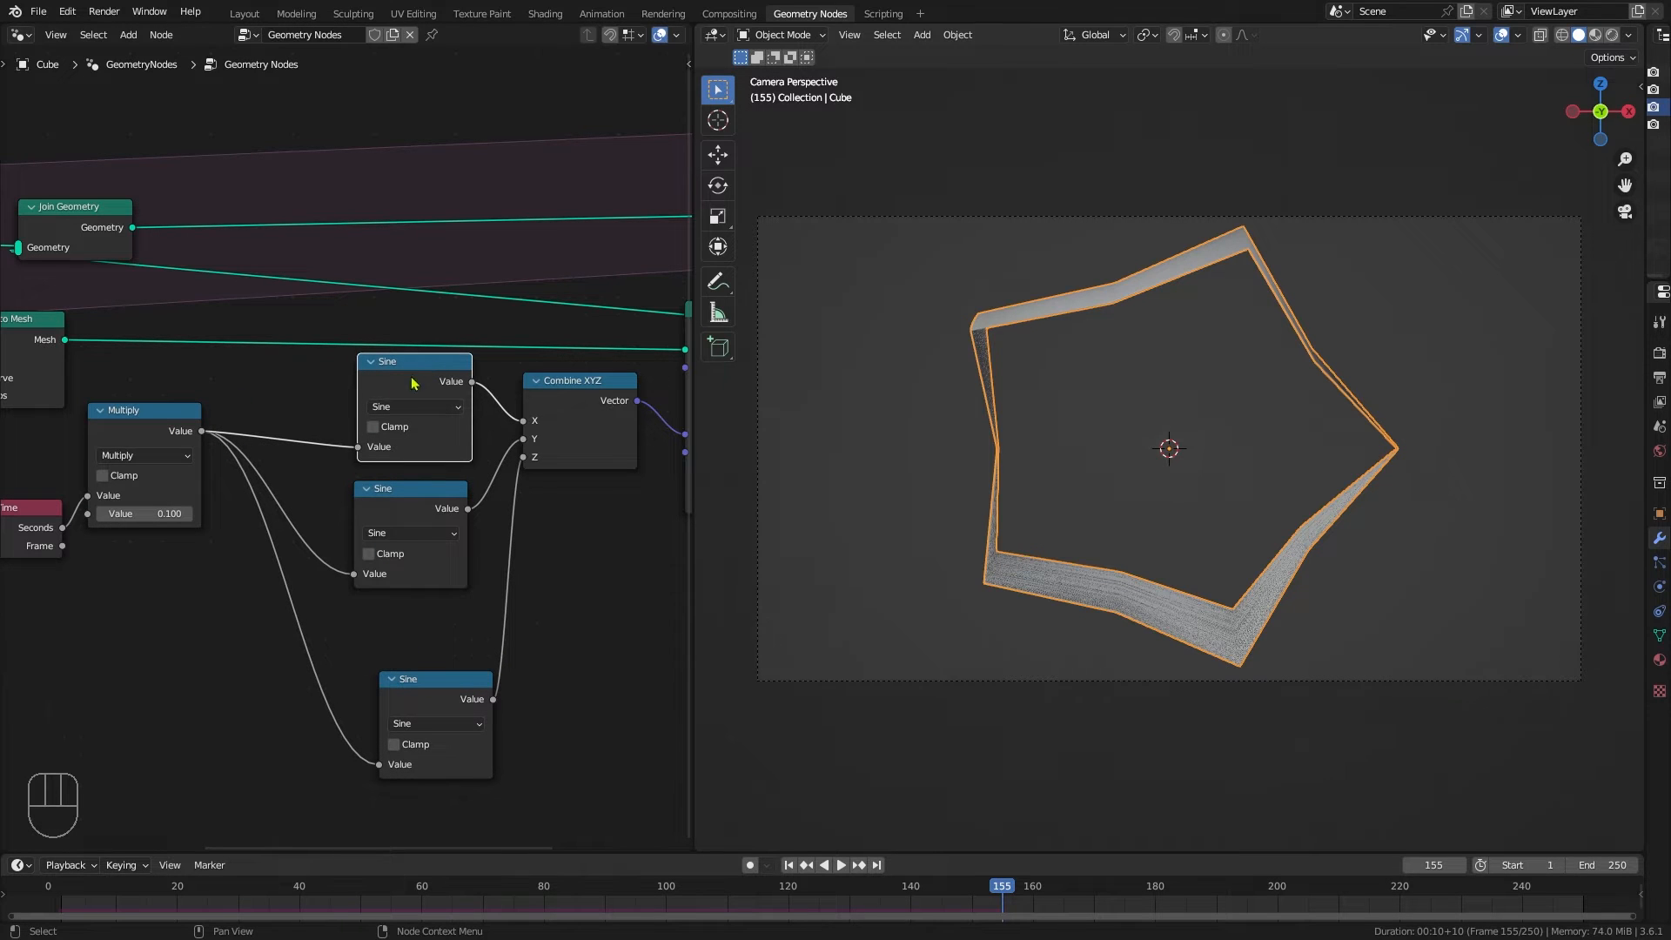
Step: Insert Math Add nodes before the three Sine nodes with offsets 1, 3 and 7
key("shift+d")
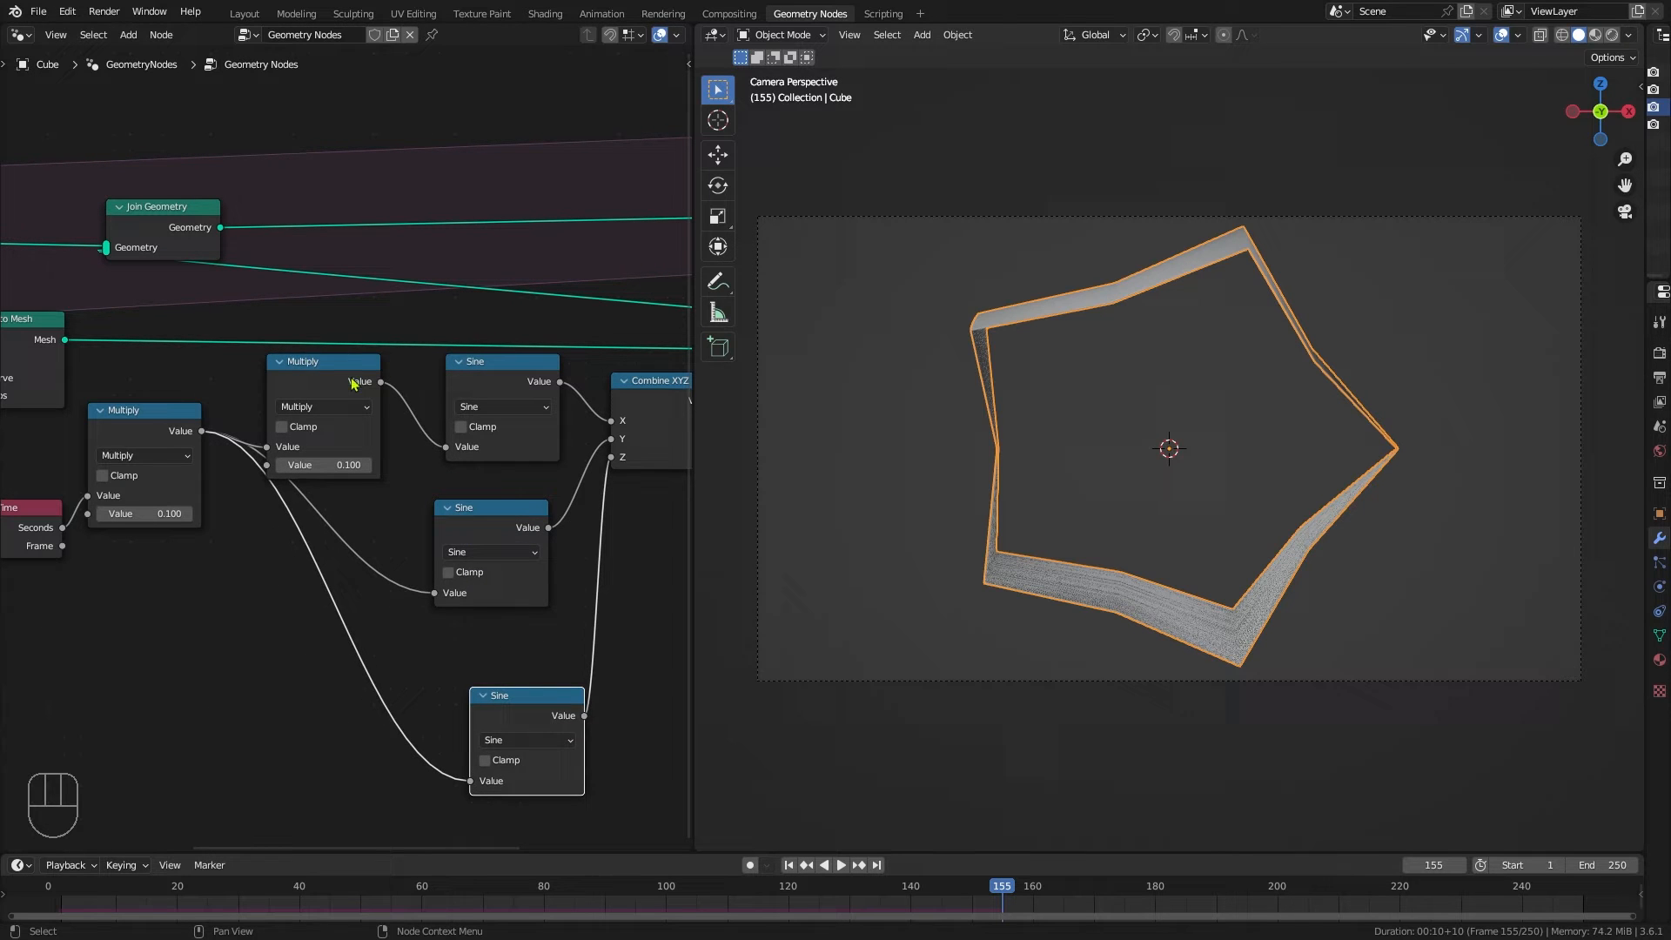
left_click(346, 394)
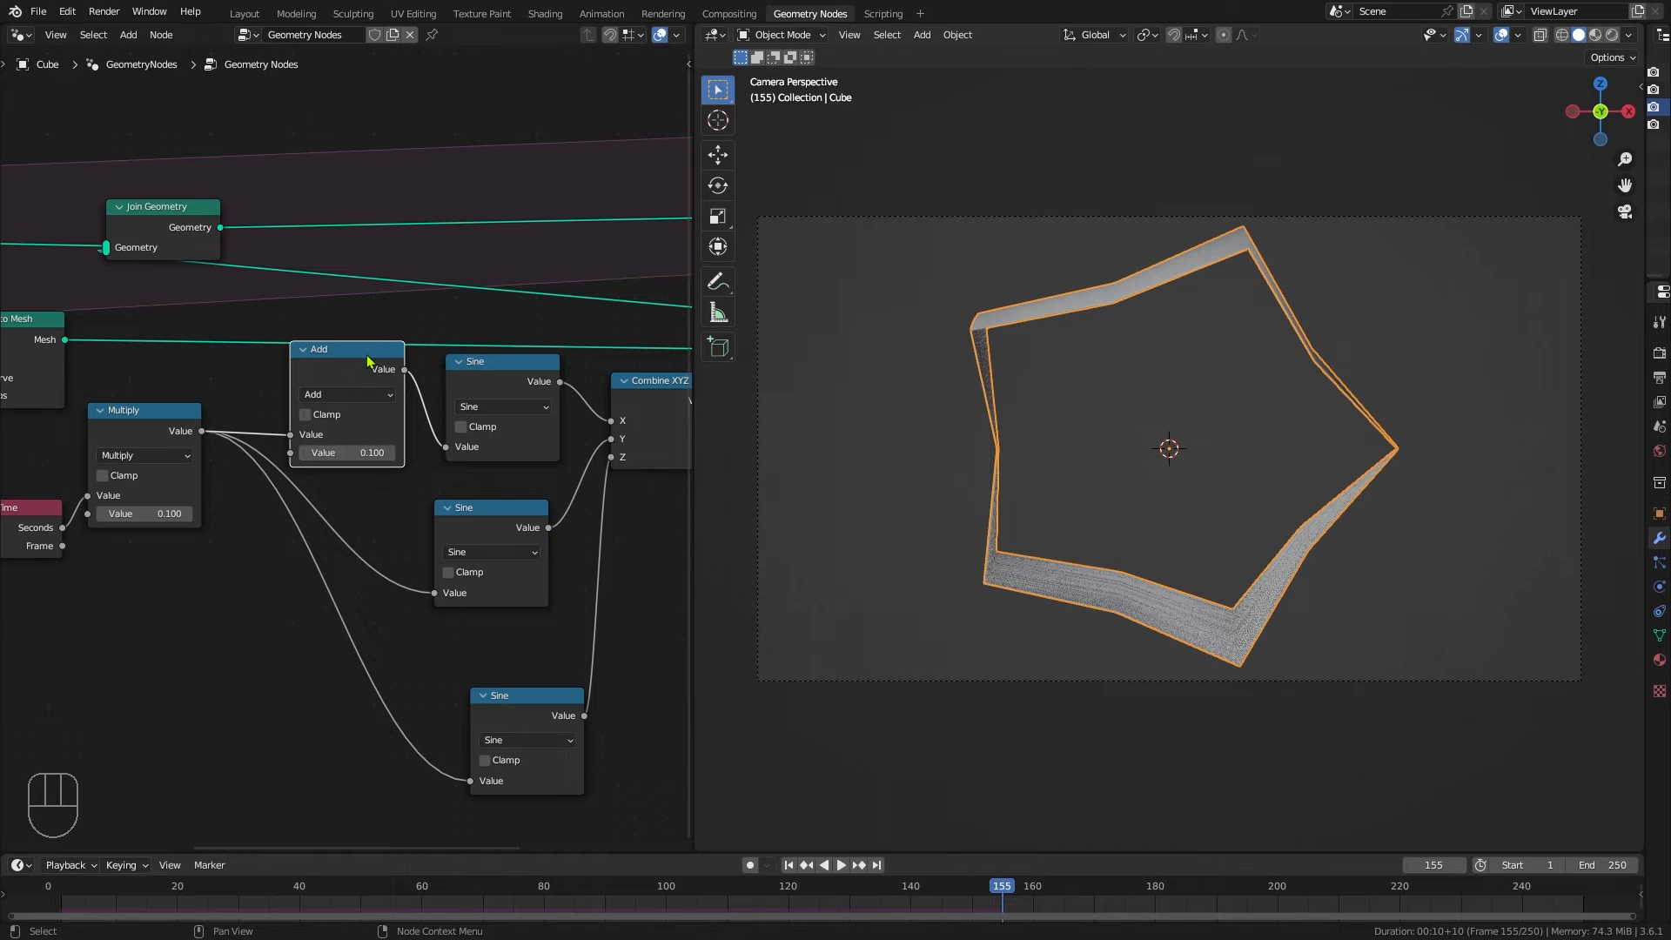
key("shift+d")
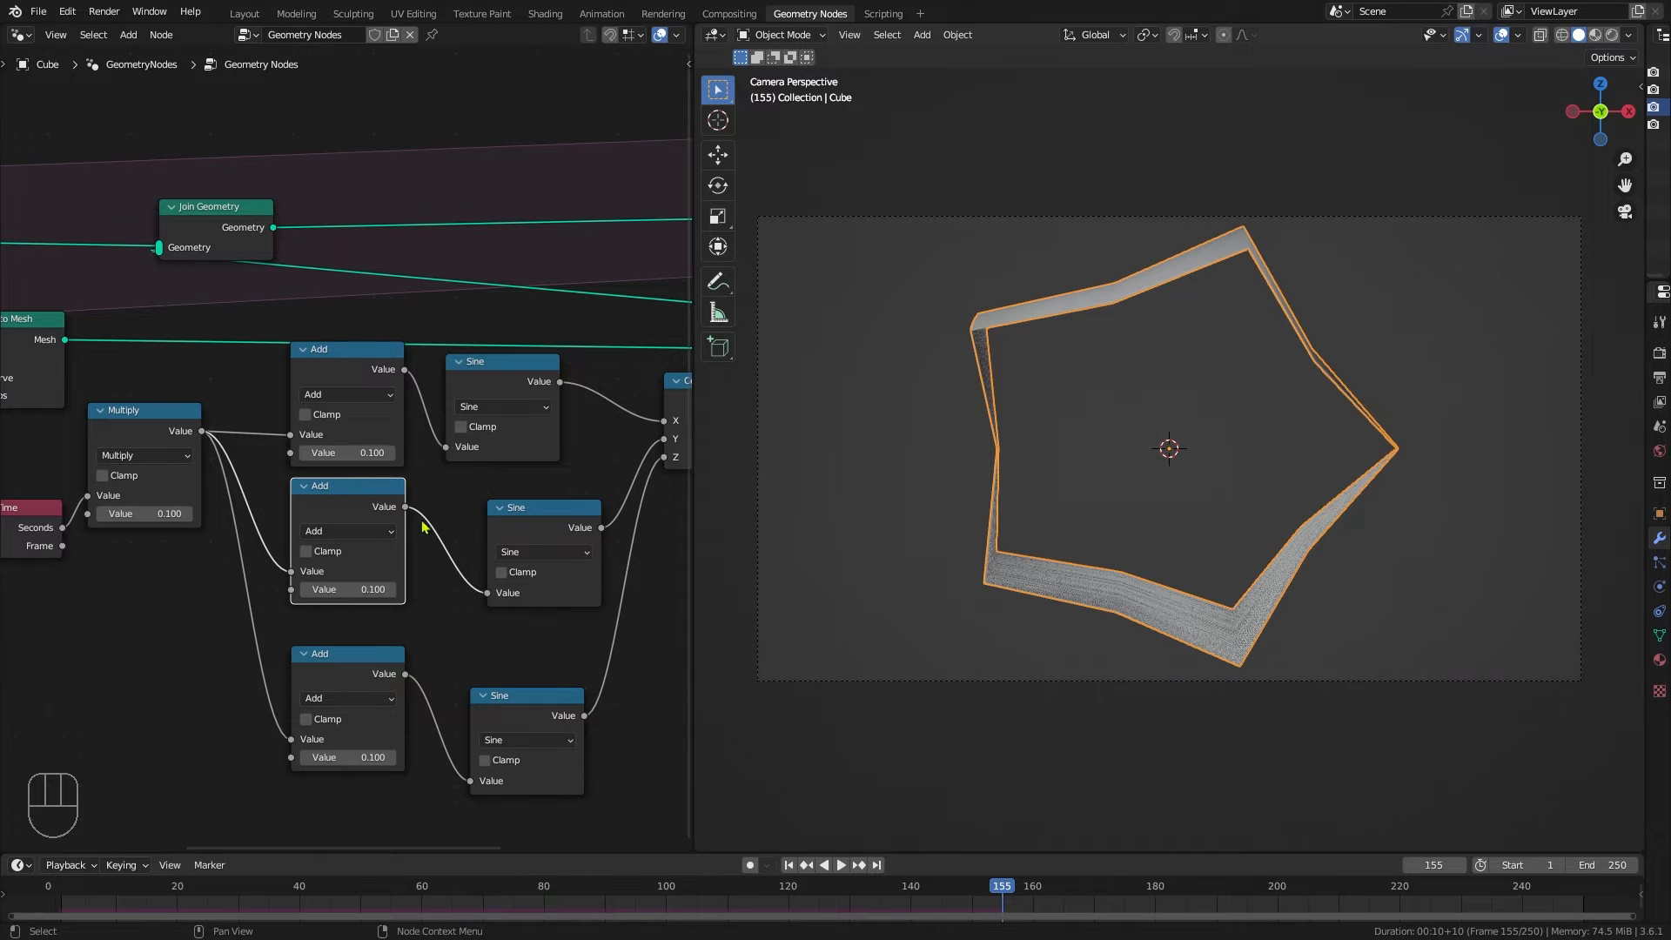
double_click(346, 451)
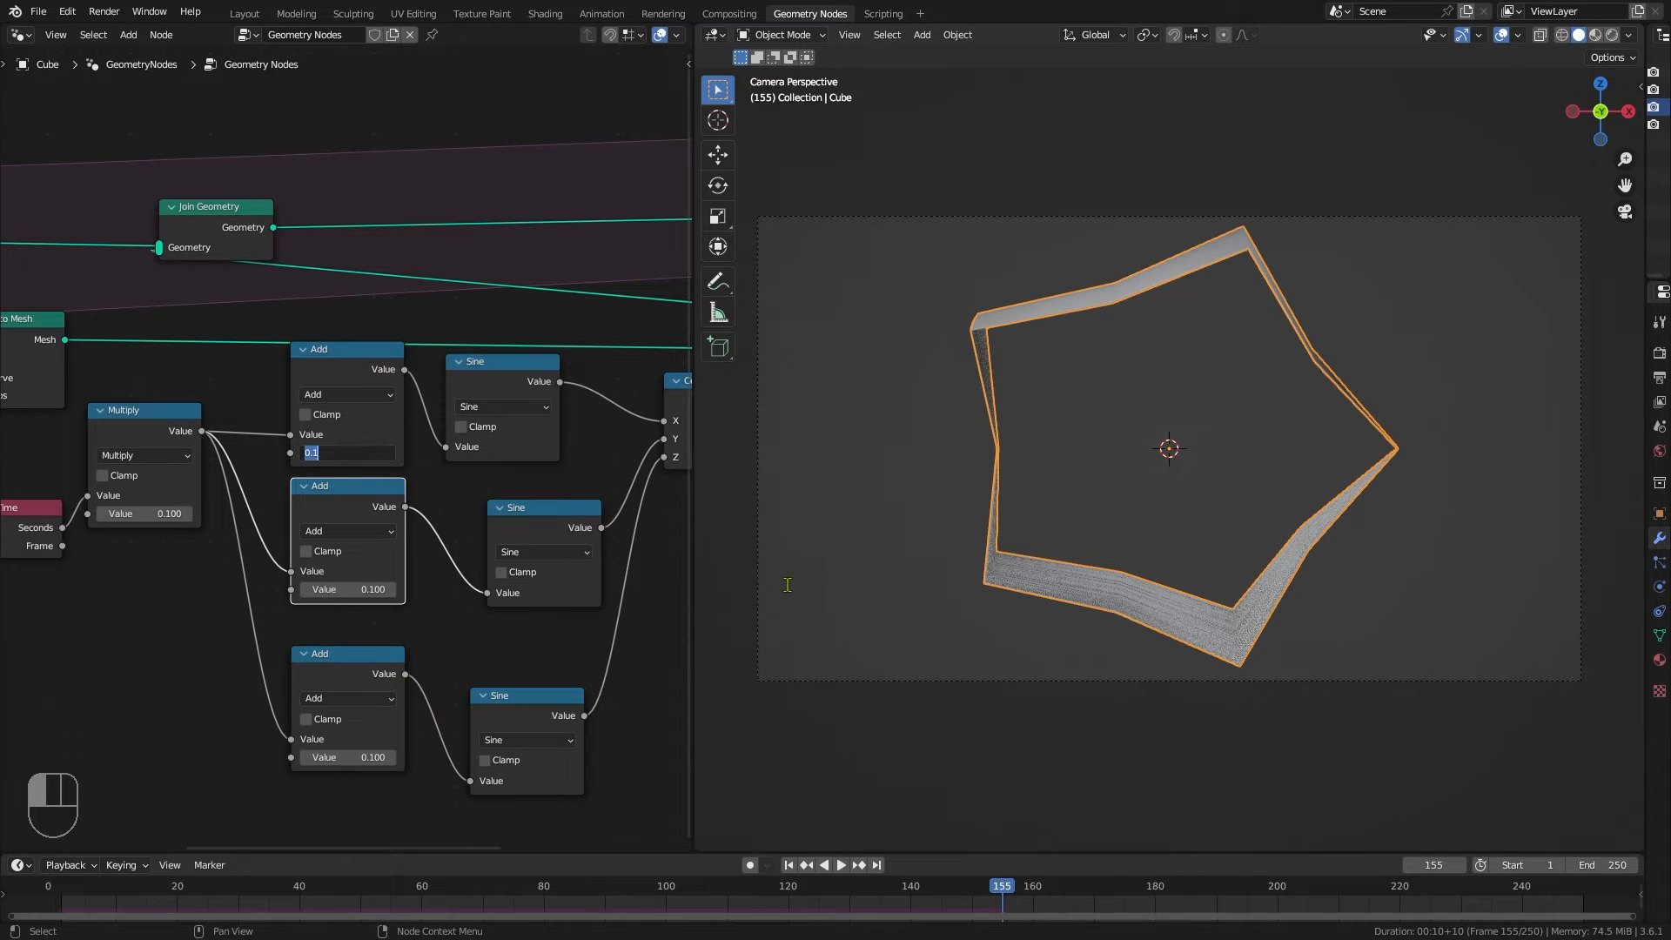
type("1")
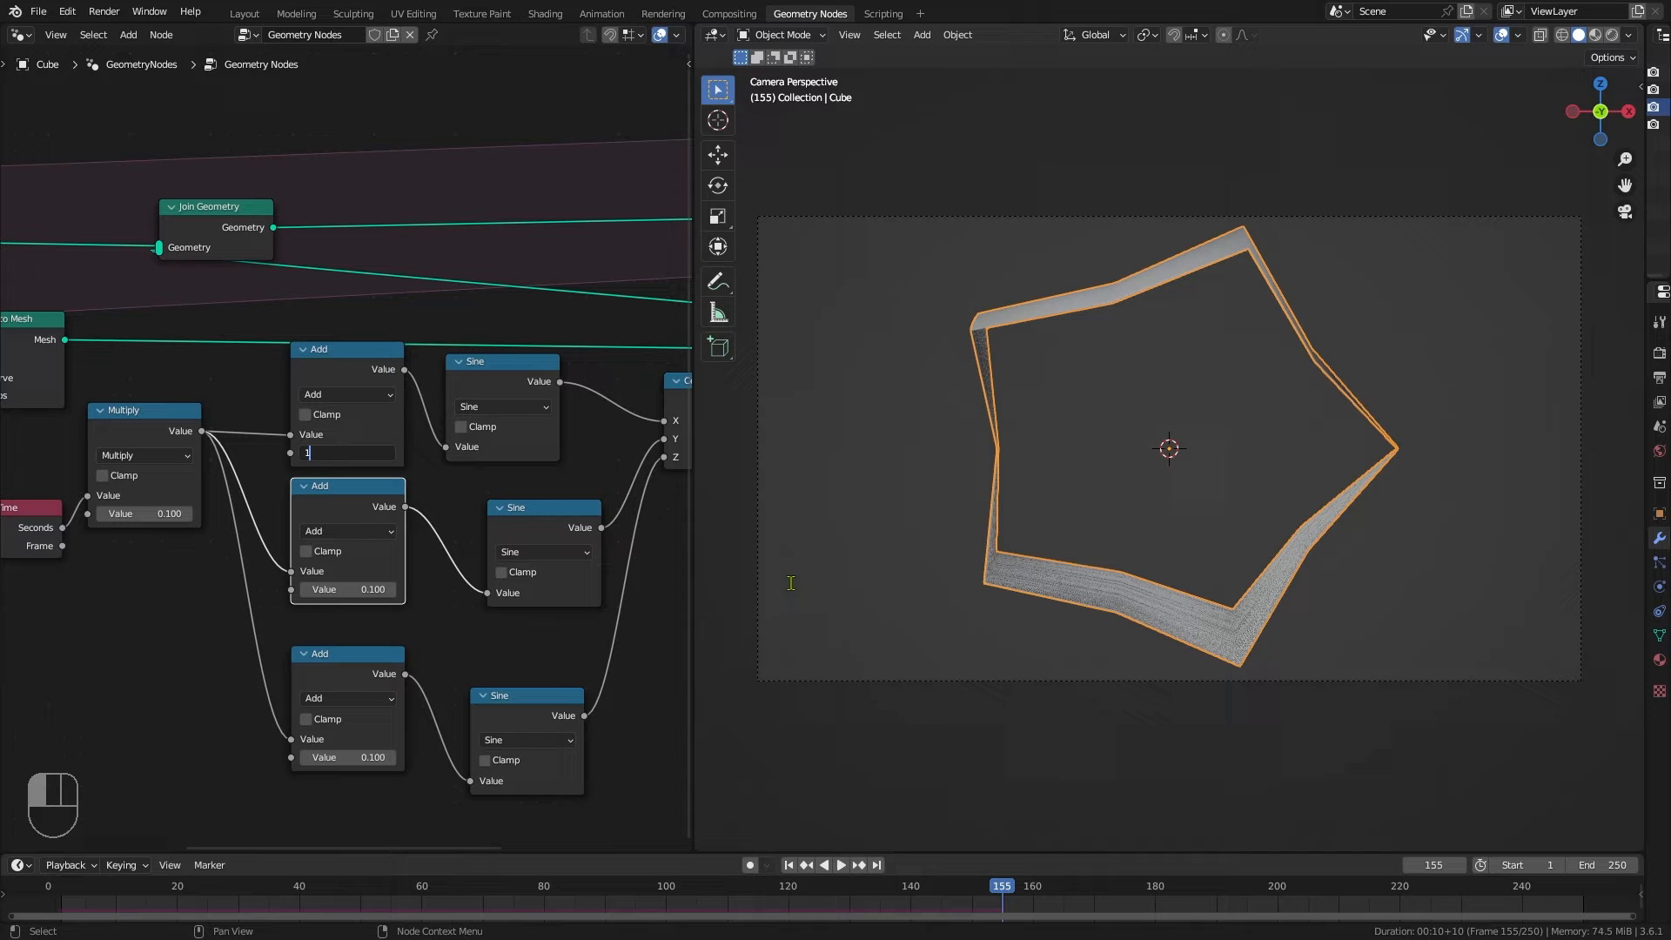
key("Return")
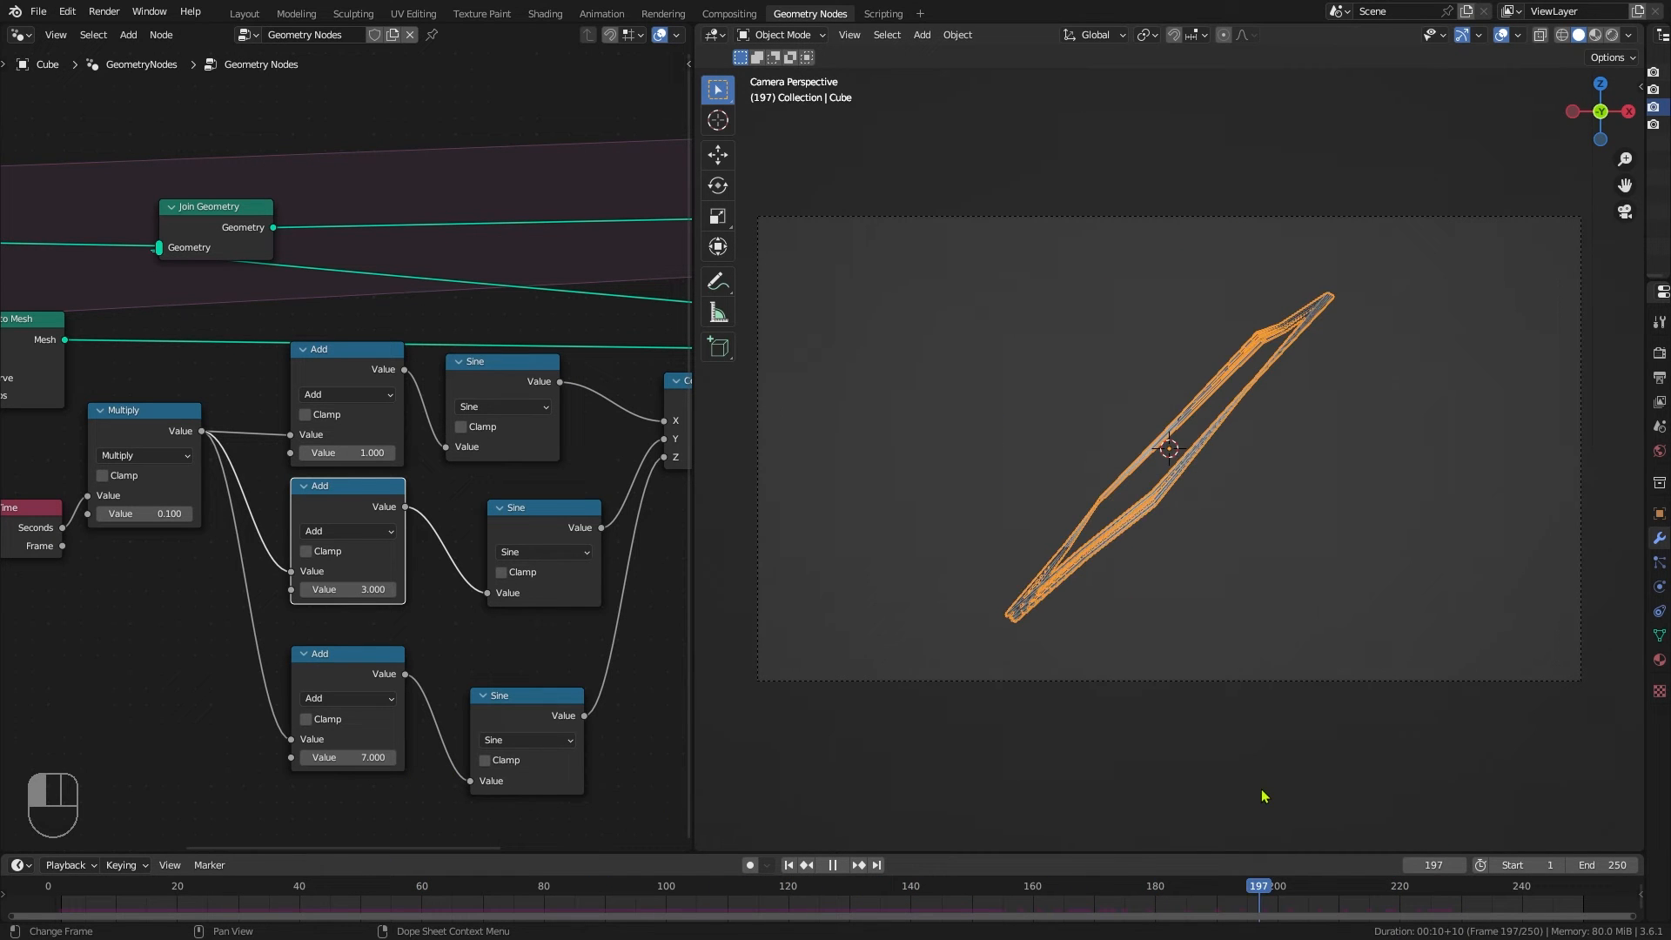
Step: Stop playback, set the scene end frame to 2500, and jump to that frame
left_click(830, 864)
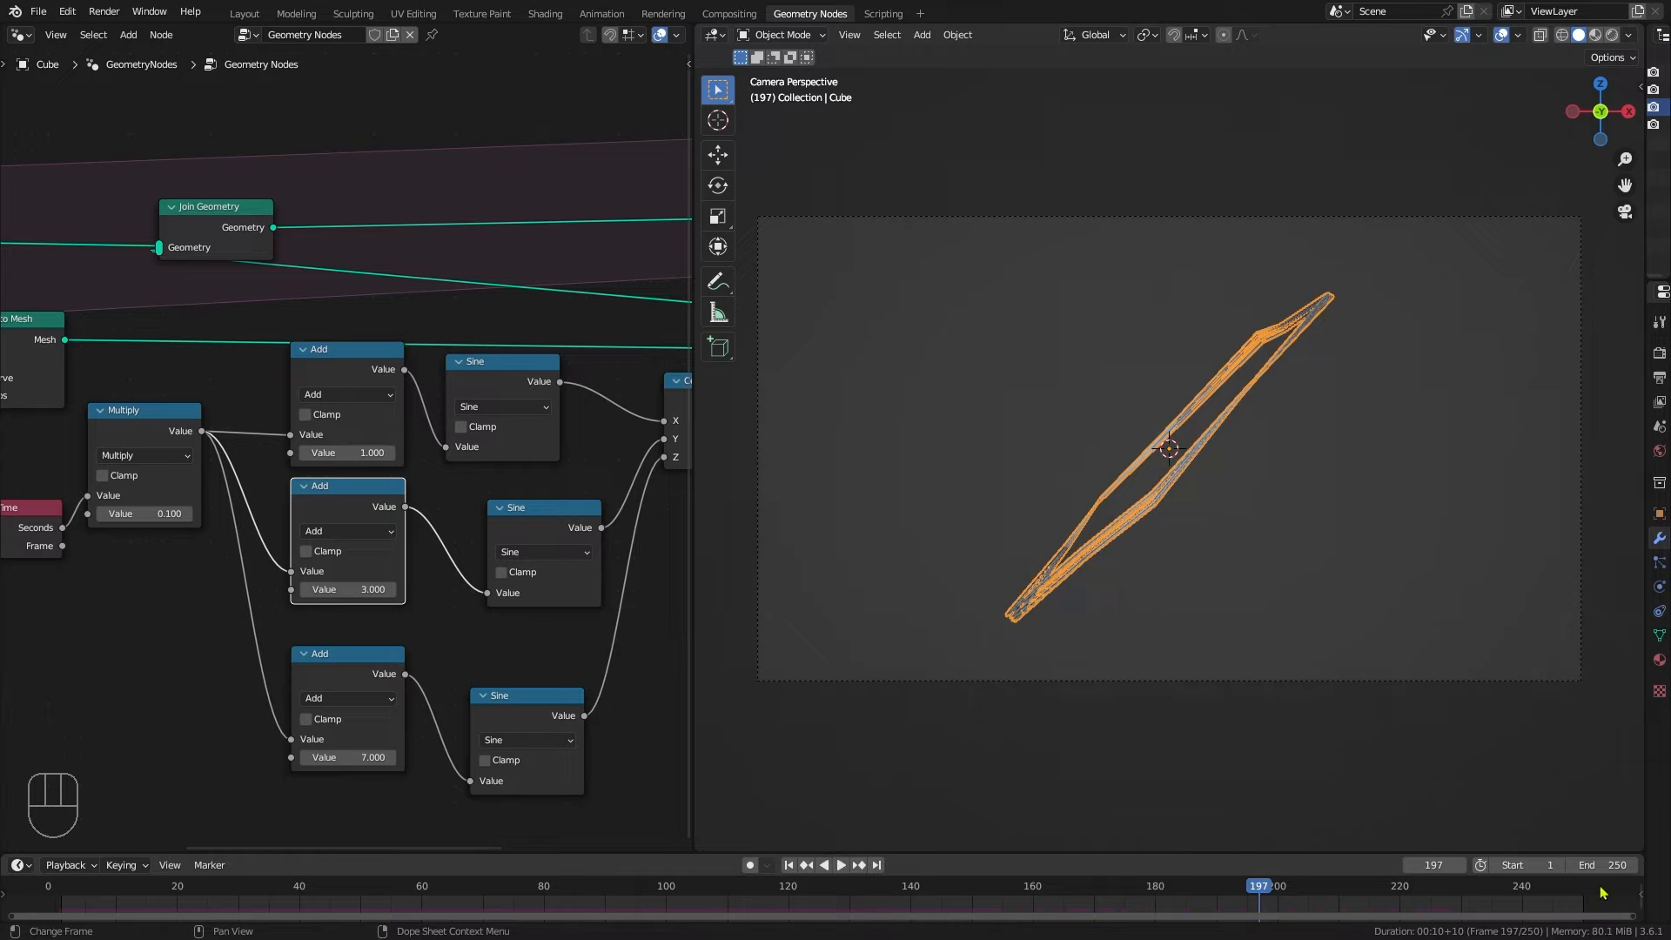
left_click(1580, 864)
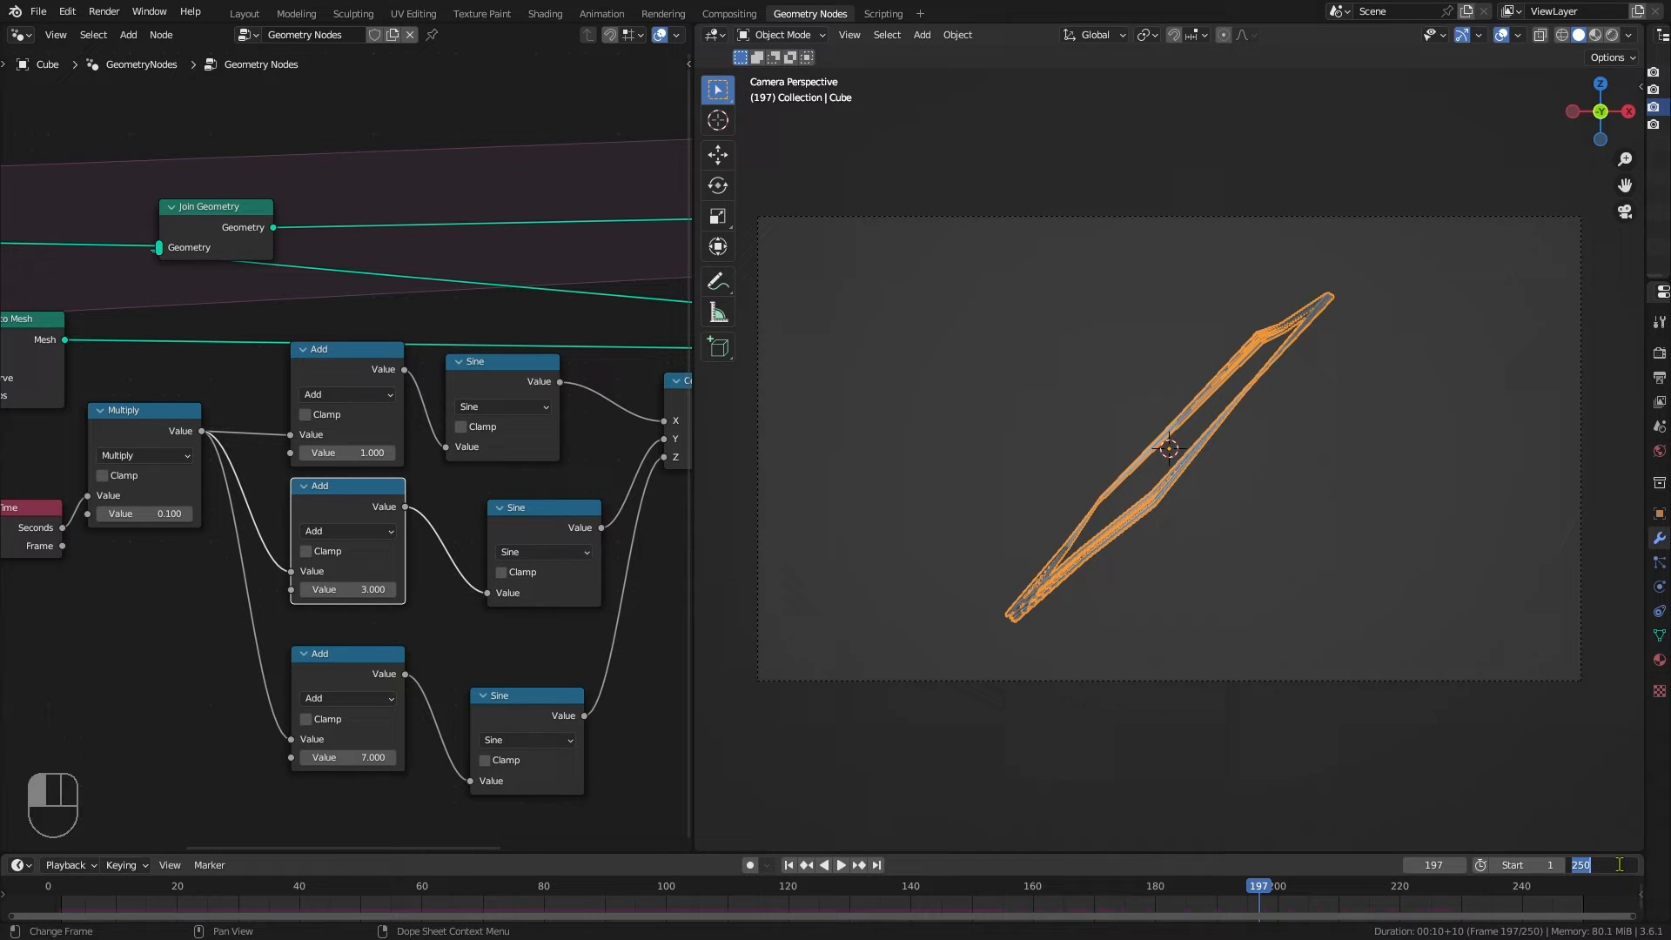
type("2500")
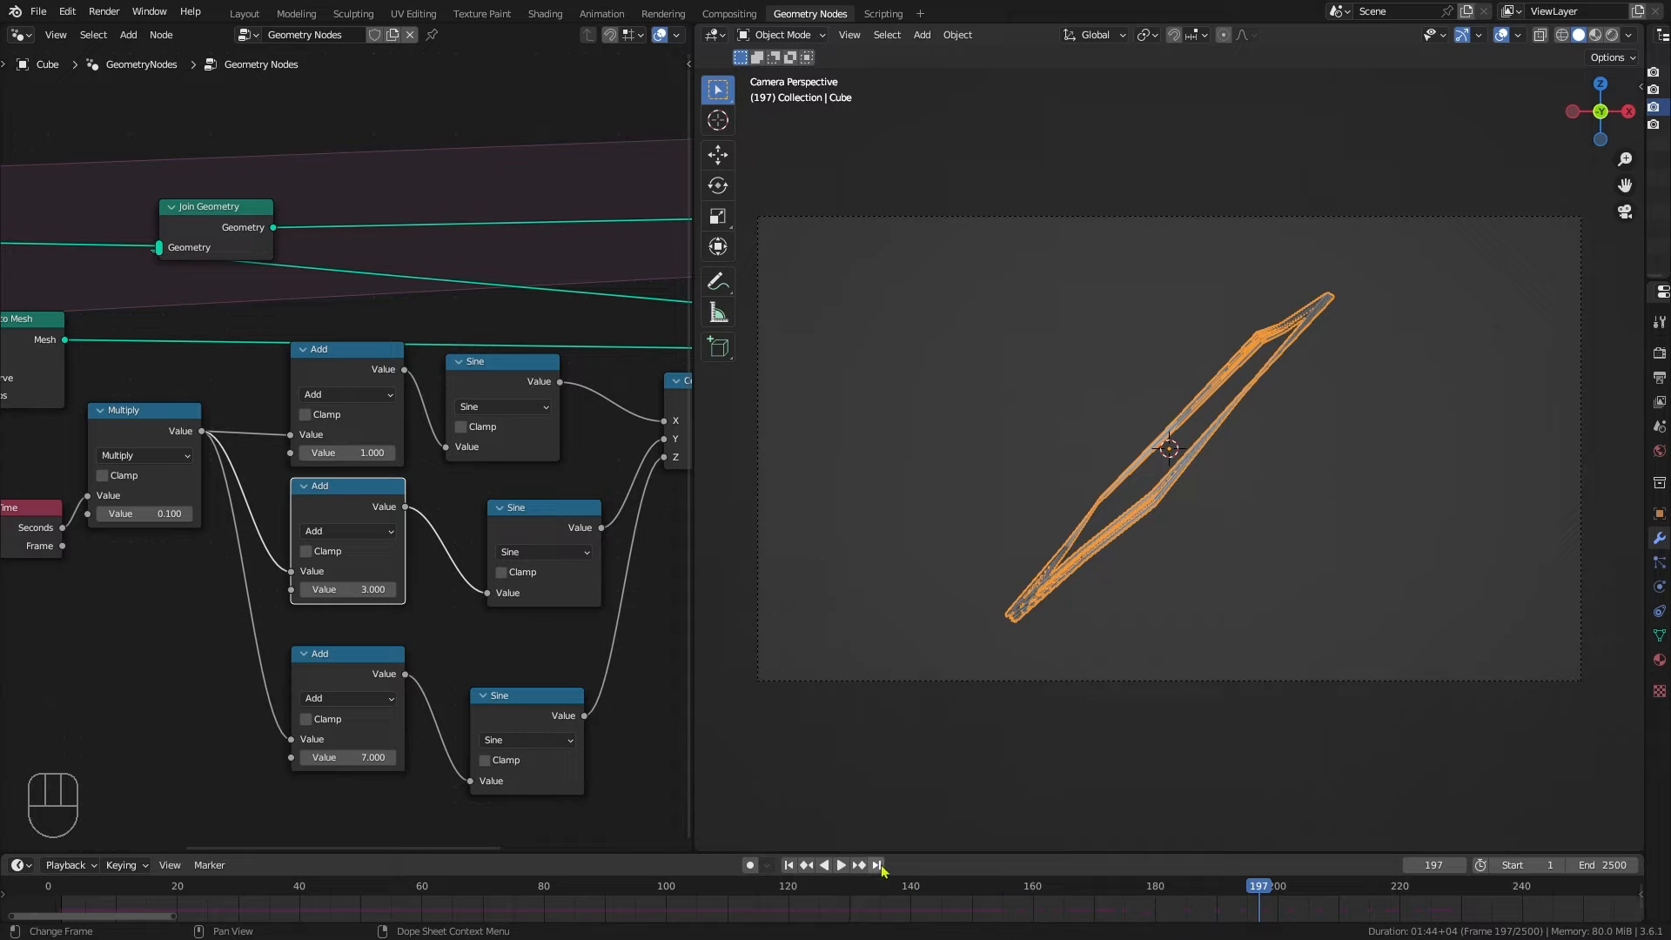
left_click(877, 864)
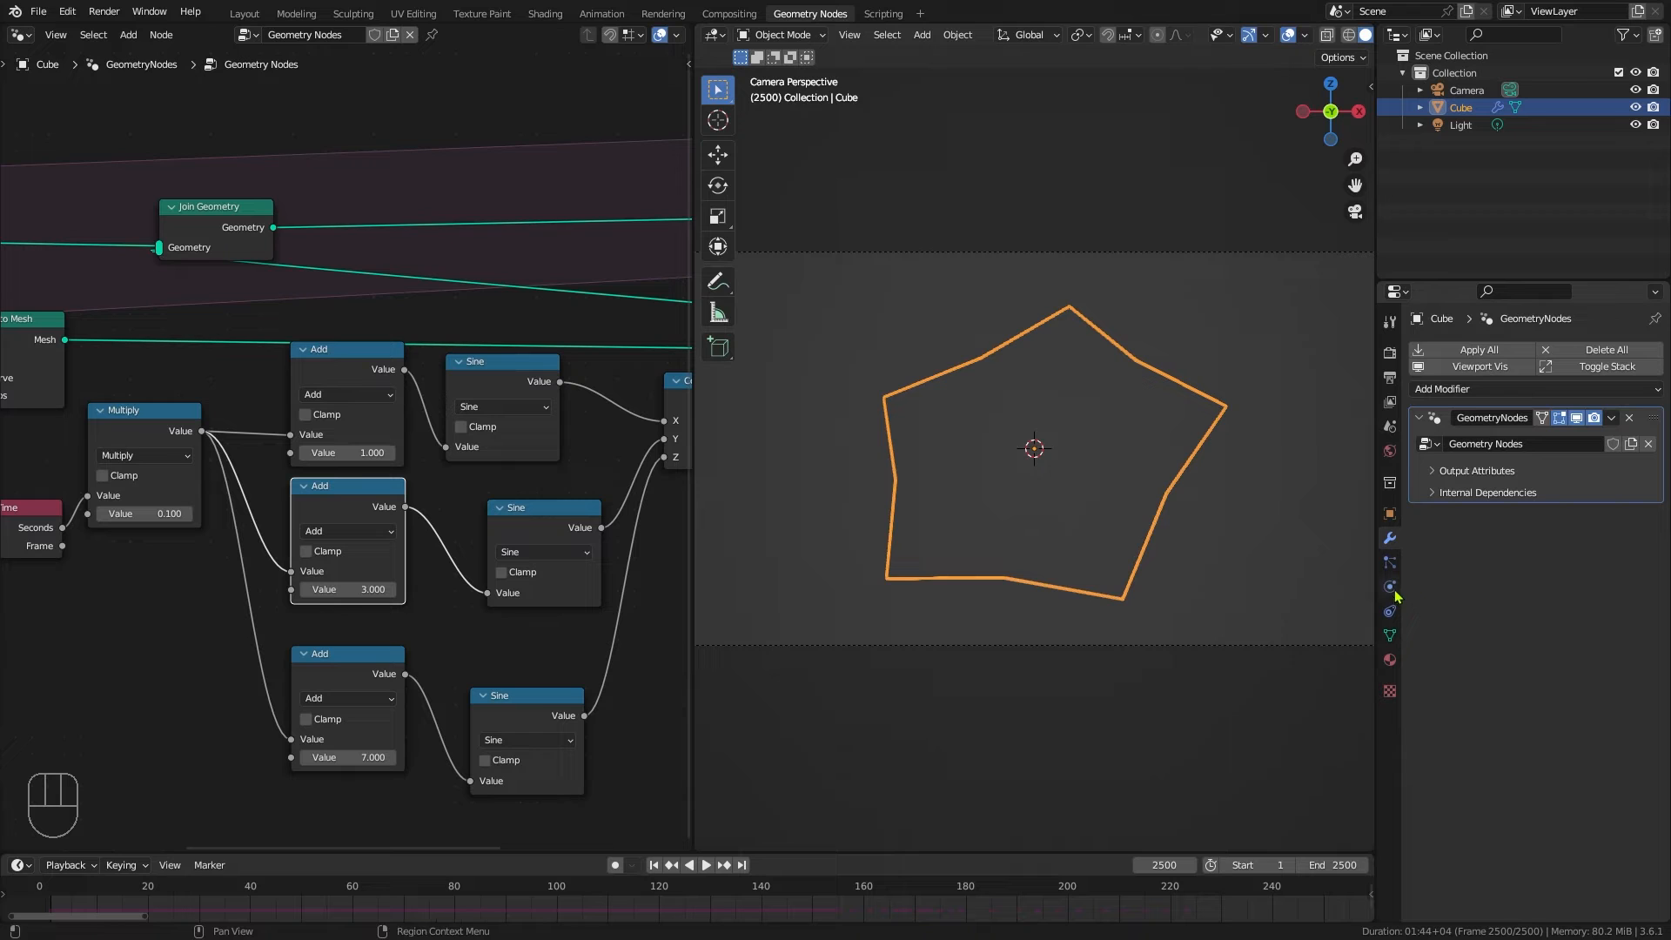
Step: Calculate the Simulation Nodes cache to the end frame in Physics Properties, then scrub back
left_click(1389, 585)
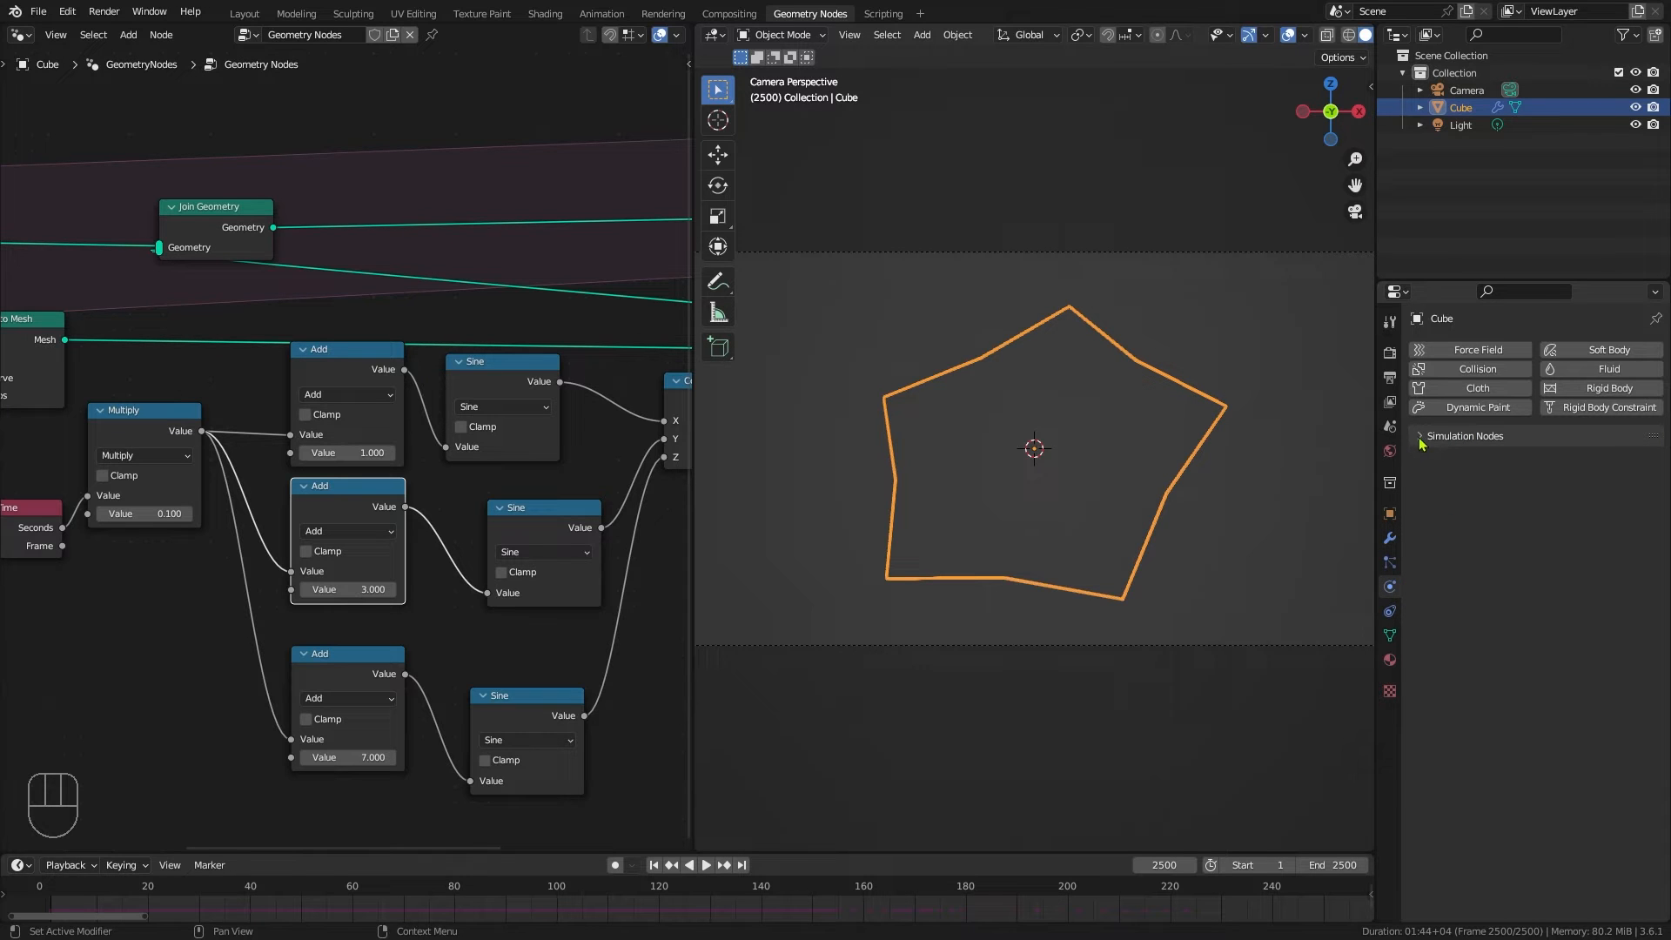
left_click(1465, 435)
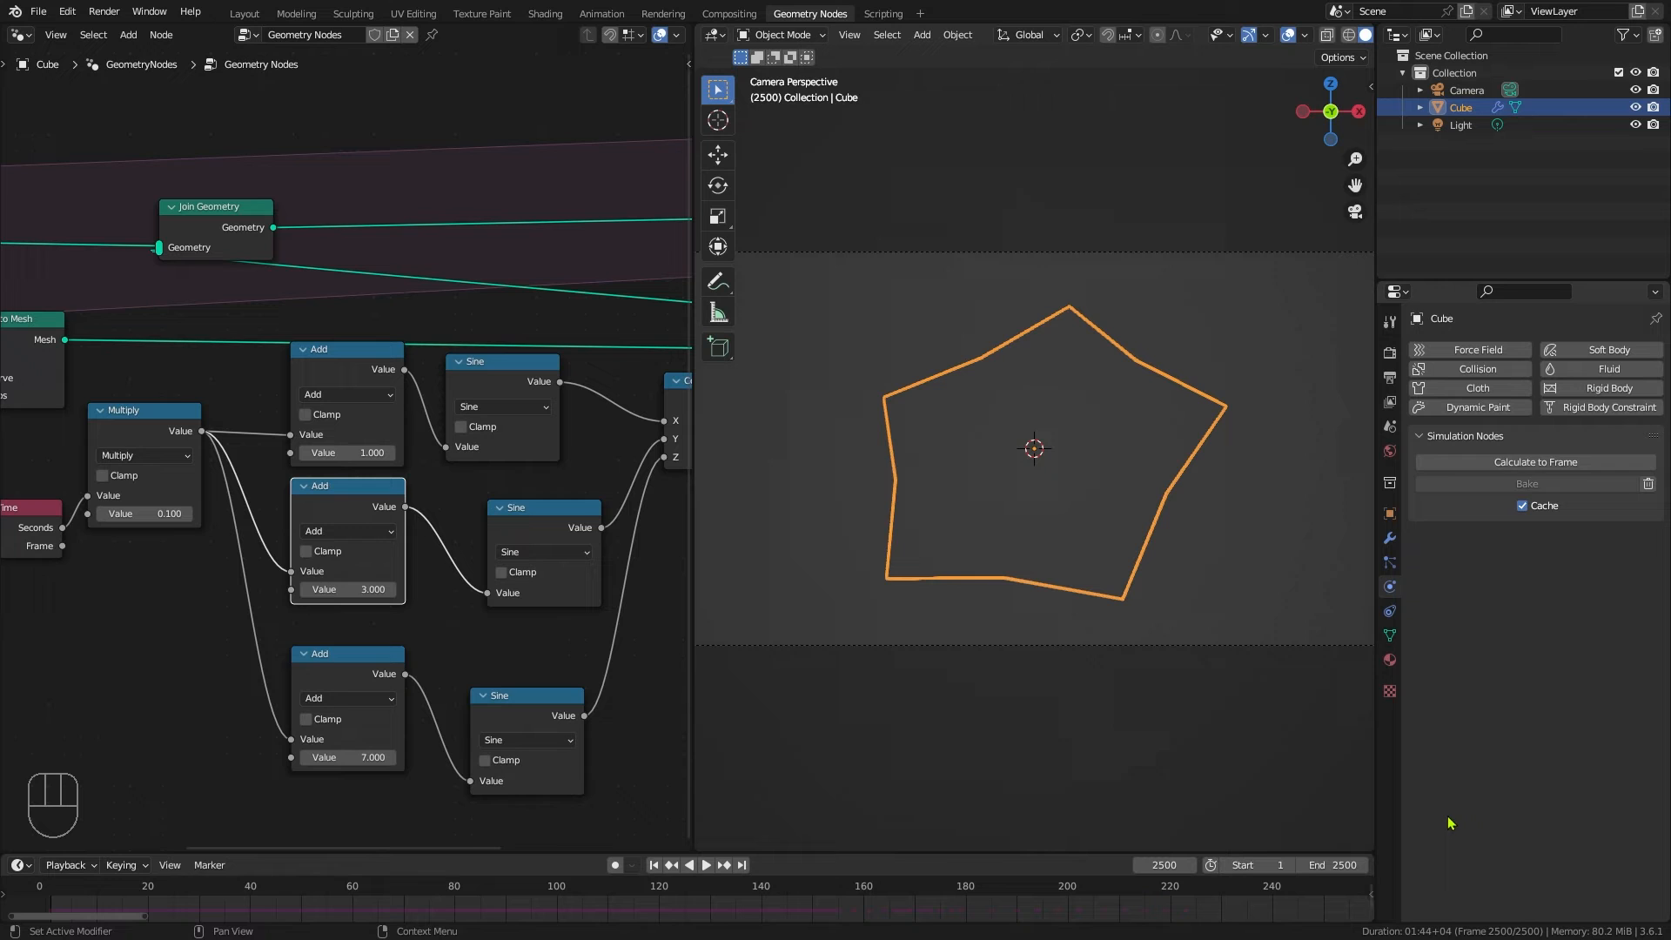
left_click(1527, 482)
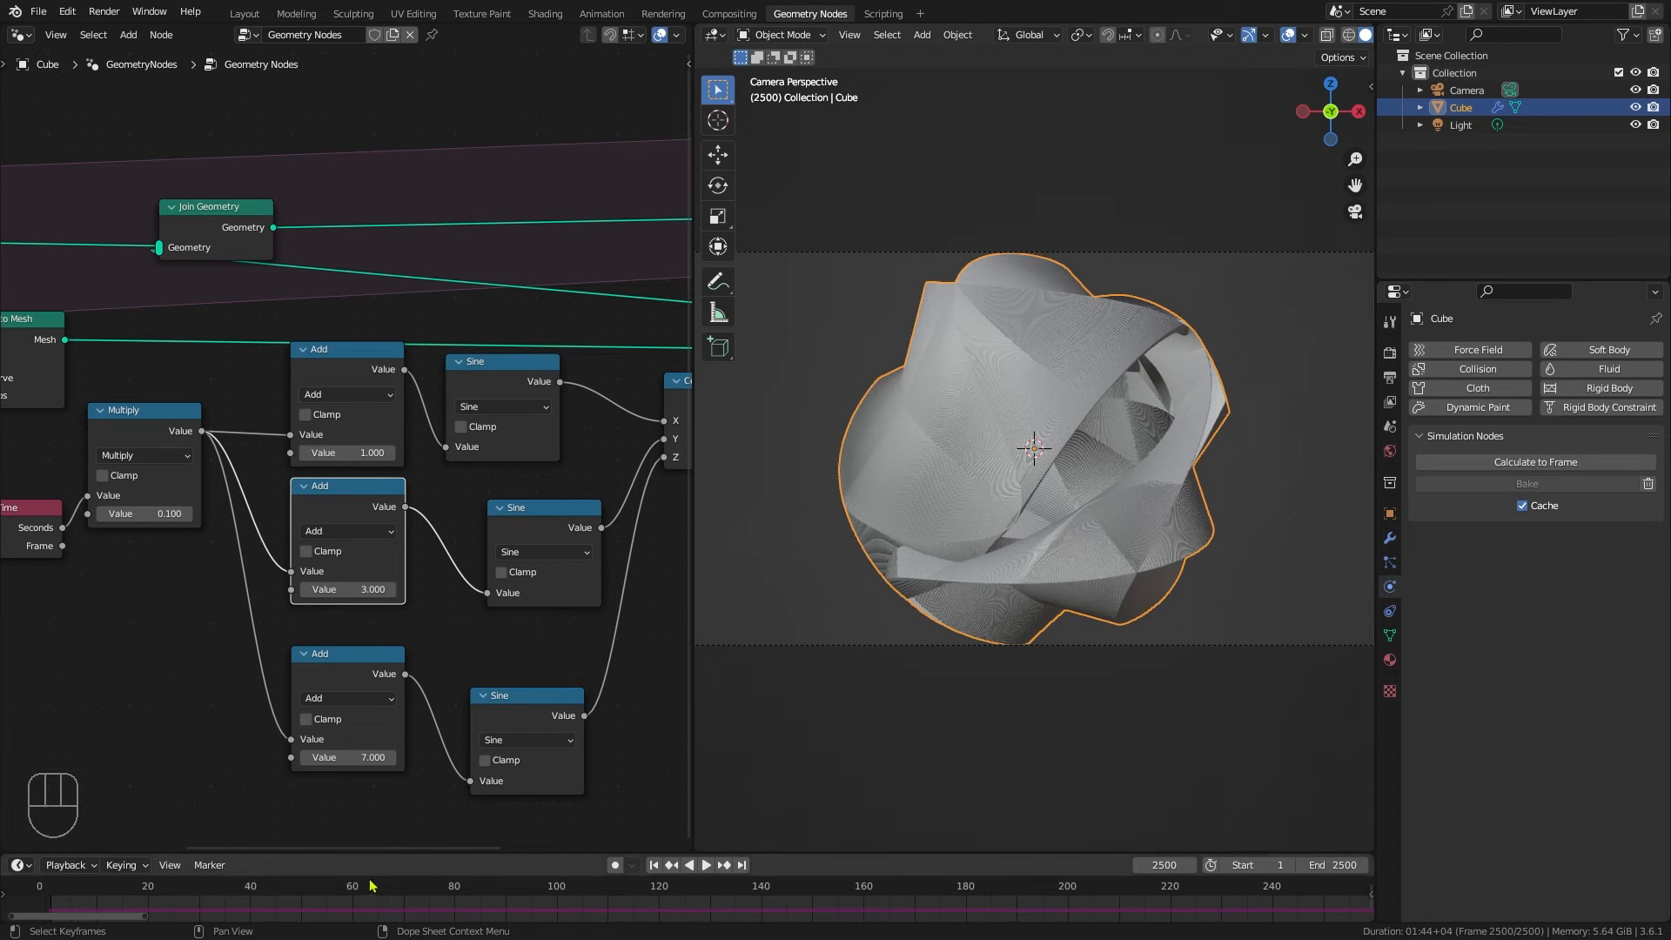
left_click(707, 864)
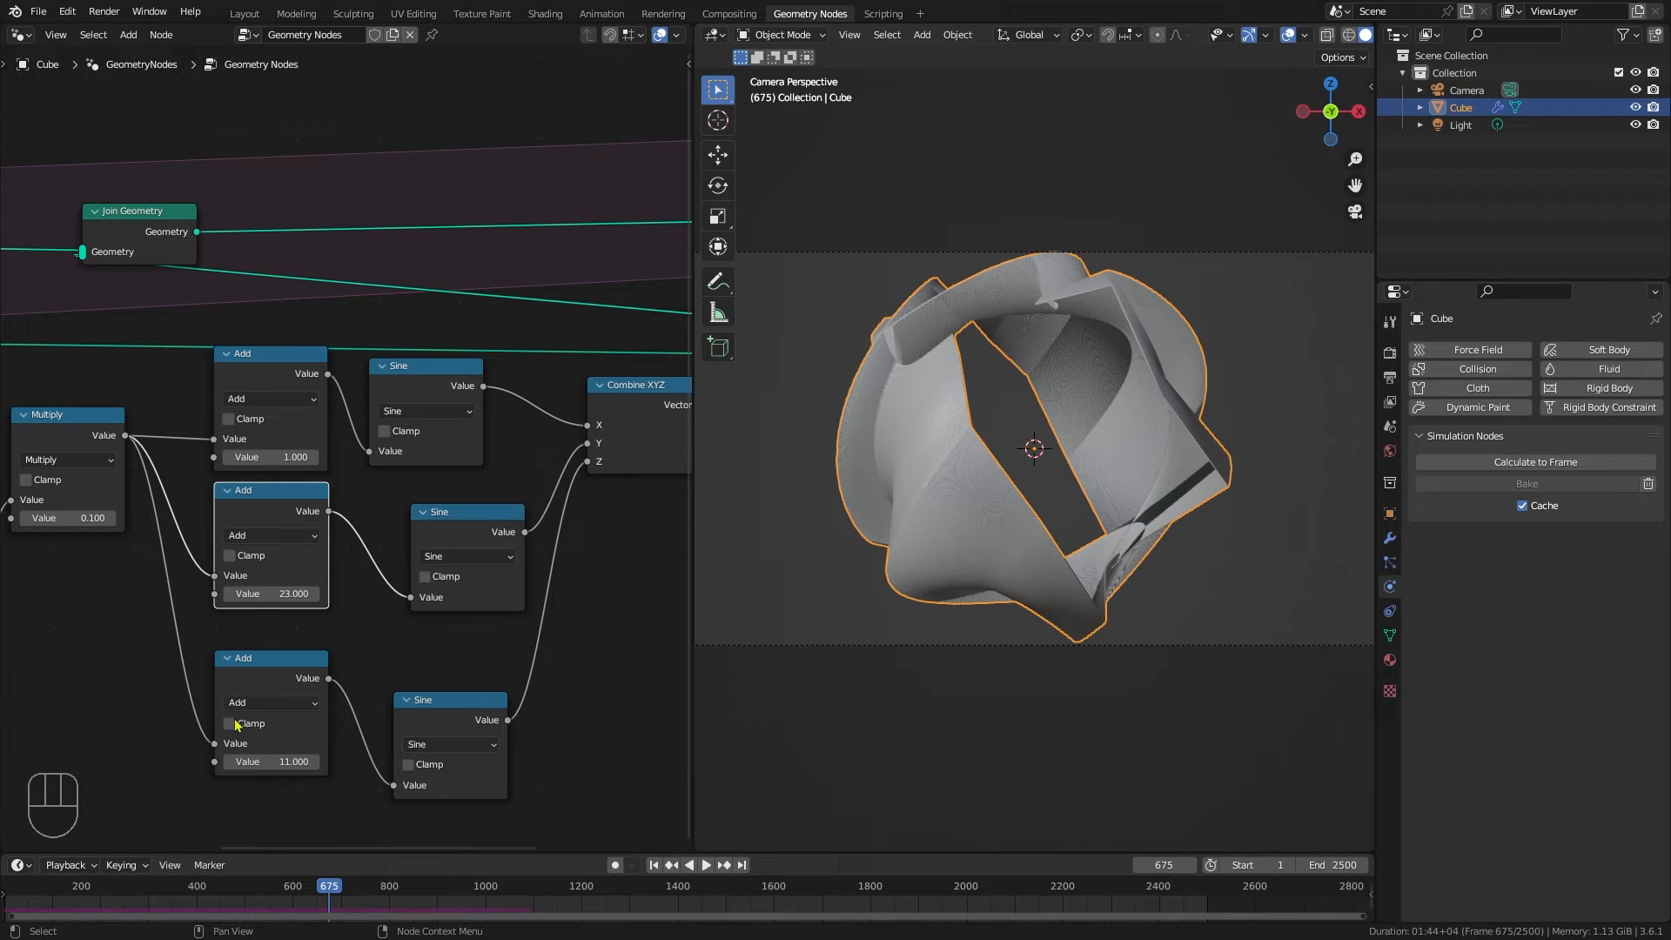
left_click_drag(269, 658, 285, 678)
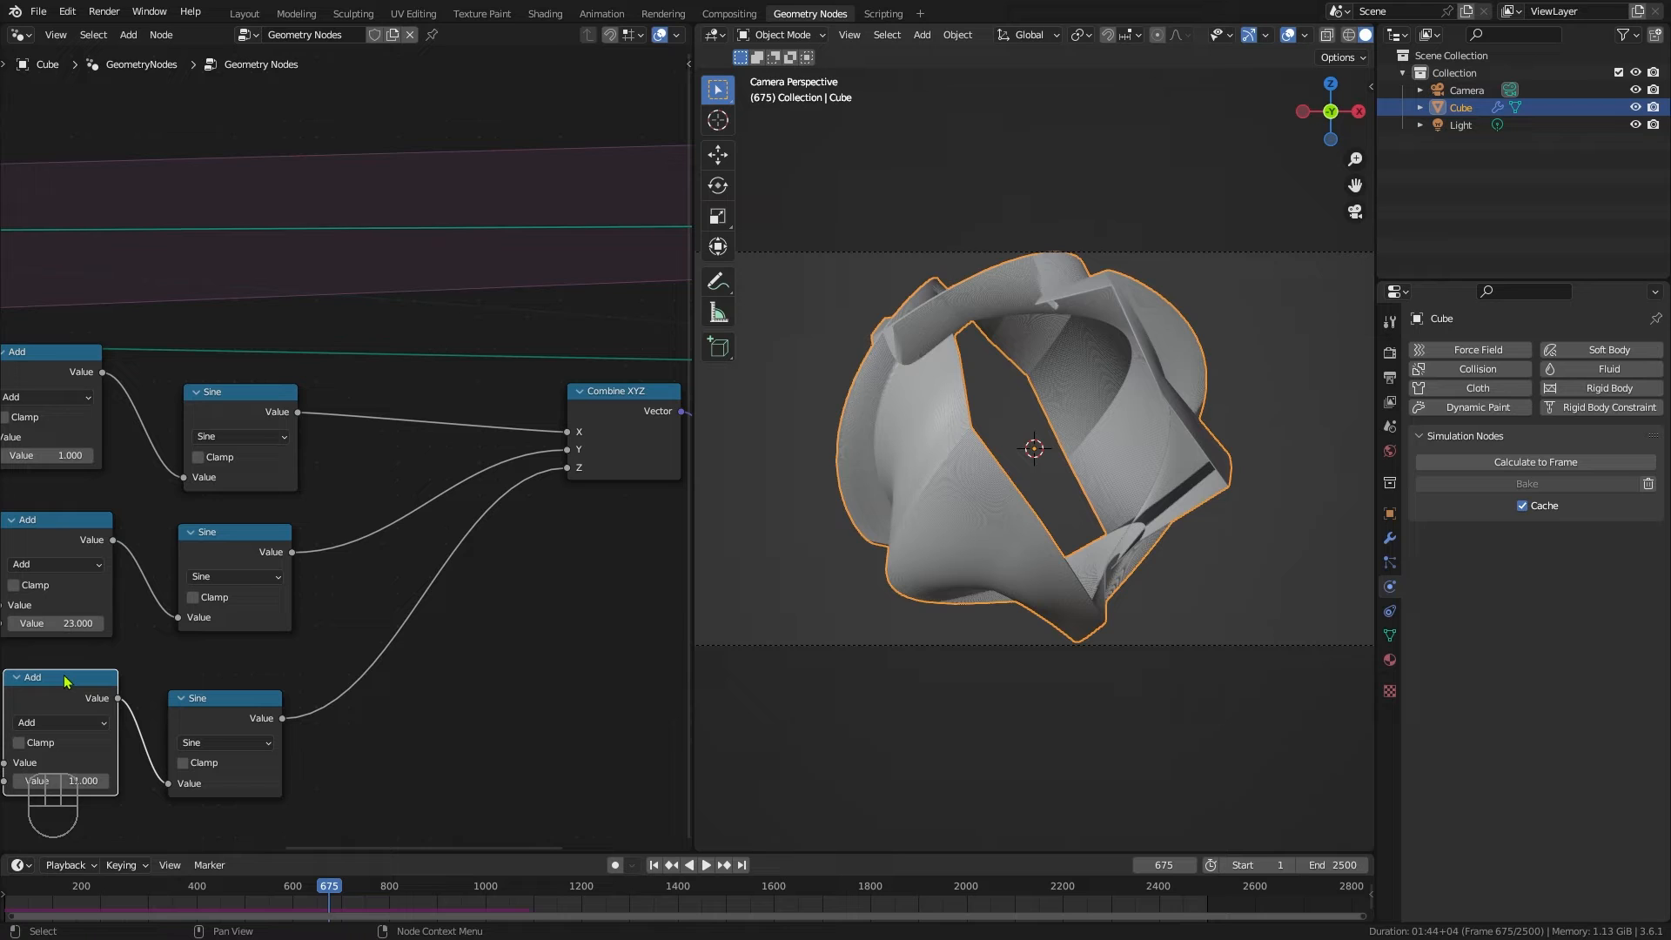
Step: Add Multiply math nodes after each Sine with factors 1.5, -1.75 and 2
key("shift+d")
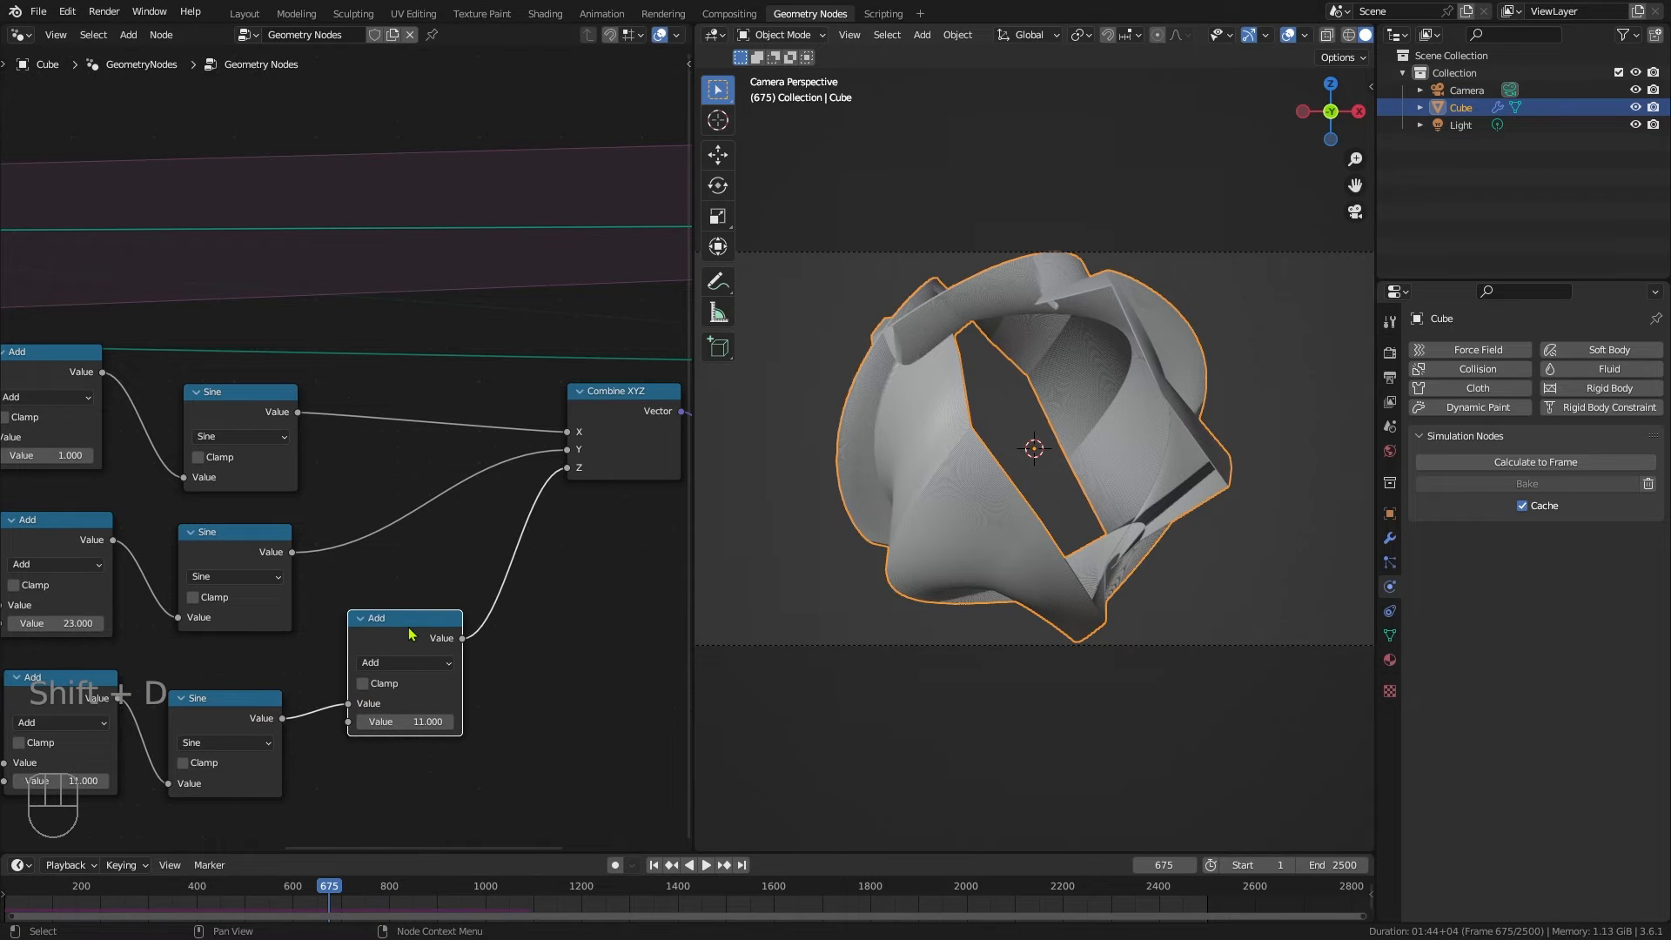
left_click(404, 662)
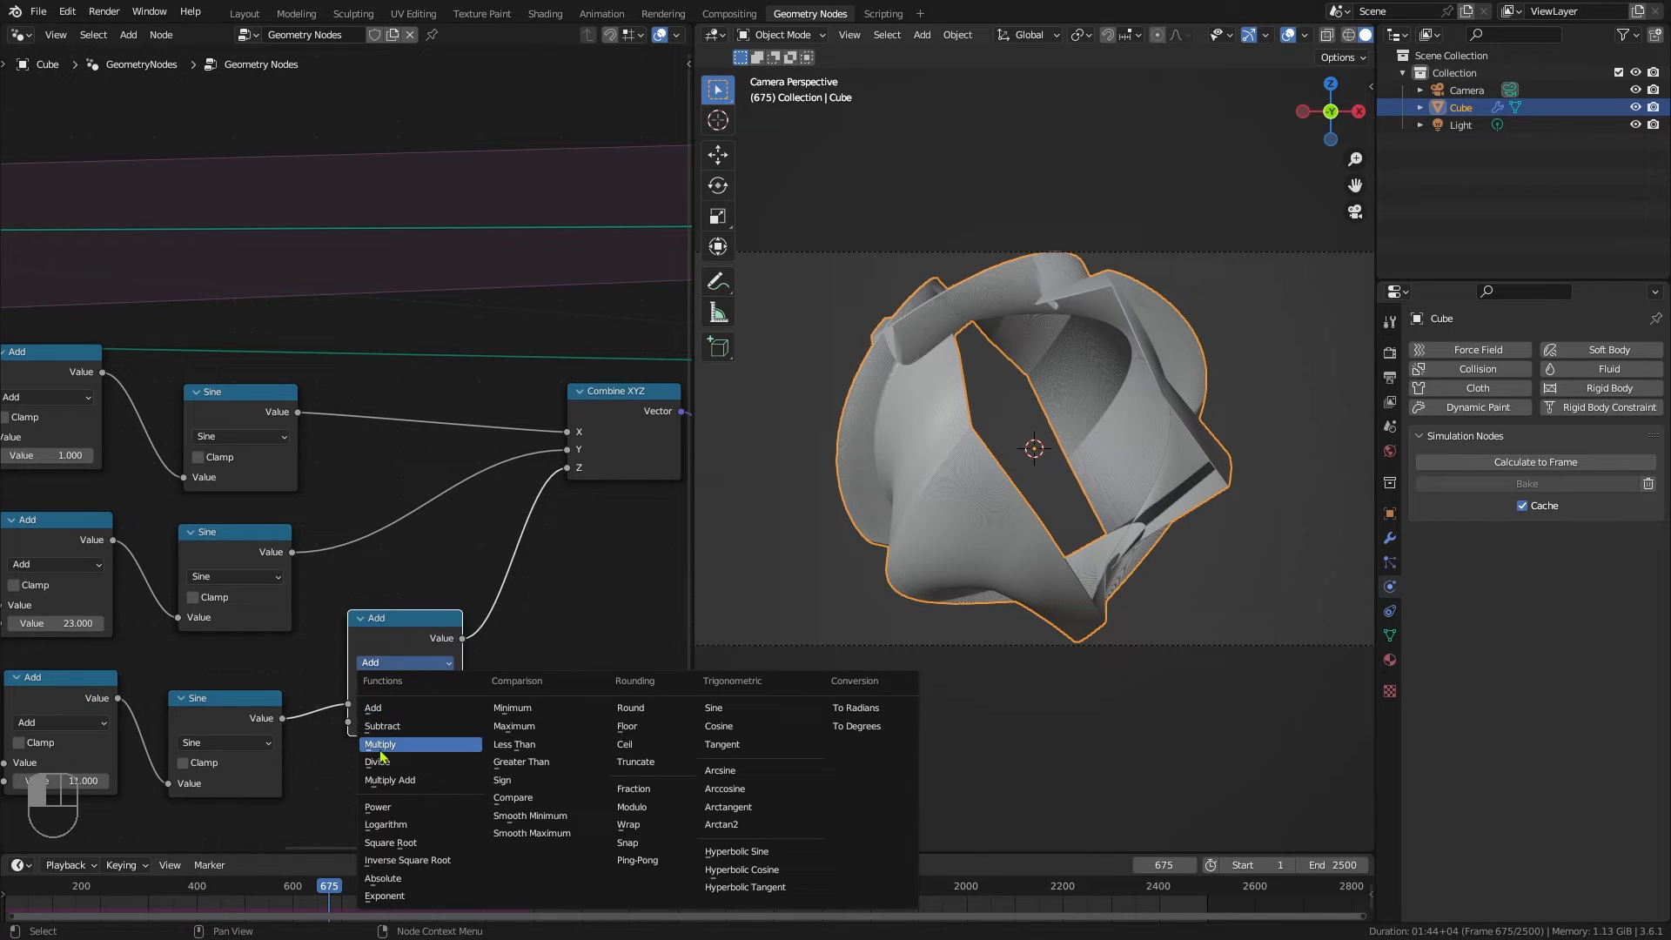
left_click(380, 743)
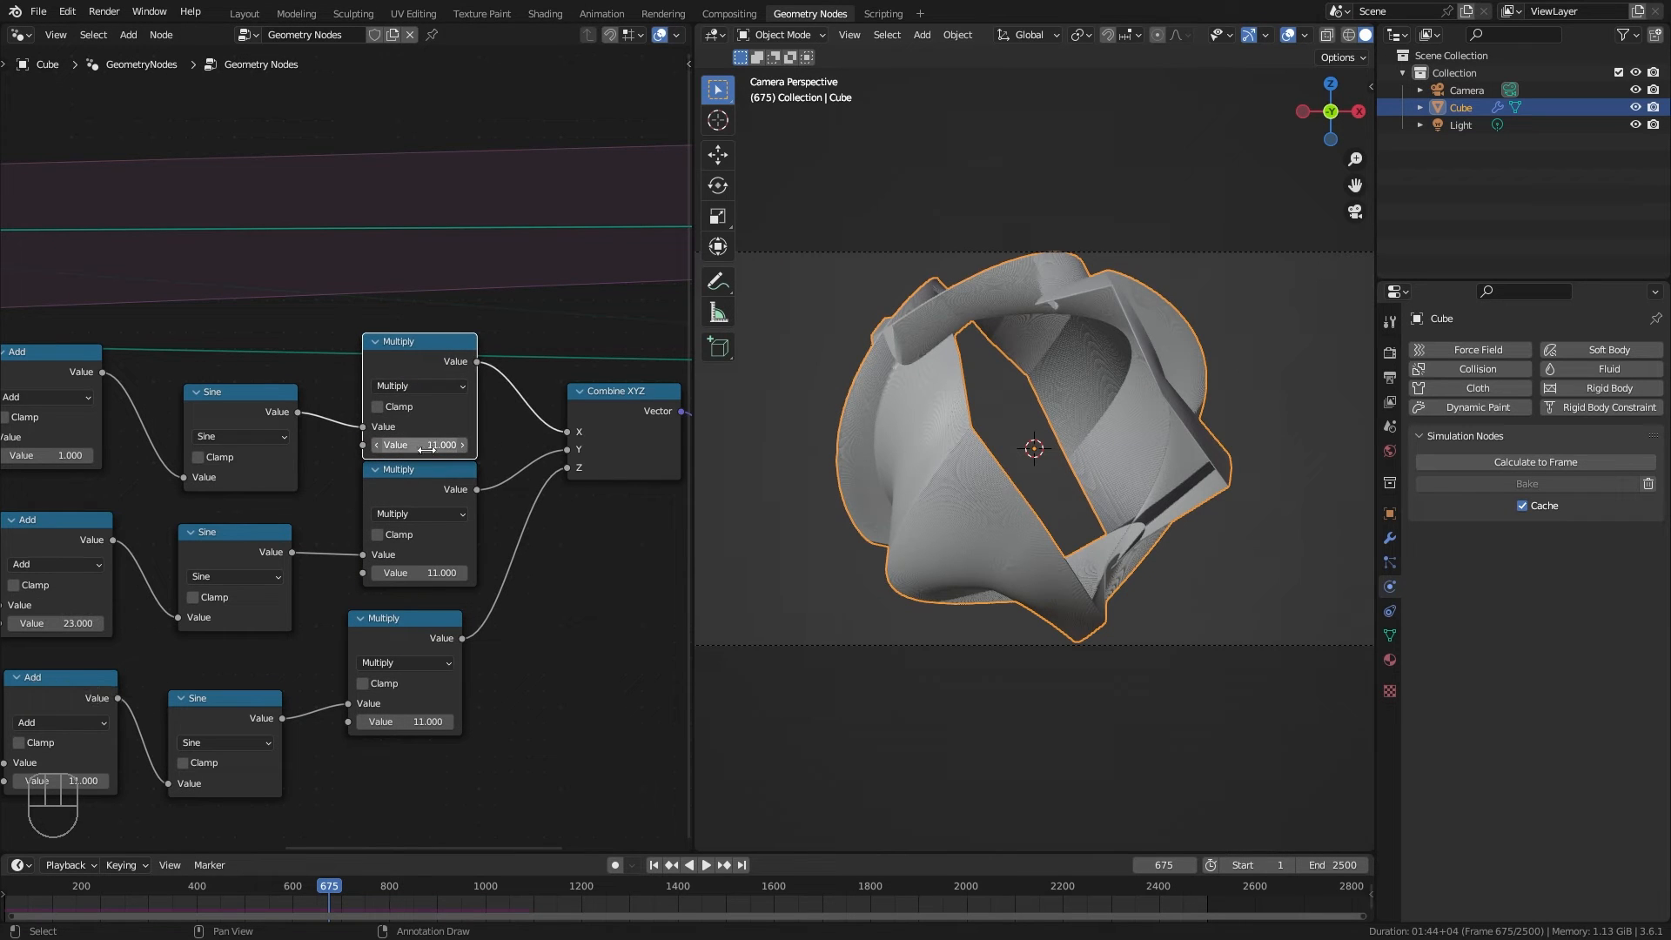
double_click(418, 445)
type("1.500")
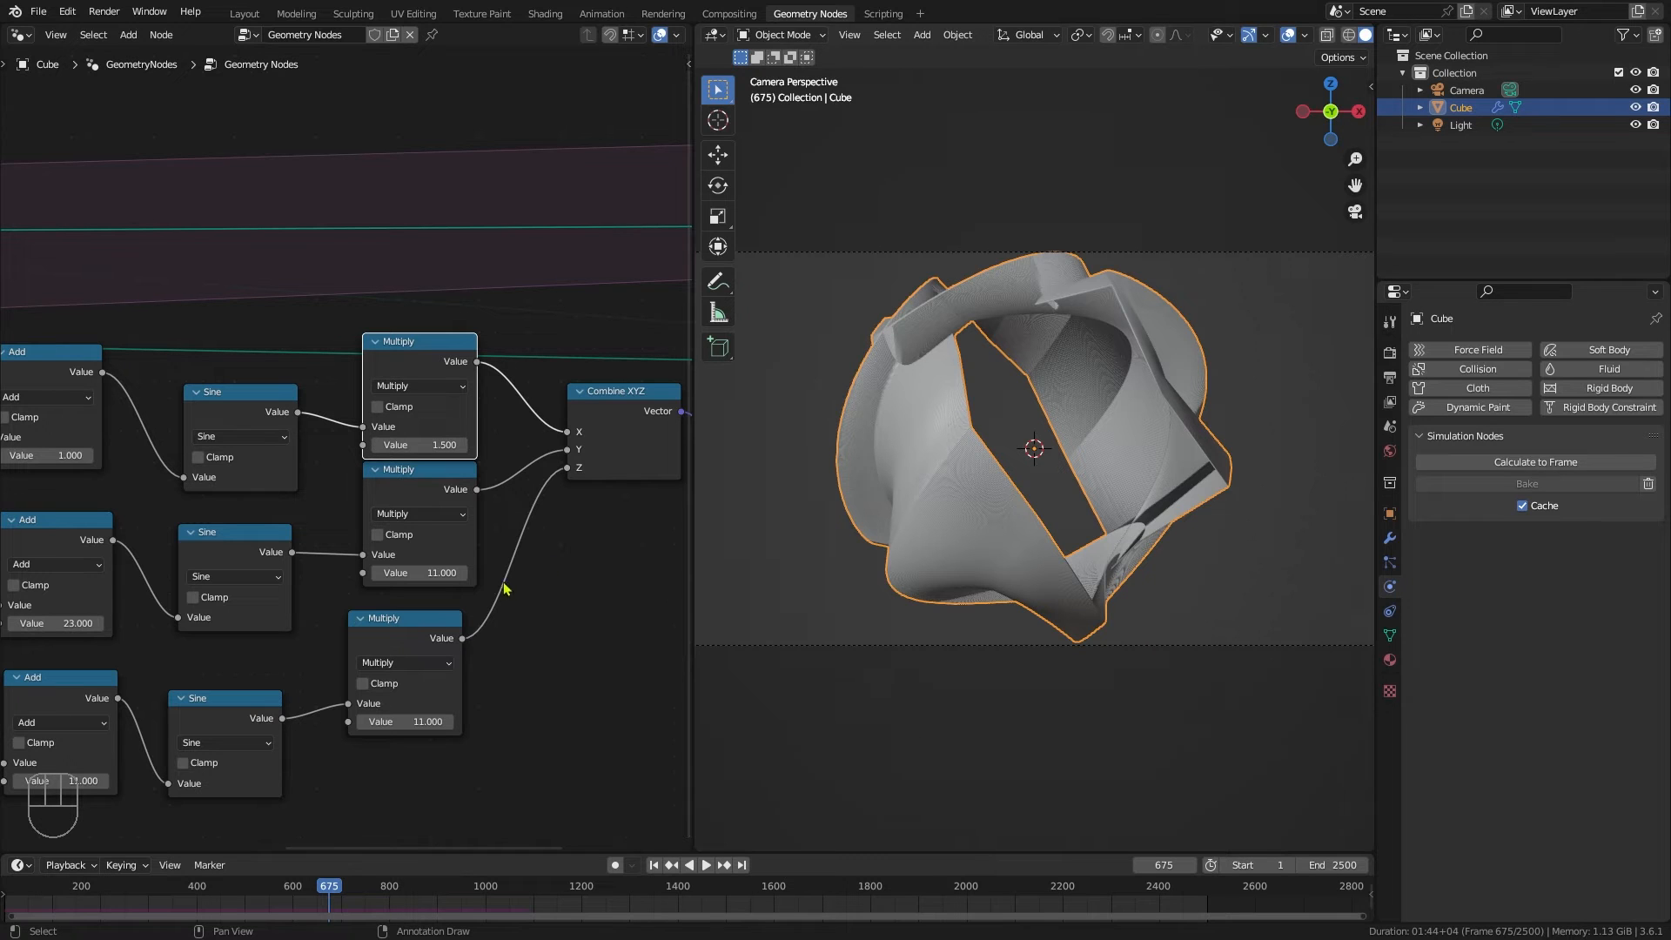
double_click(417, 572)
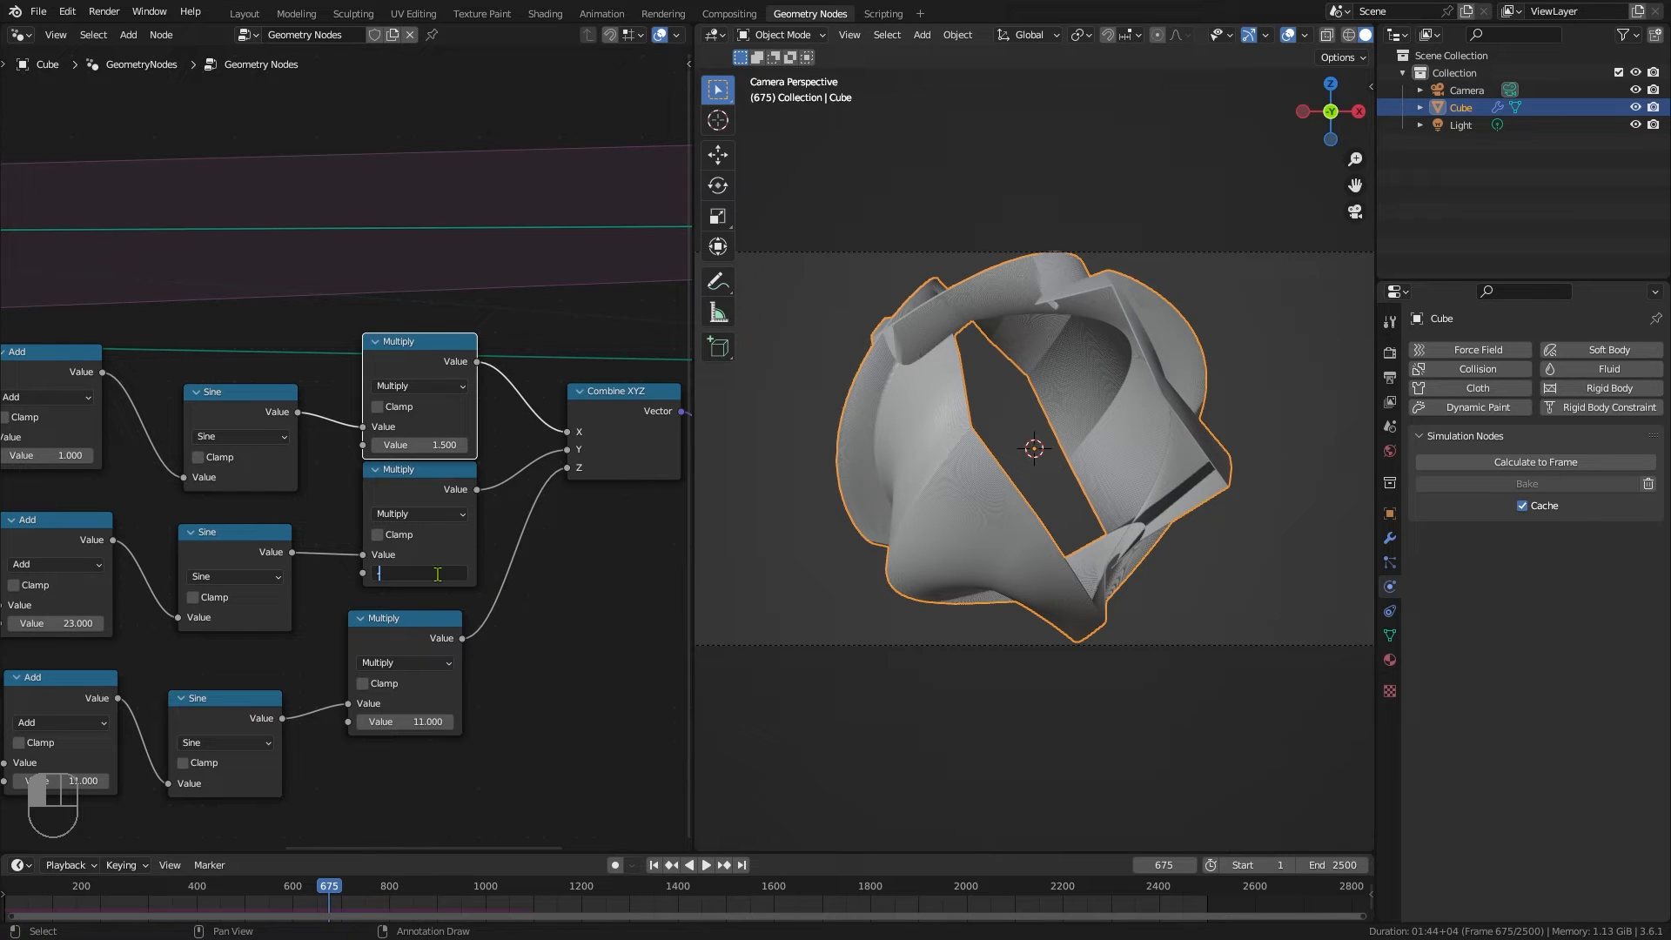
type("-1.750")
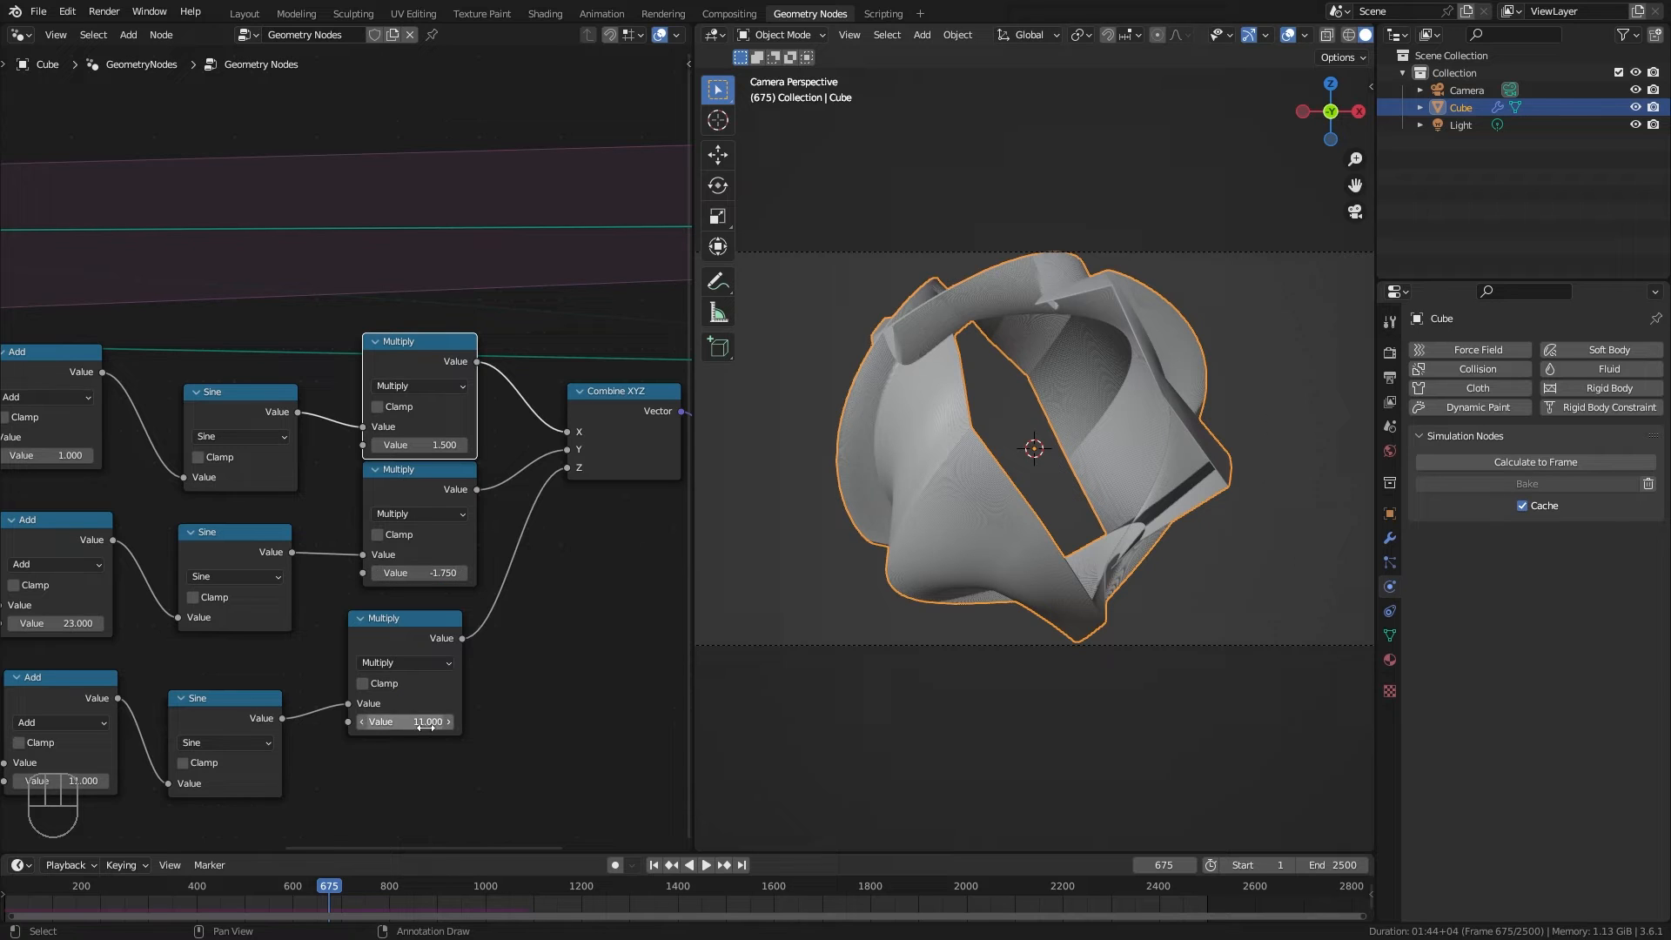
left_click_drag(404, 721, 405, 721)
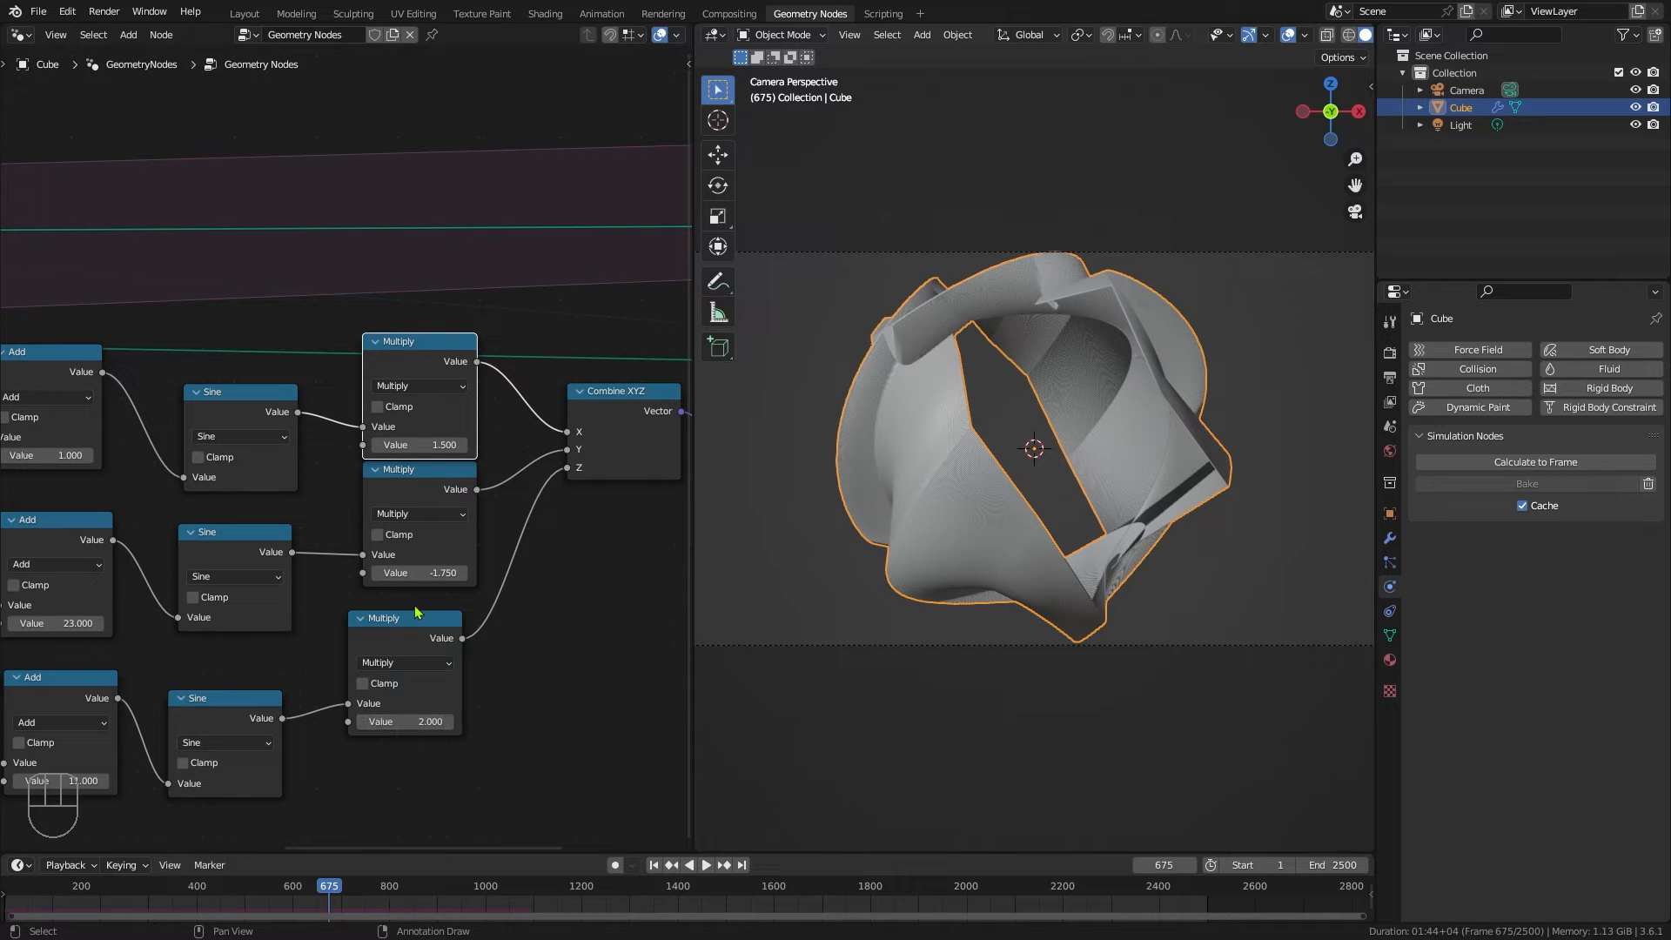
left_click_drag(403, 618, 441, 679)
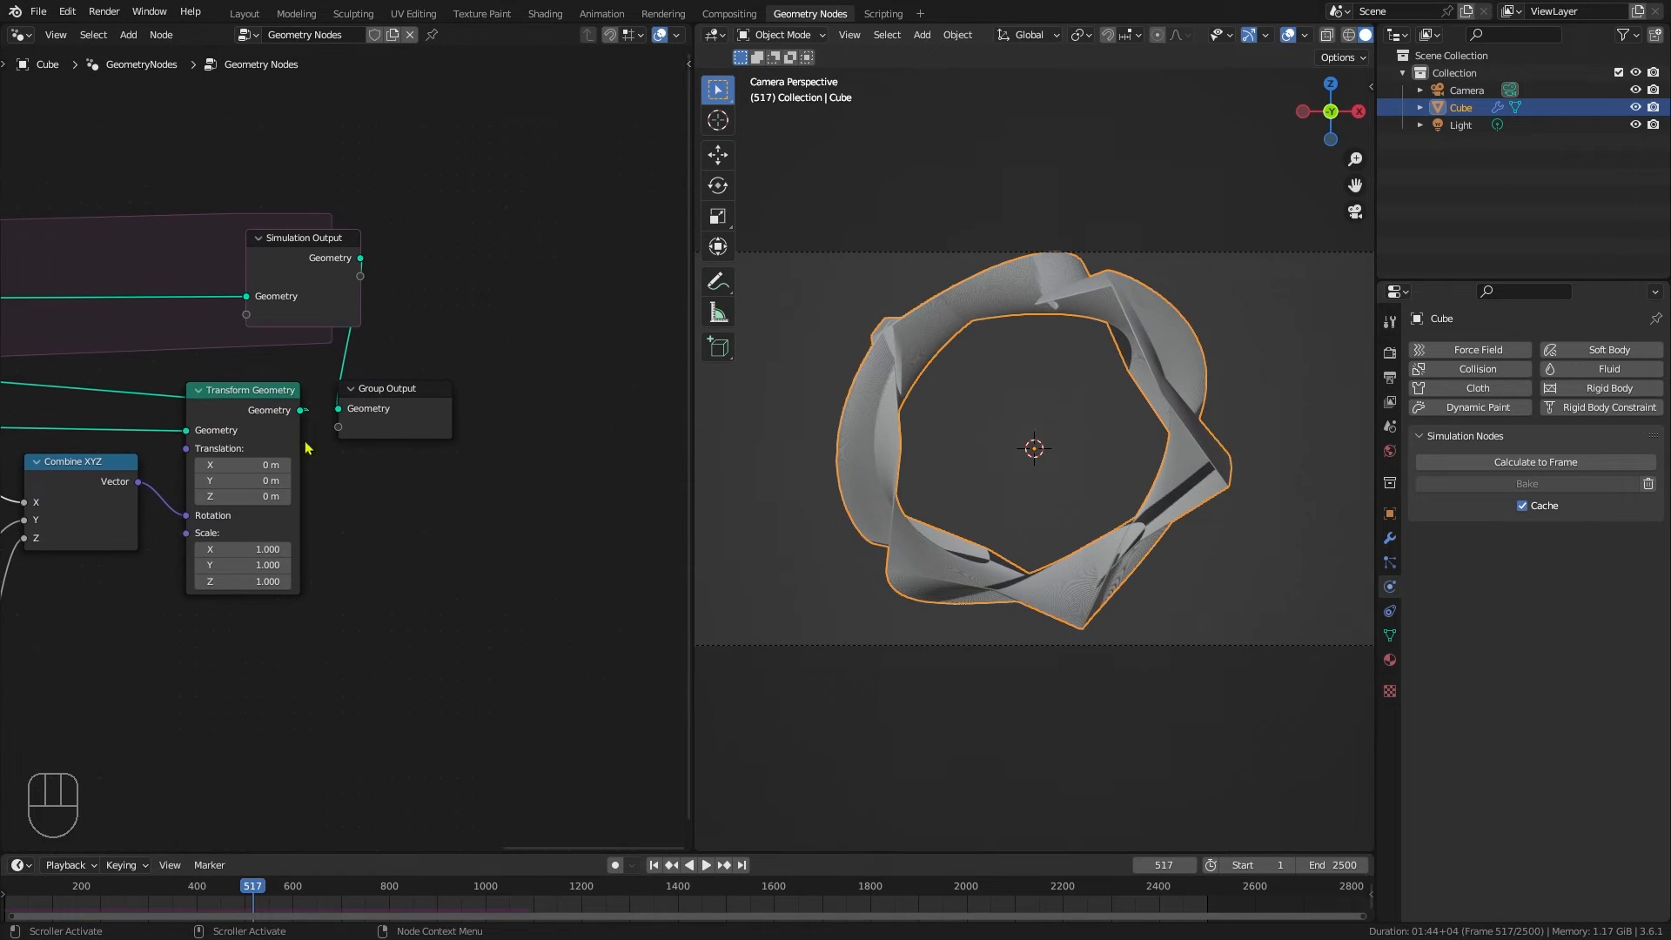
Step: Wire Simulation Output Geometry into Group Output and recalculate the simulation to frame 2500
left_click_drag(389, 388, 602, 319)
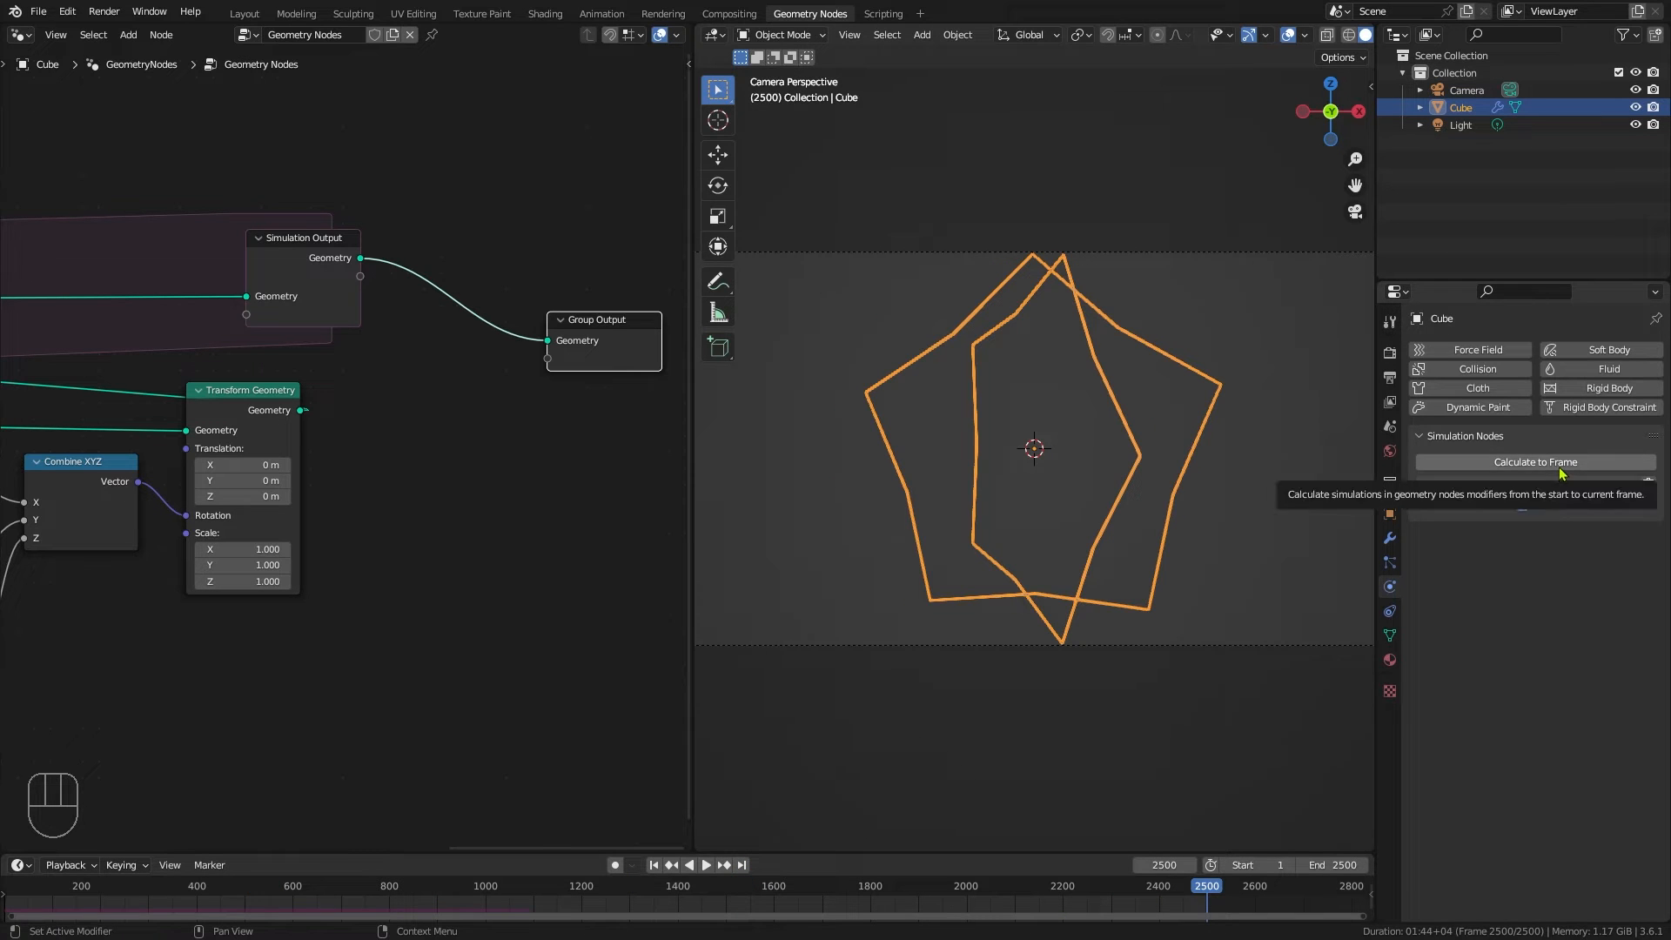
left_click(1532, 461)
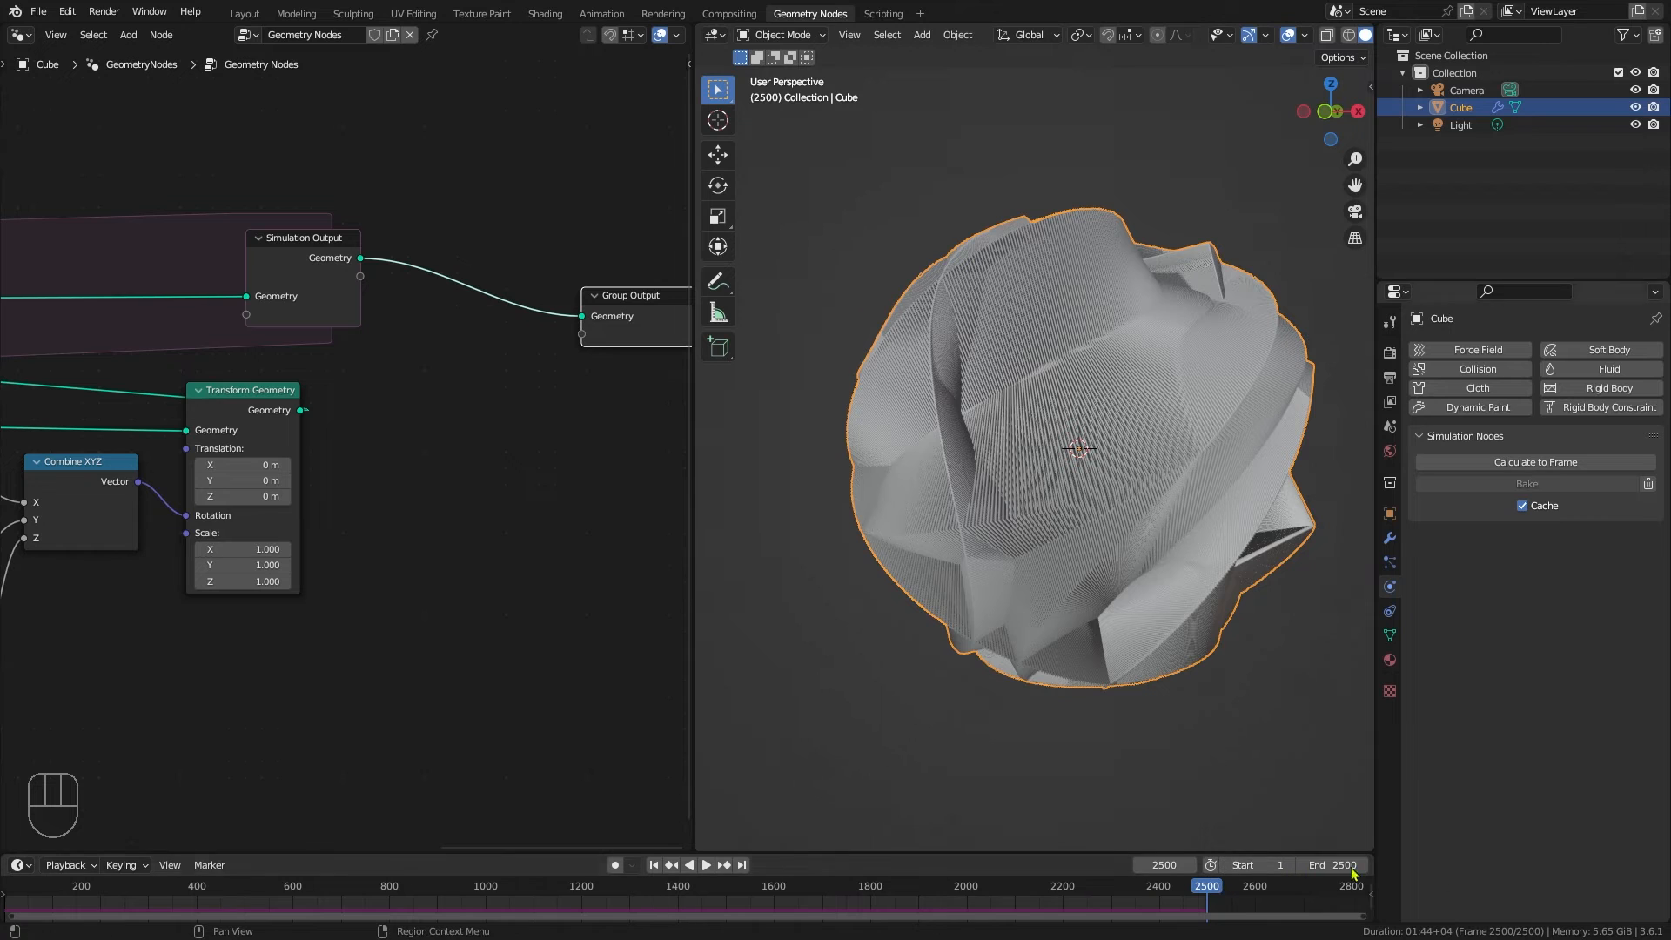
mouse_move(1108, 348)
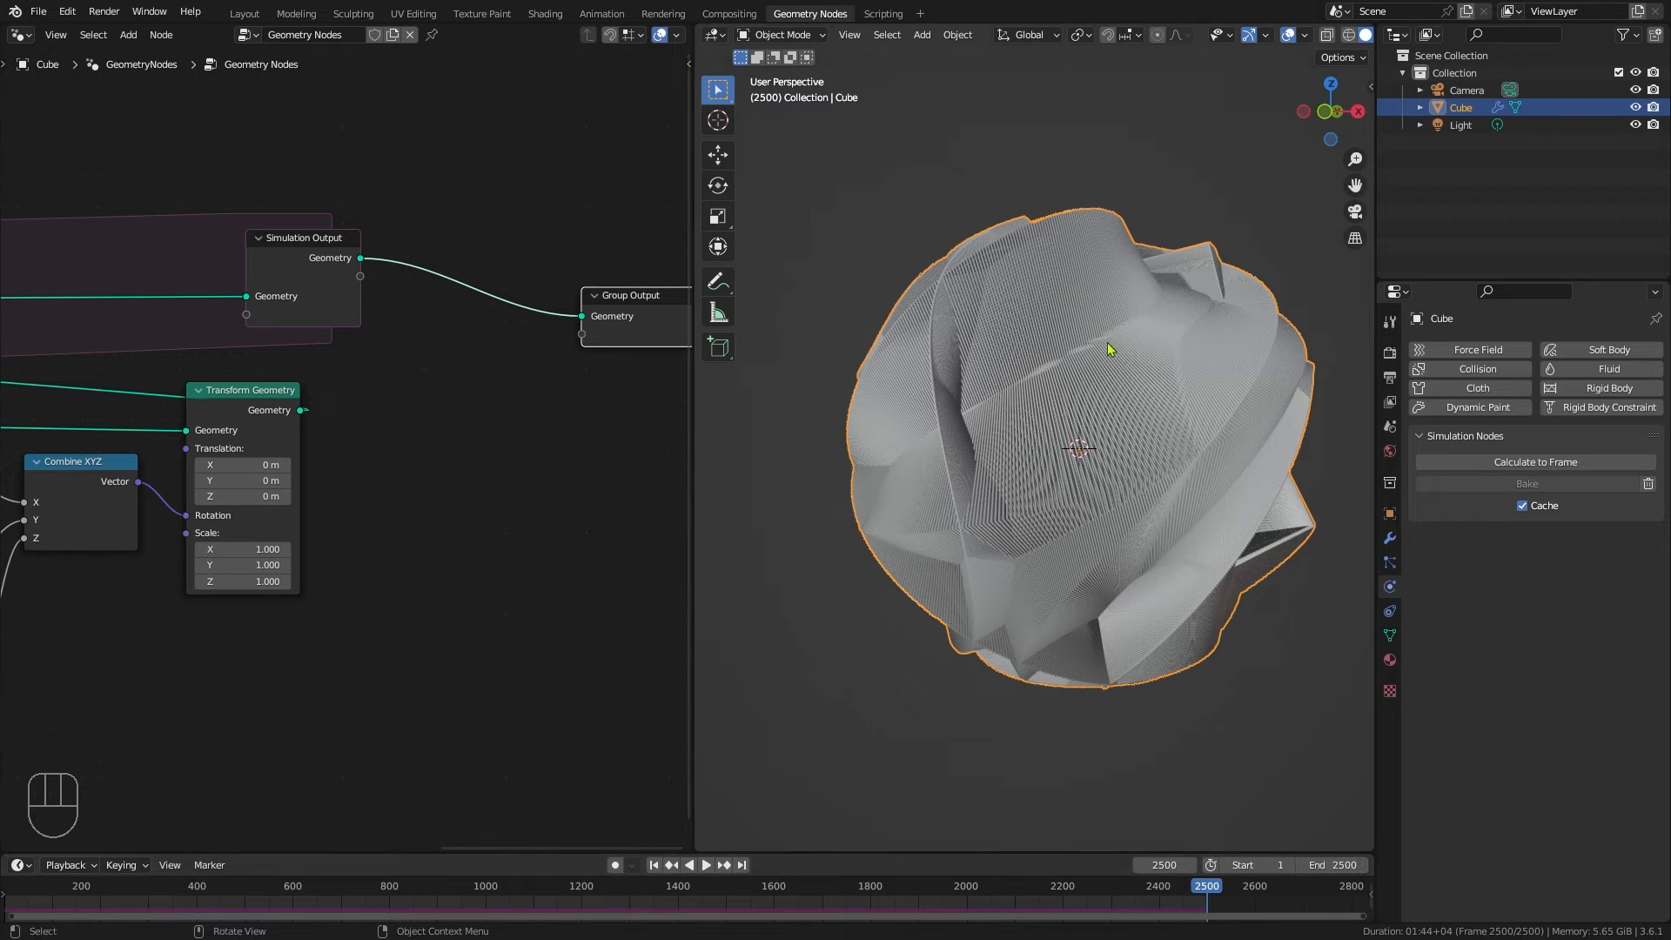
mouse_move(1028, 449)
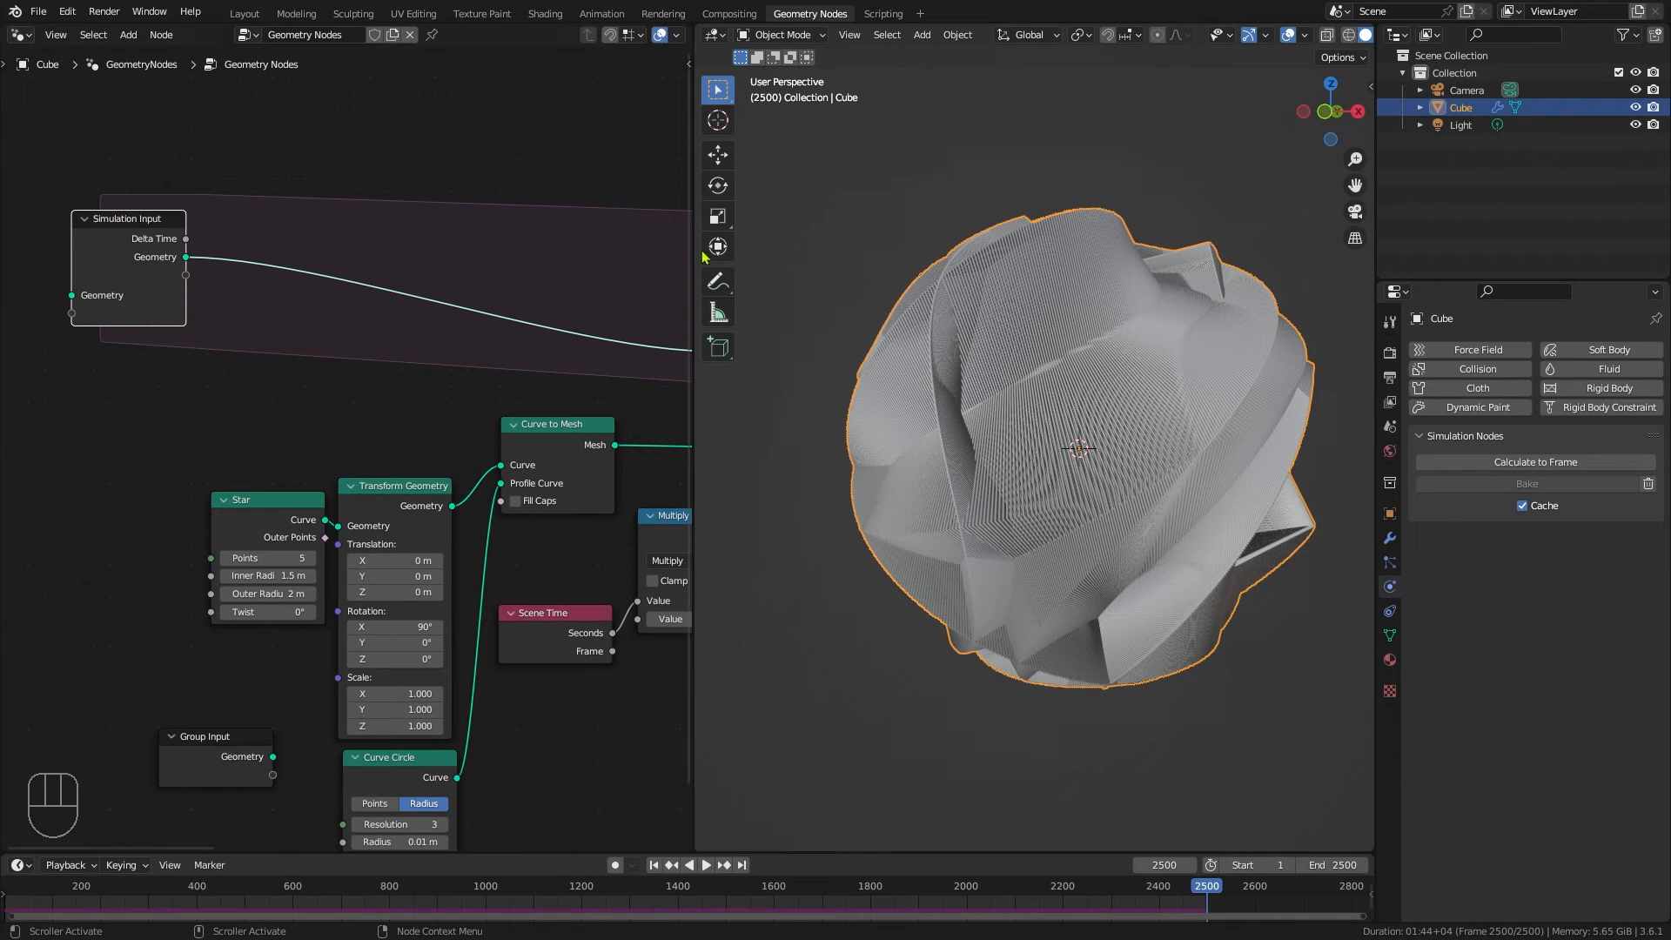
mouse_move(1133, 331)
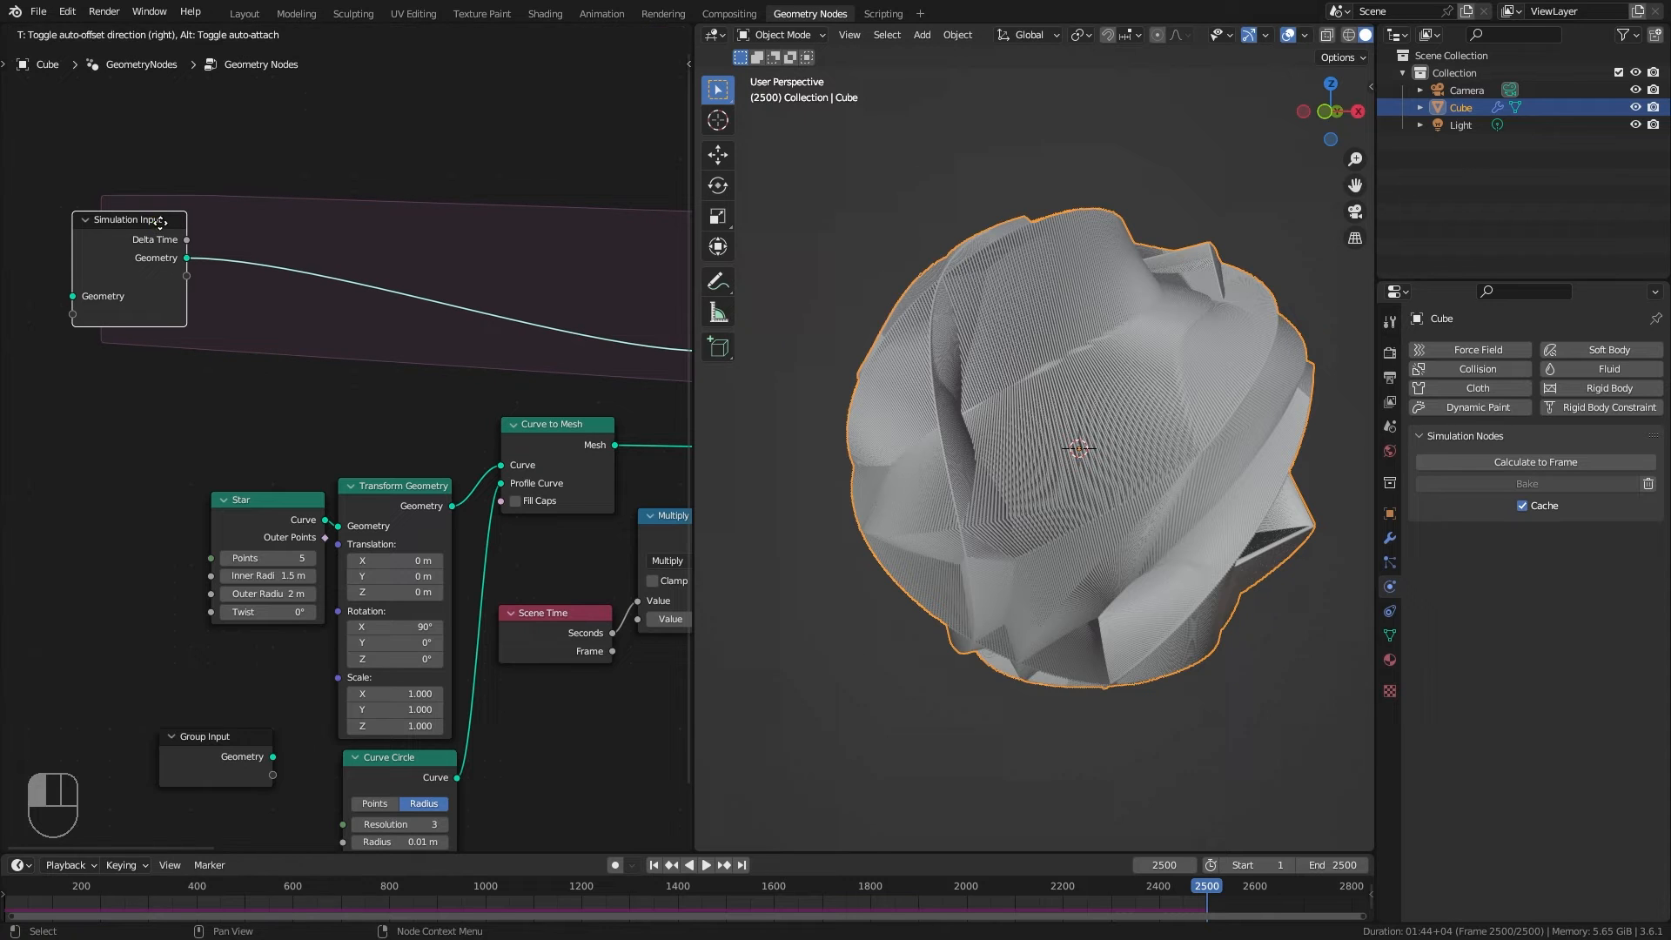
Step: Add Store Named Attribute and Named Attribute nodes, wired through a Math Add of 1
type("std")
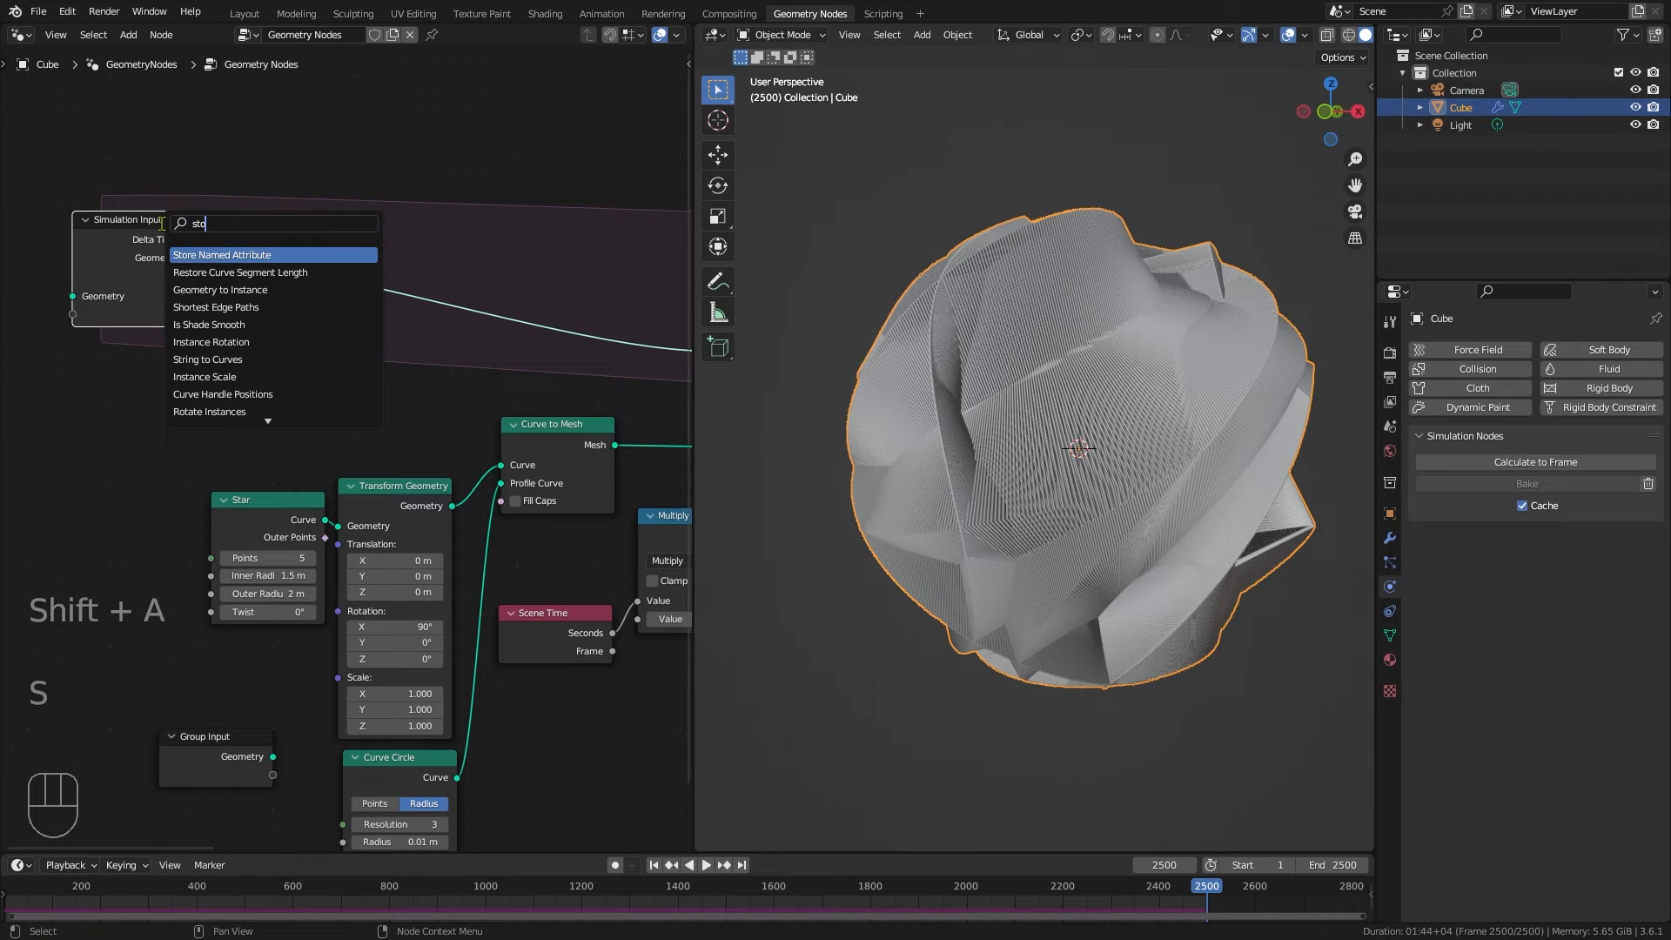
left_click(220, 253)
type("nam")
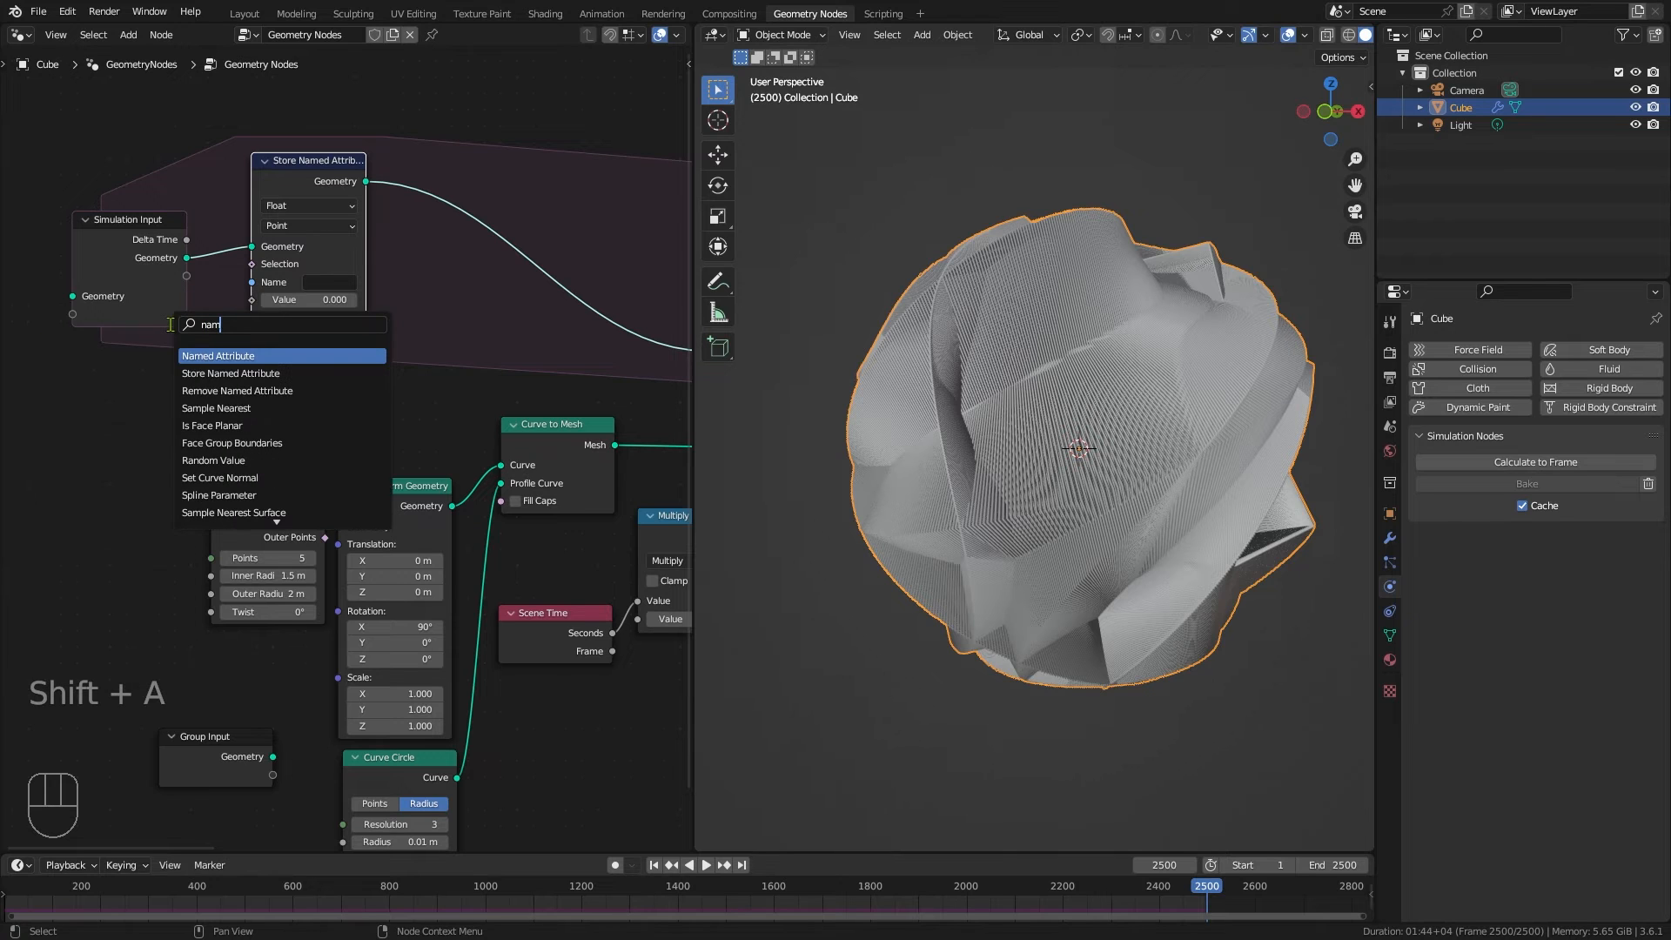
left_click(217, 355)
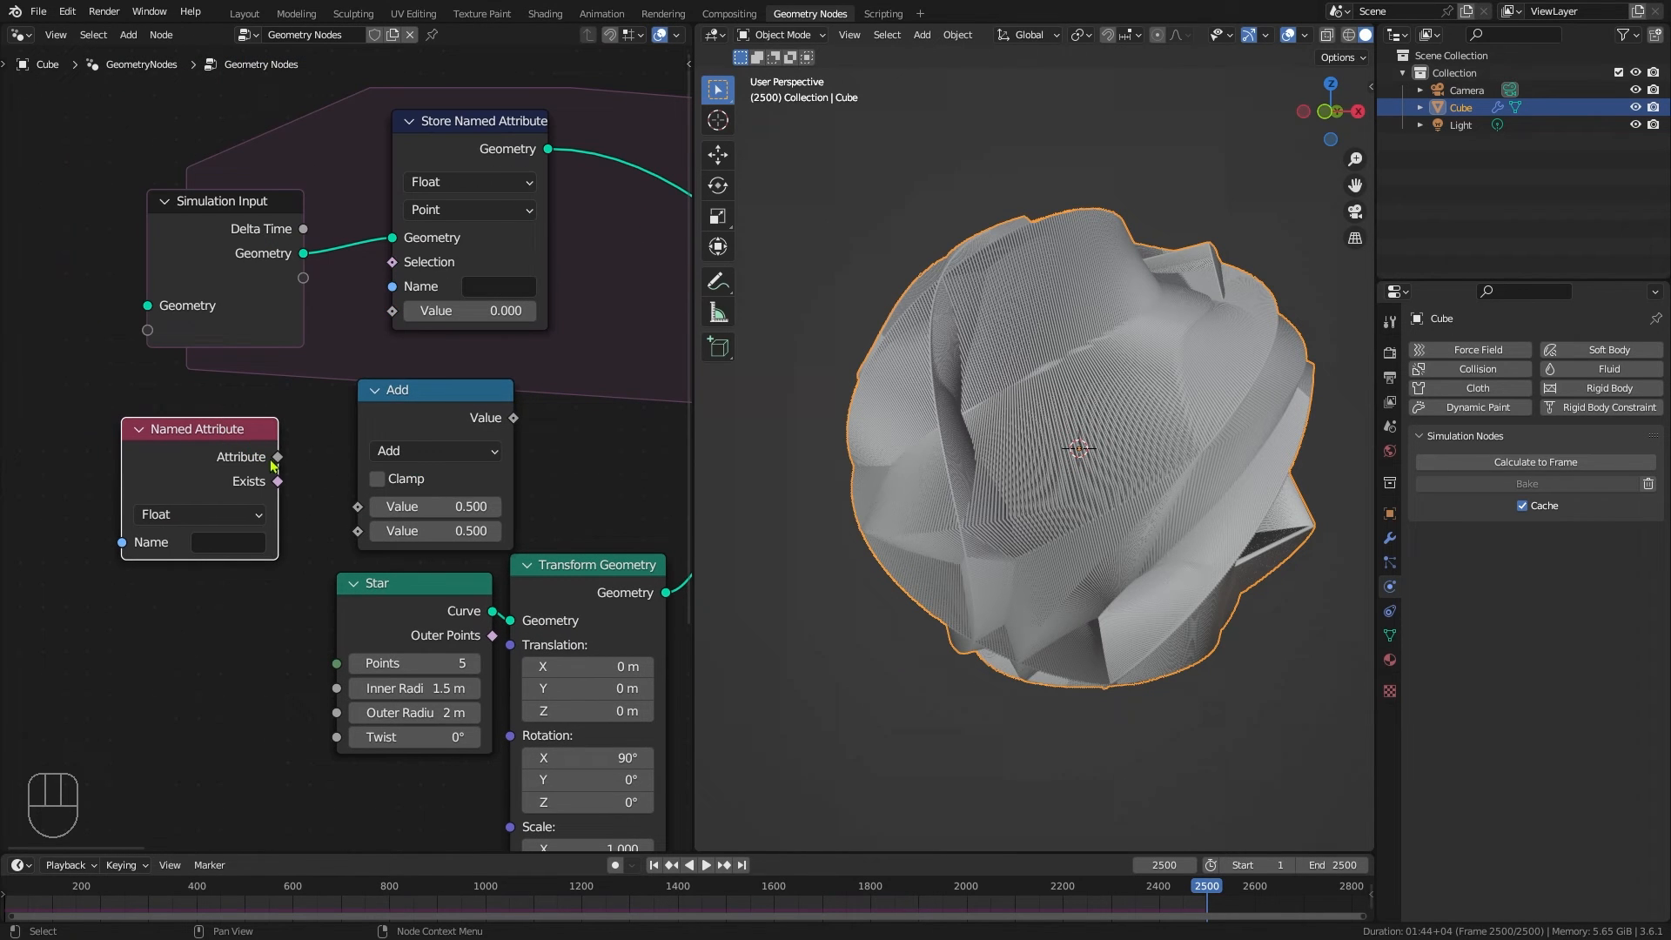
left_click_drag(276, 456, 357, 506)
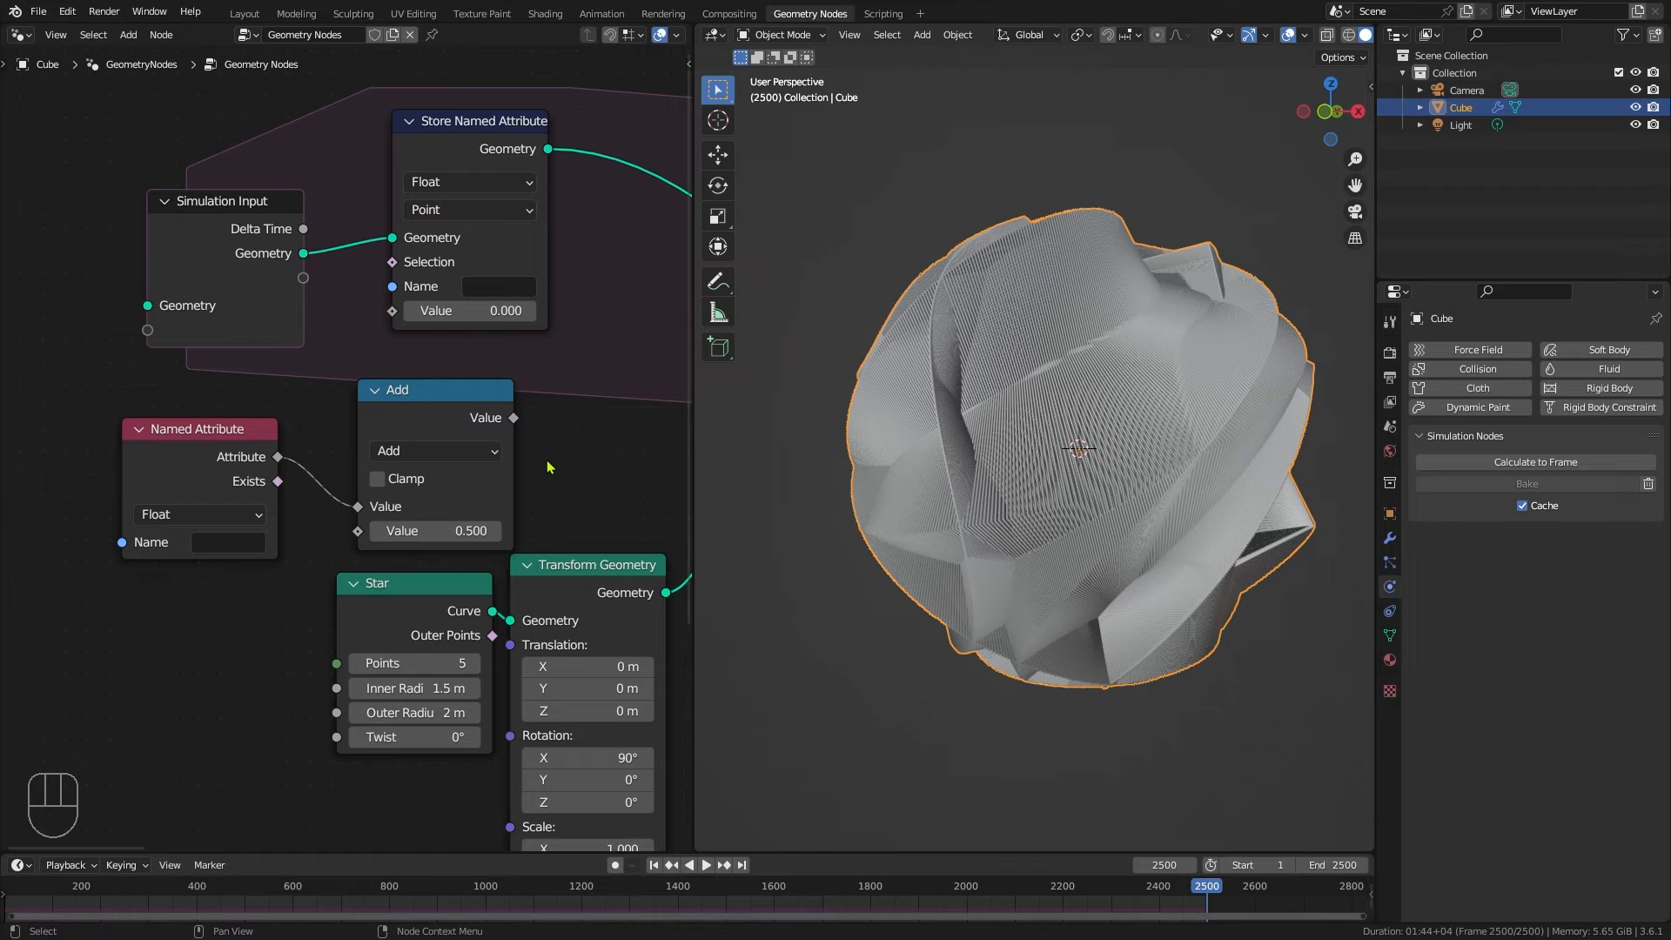
double_click(436, 531)
type("1.000")
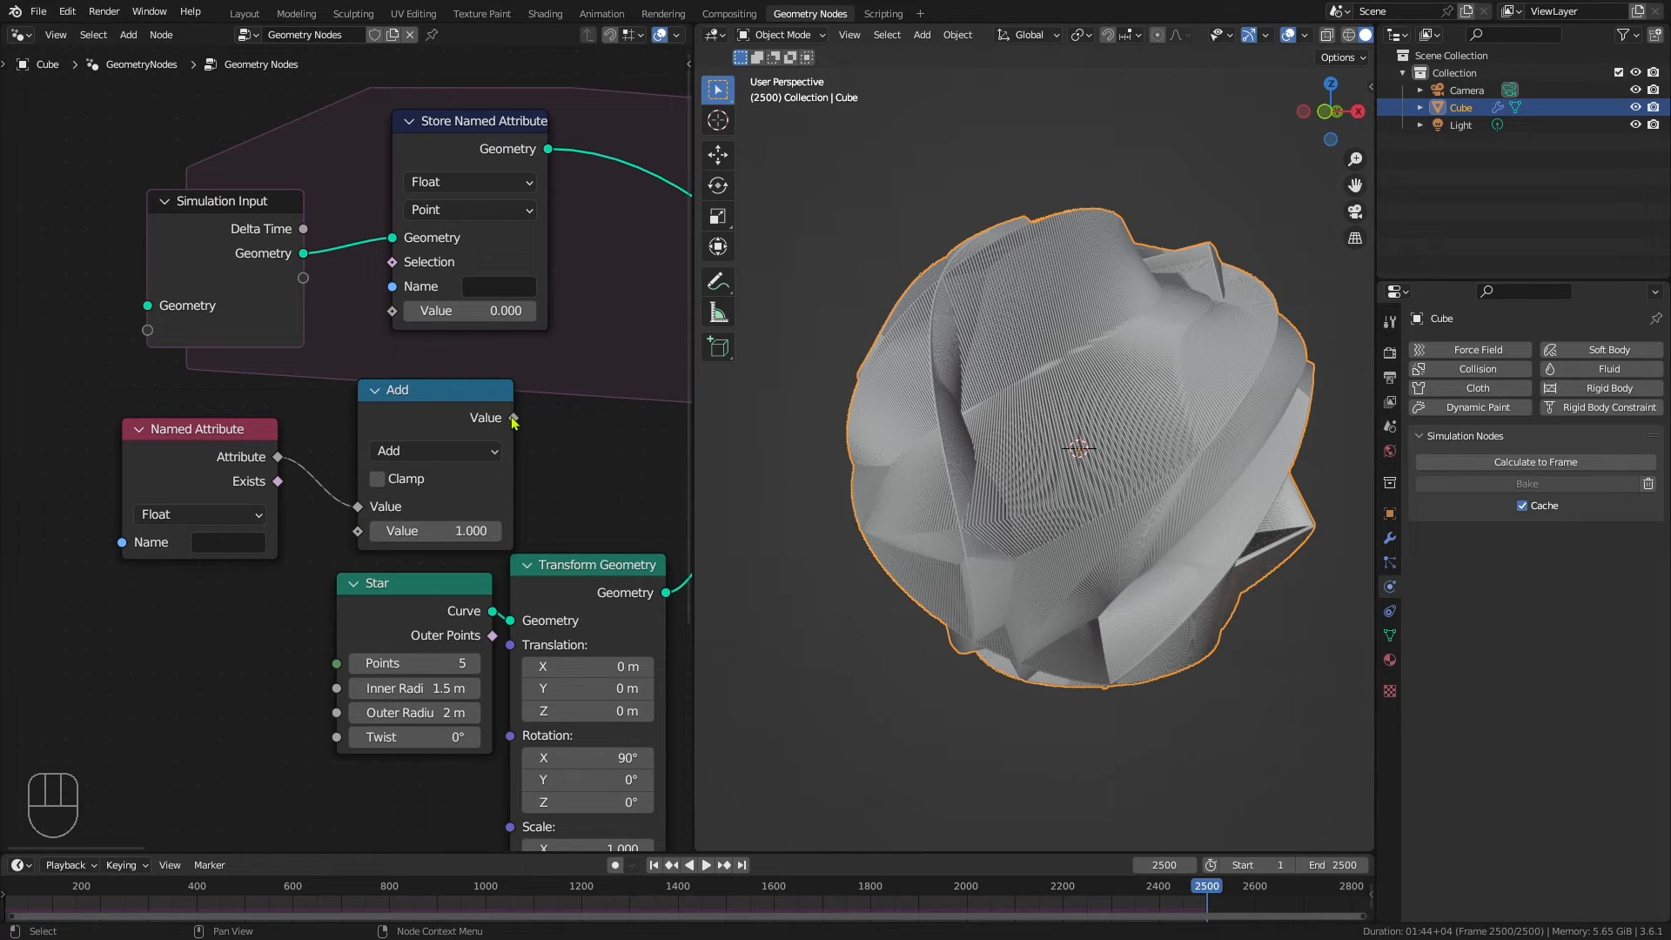
left_click_drag(515, 417, 392, 317)
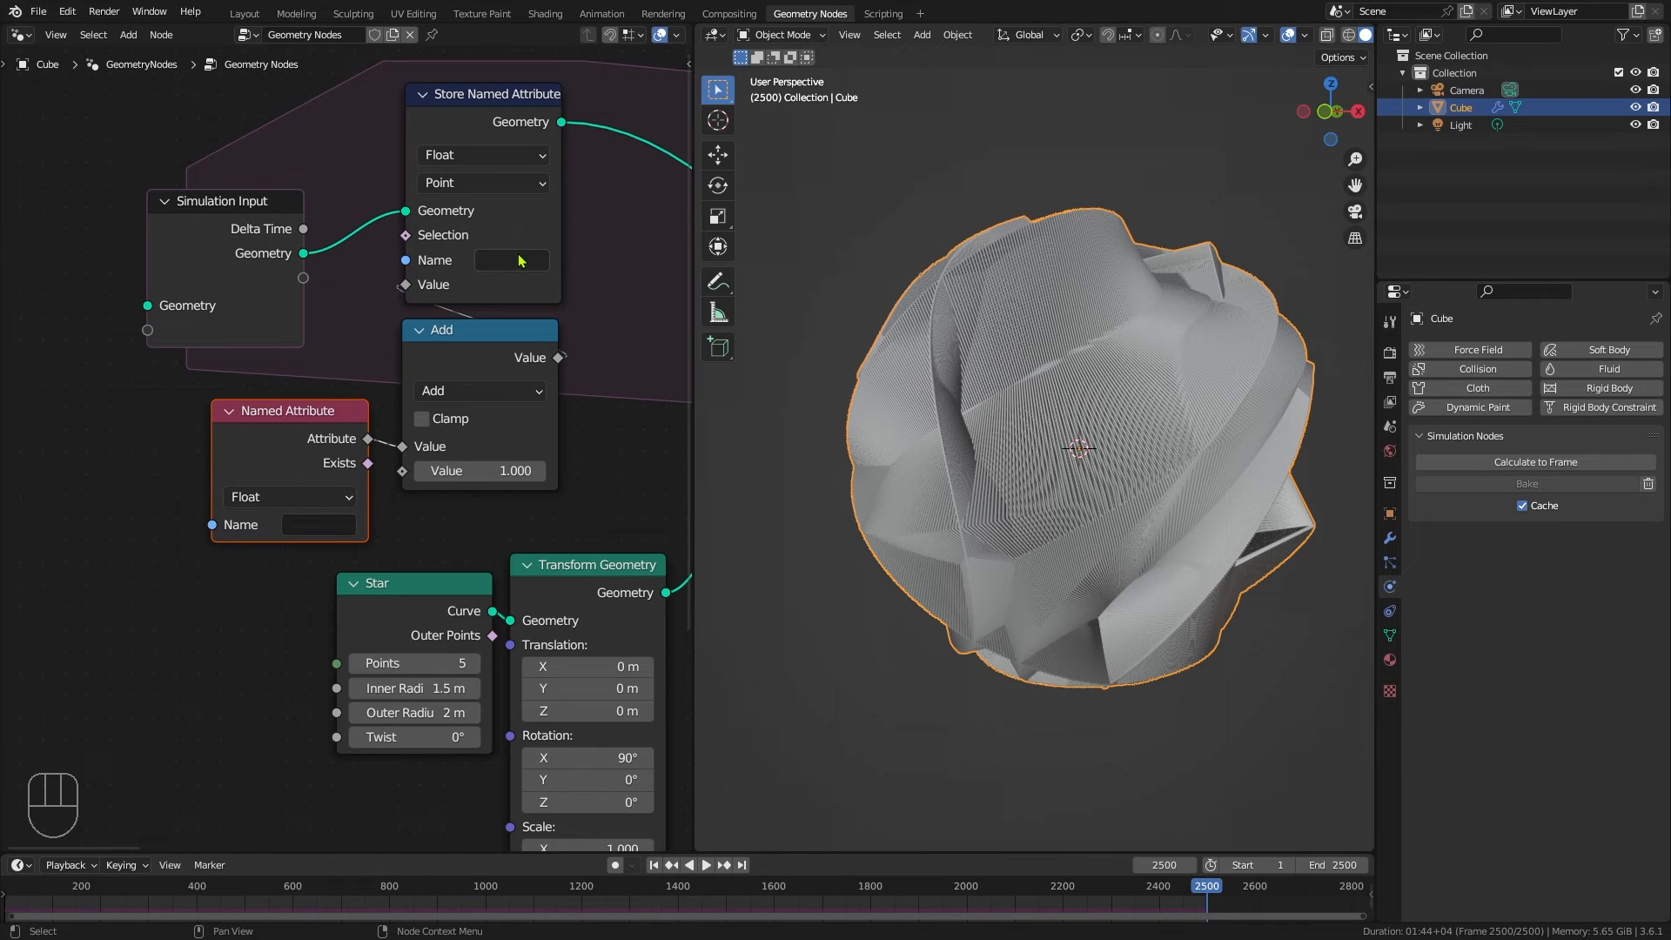
Step: Name both the stored and the read attribute 'Life'
type("Luife")
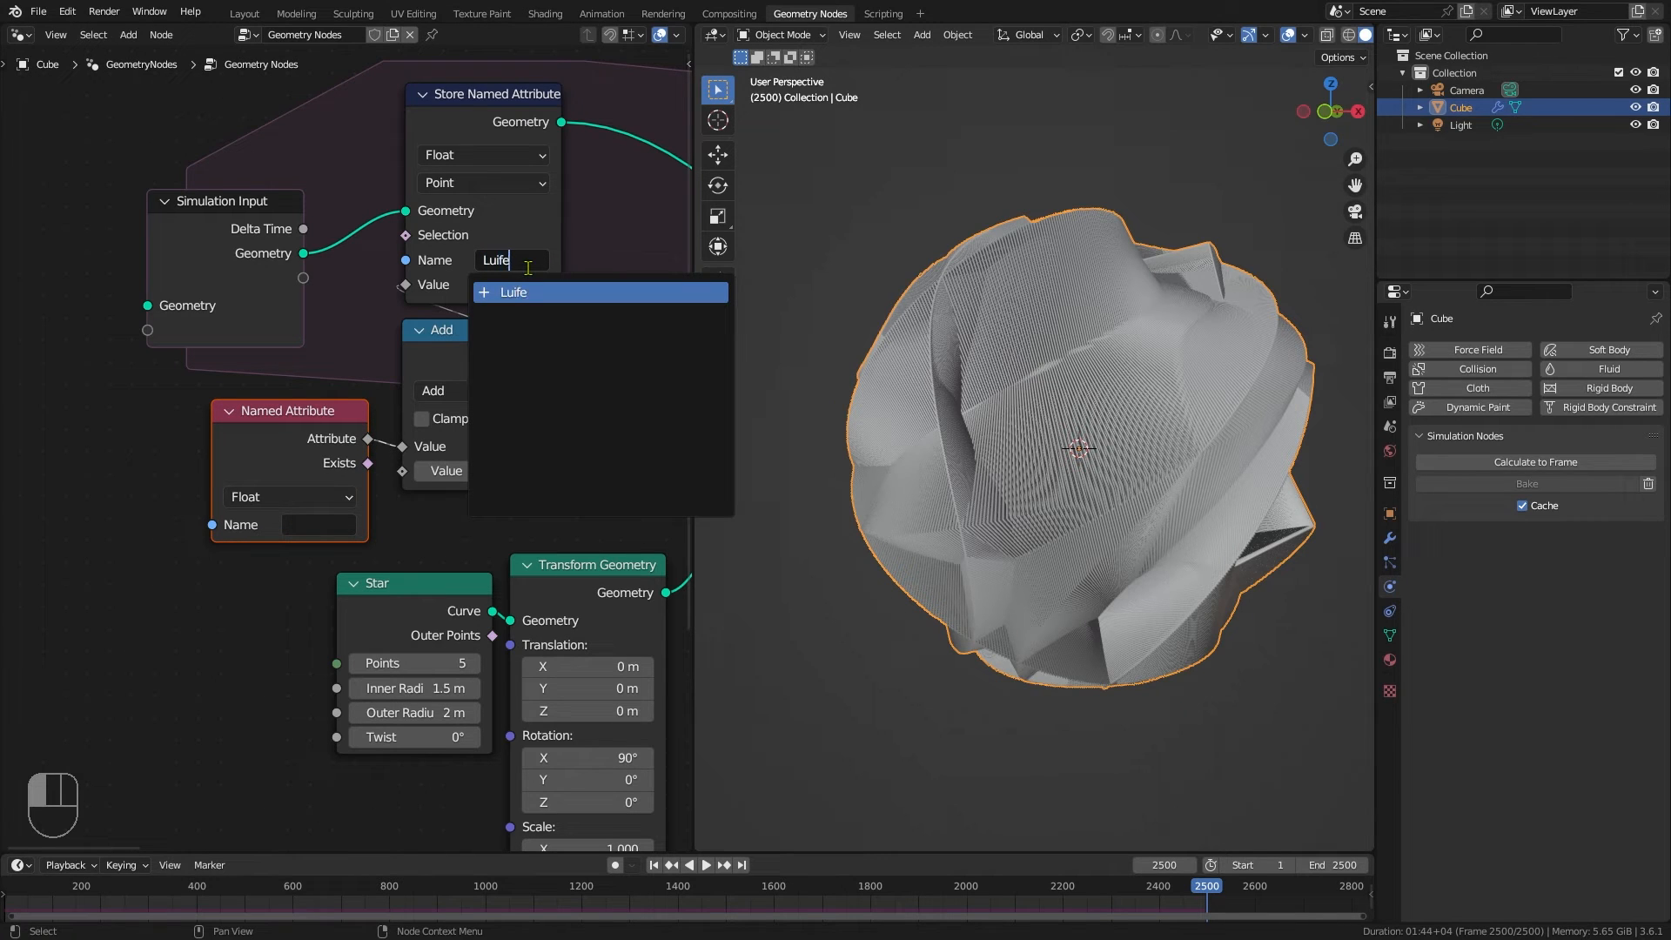
key("Backspace")
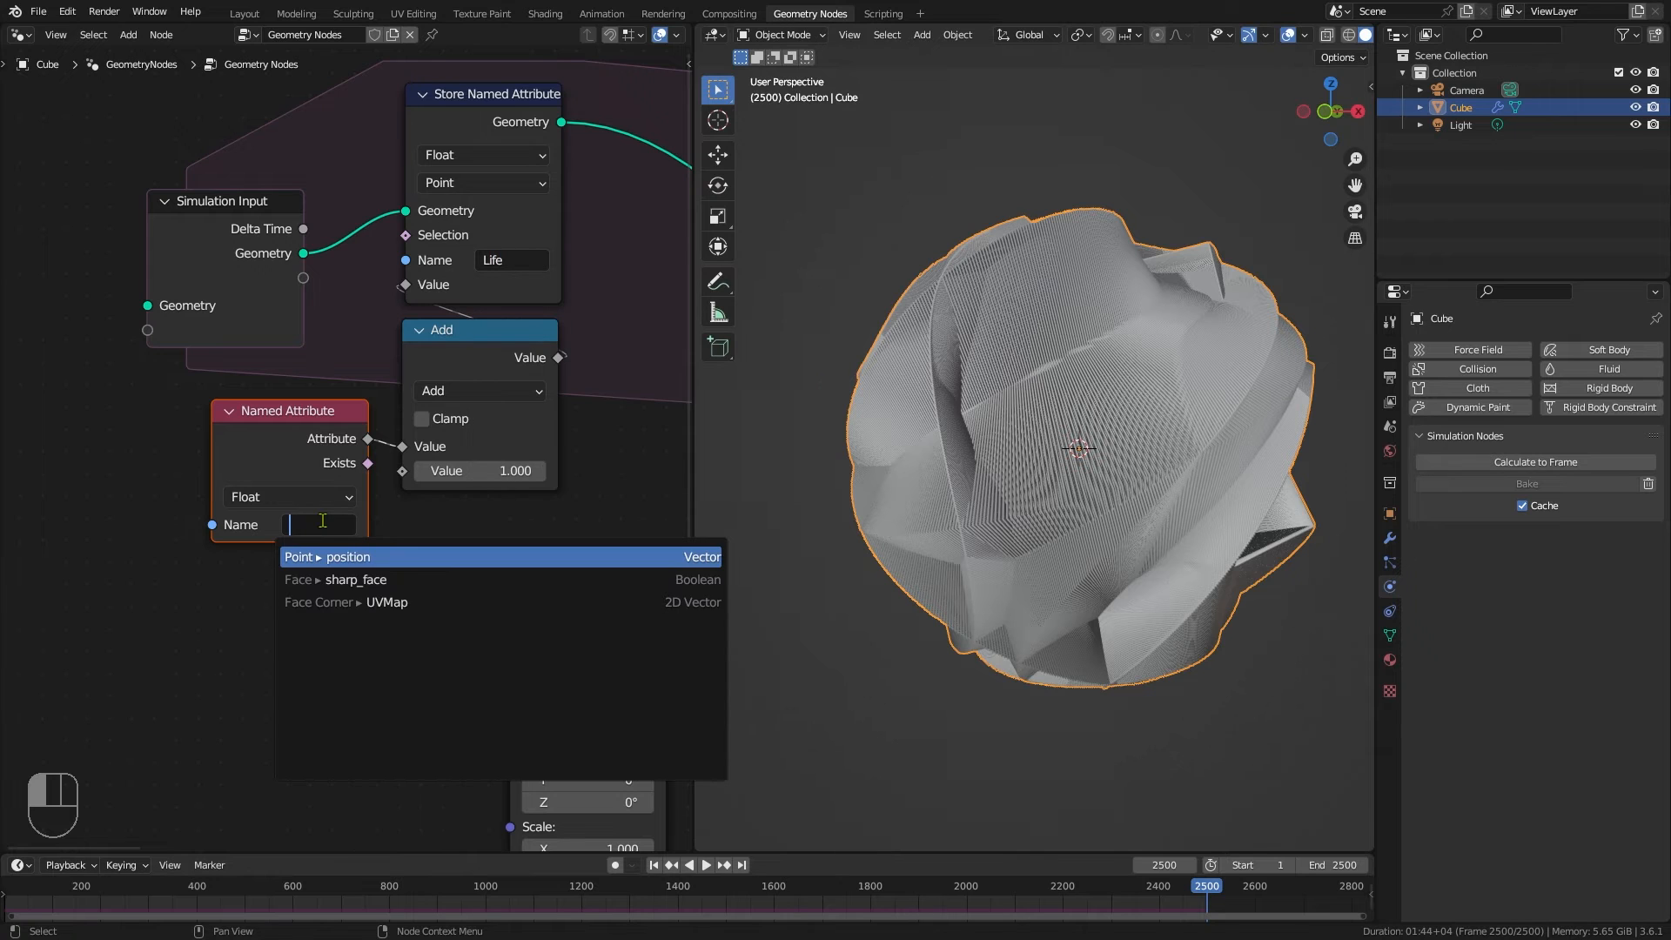
type("Life")
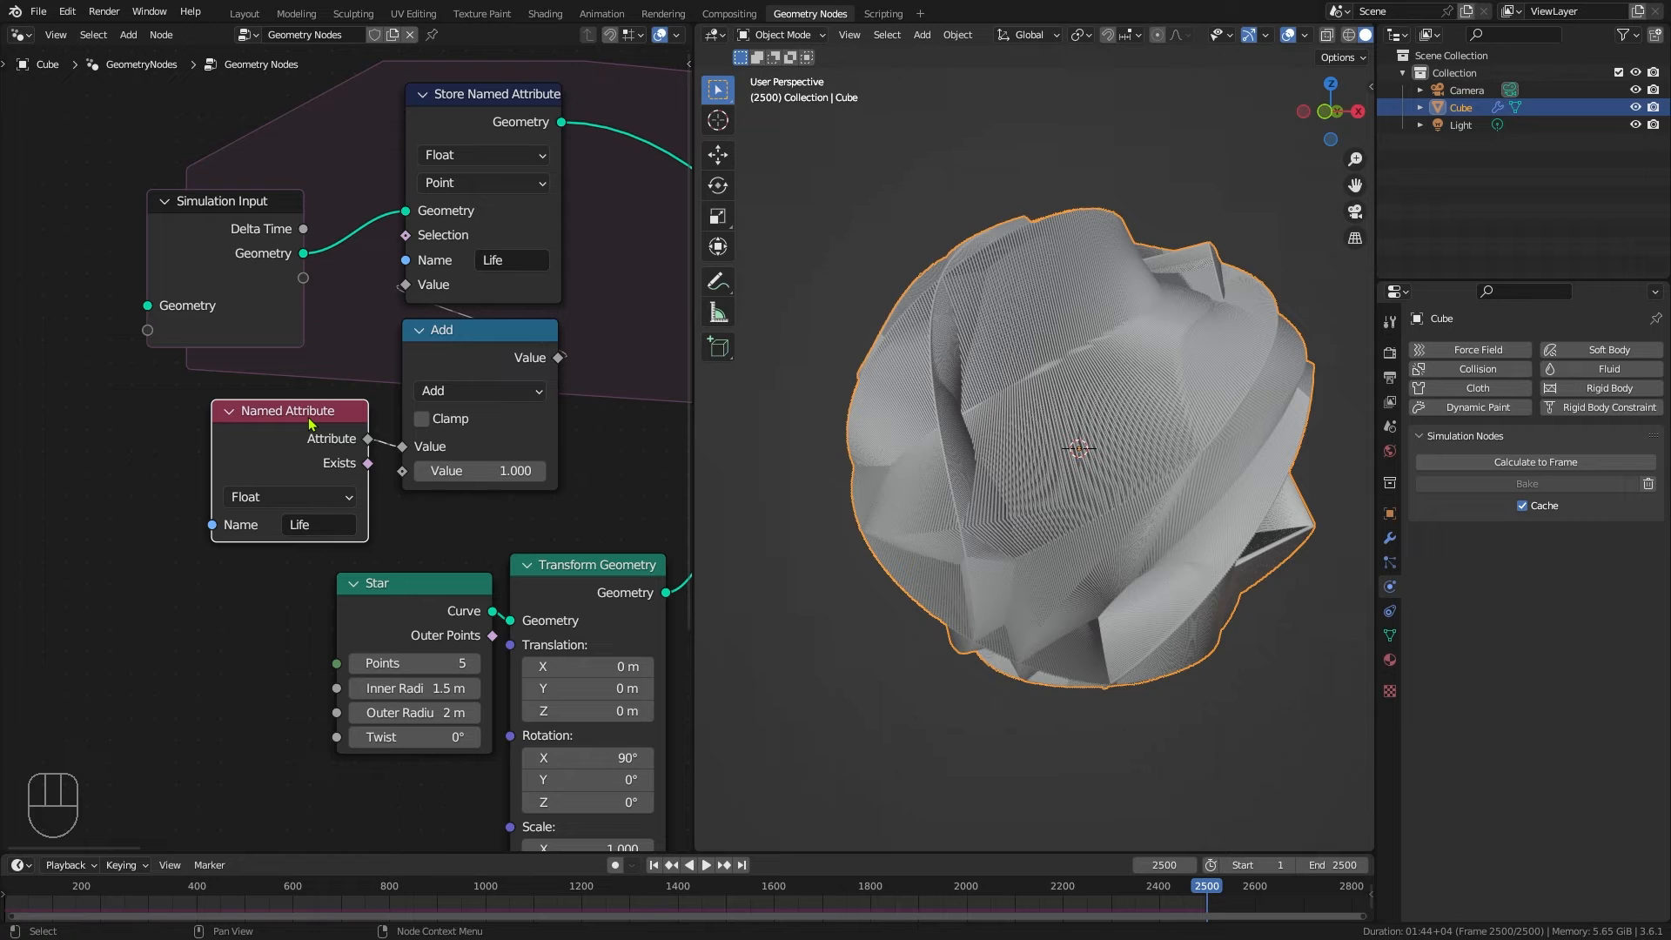
key("shift+d")
type("de")
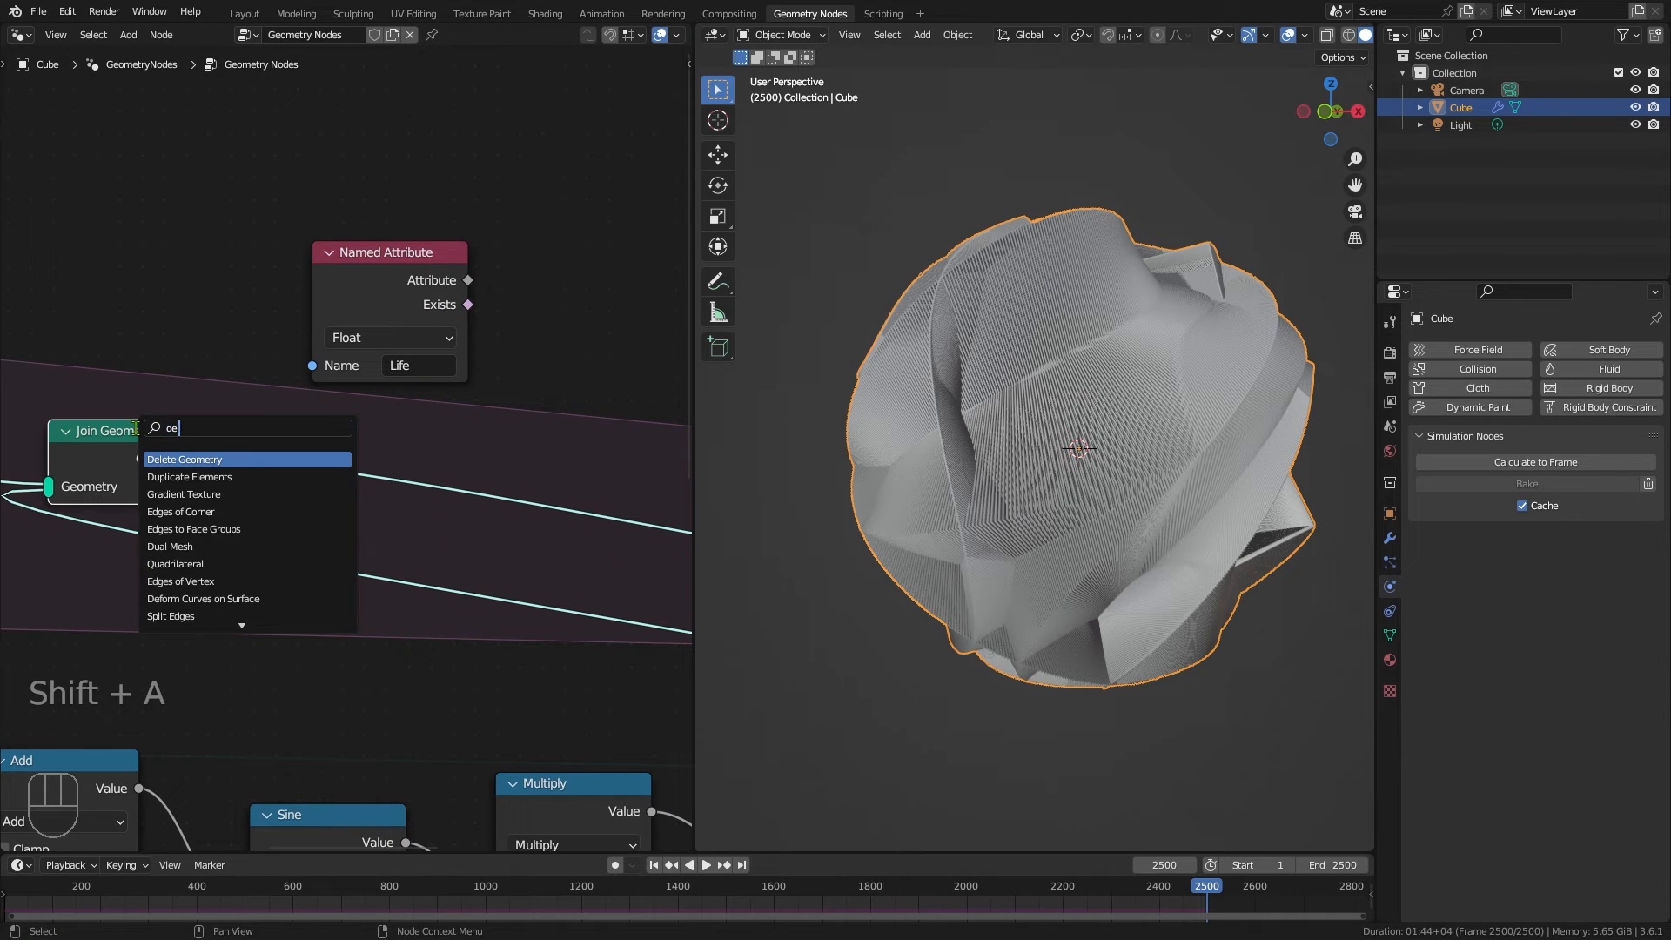
Step: Add Delete Geometry selecting points whose Life is Greater Than the threshold
left_click(185, 460)
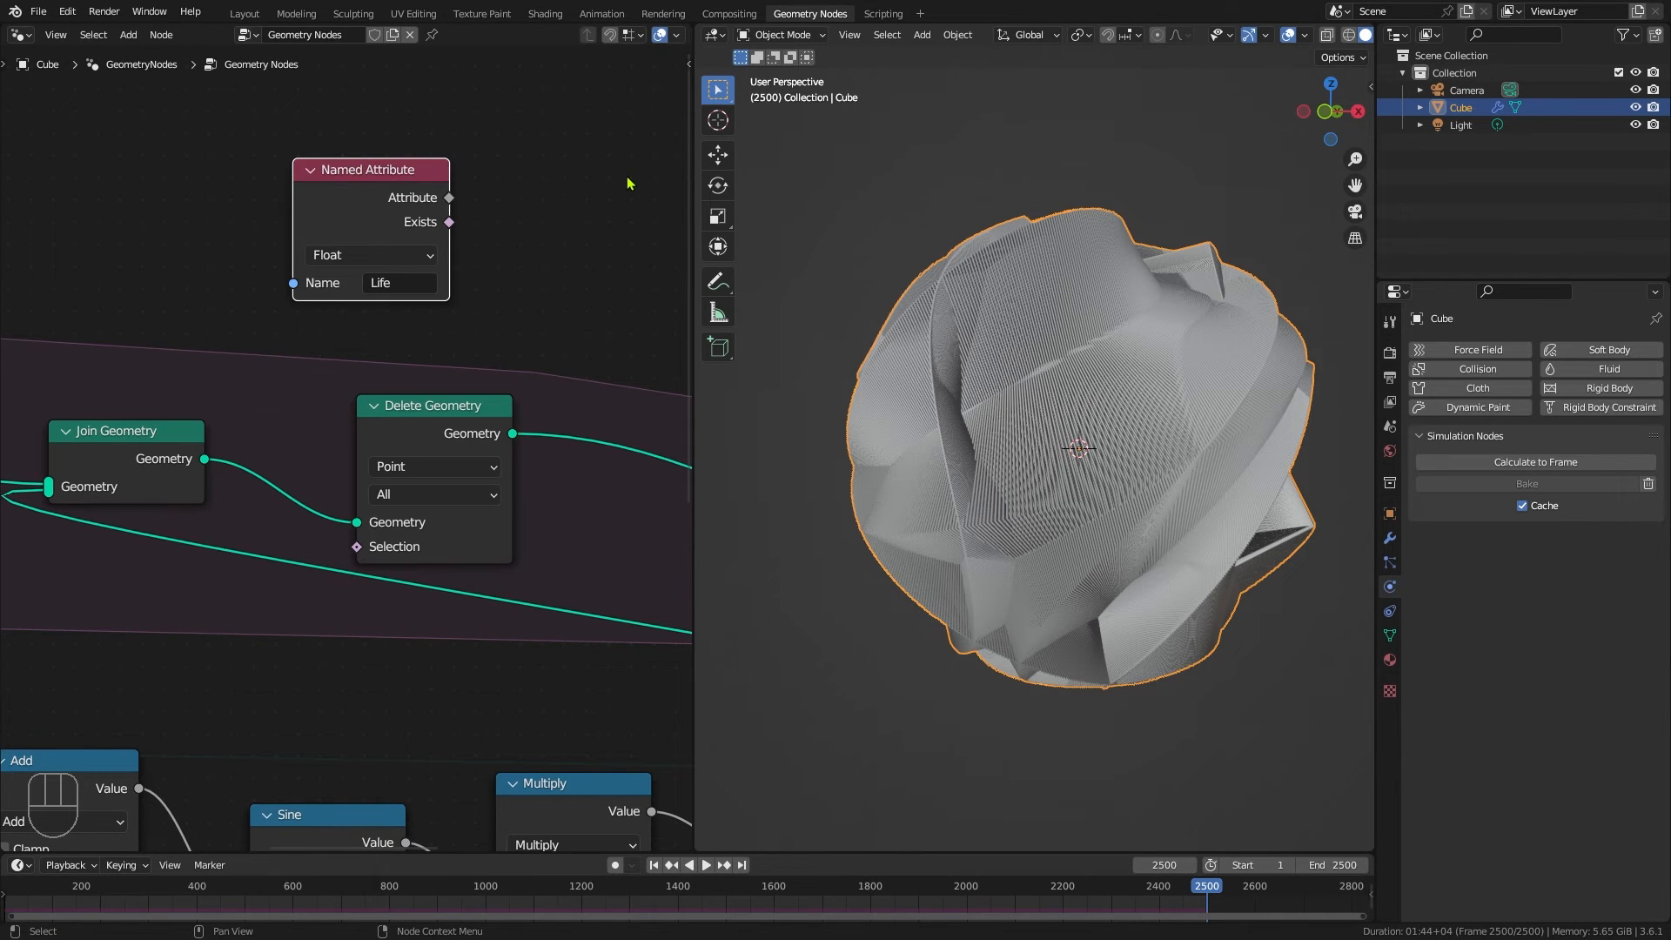
key("shift+a")
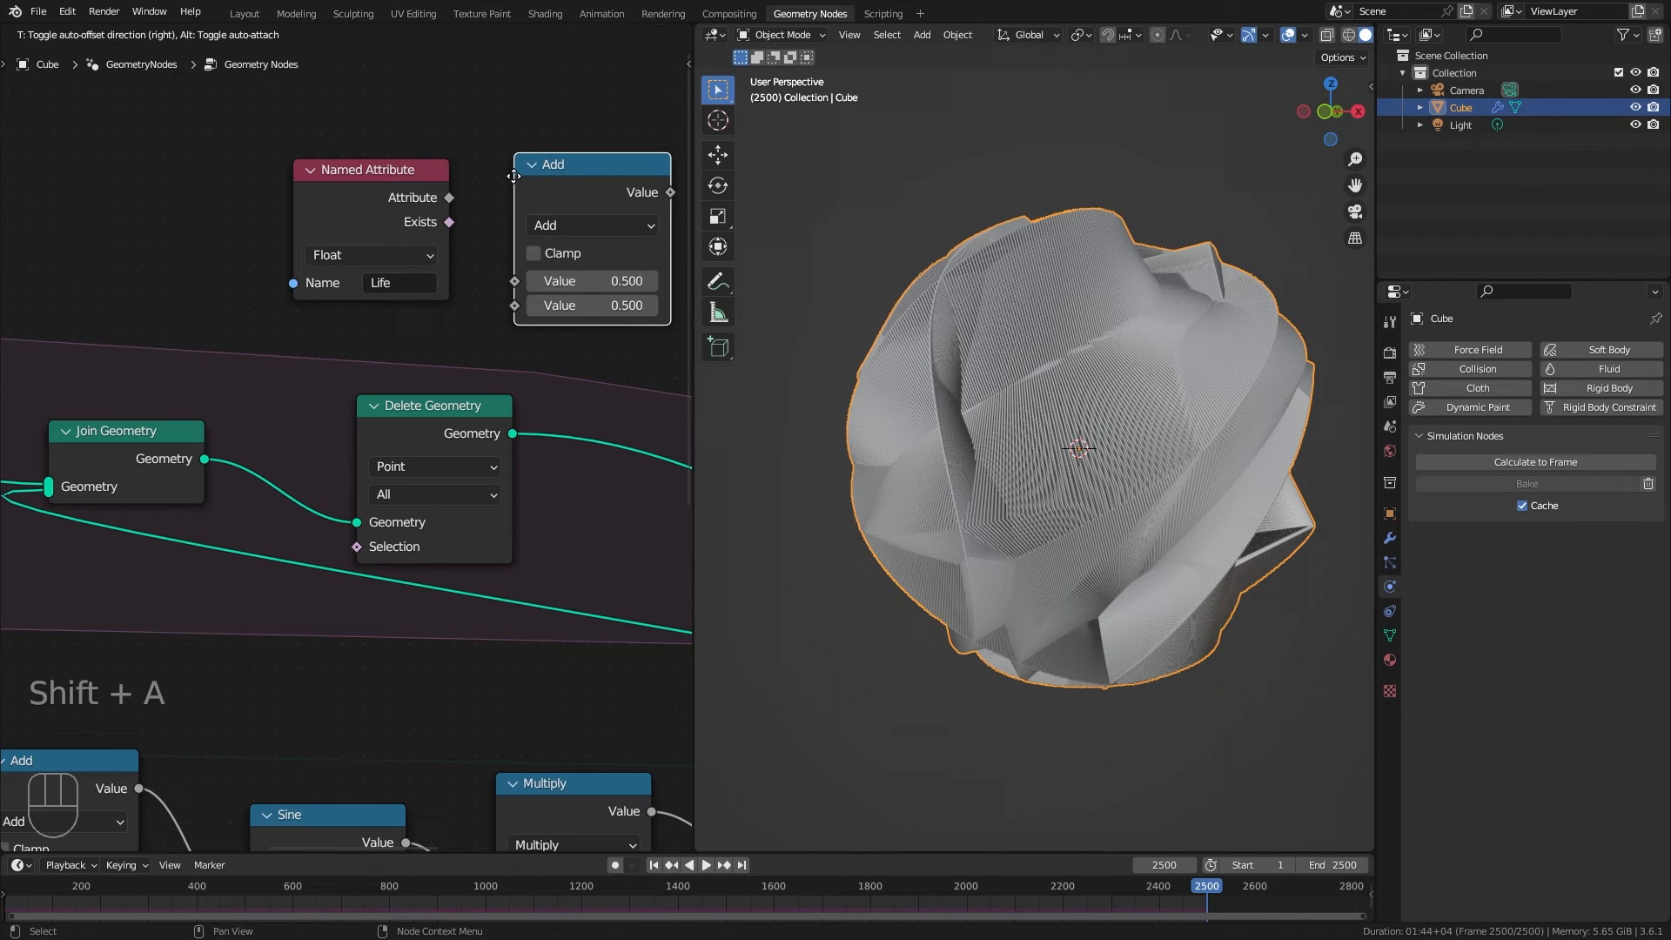
left_click(592, 224)
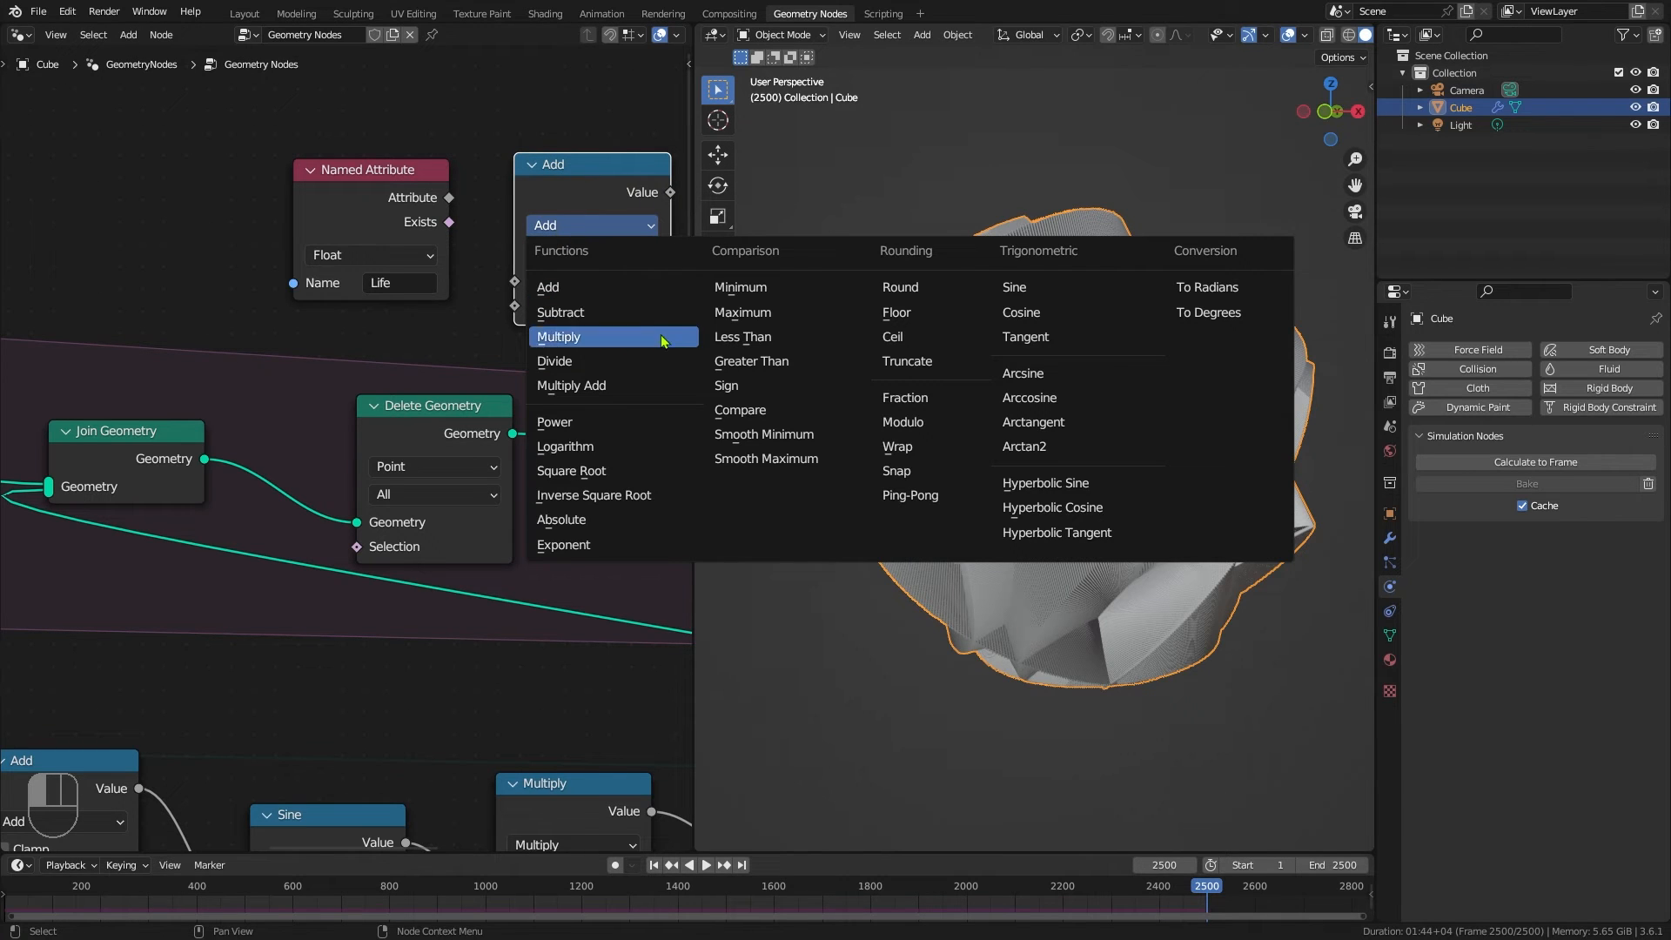
left_click(751, 361)
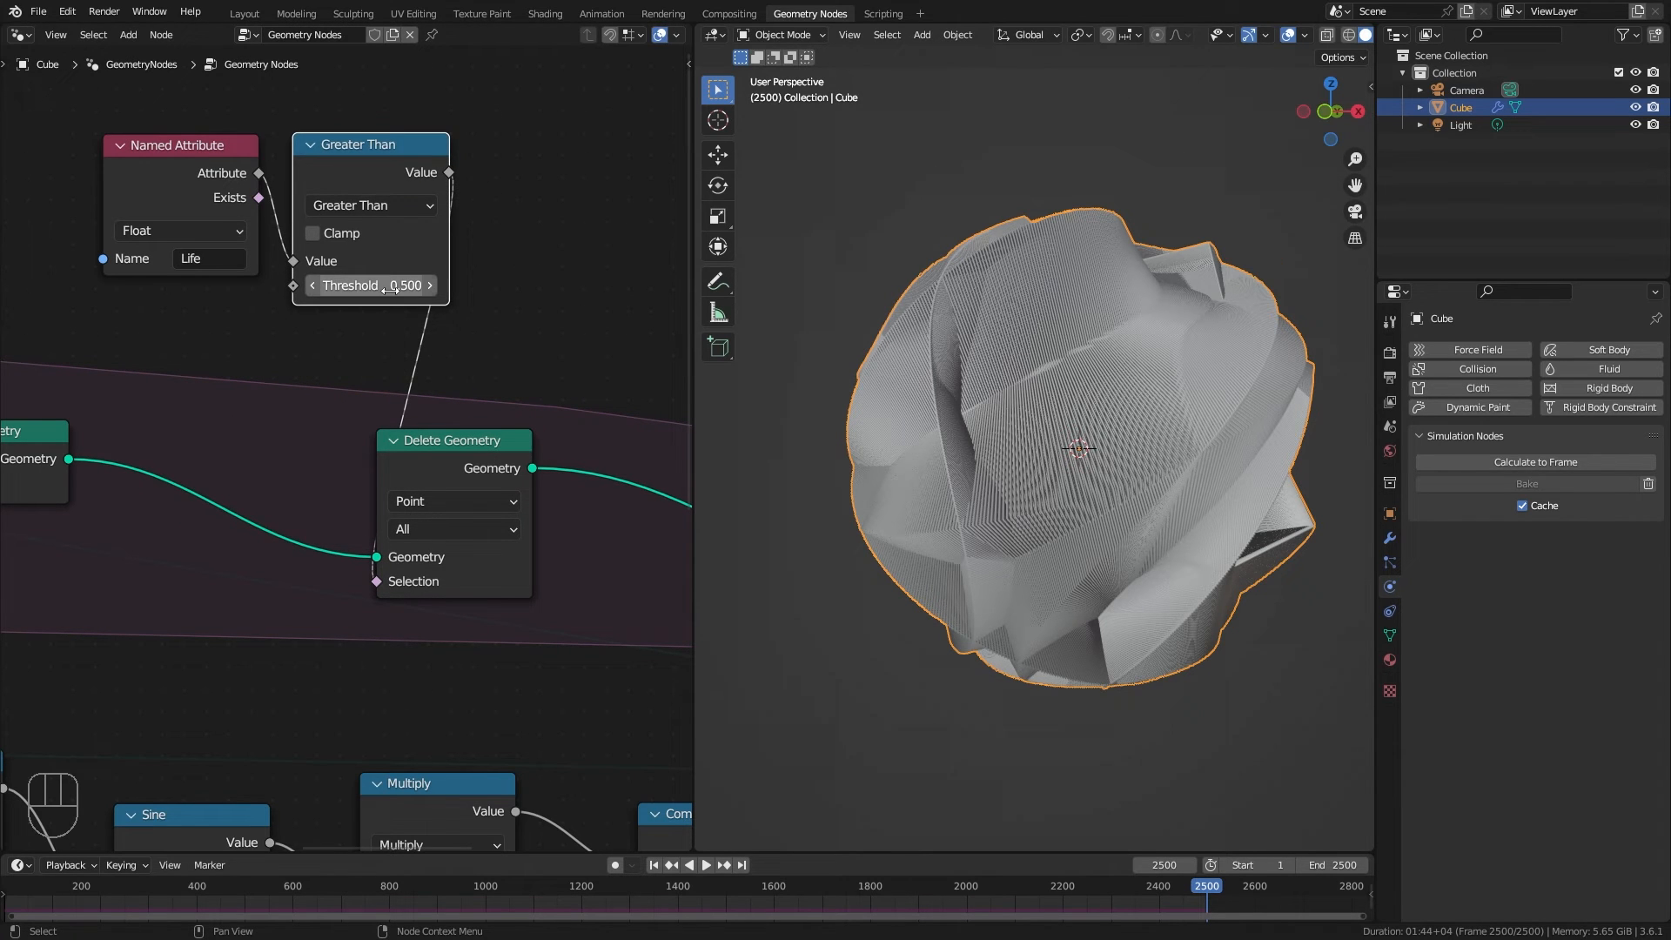
left_click(370, 284)
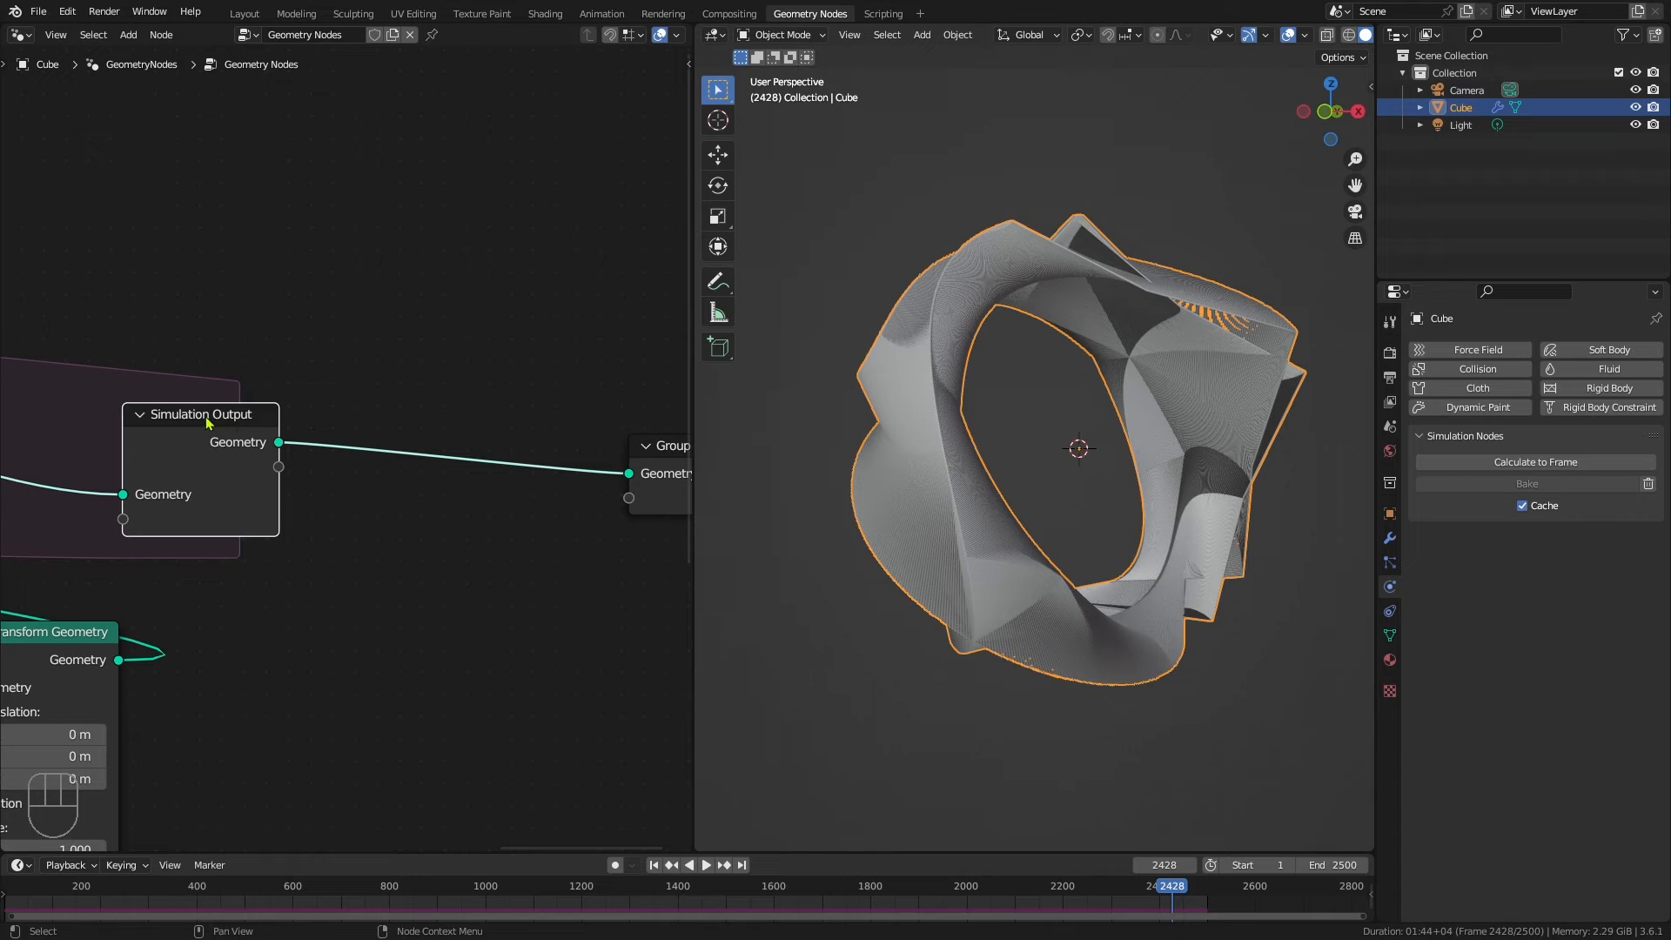
Step: Insert a Set Material node before Group Output assigning the material 'Material'
key("shift+a")
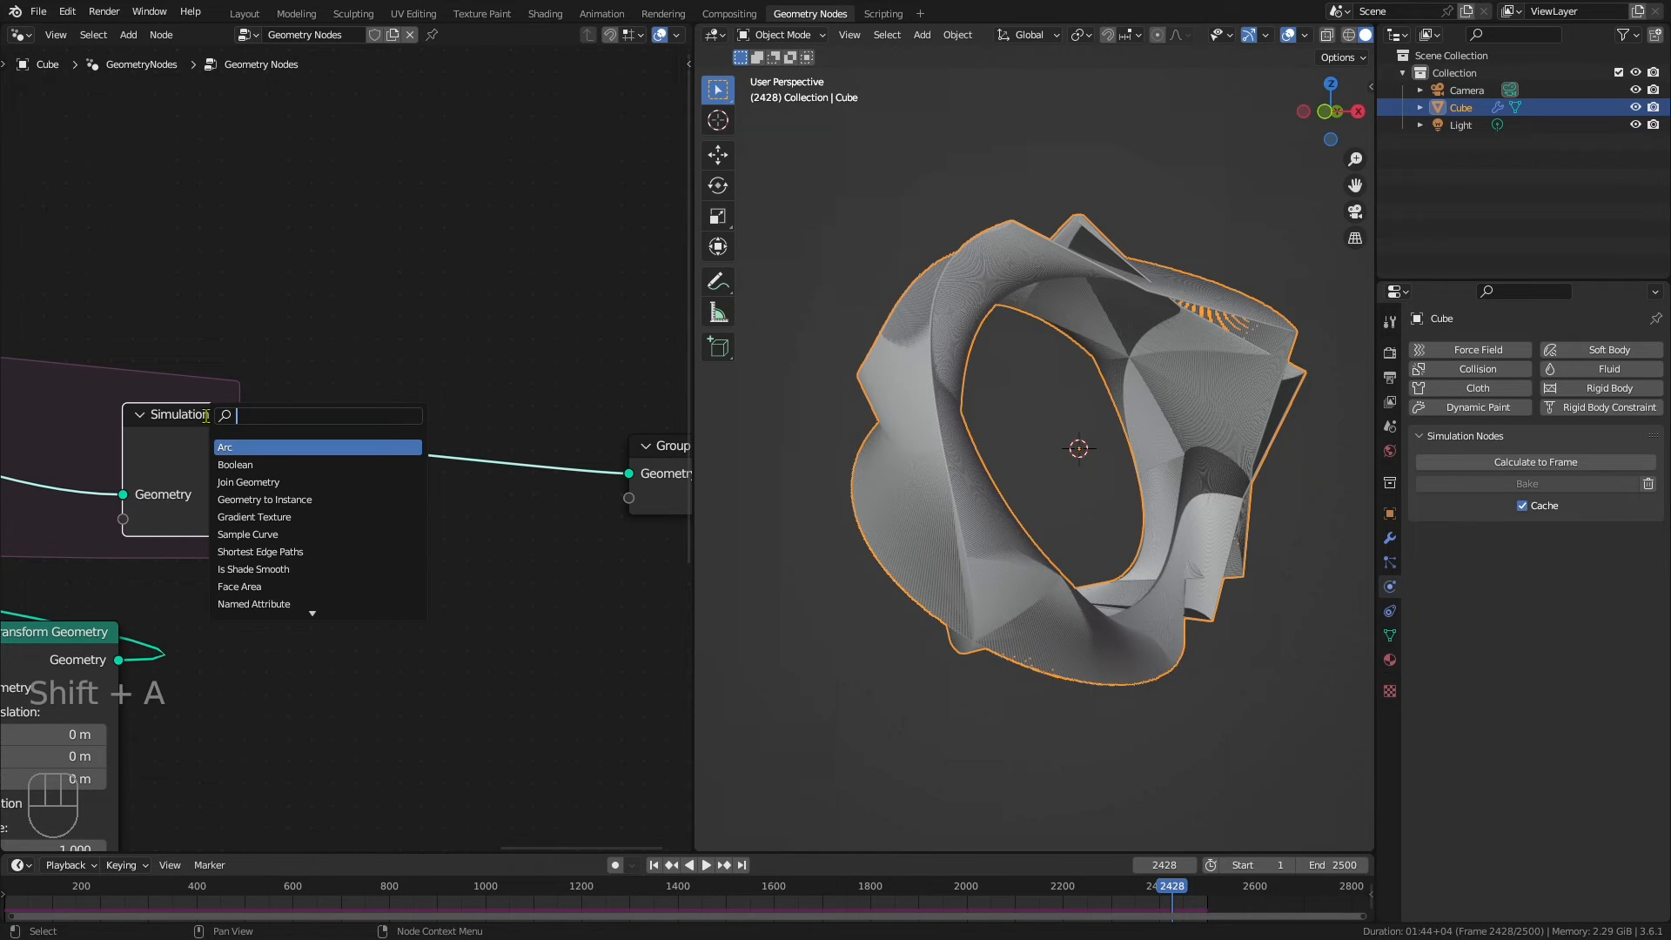
type("se")
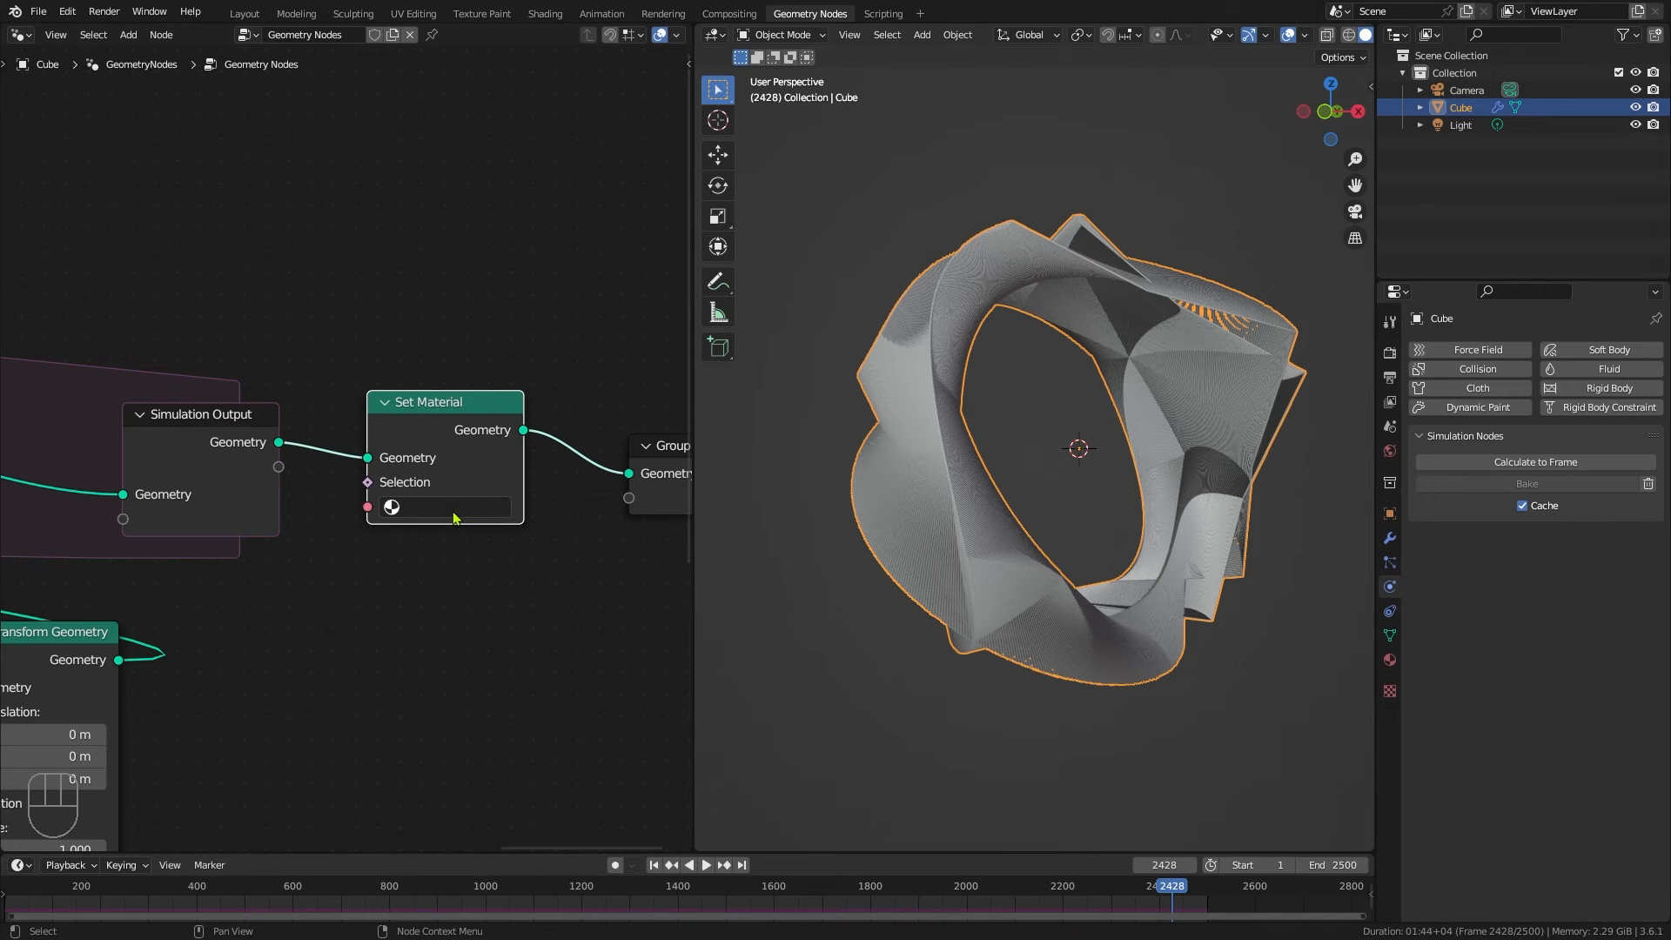
left_click(448, 506)
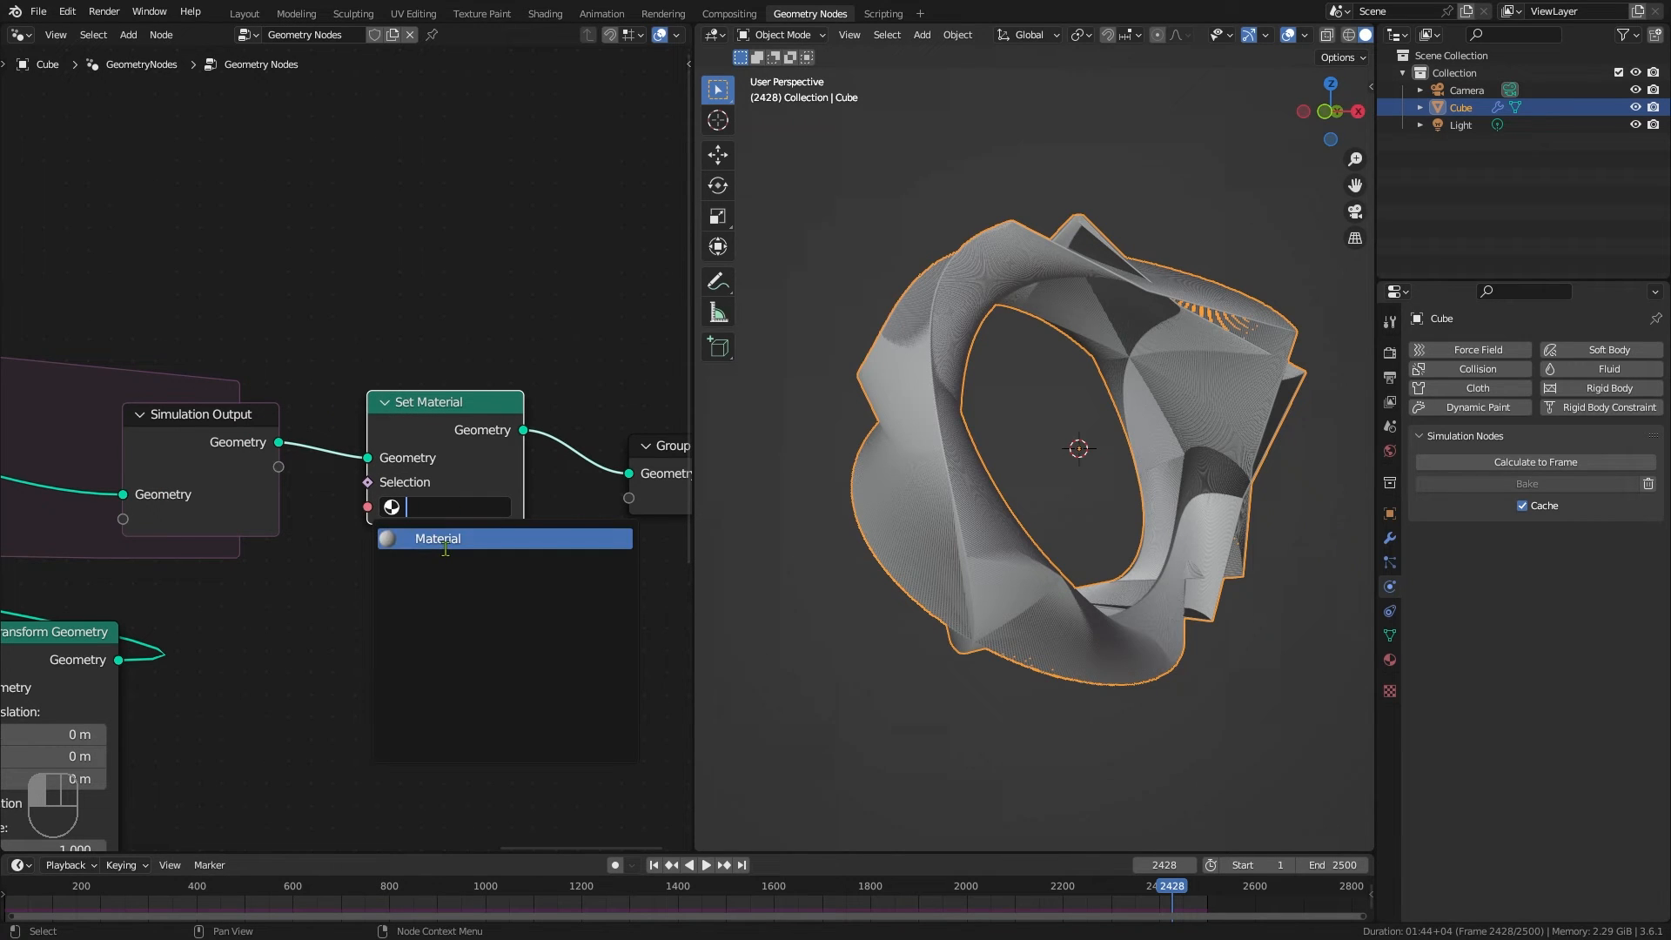
left_click(437, 538)
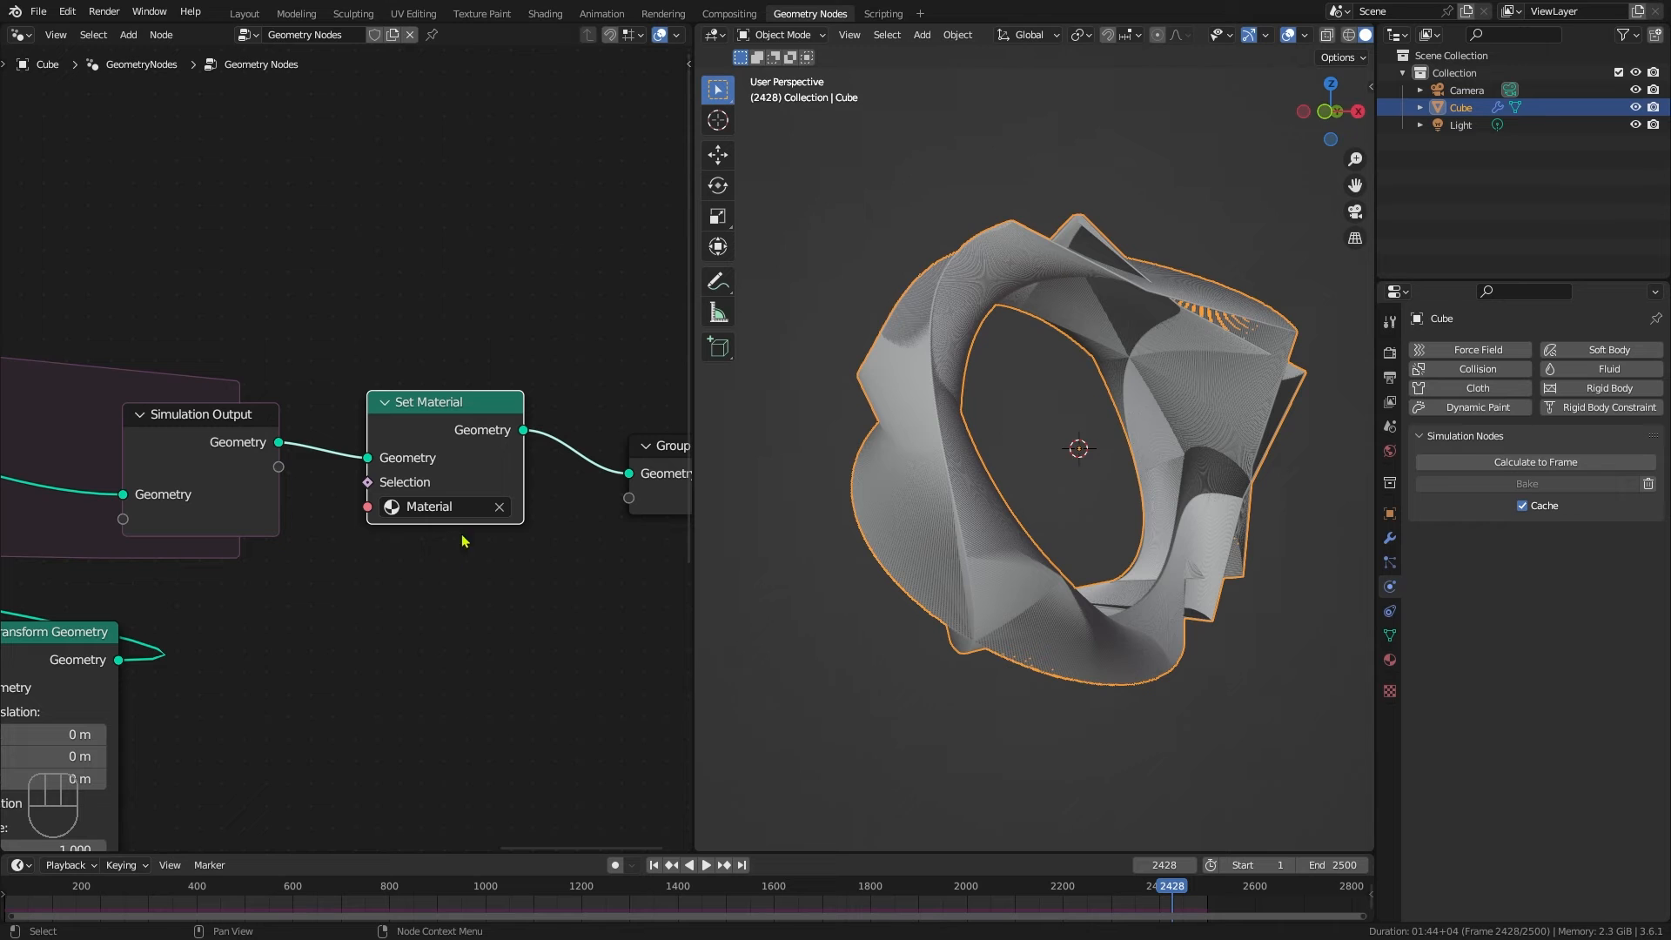
left_click(544, 13)
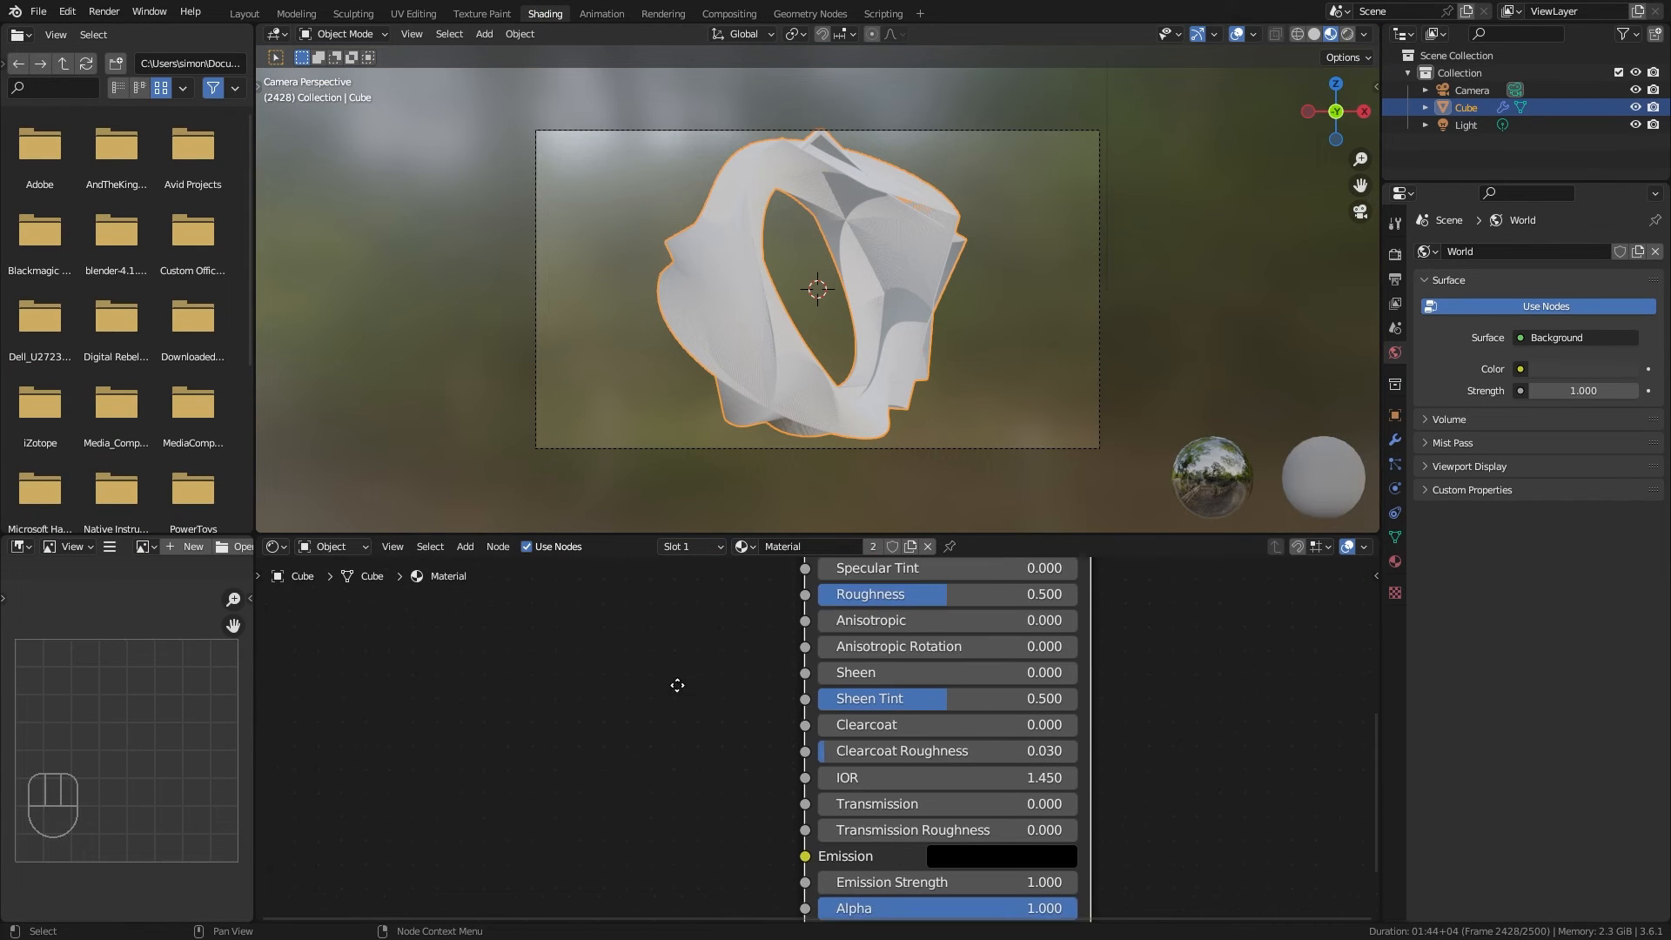
Step: Add a Color Ramp node and connect its colour into the emission
scroll("down", 3)
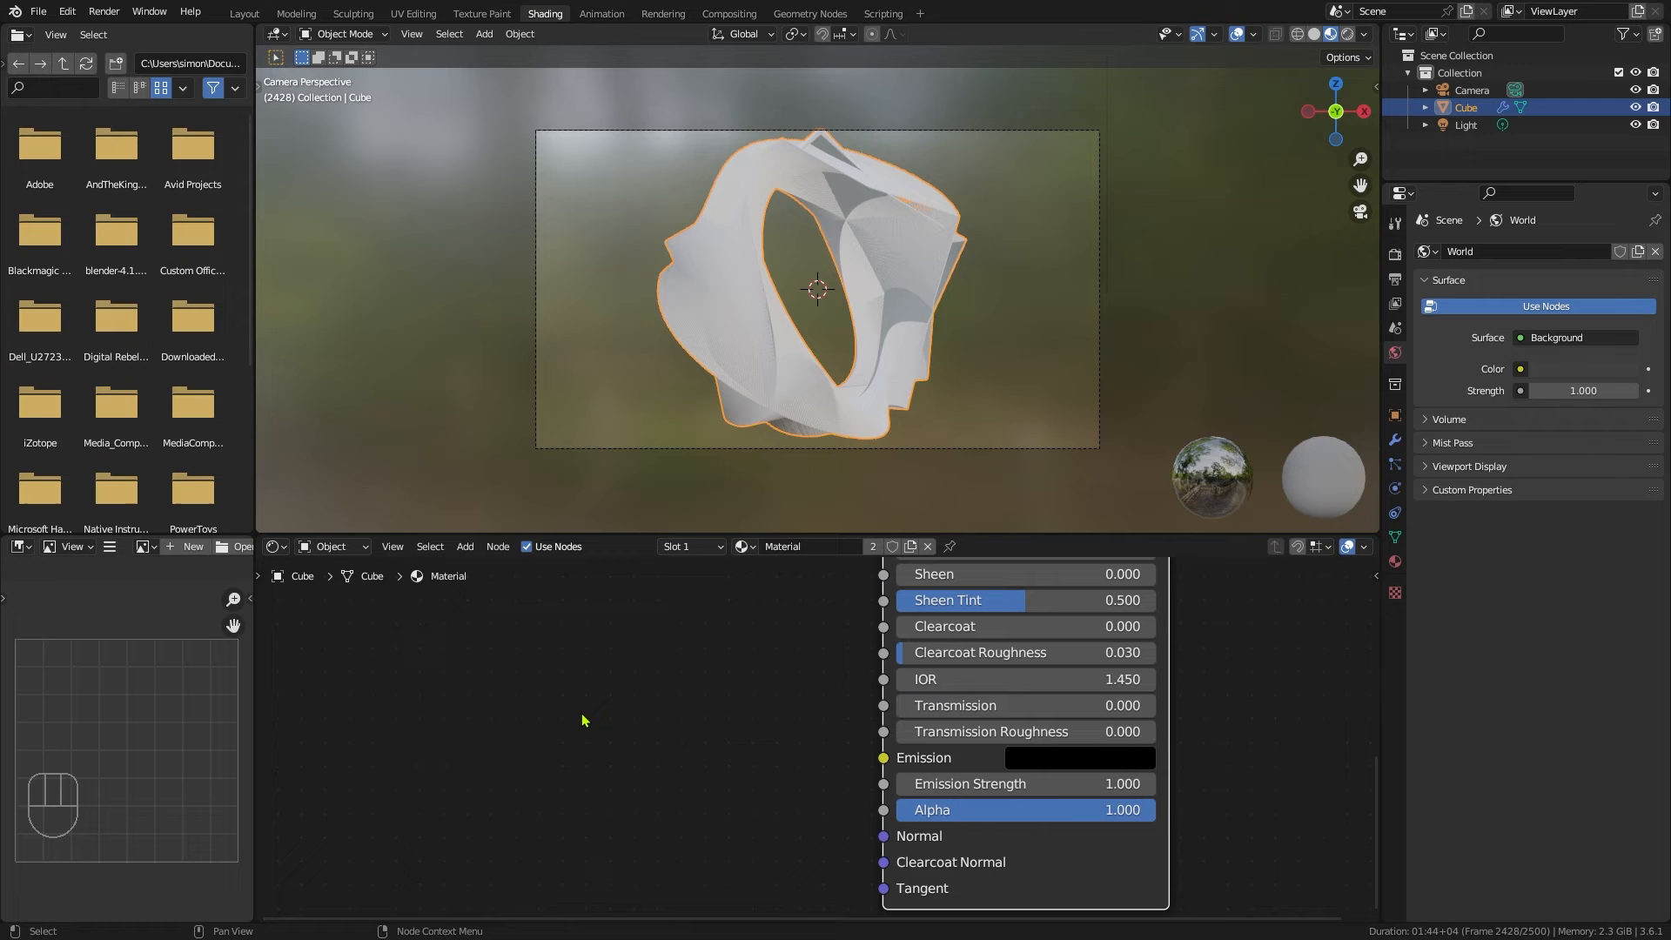
type("colo")
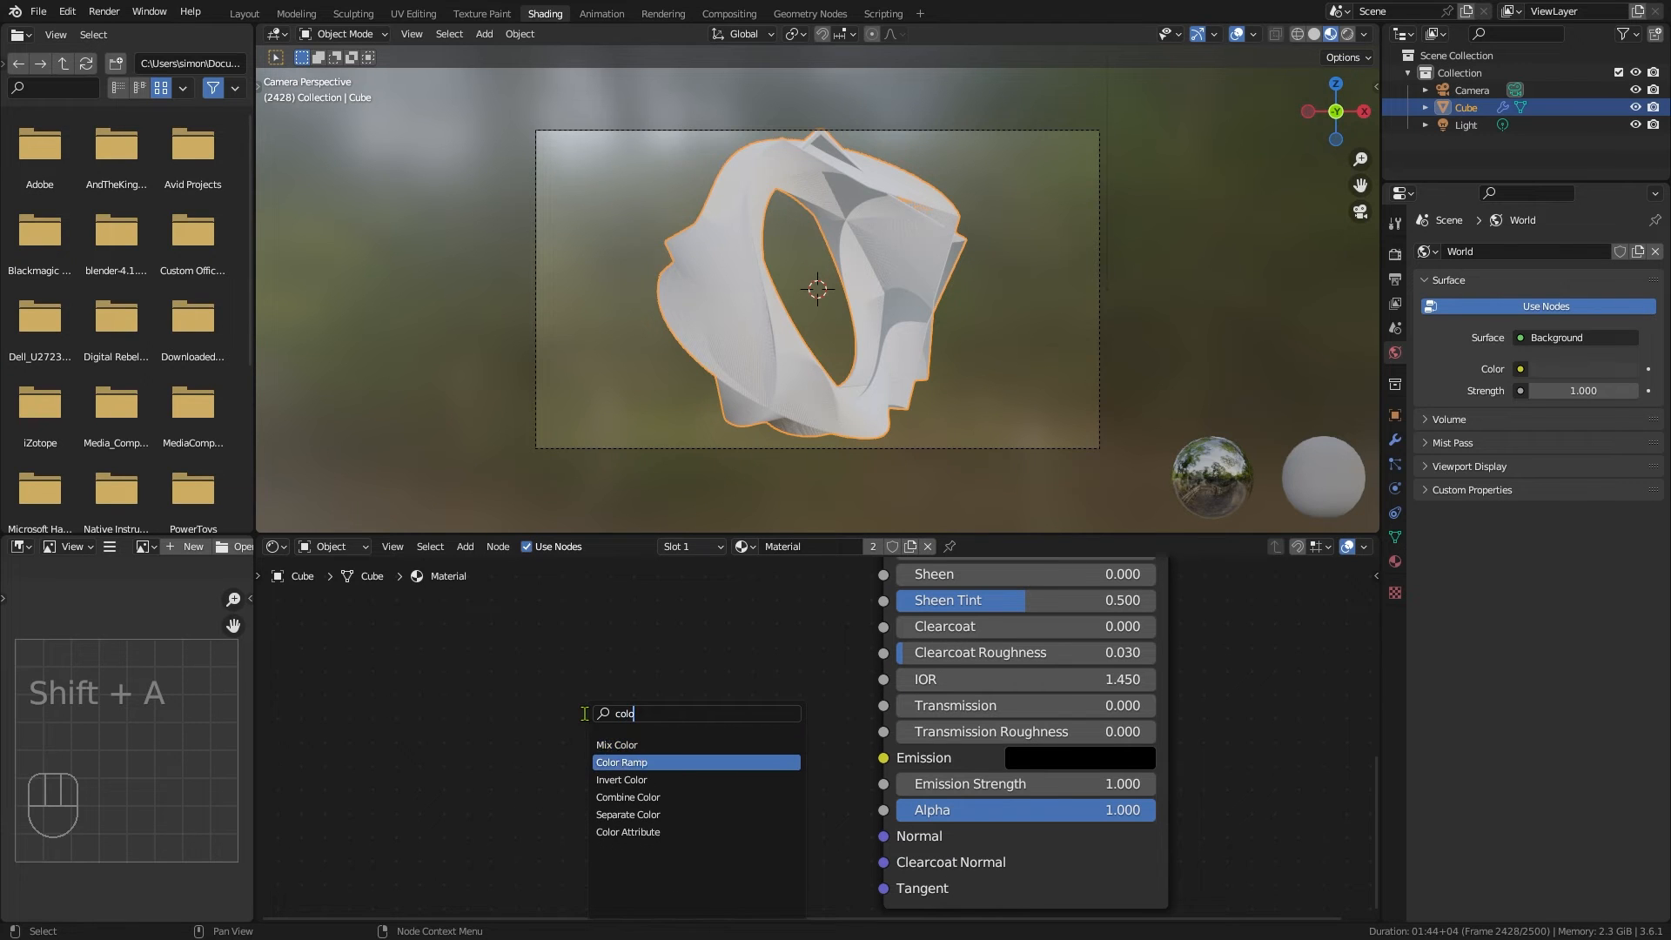
left_click(621, 760)
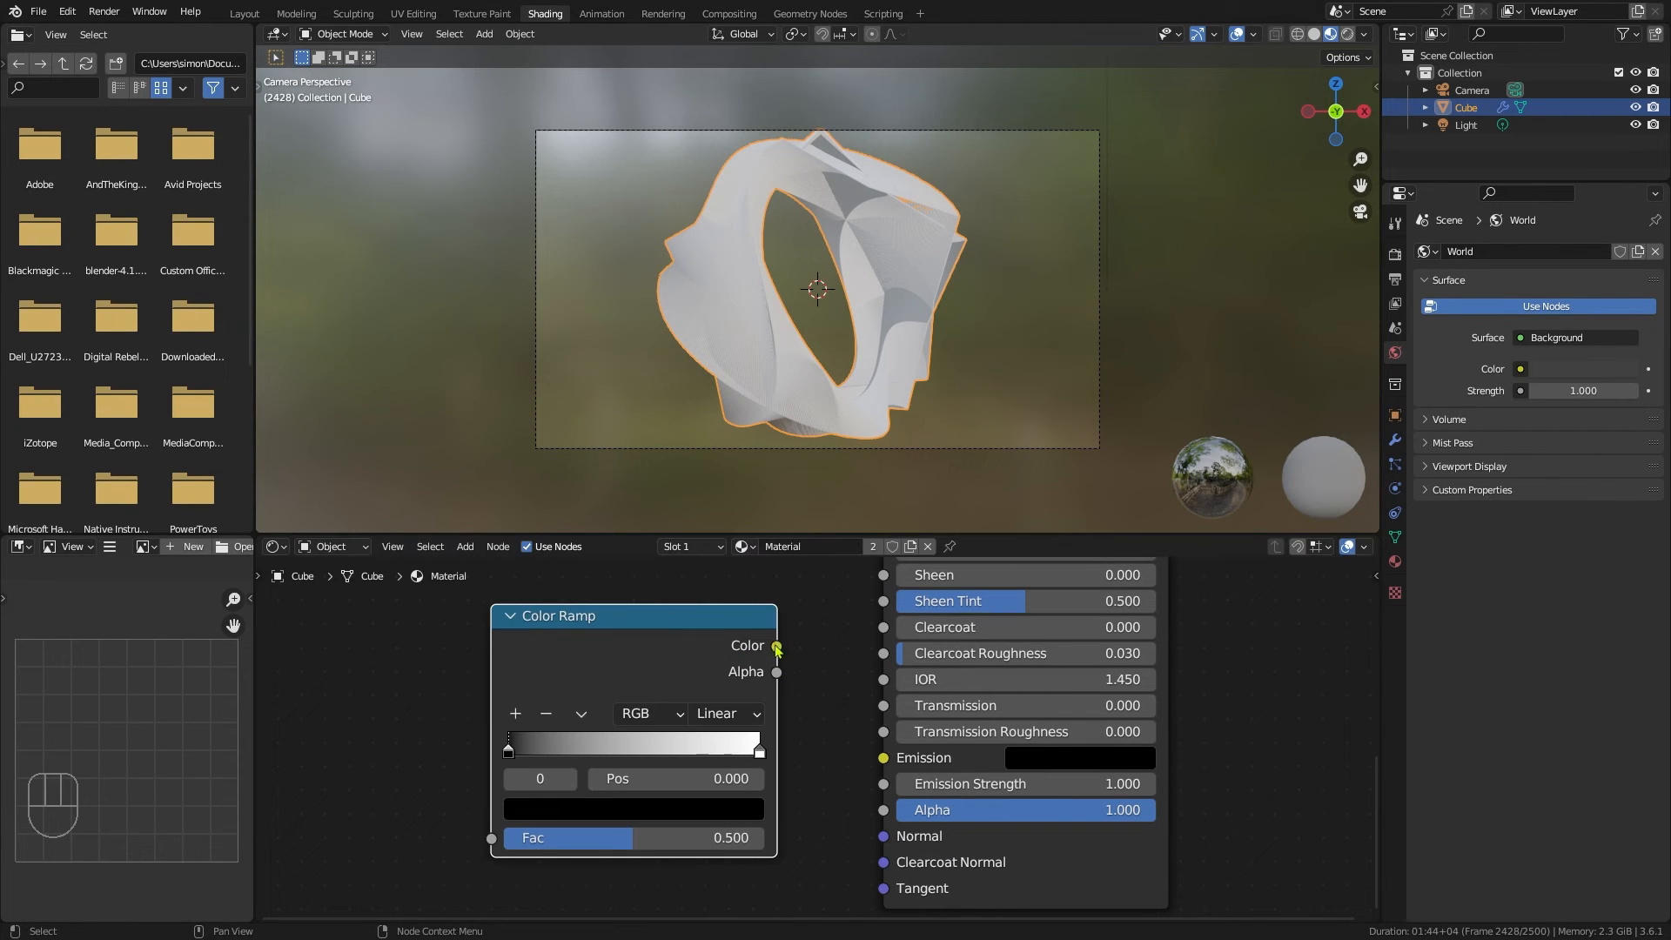
left_click_drag(778, 646, 882, 758)
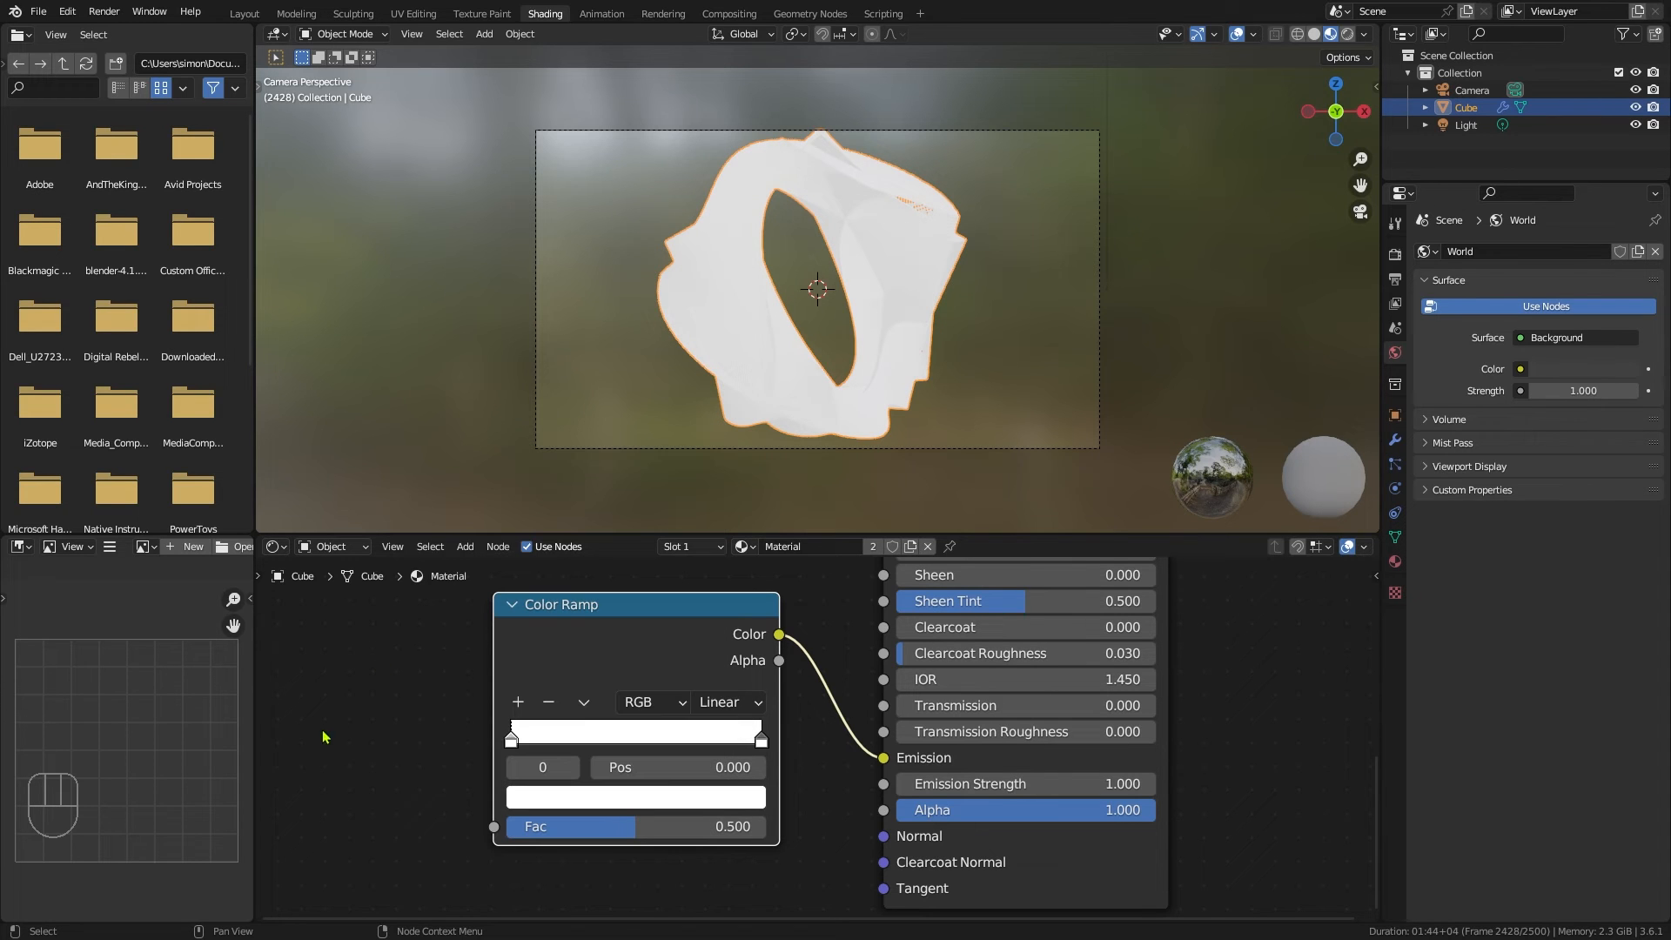
mouse_move(518, 701)
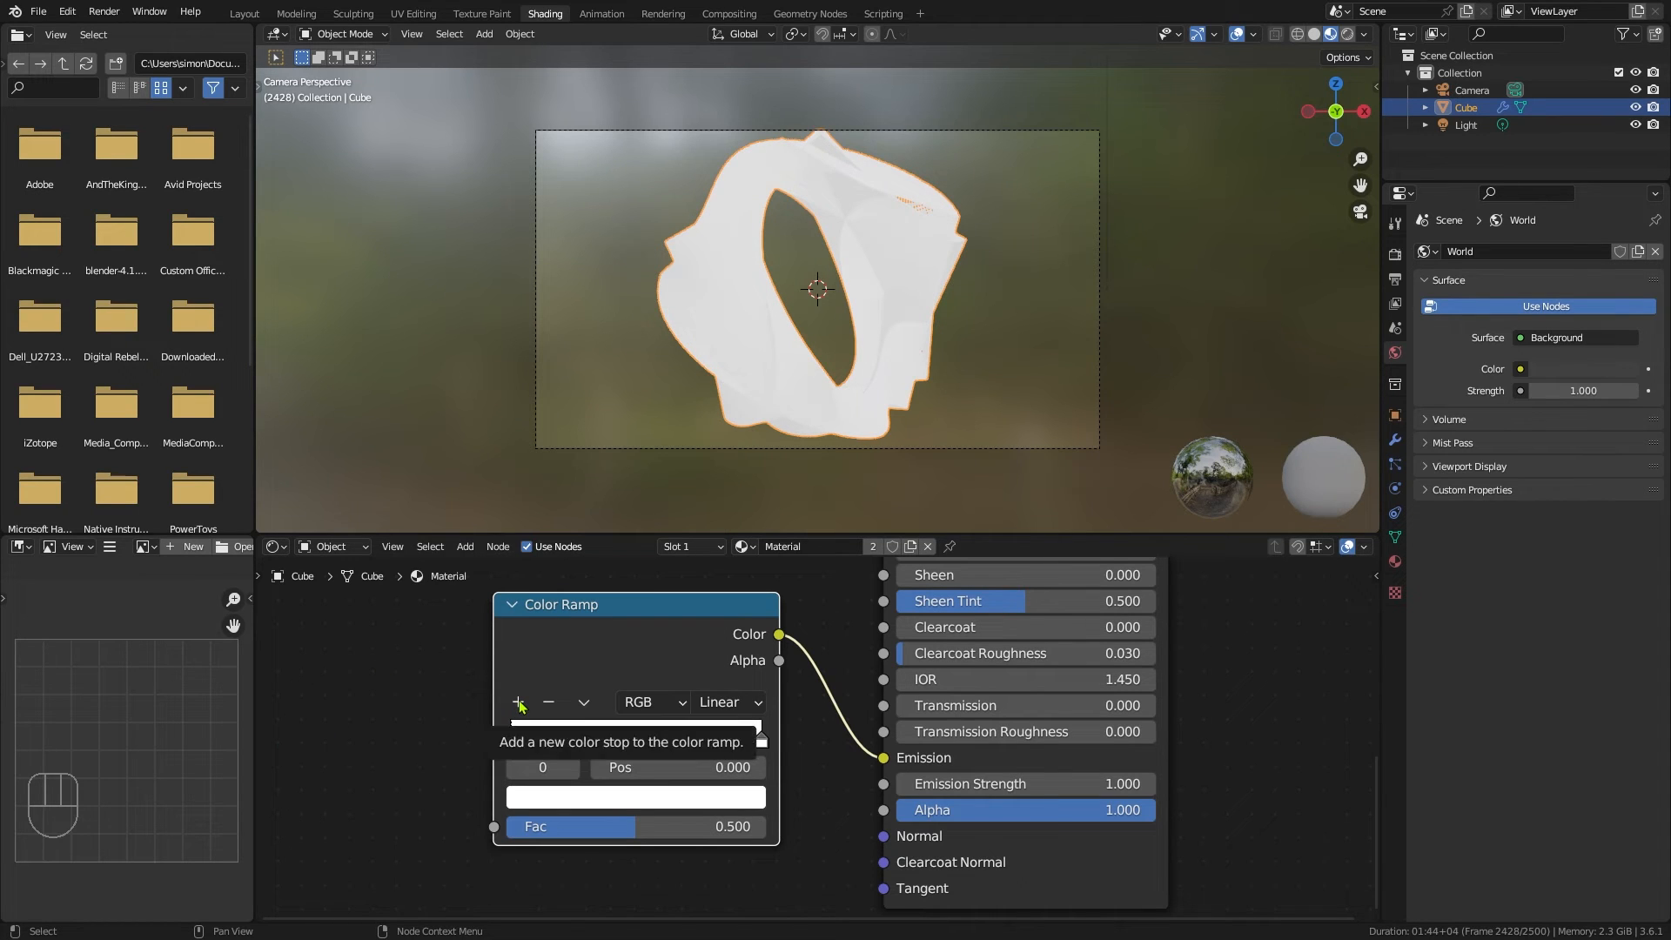
Step: Add colour stops to the ramp and distribute them evenly as a rainbow
left_click(518, 703)
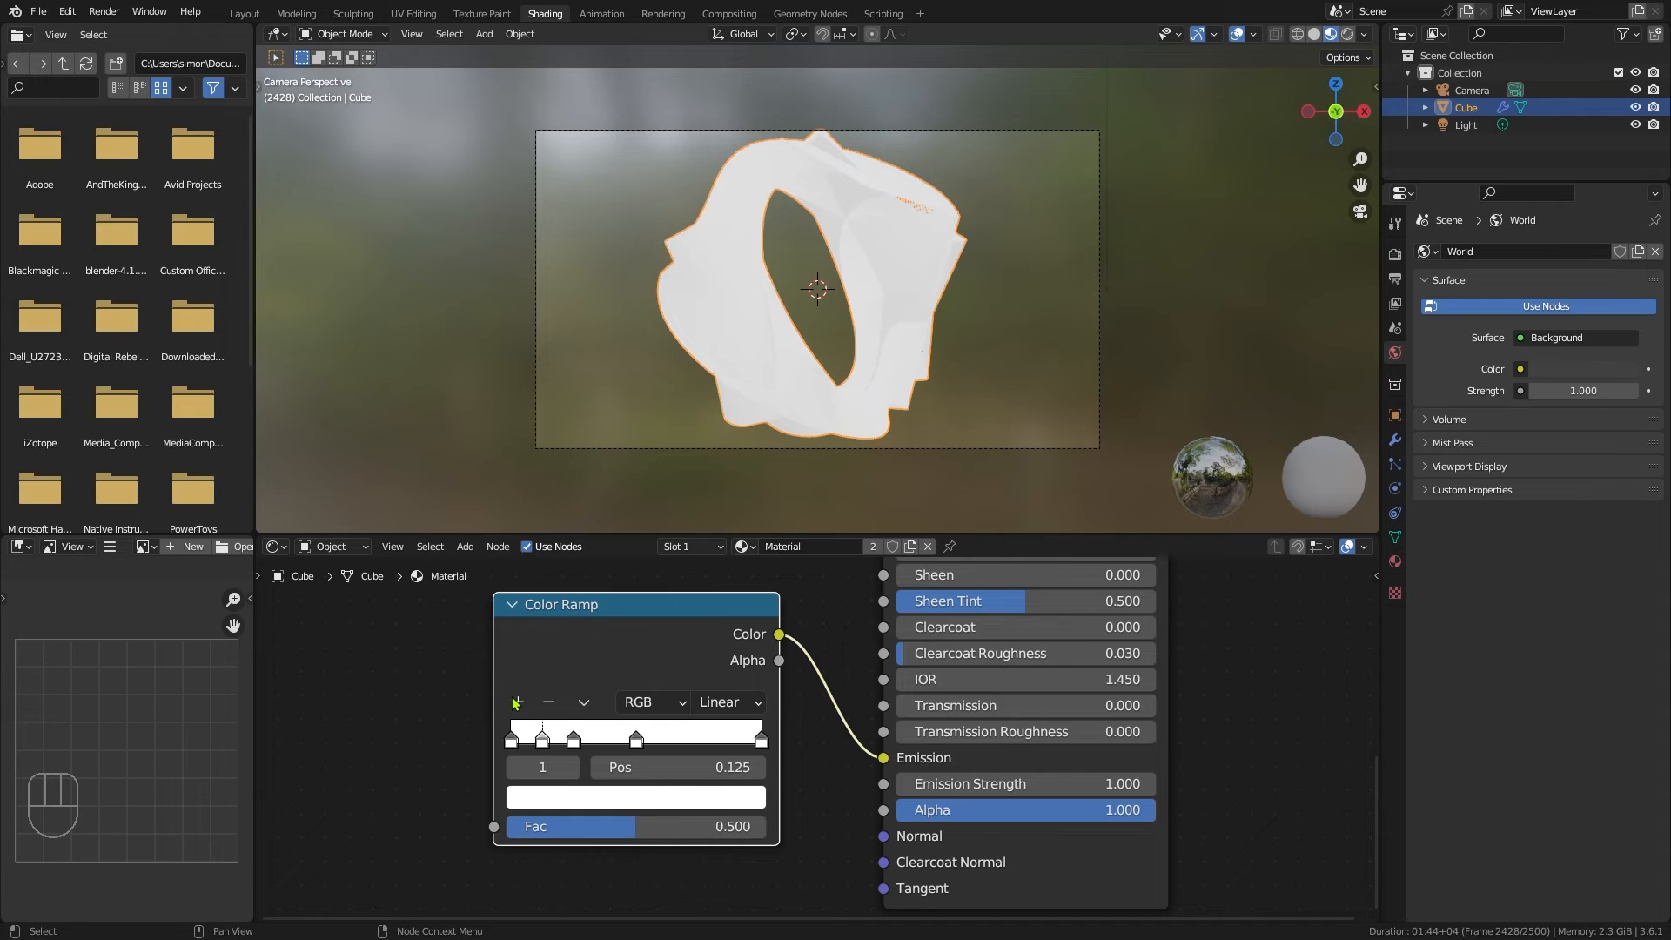
left_click(584, 701)
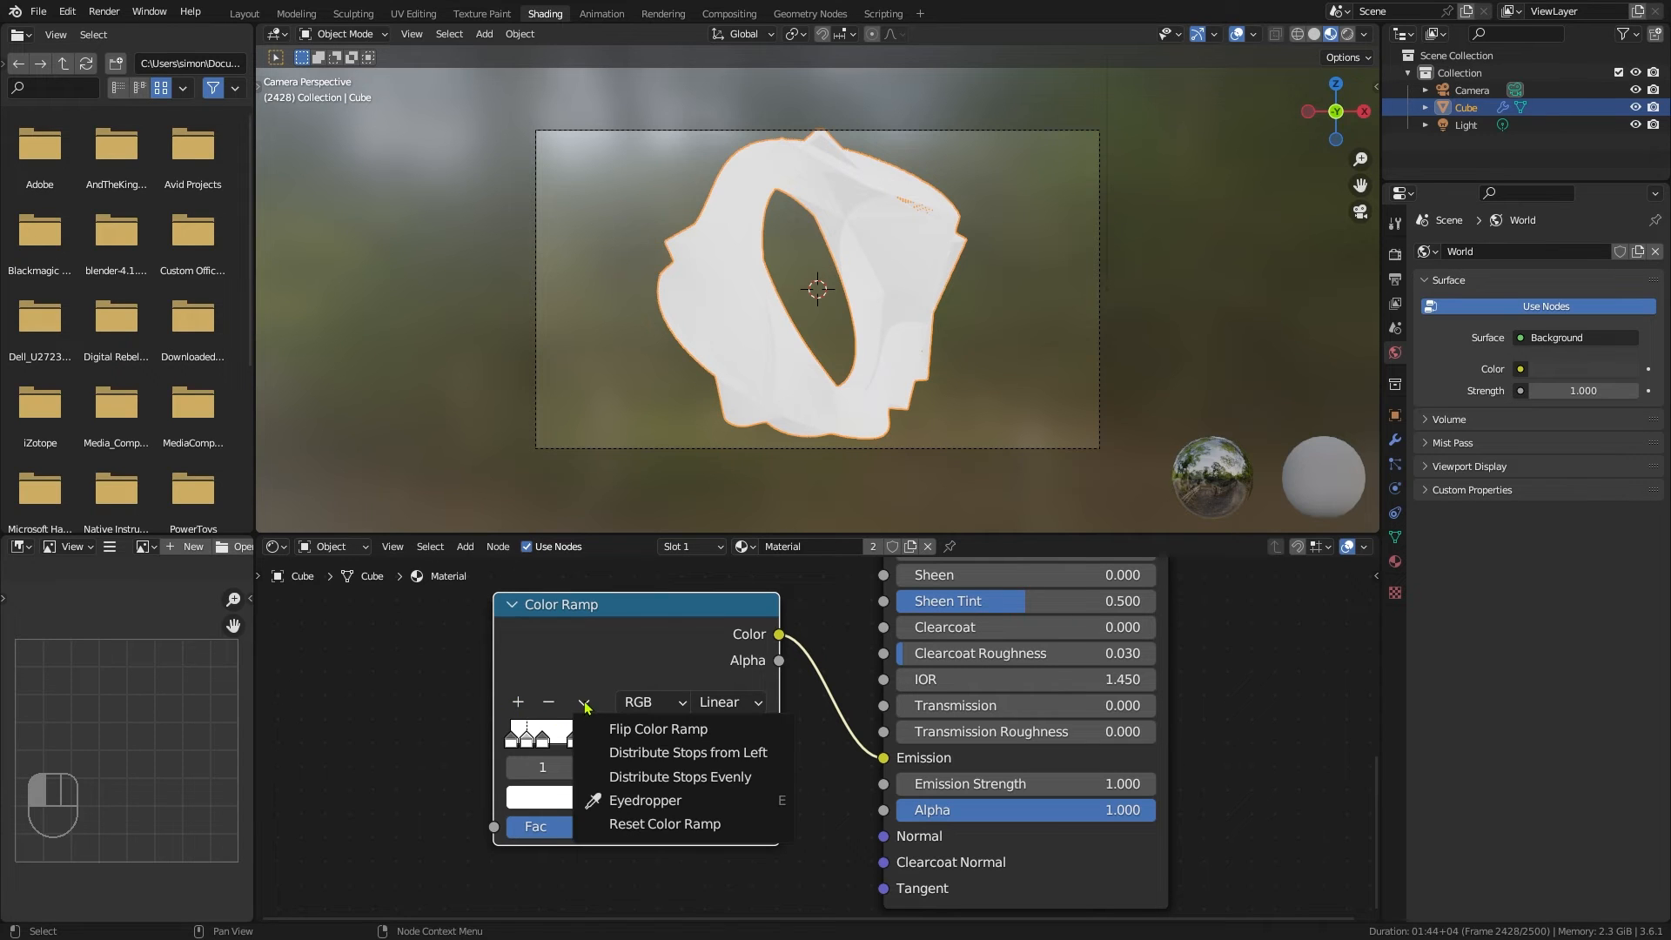
mouse_move(632, 782)
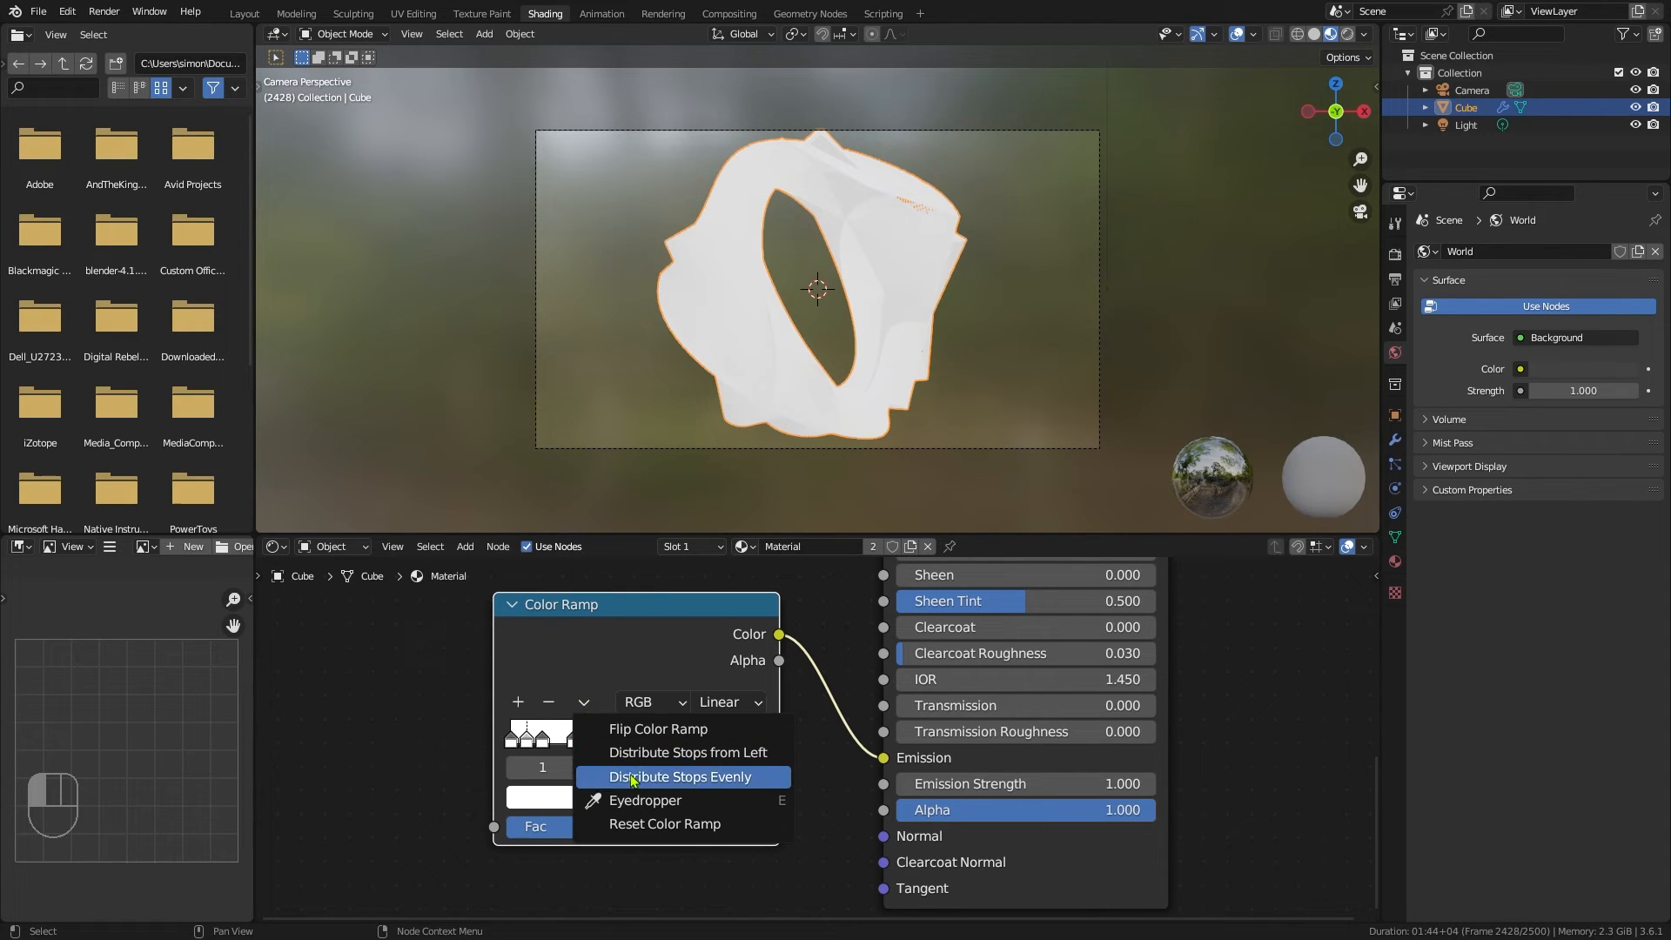
left_click(679, 776)
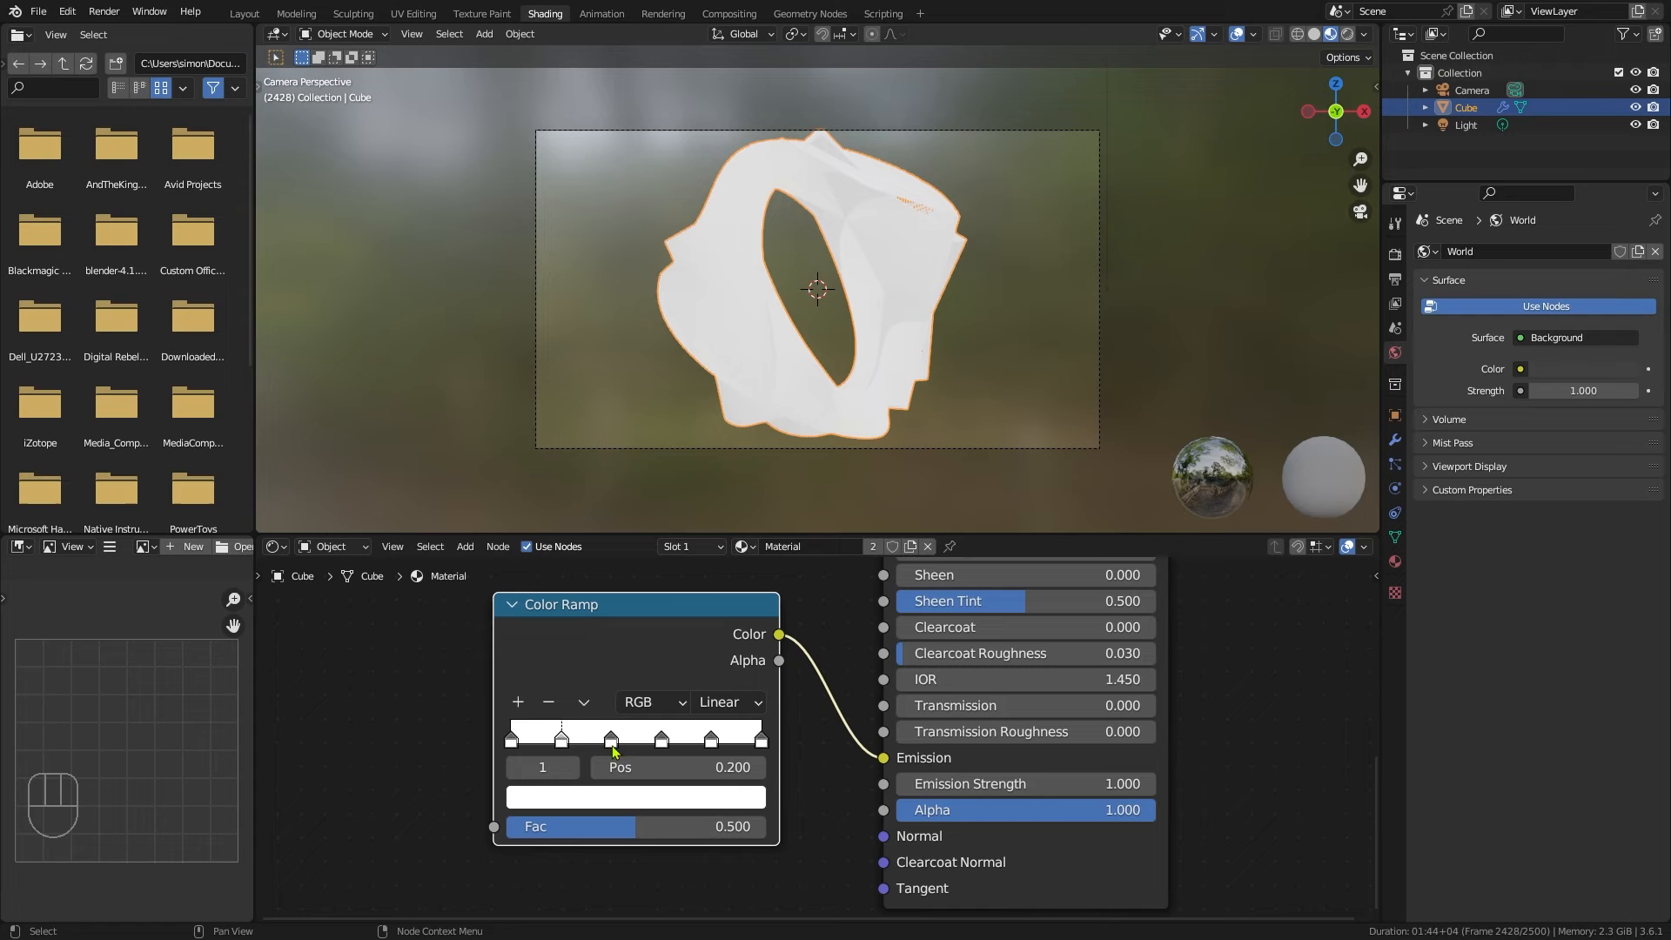
mouse_move(719, 748)
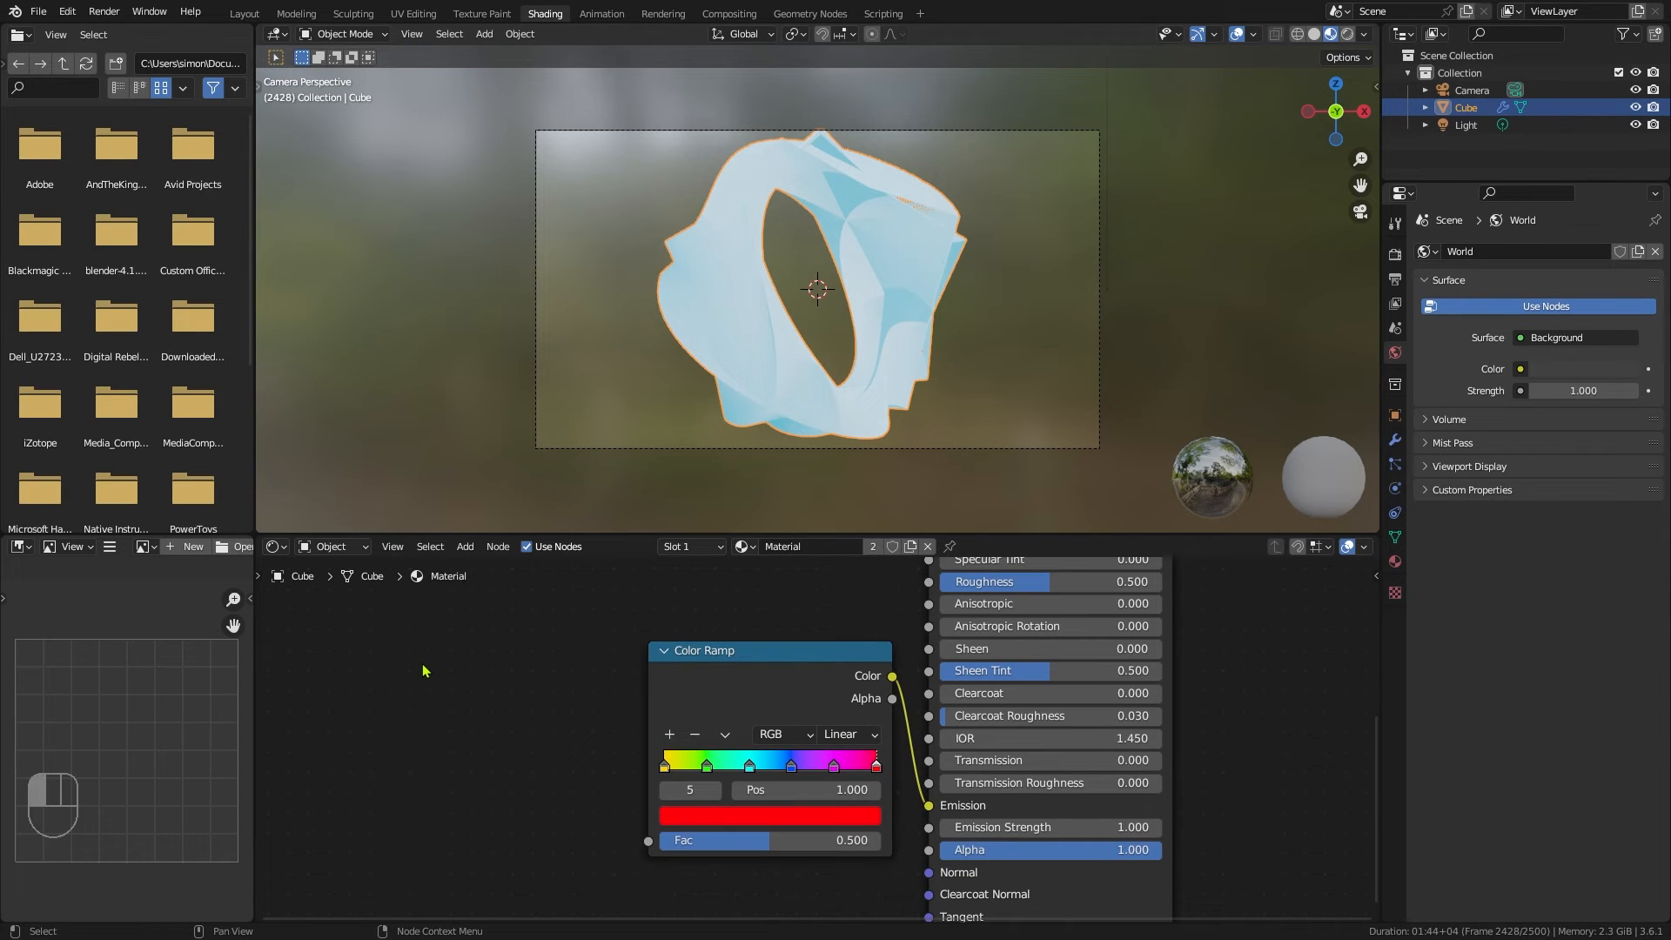
key("shift+a")
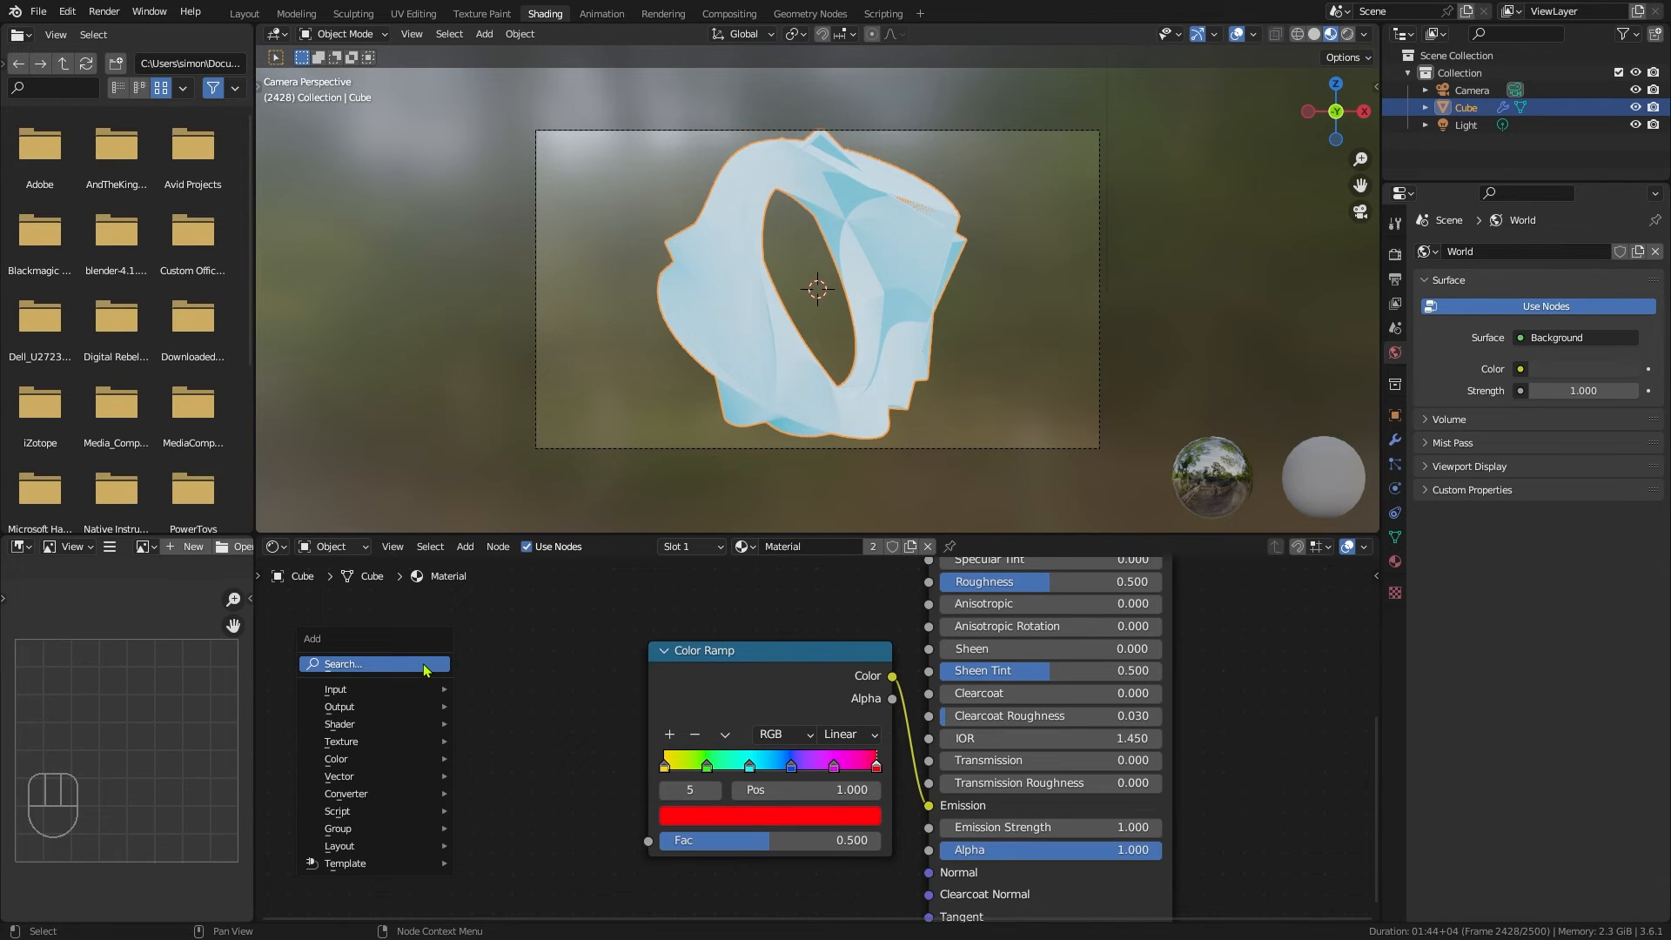
Step: Add an Attribute node named 'Life' feeding its Fac into the Color Ramp
type("att")
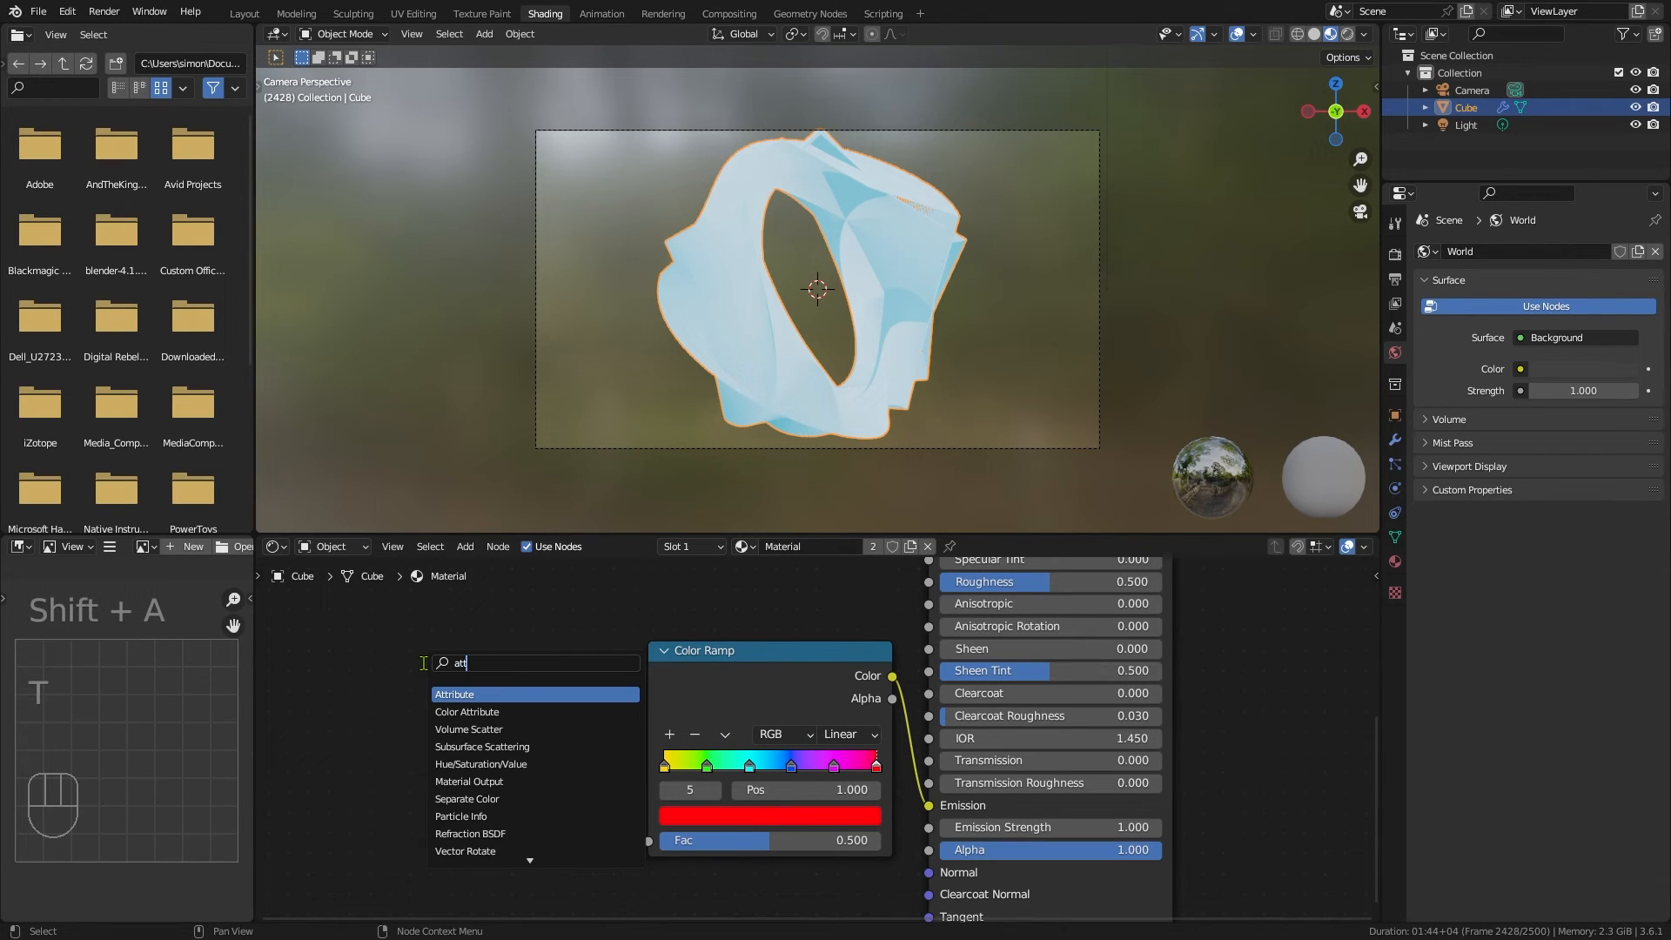
left_click(454, 693)
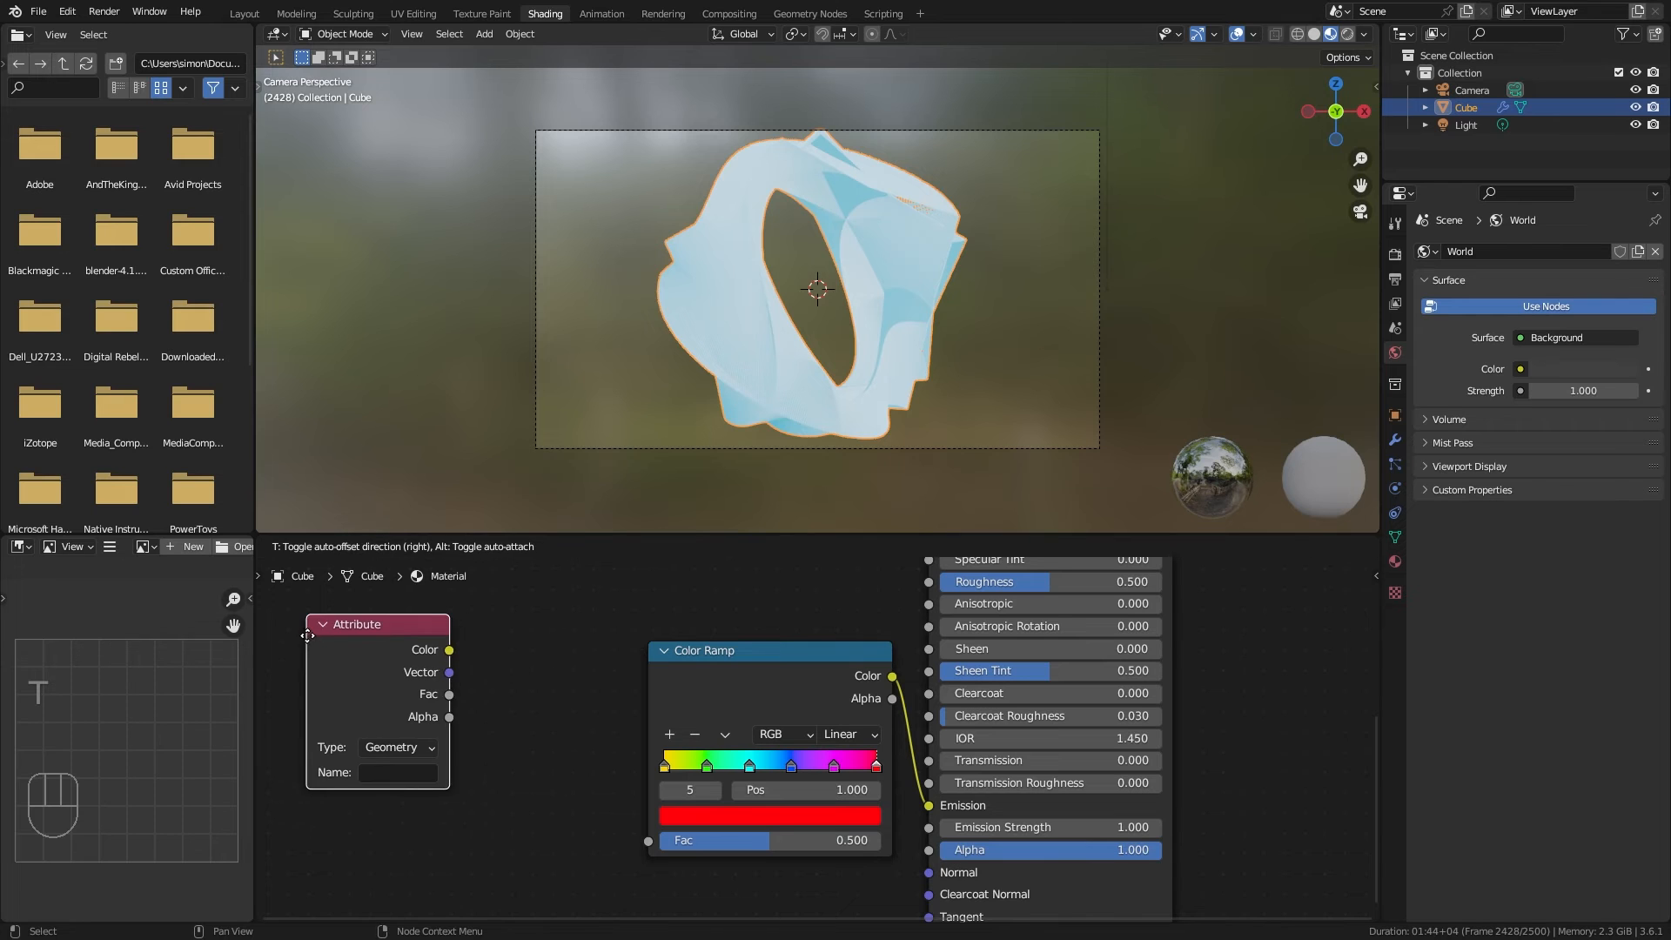
left_click_drag(449, 694, 498, 710)
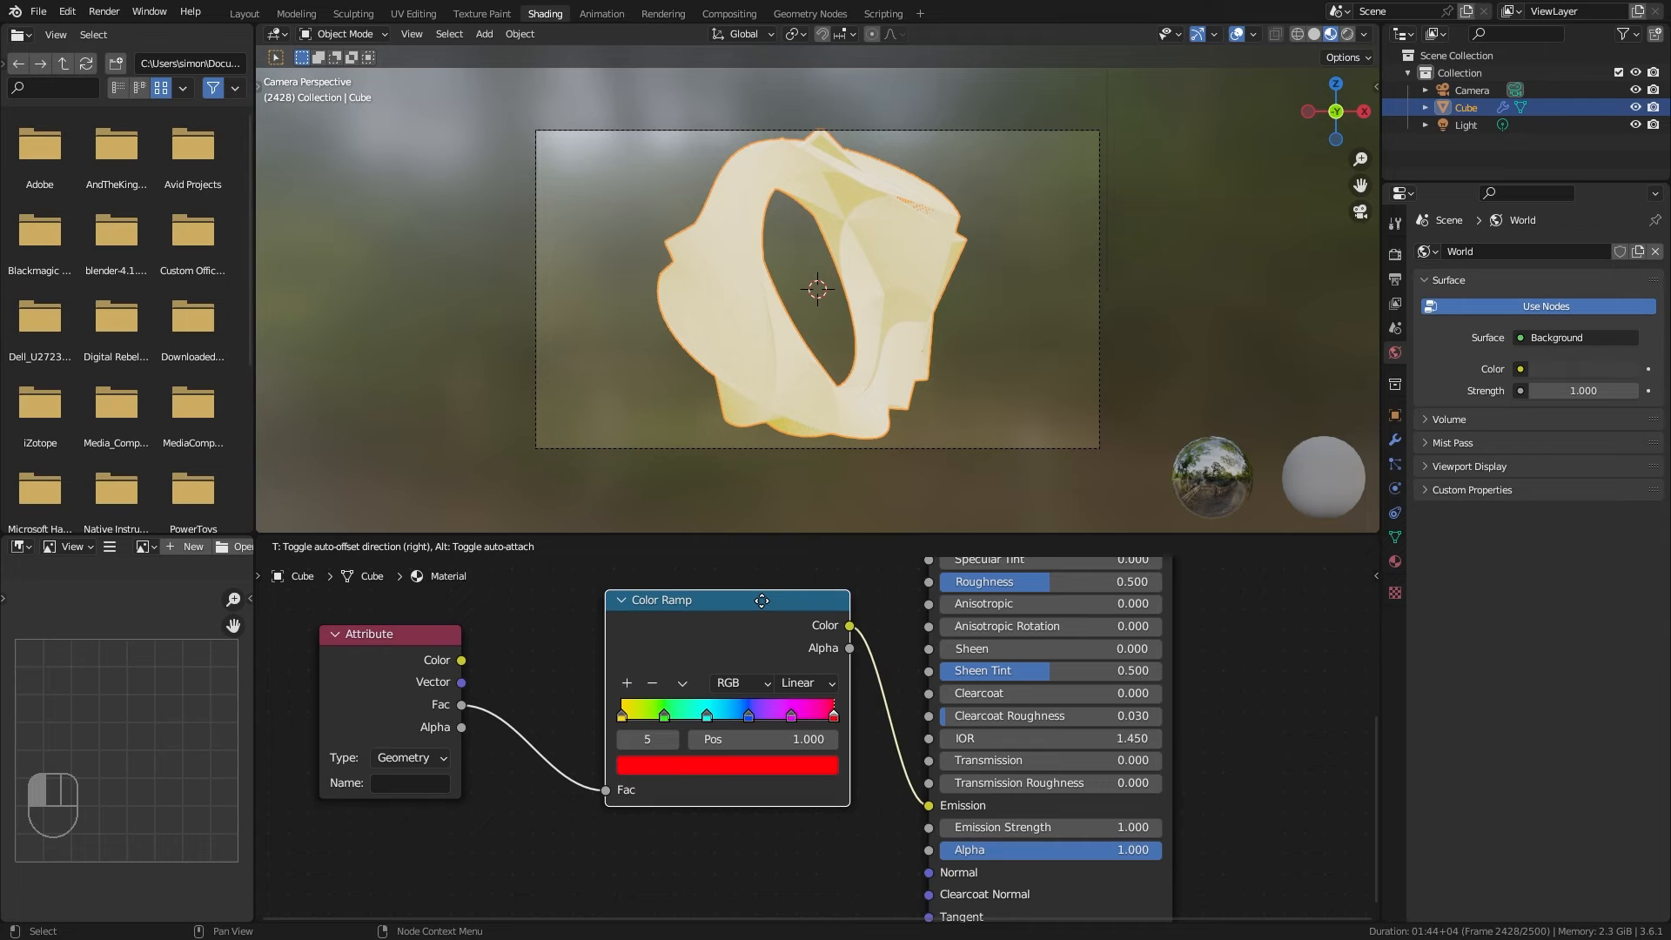
left_click(374, 756)
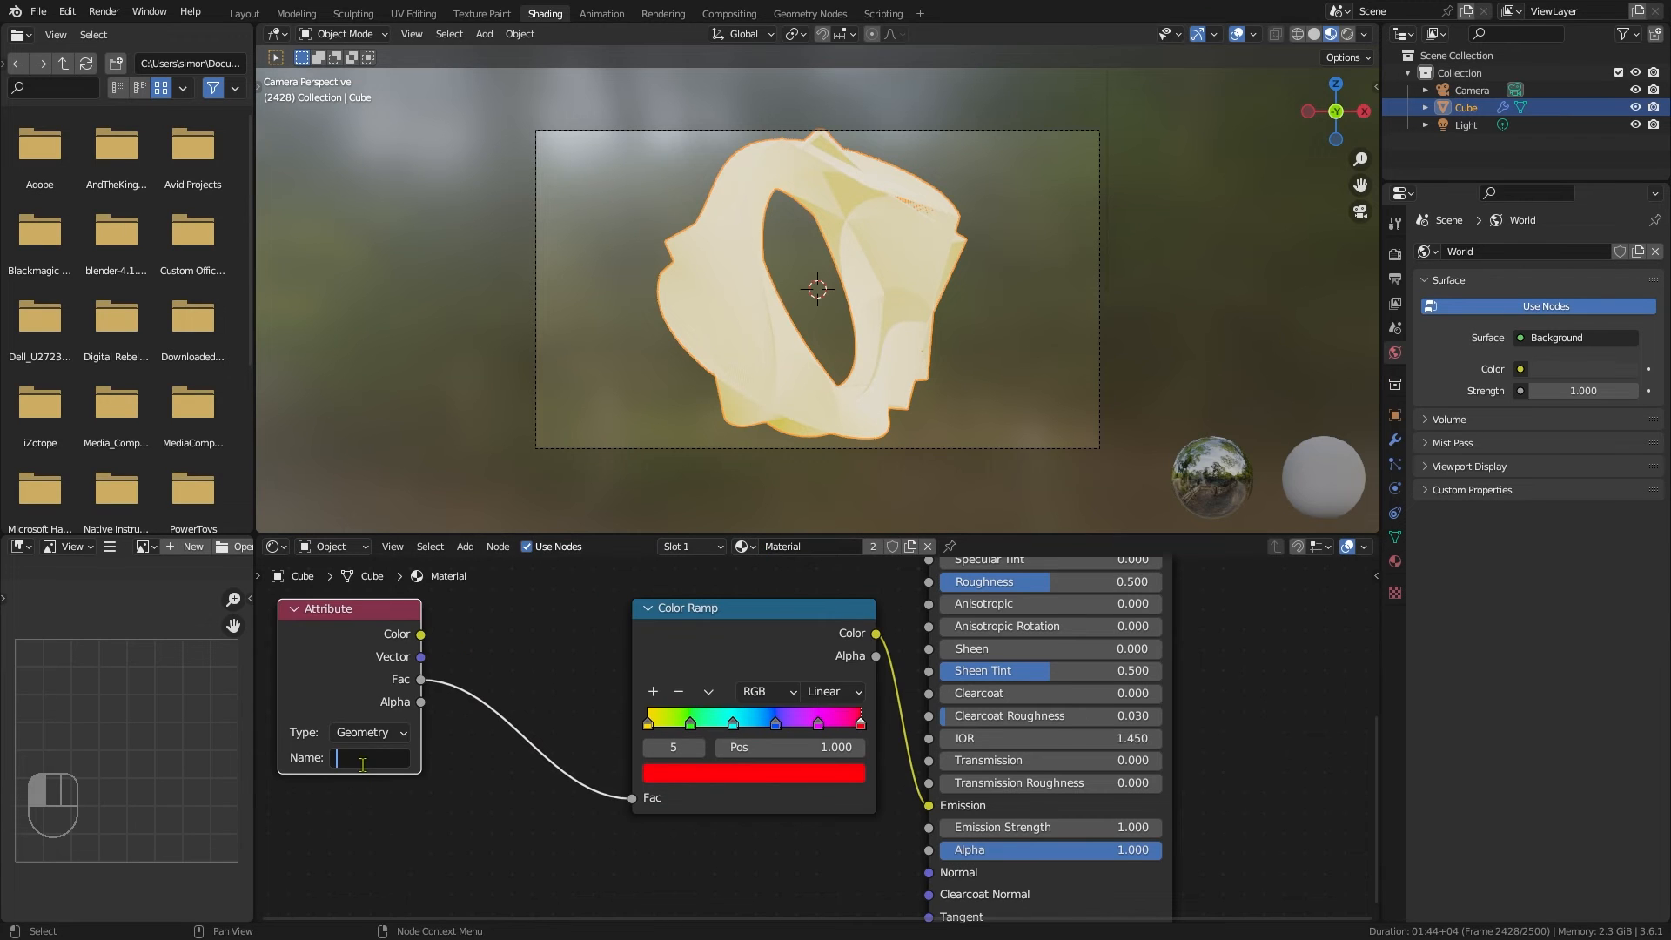
key("shift")
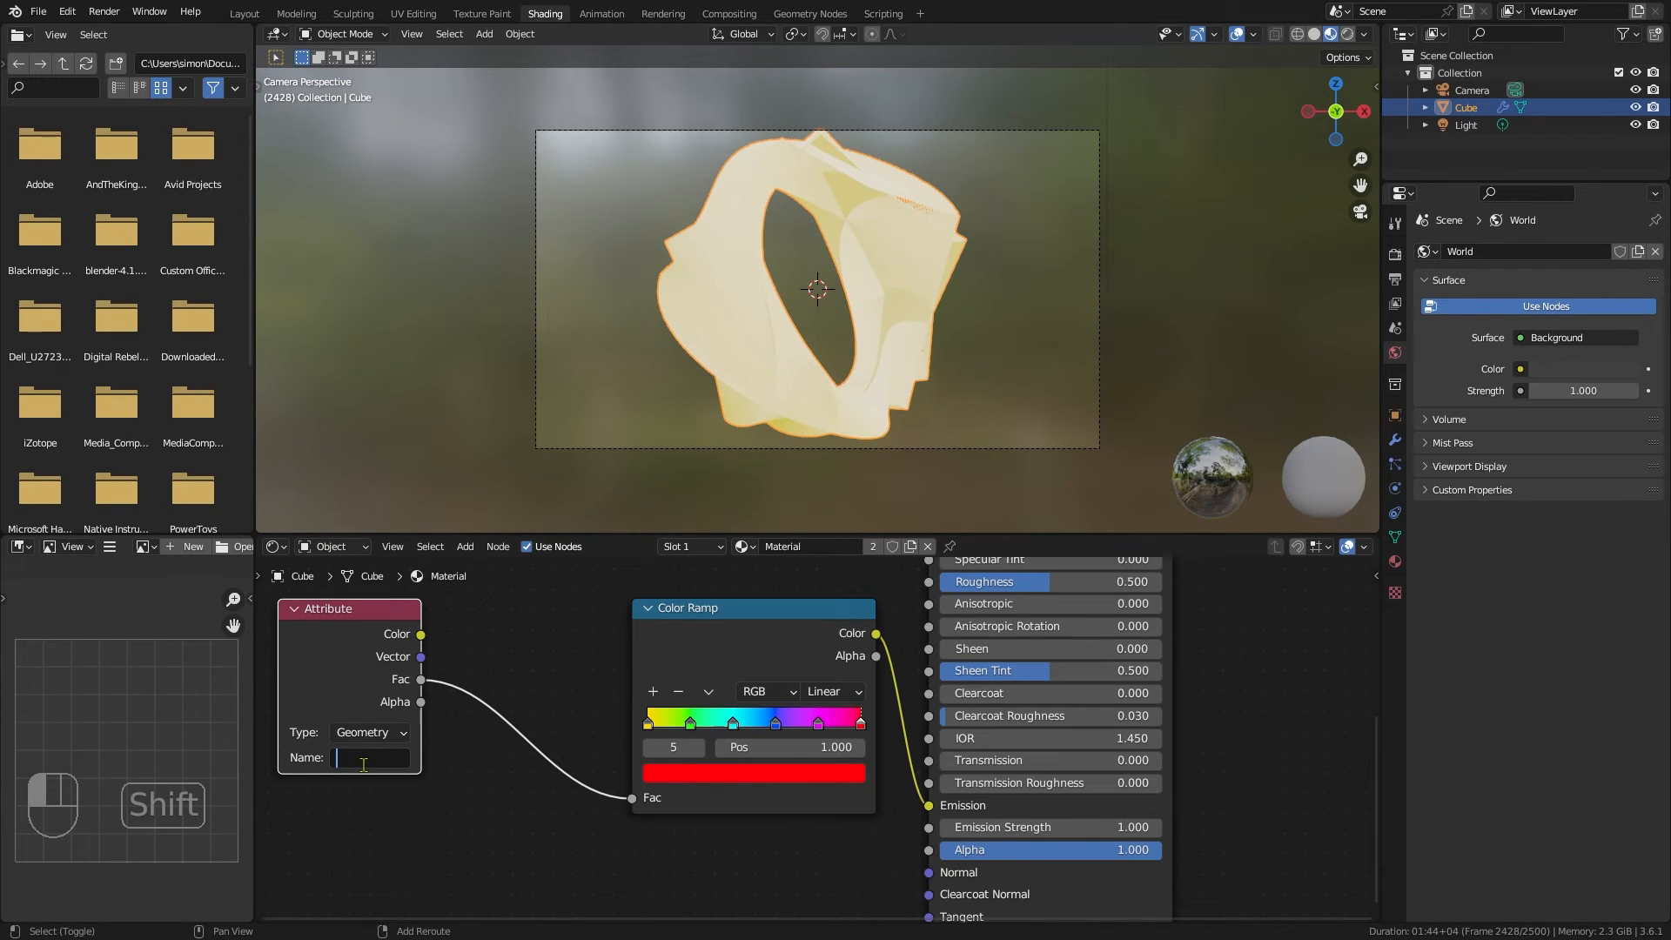
type("Life")
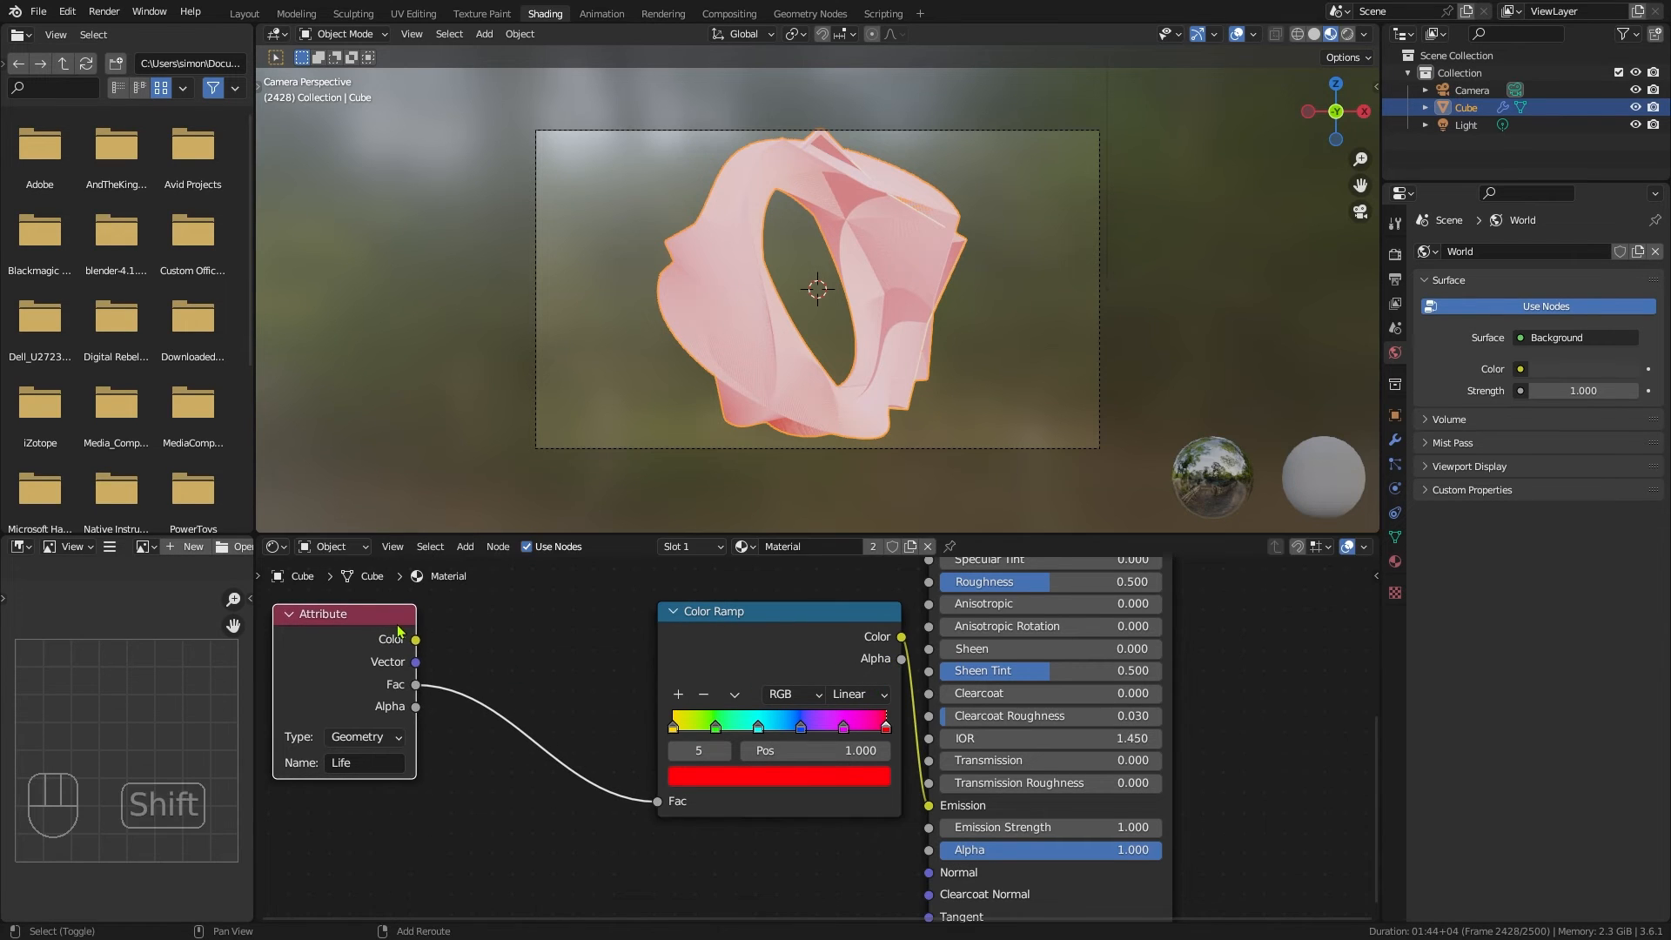
Step: Insert a Map Range node with From Max set to 500
type("ma")
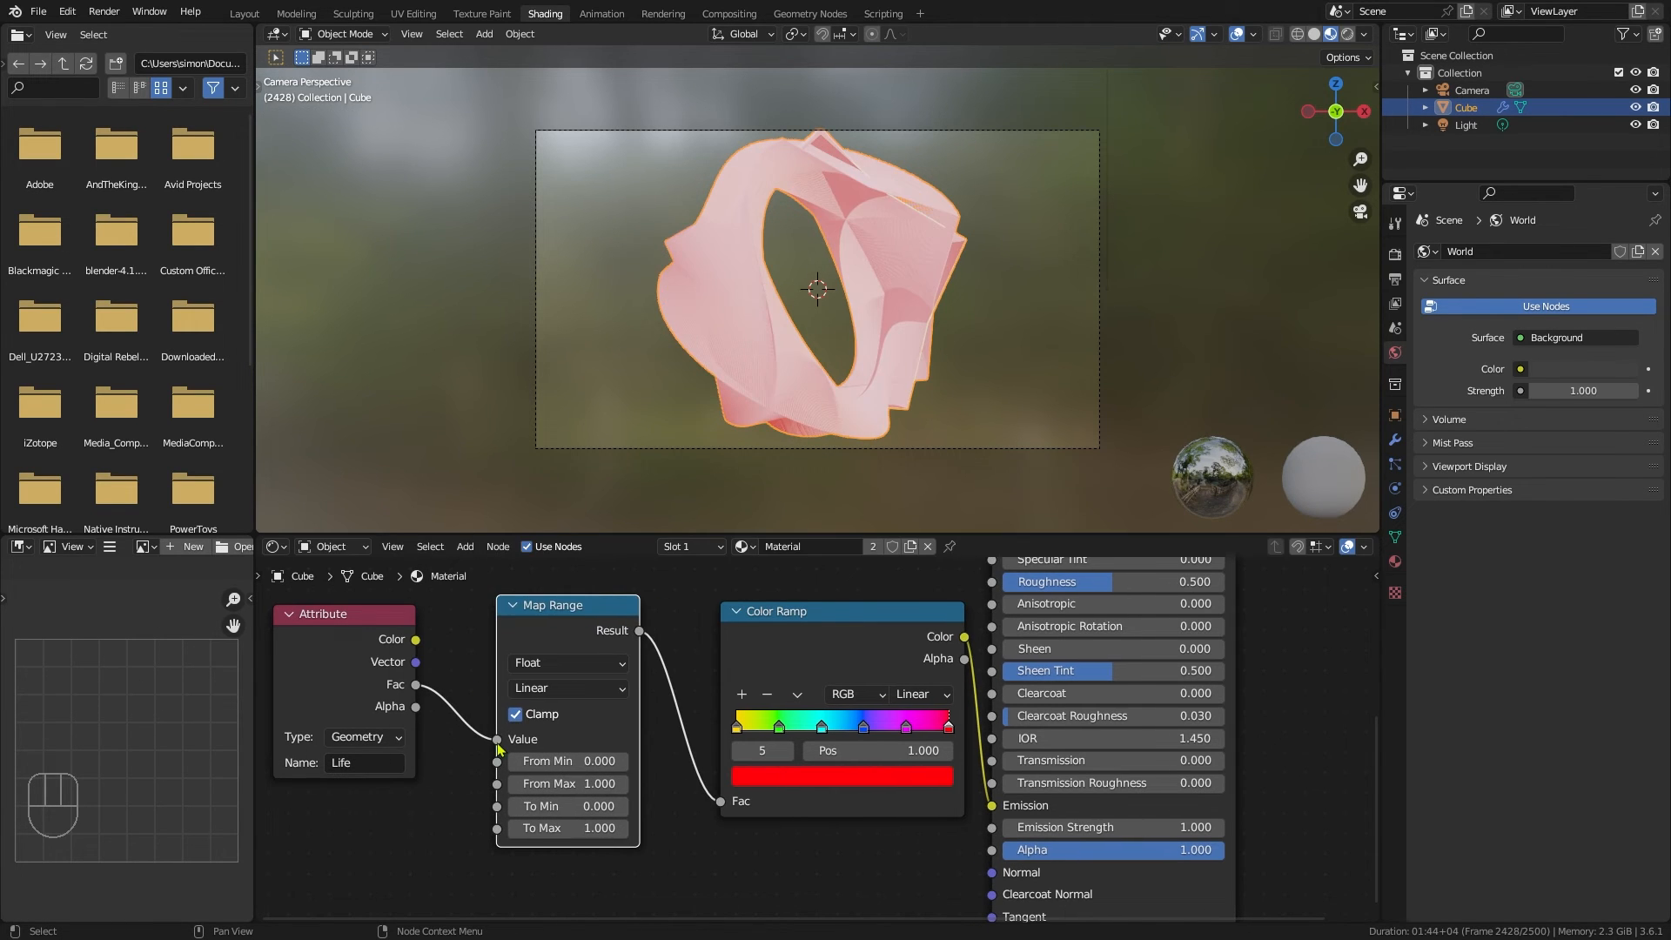
mouse_move(546, 783)
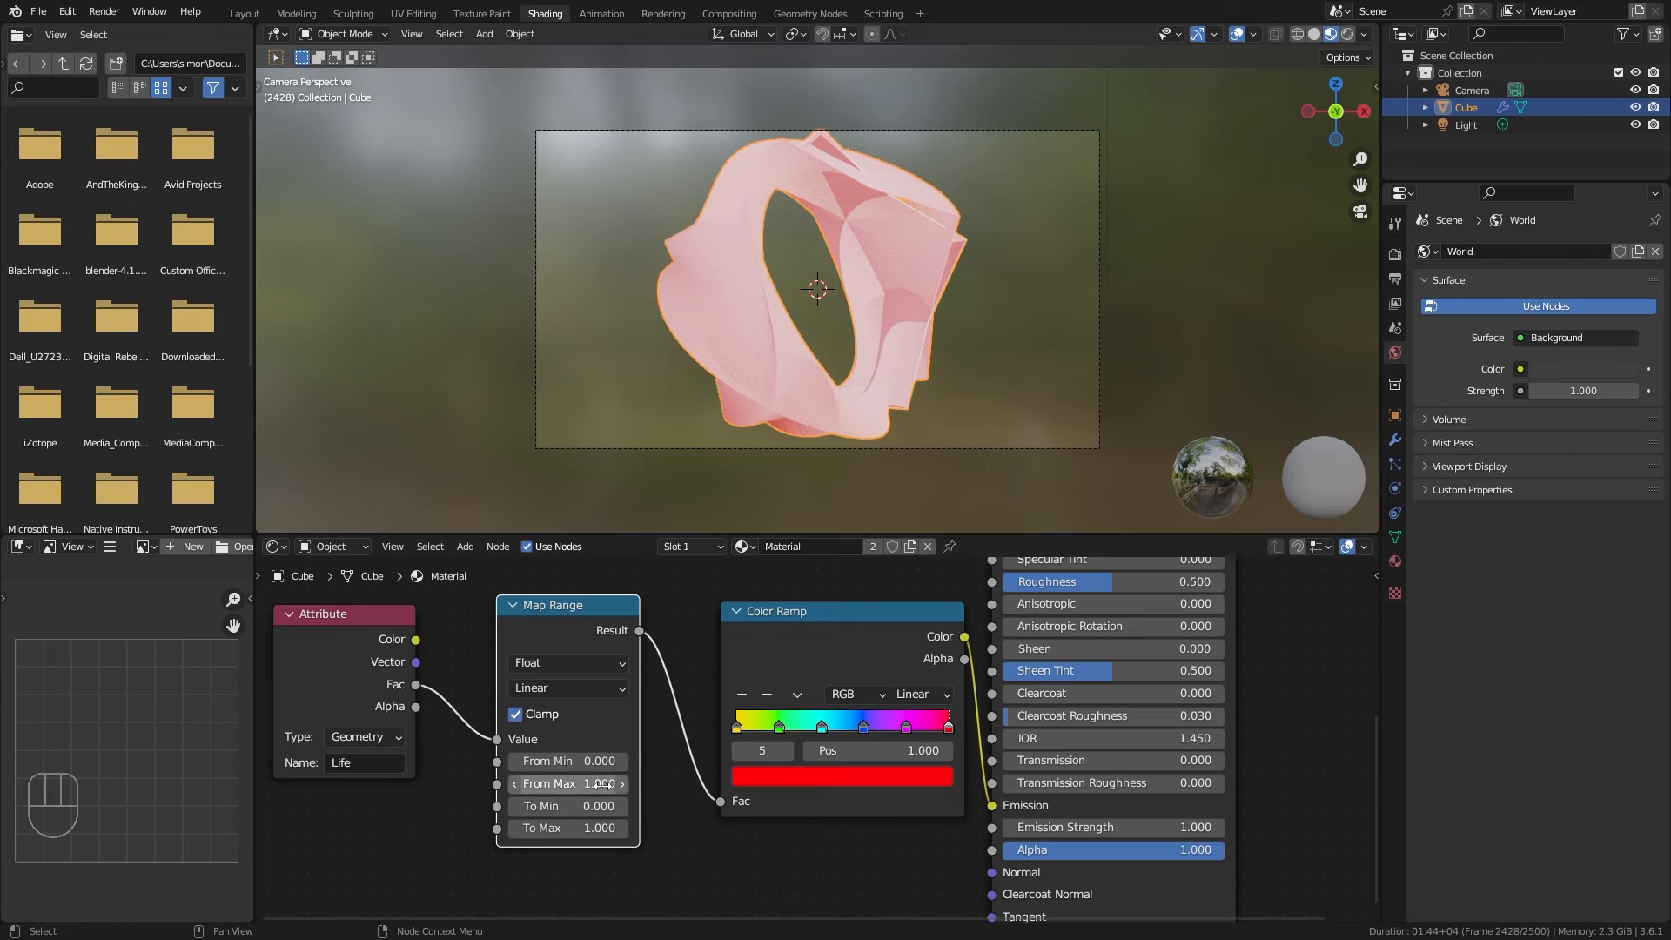
type("500")
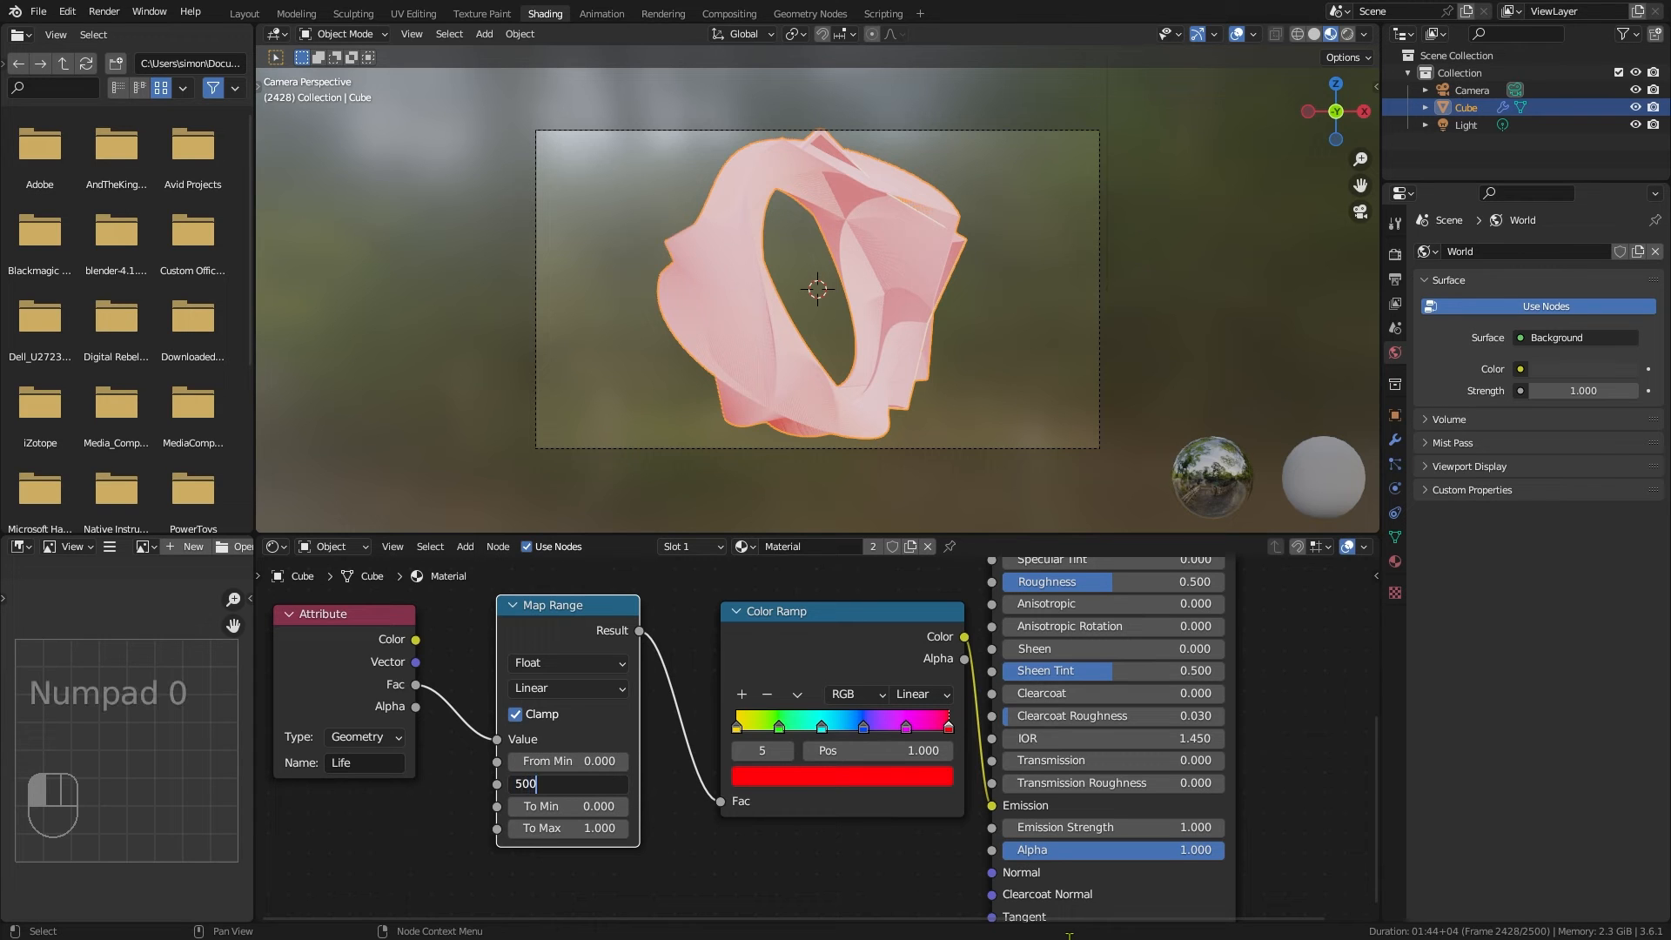
key("Return")
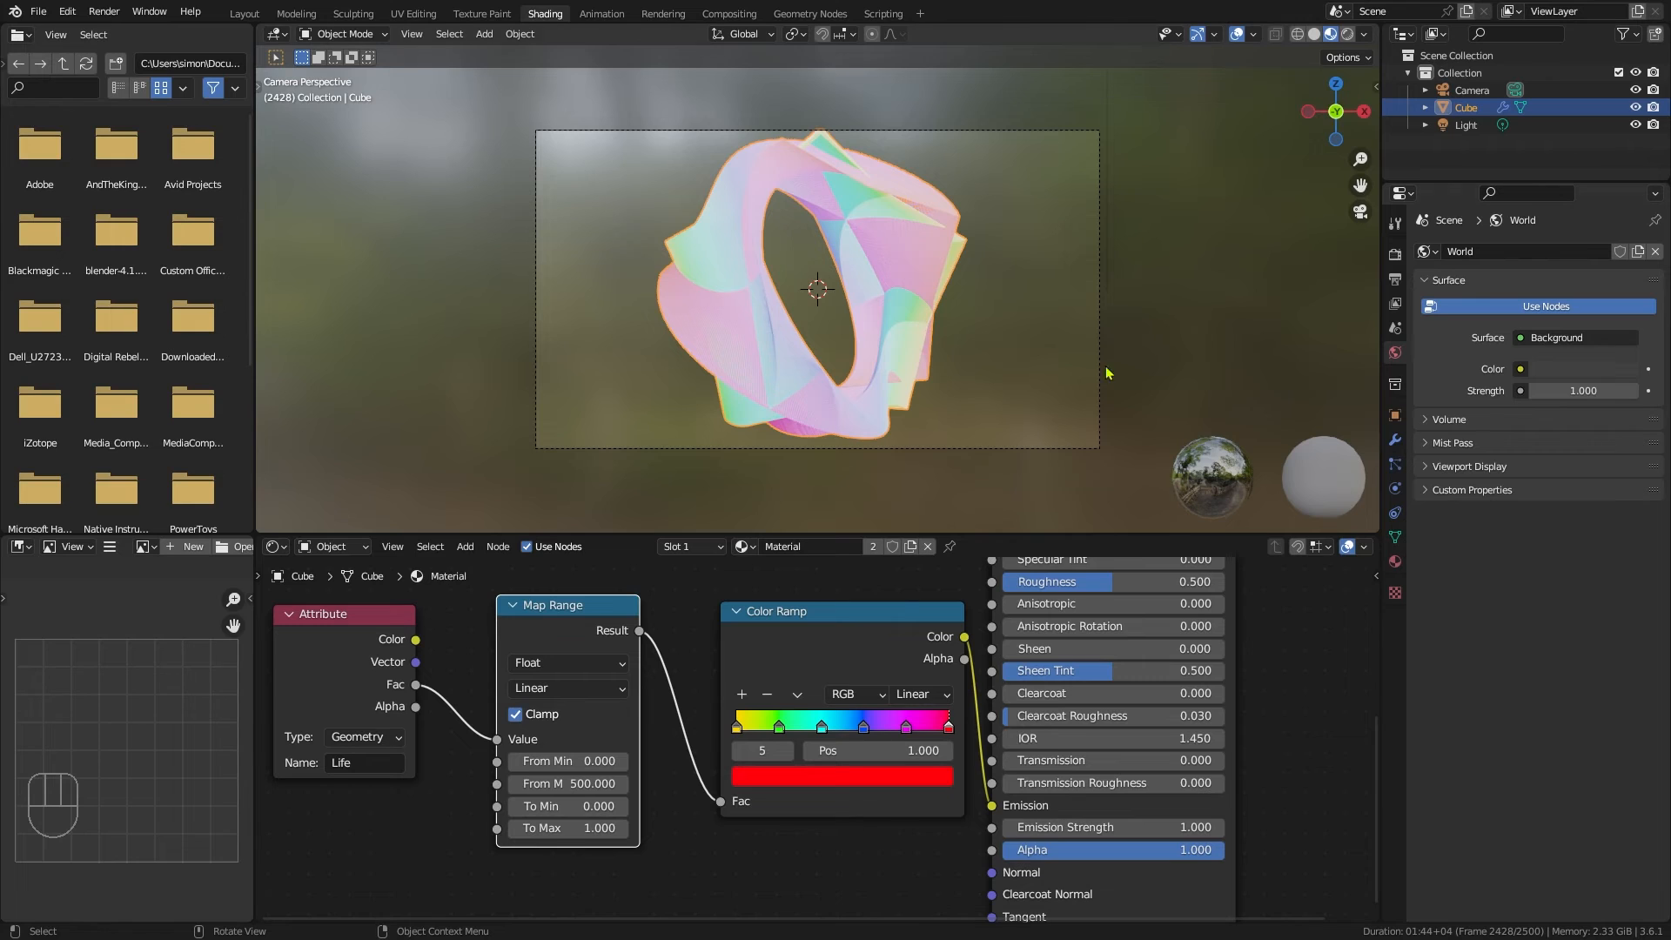
mouse_move(1404, 356)
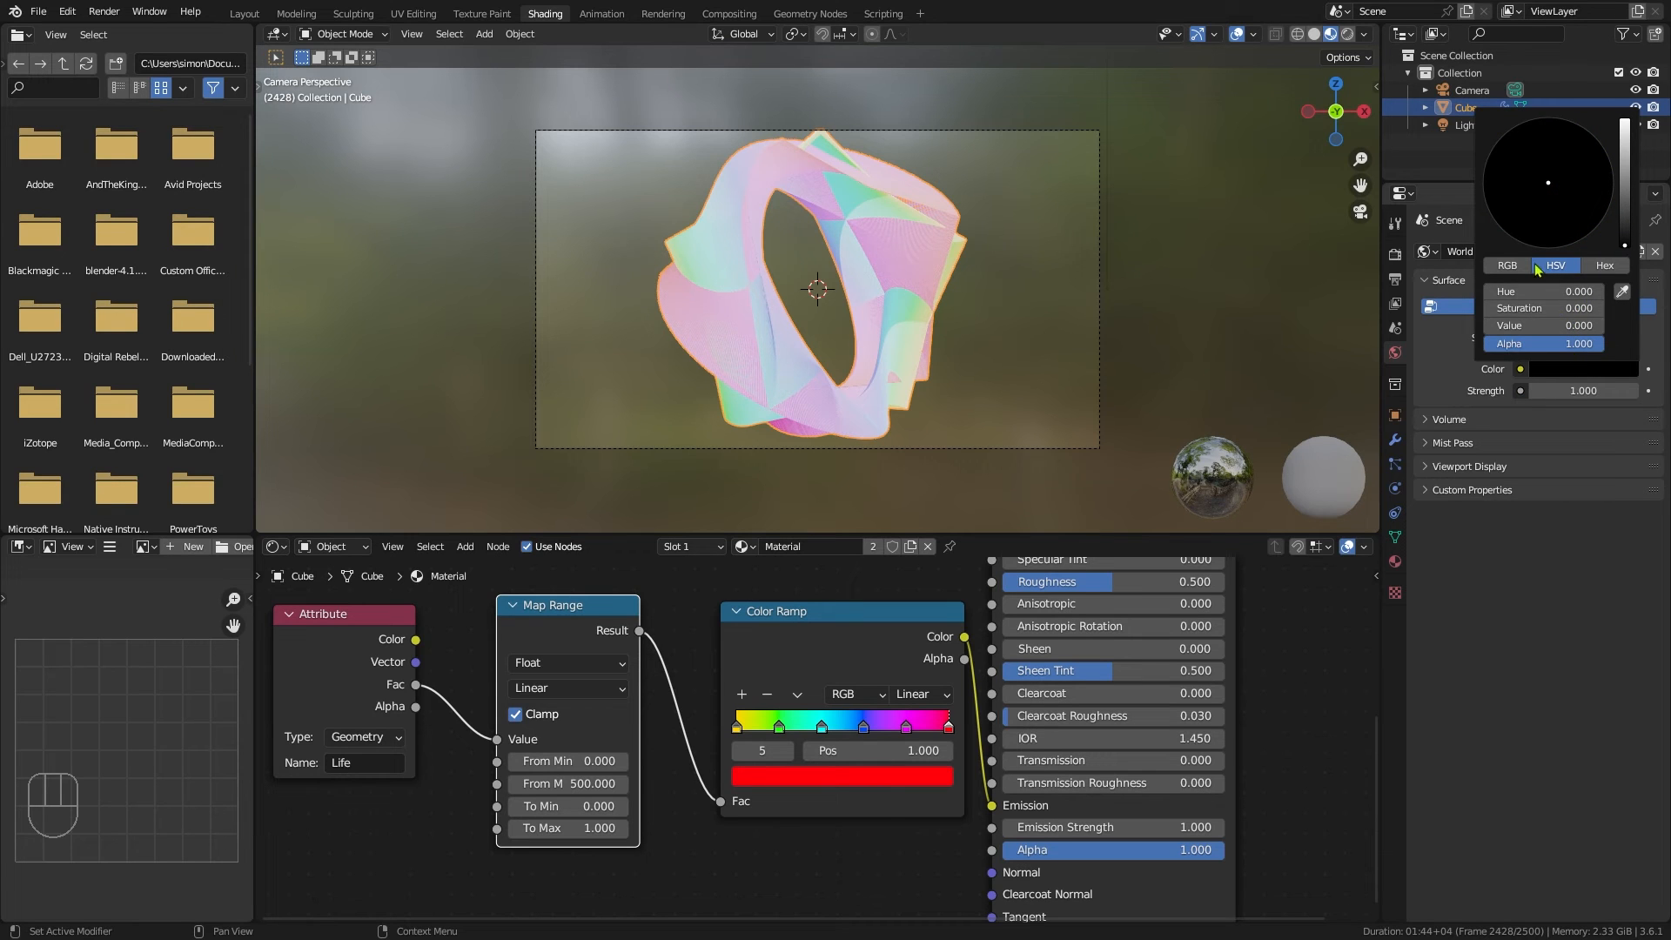
Step: Set the world colour's RGB Blue value to 0.01 and render a test frame
left_click(1506, 265)
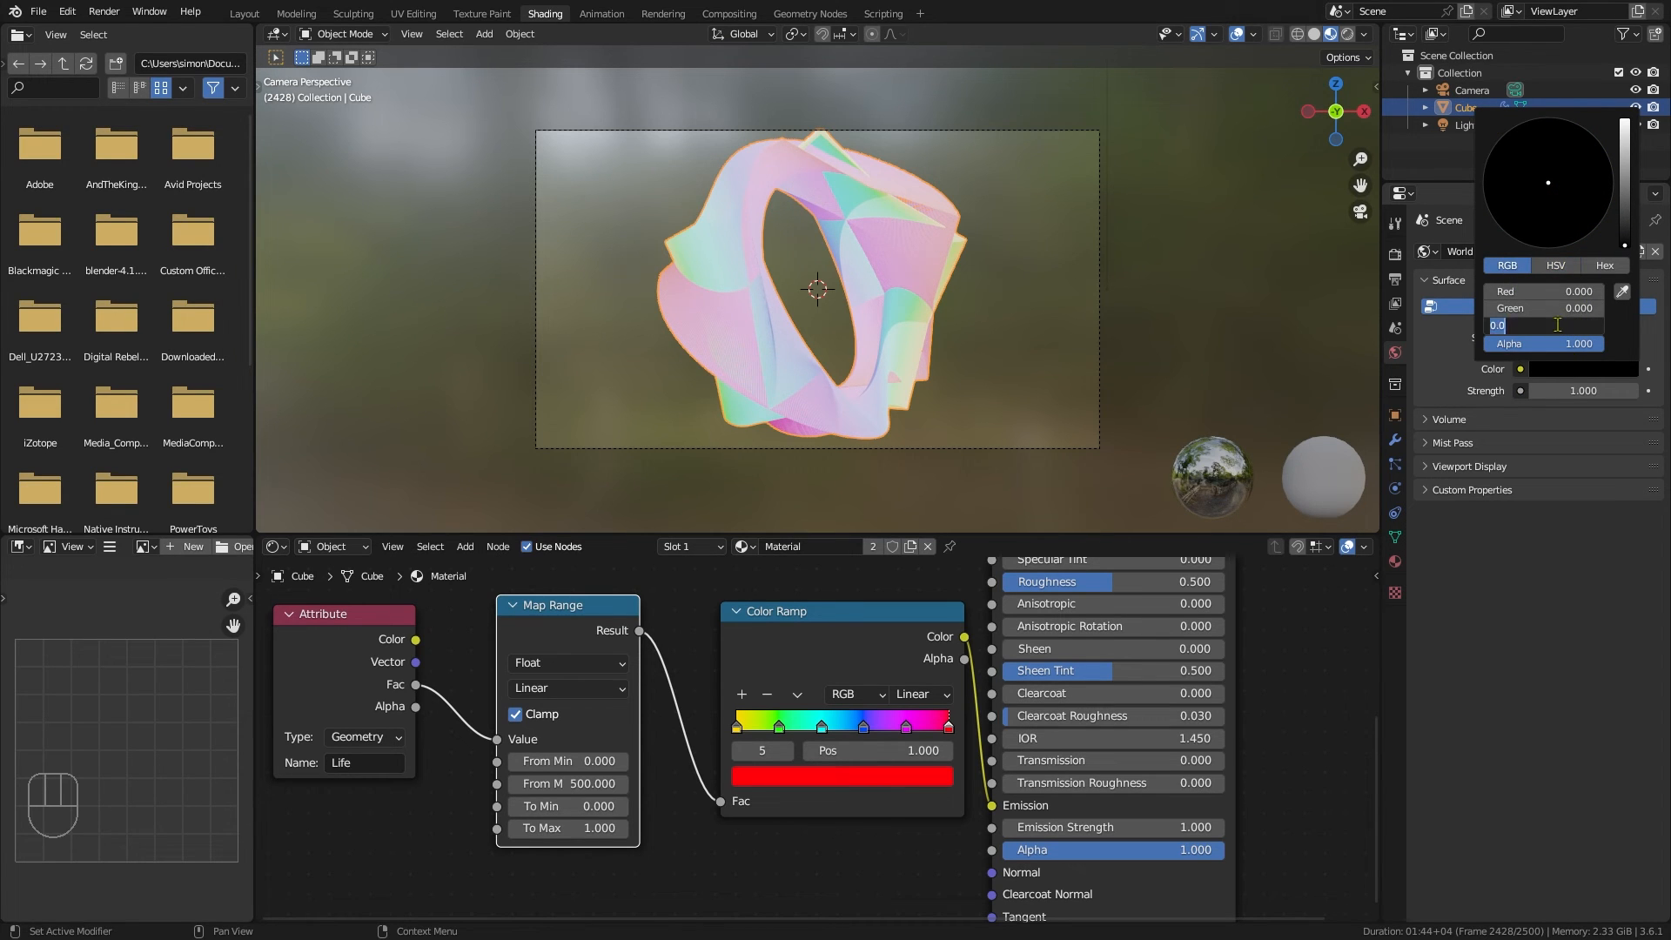
type(".01")
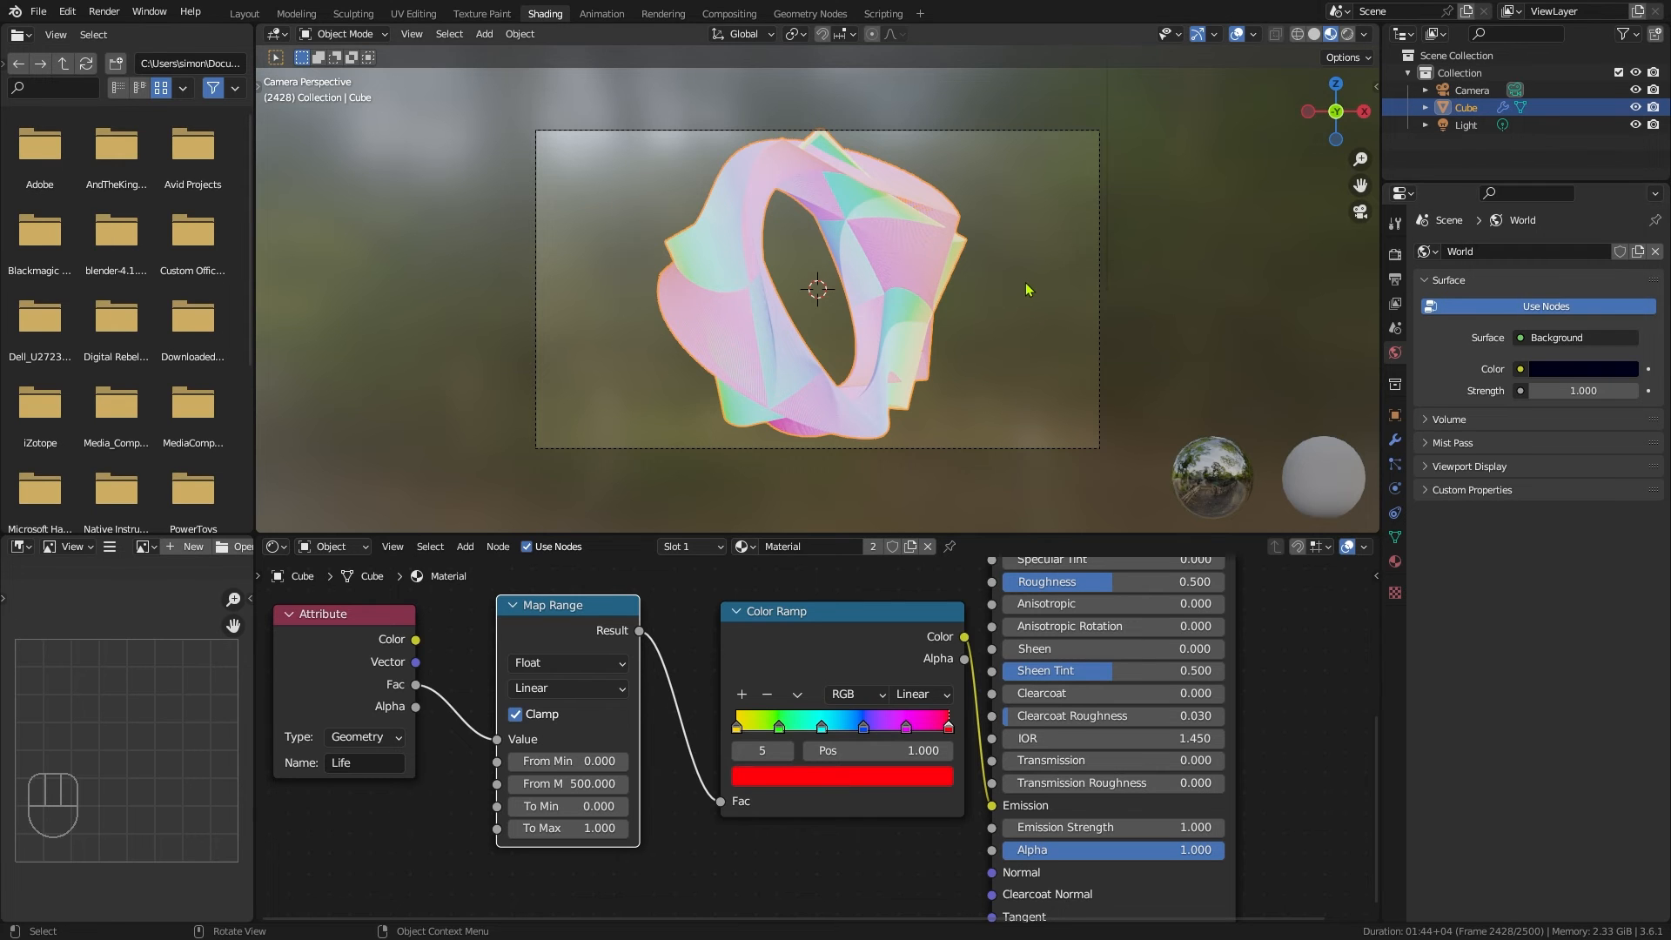
key("F12")
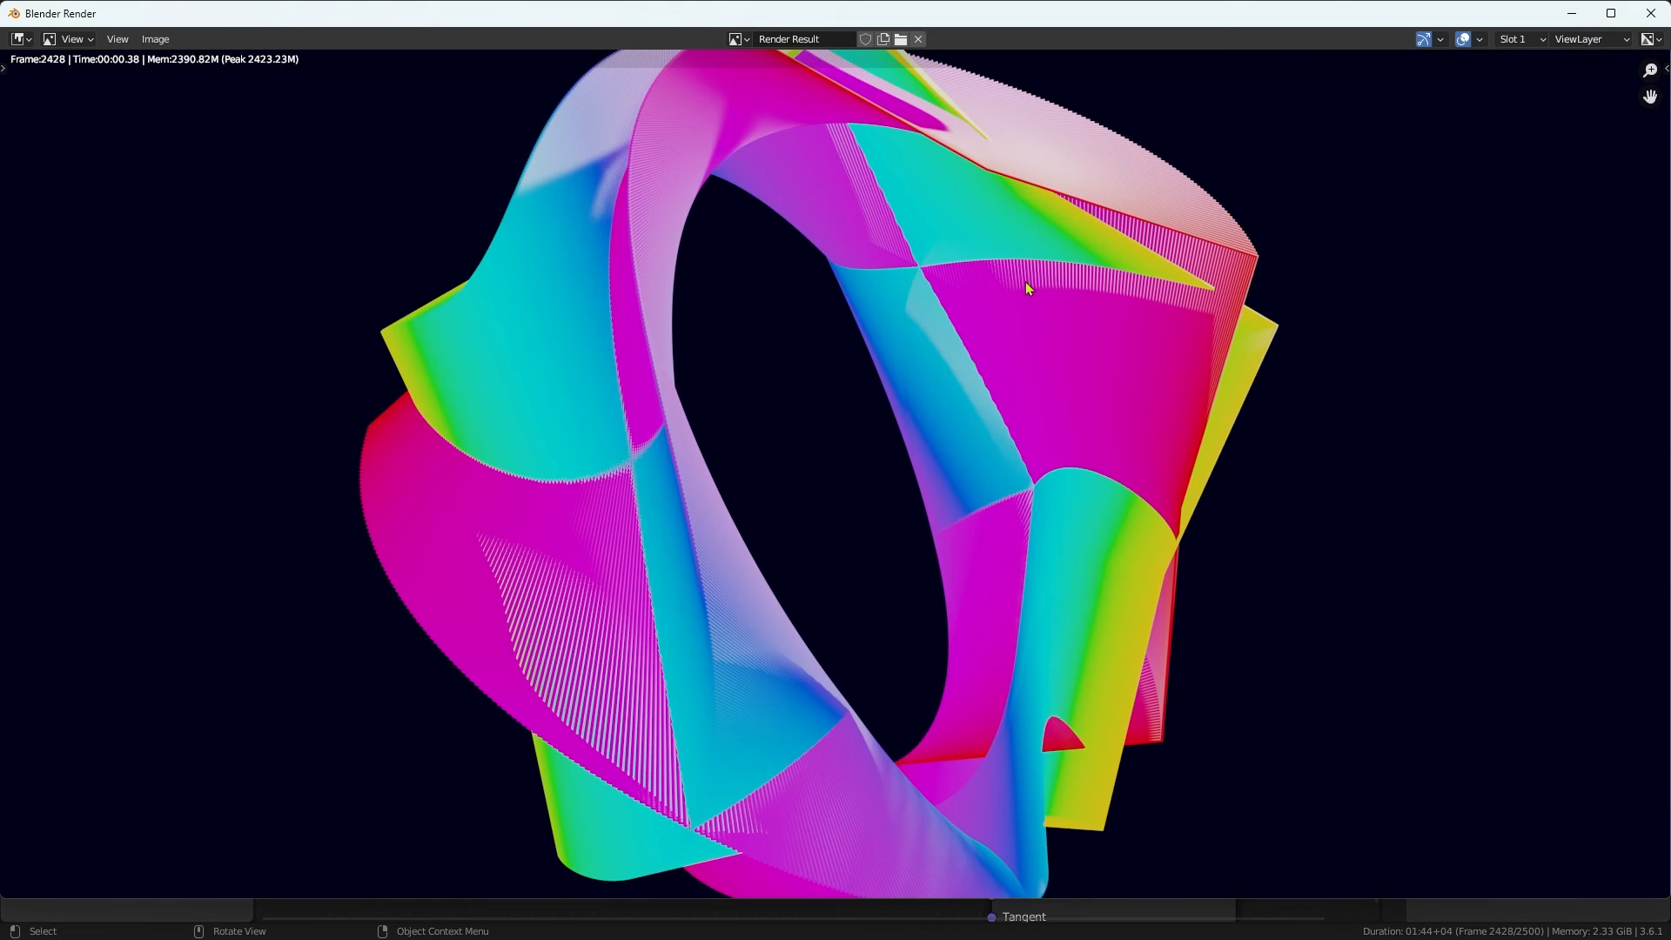
mouse_move(1468, 428)
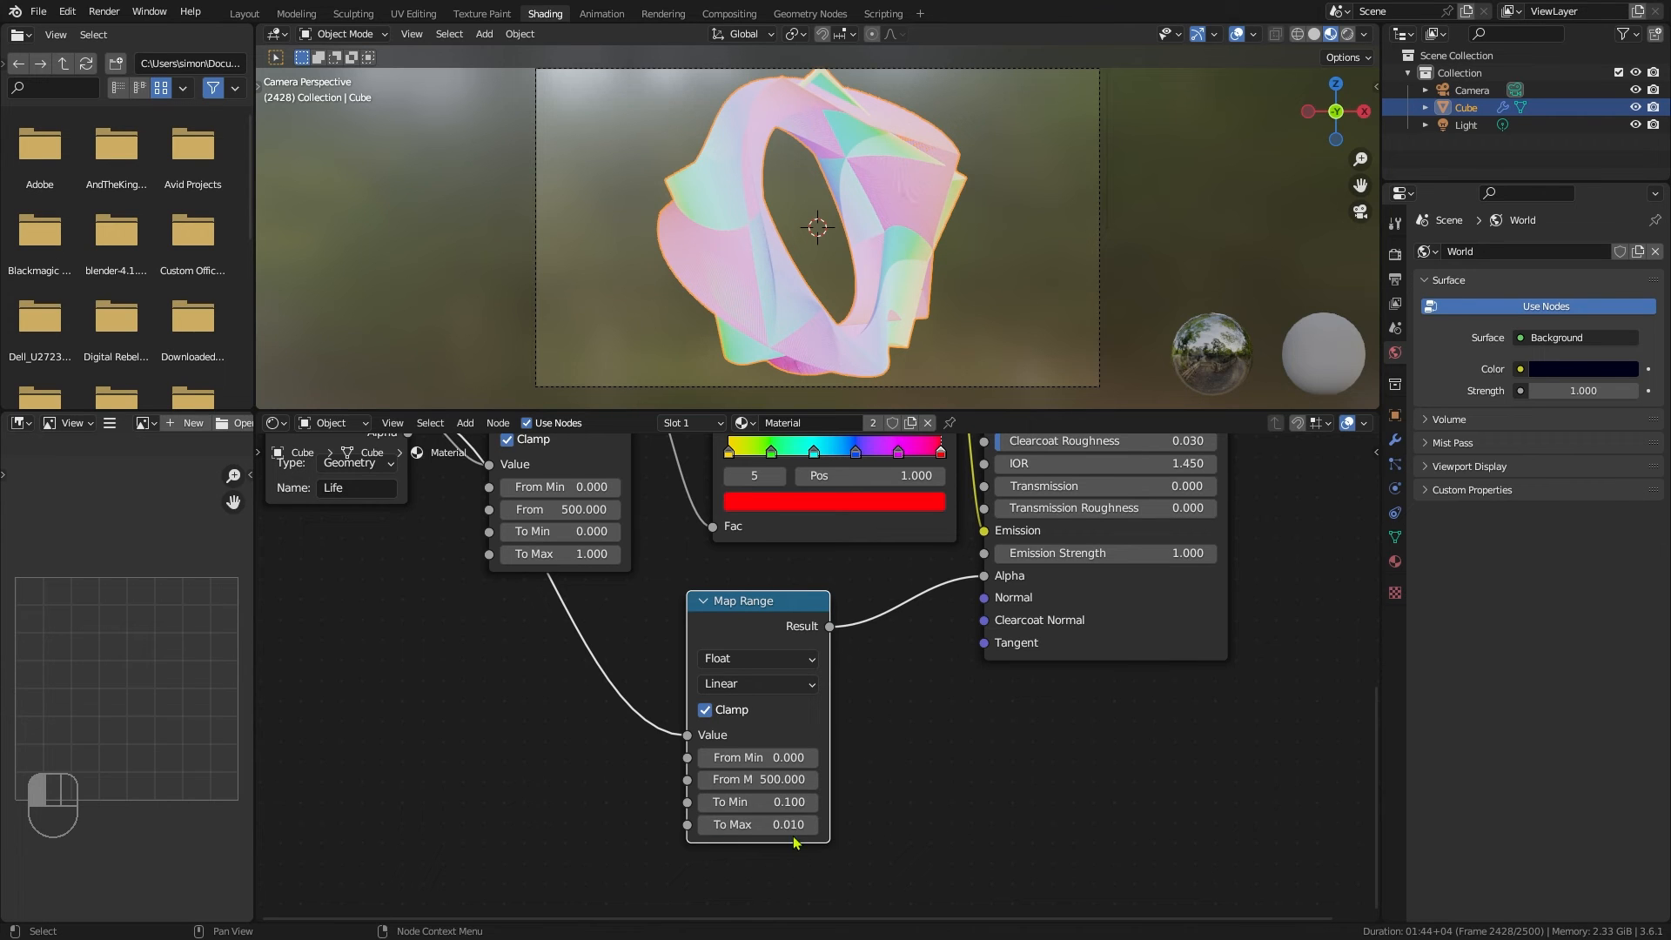
mouse_move(991, 800)
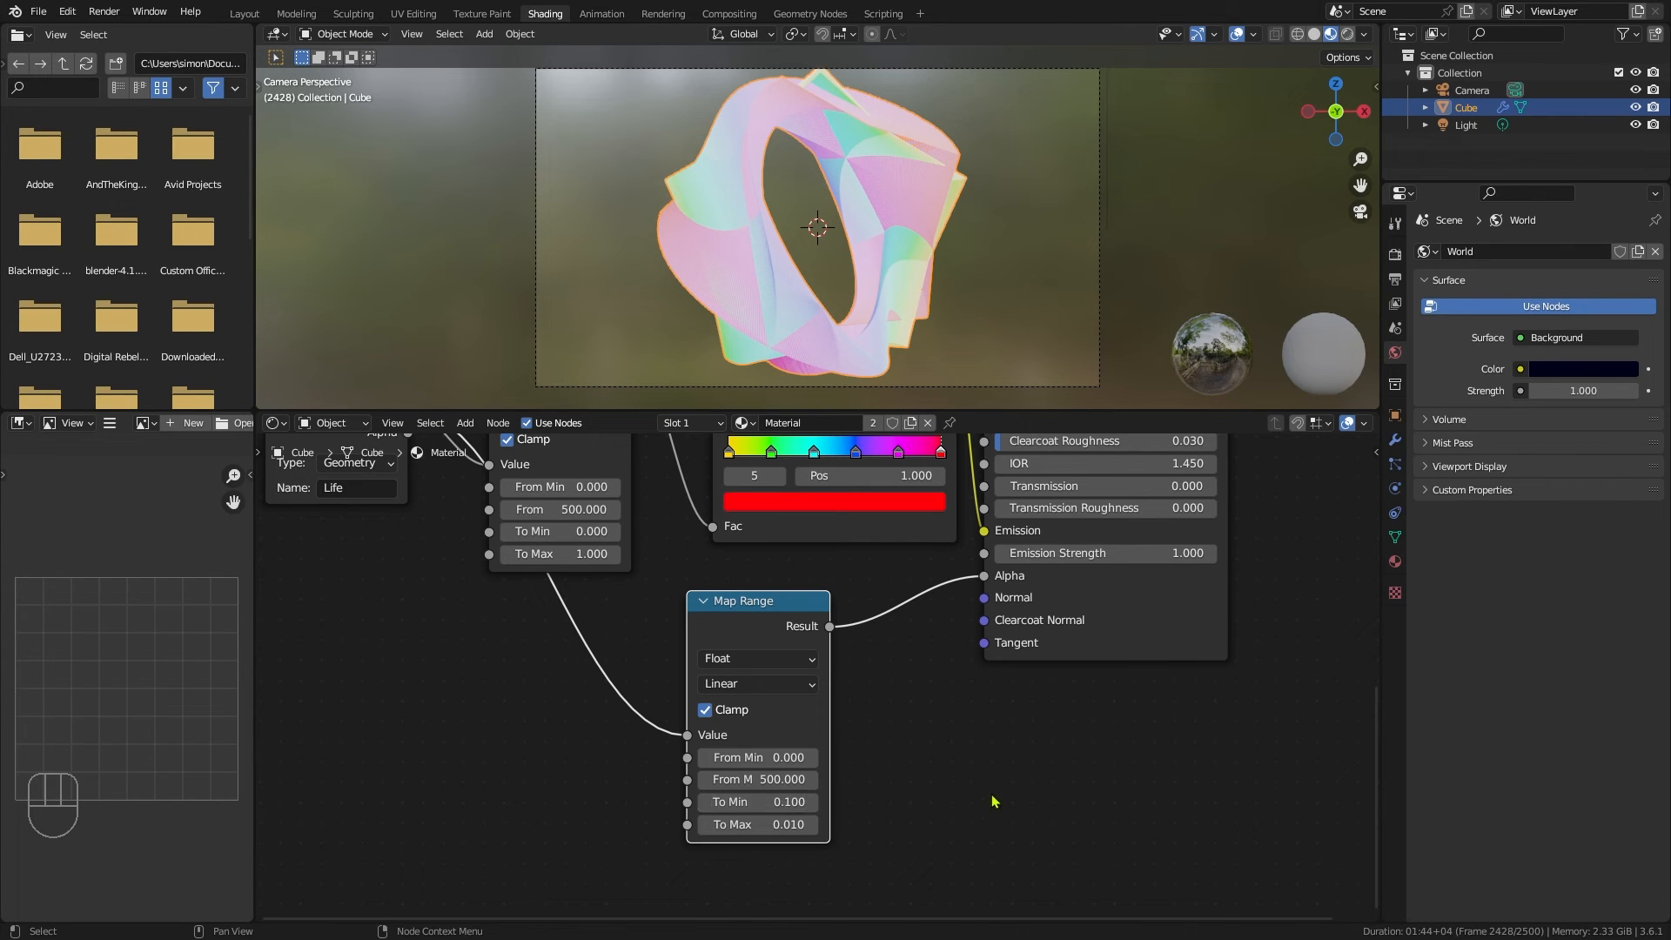
mouse_move(853, 812)
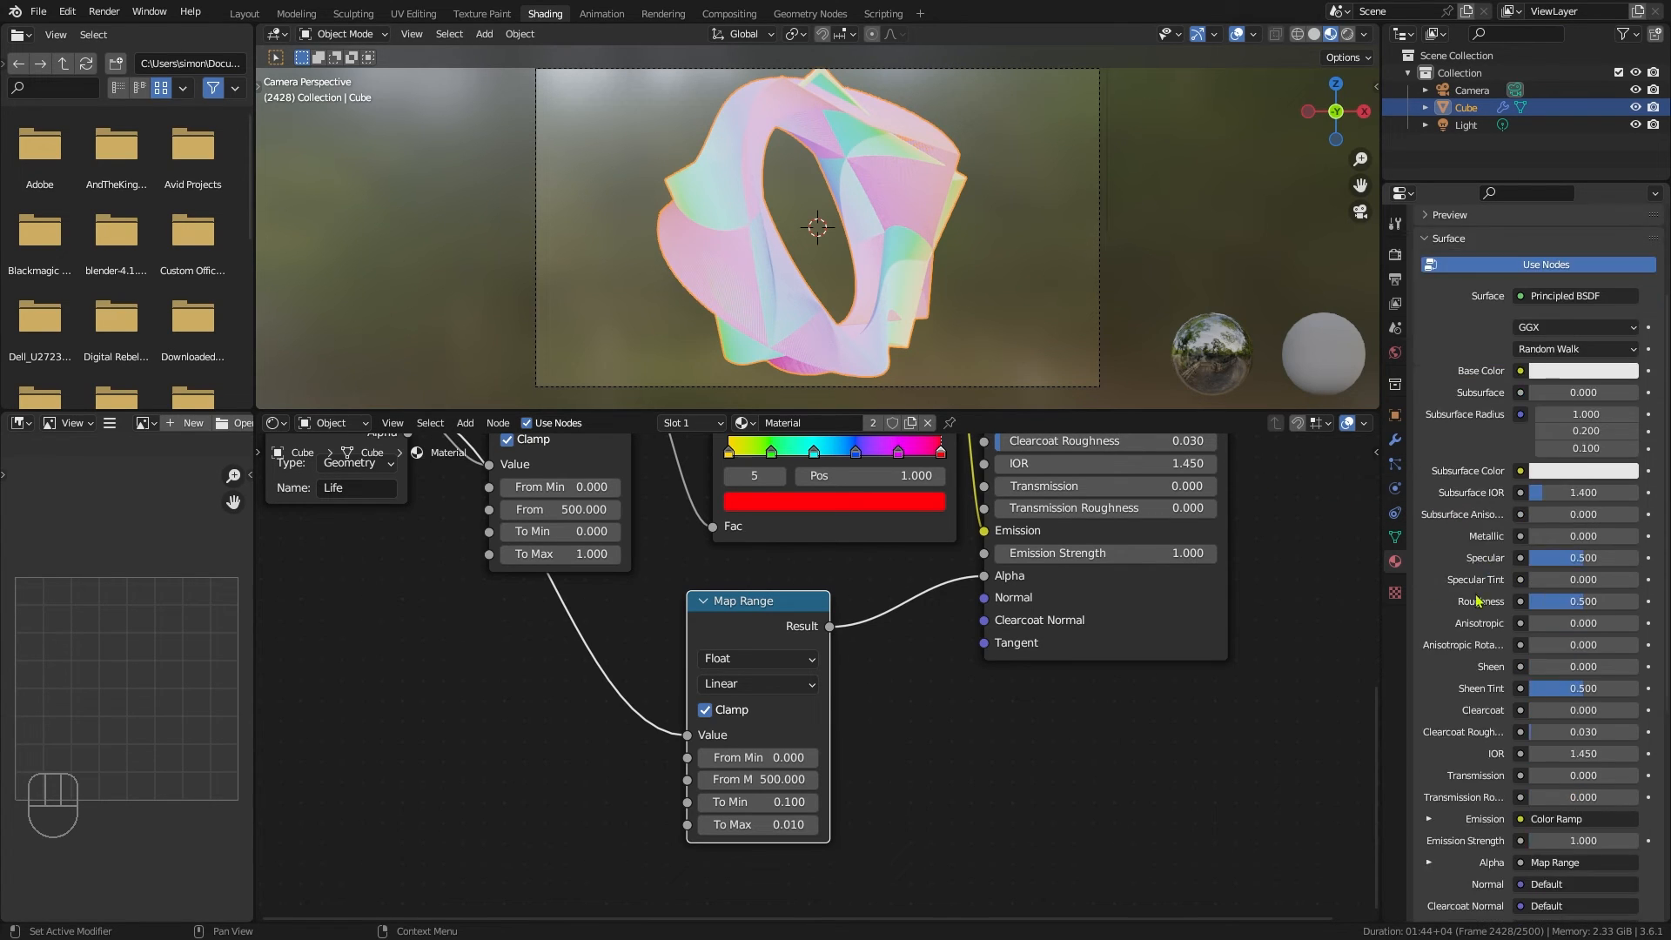
Step: Set the ribbon material to Alpha Blend with Show Backface, then render and close the result
scroll("down", 3)
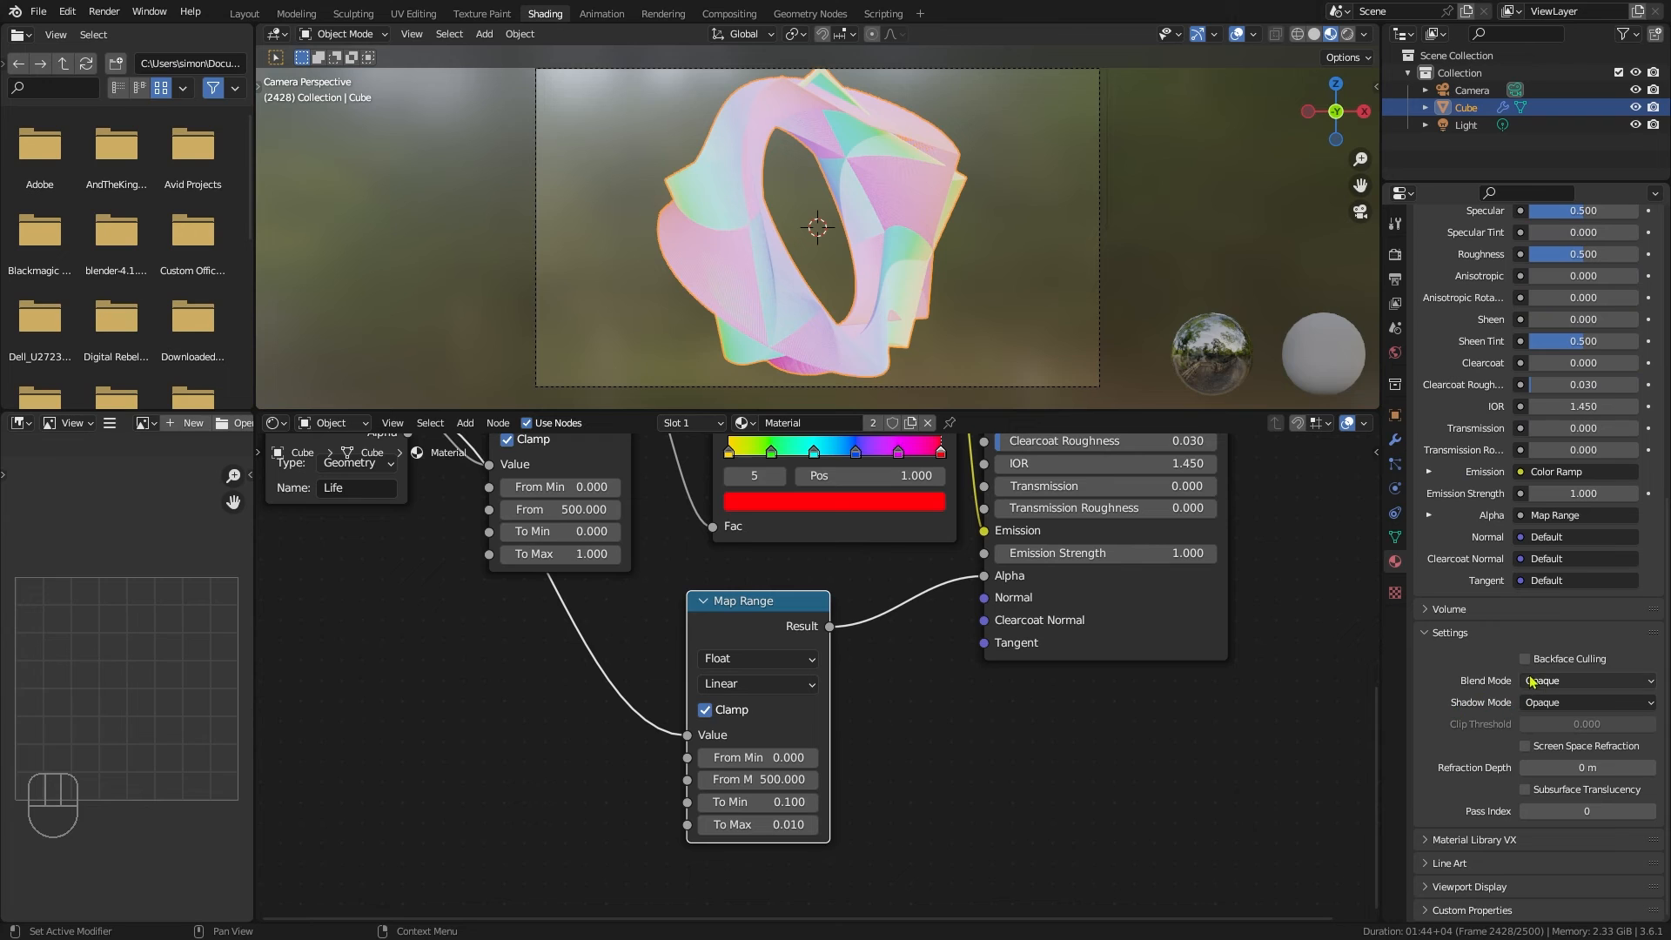
left_click(1585, 679)
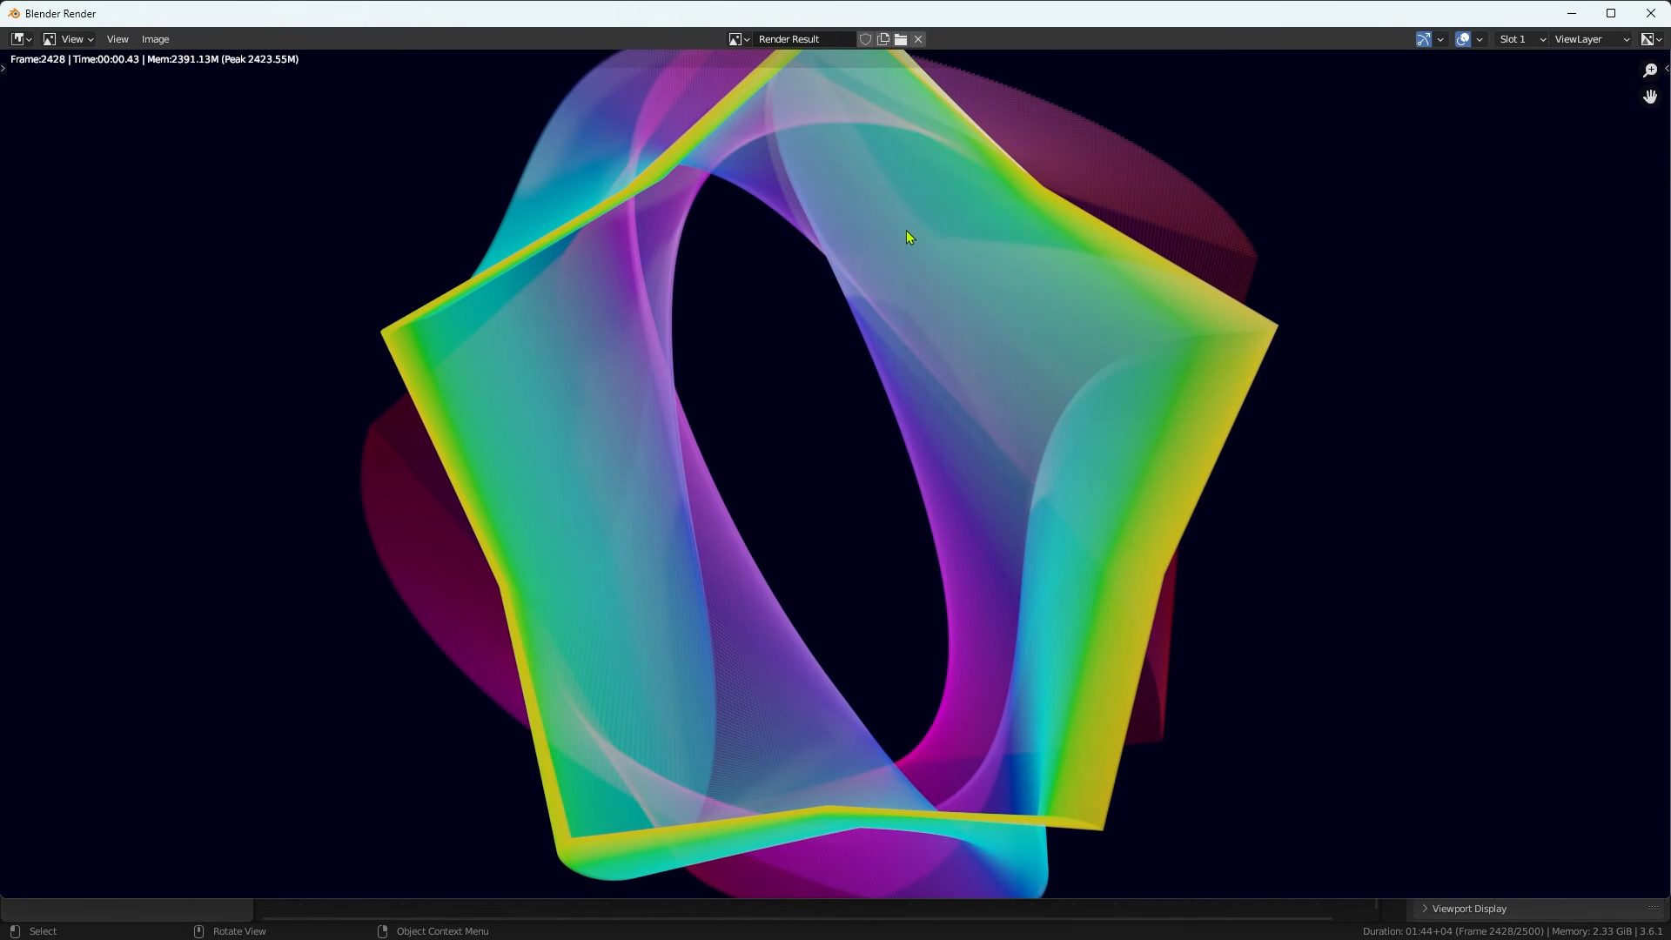
mouse_move(552, 402)
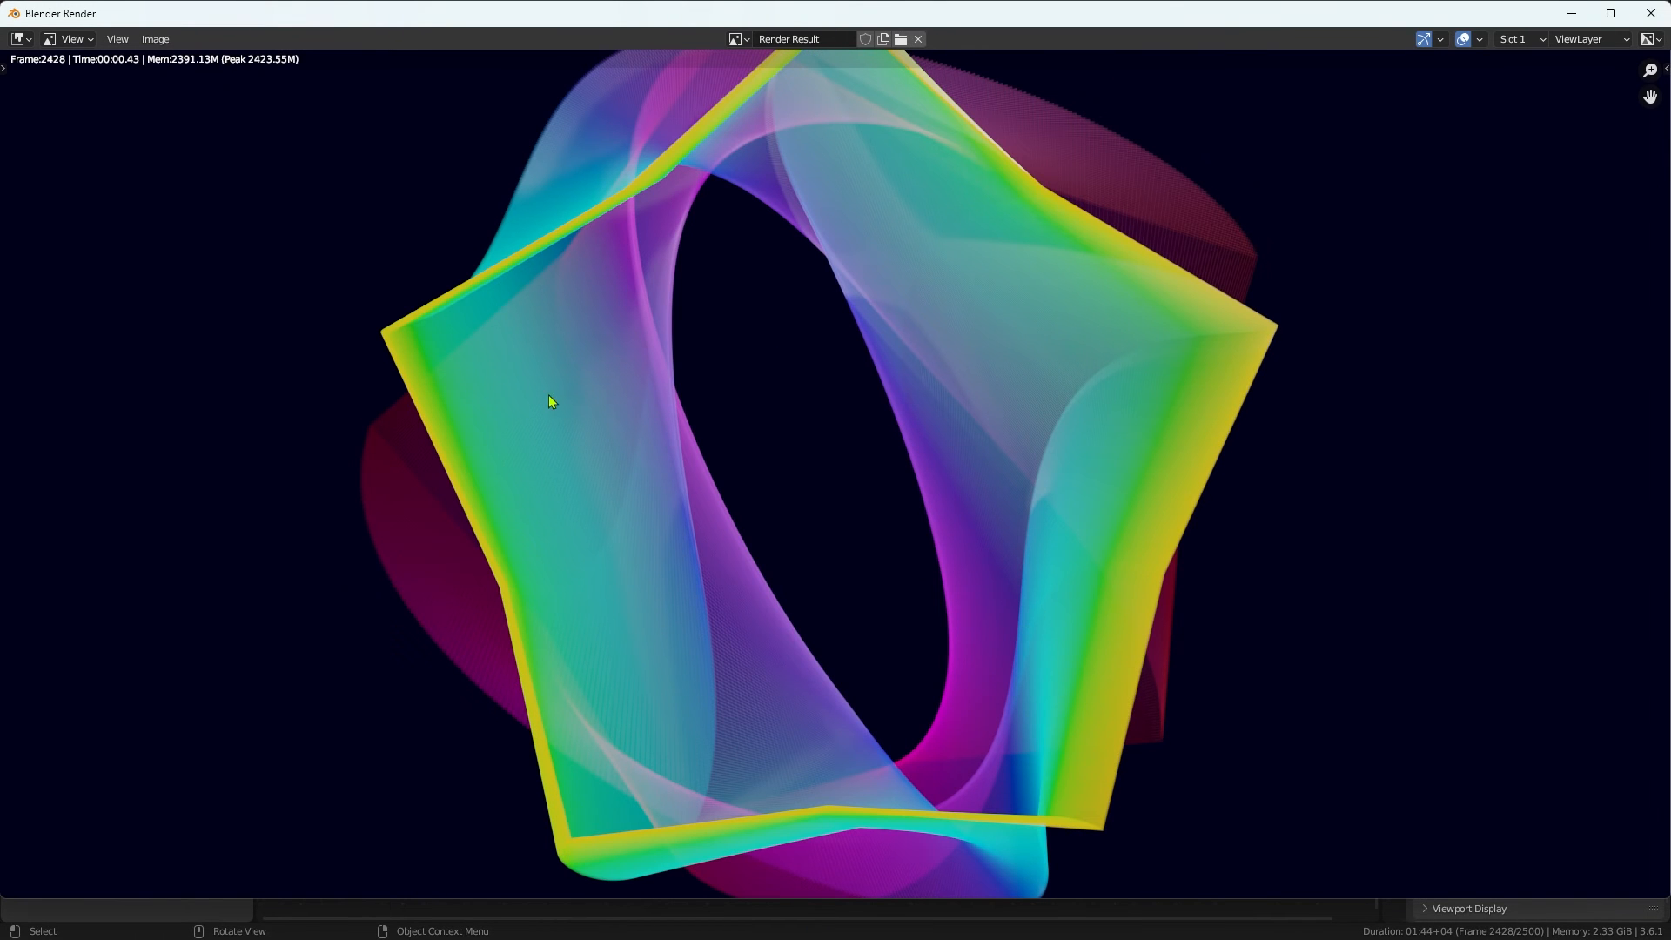
mouse_move(625, 621)
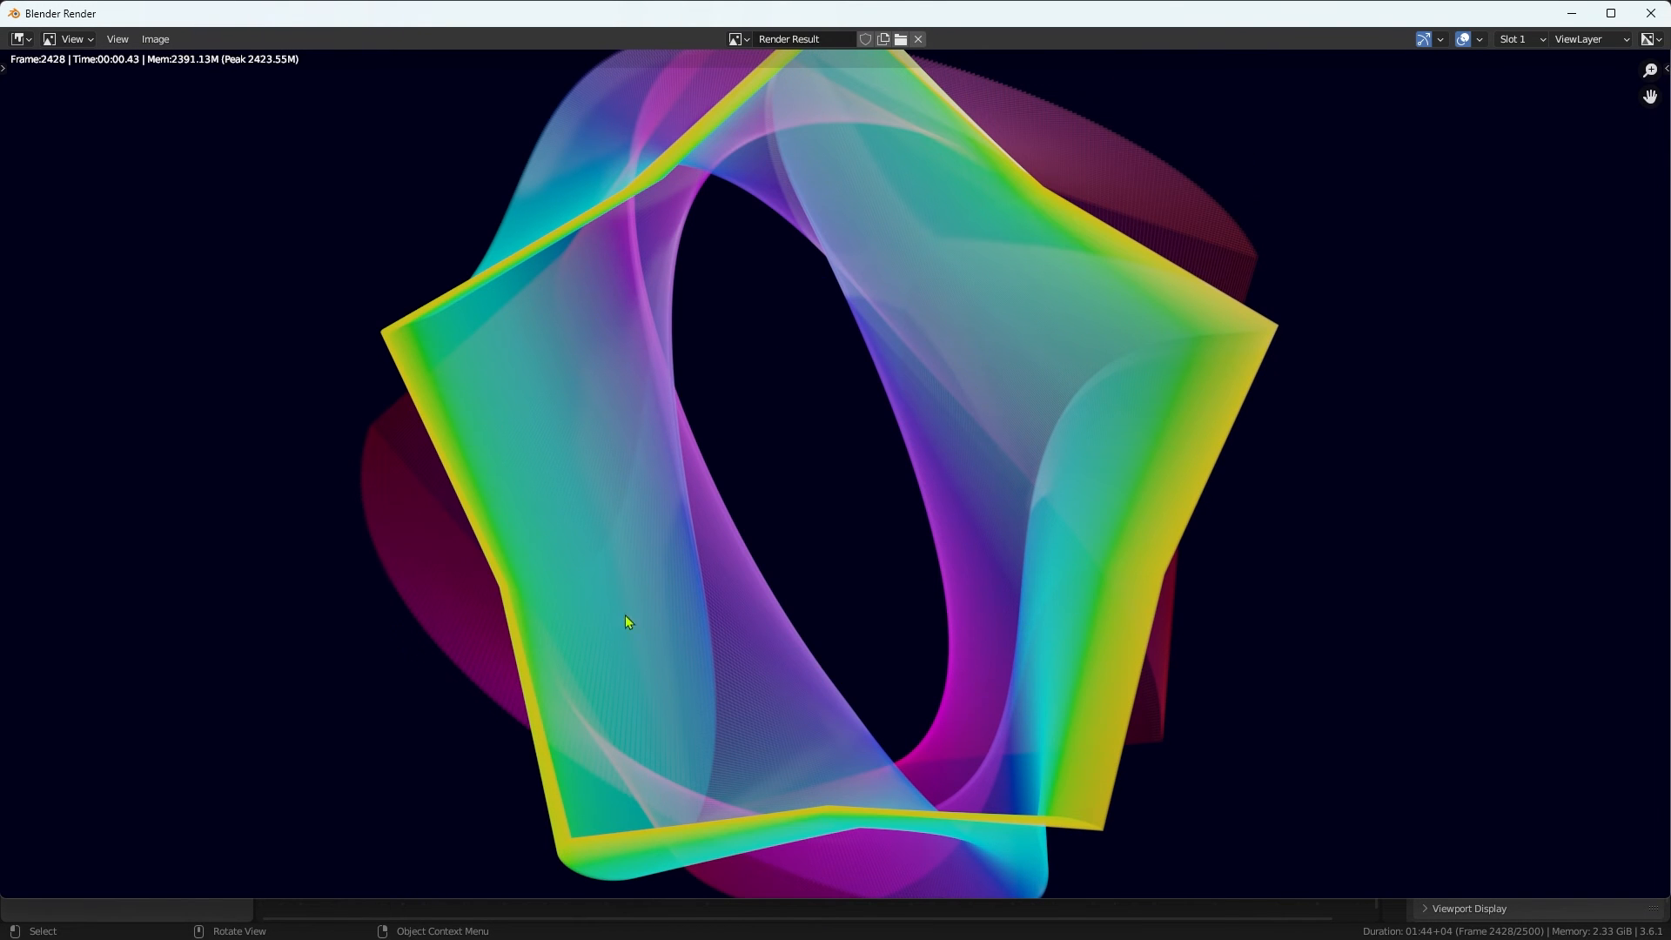
mouse_move(1129, 324)
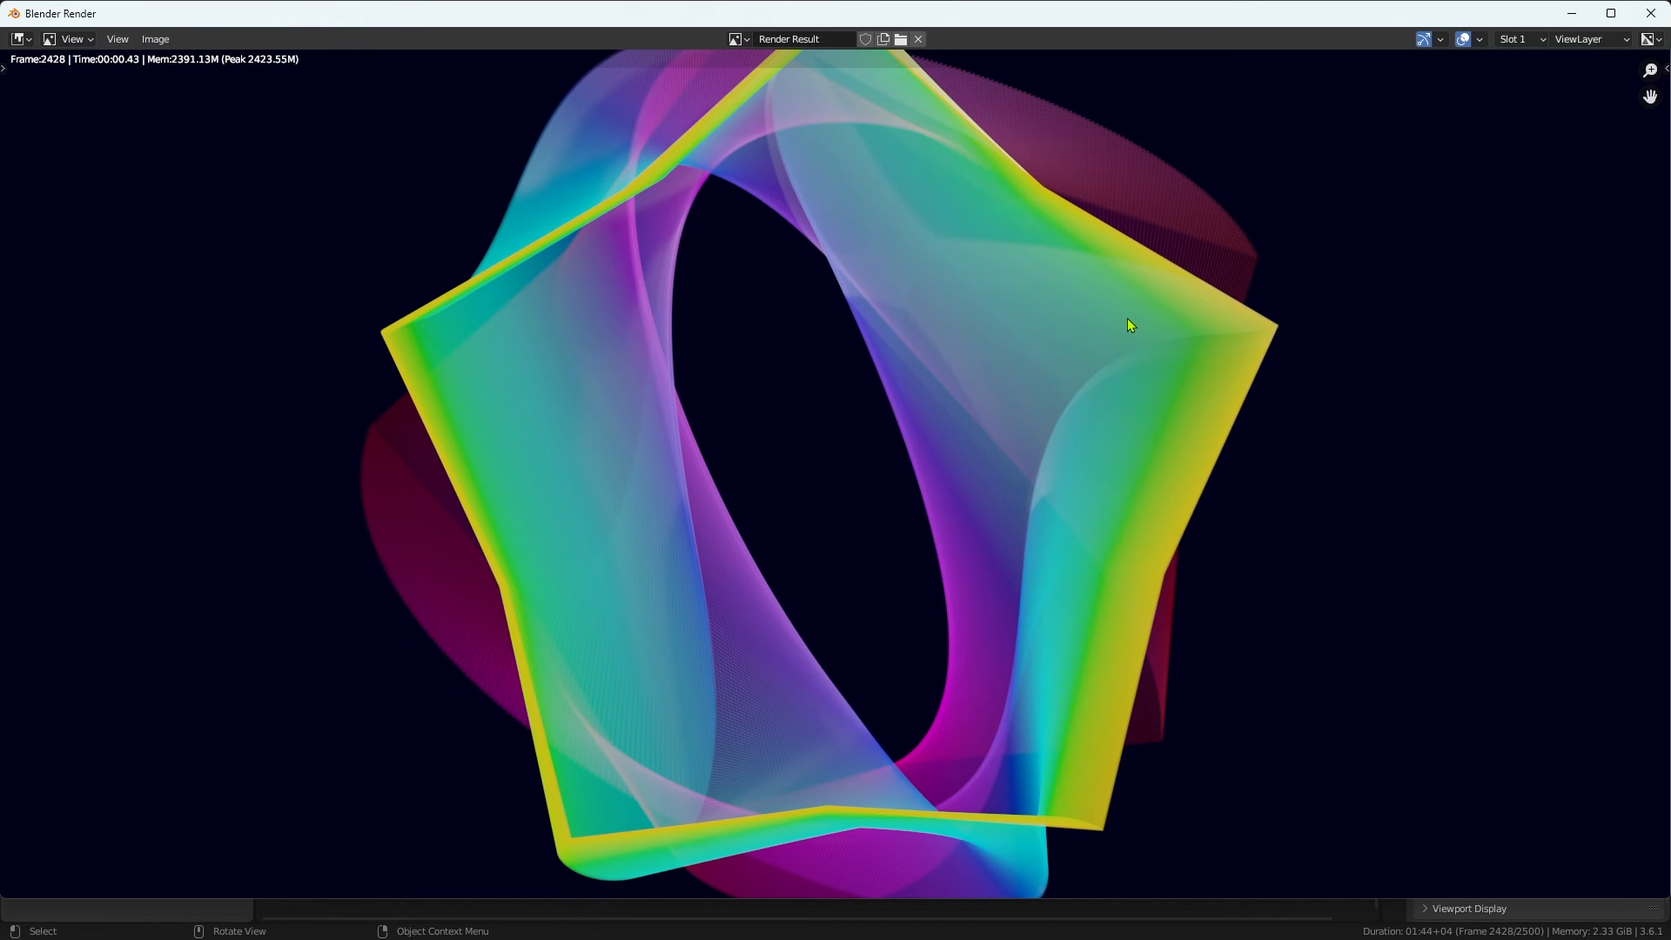
left_click(544, 13)
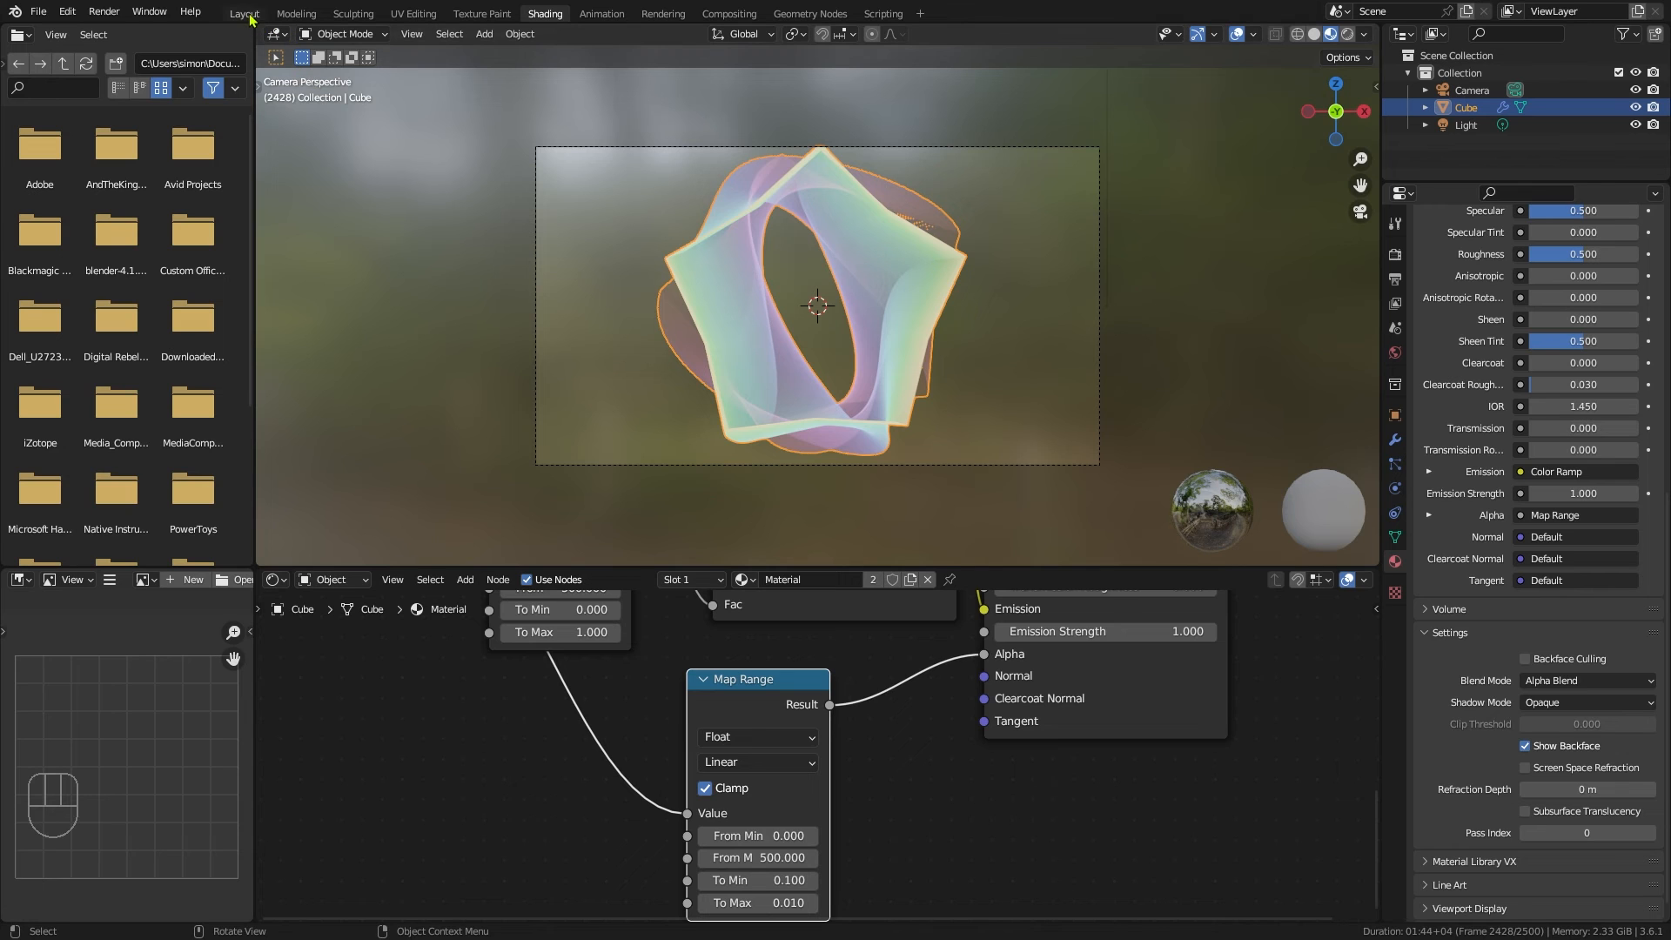
Step: Switch the viewport to Rendered shading and add a Plain Axes empty at the origin for the camera
left_click(242, 13)
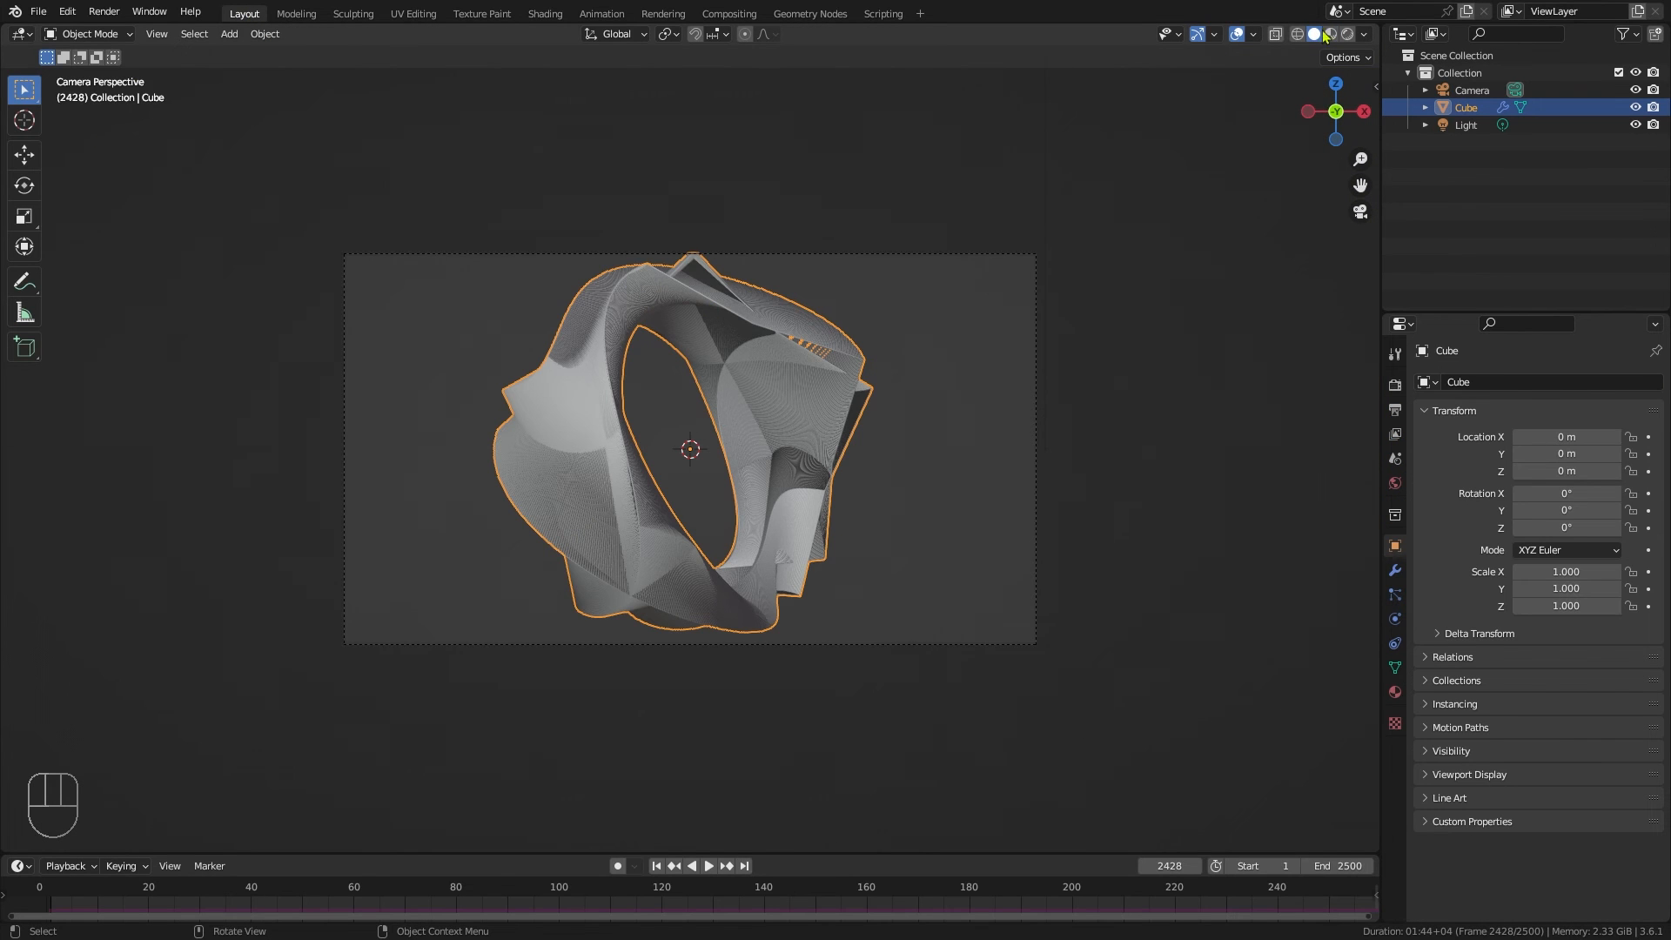
left_click(1329, 34)
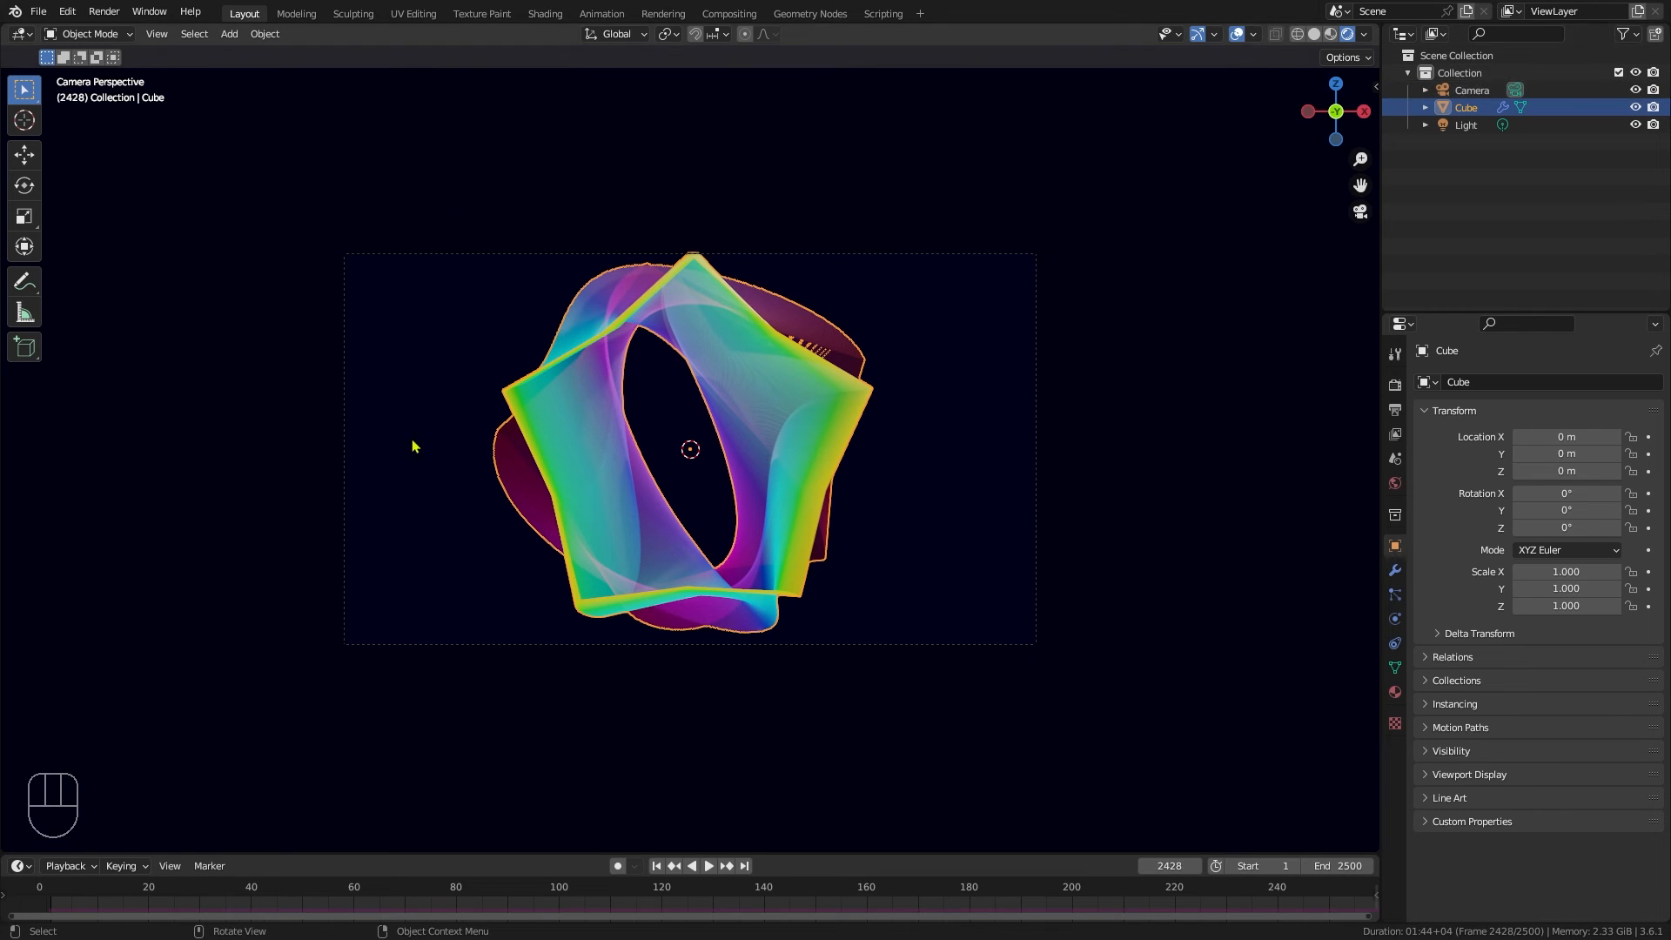
mouse_move(922, 578)
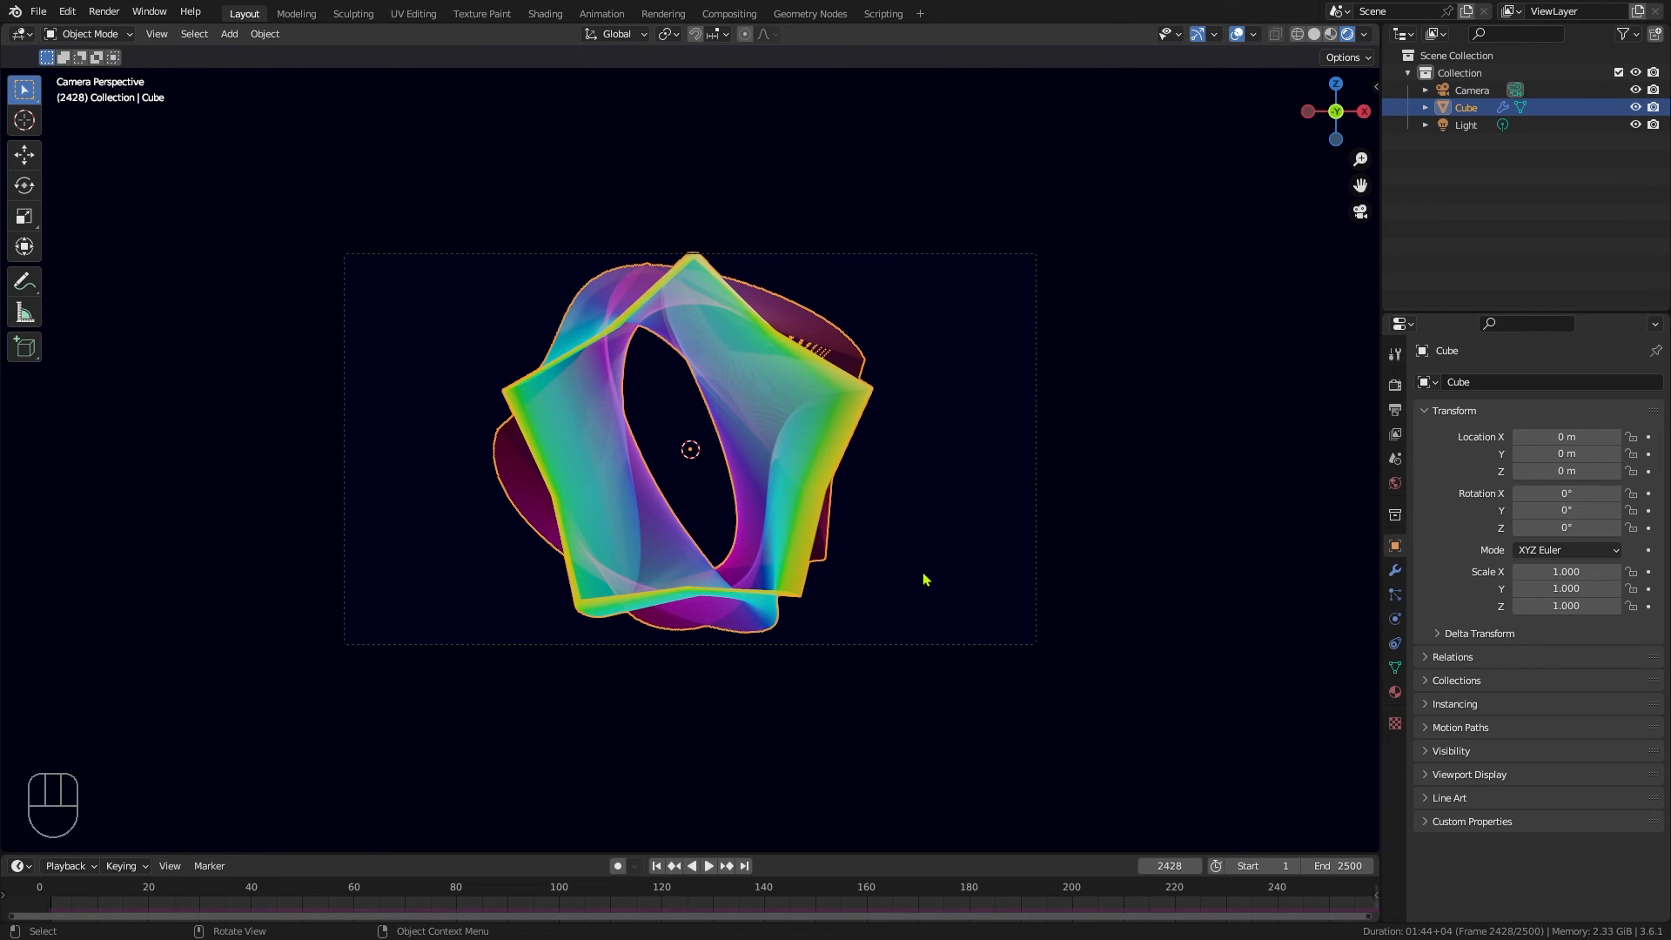
mouse_move(915, 576)
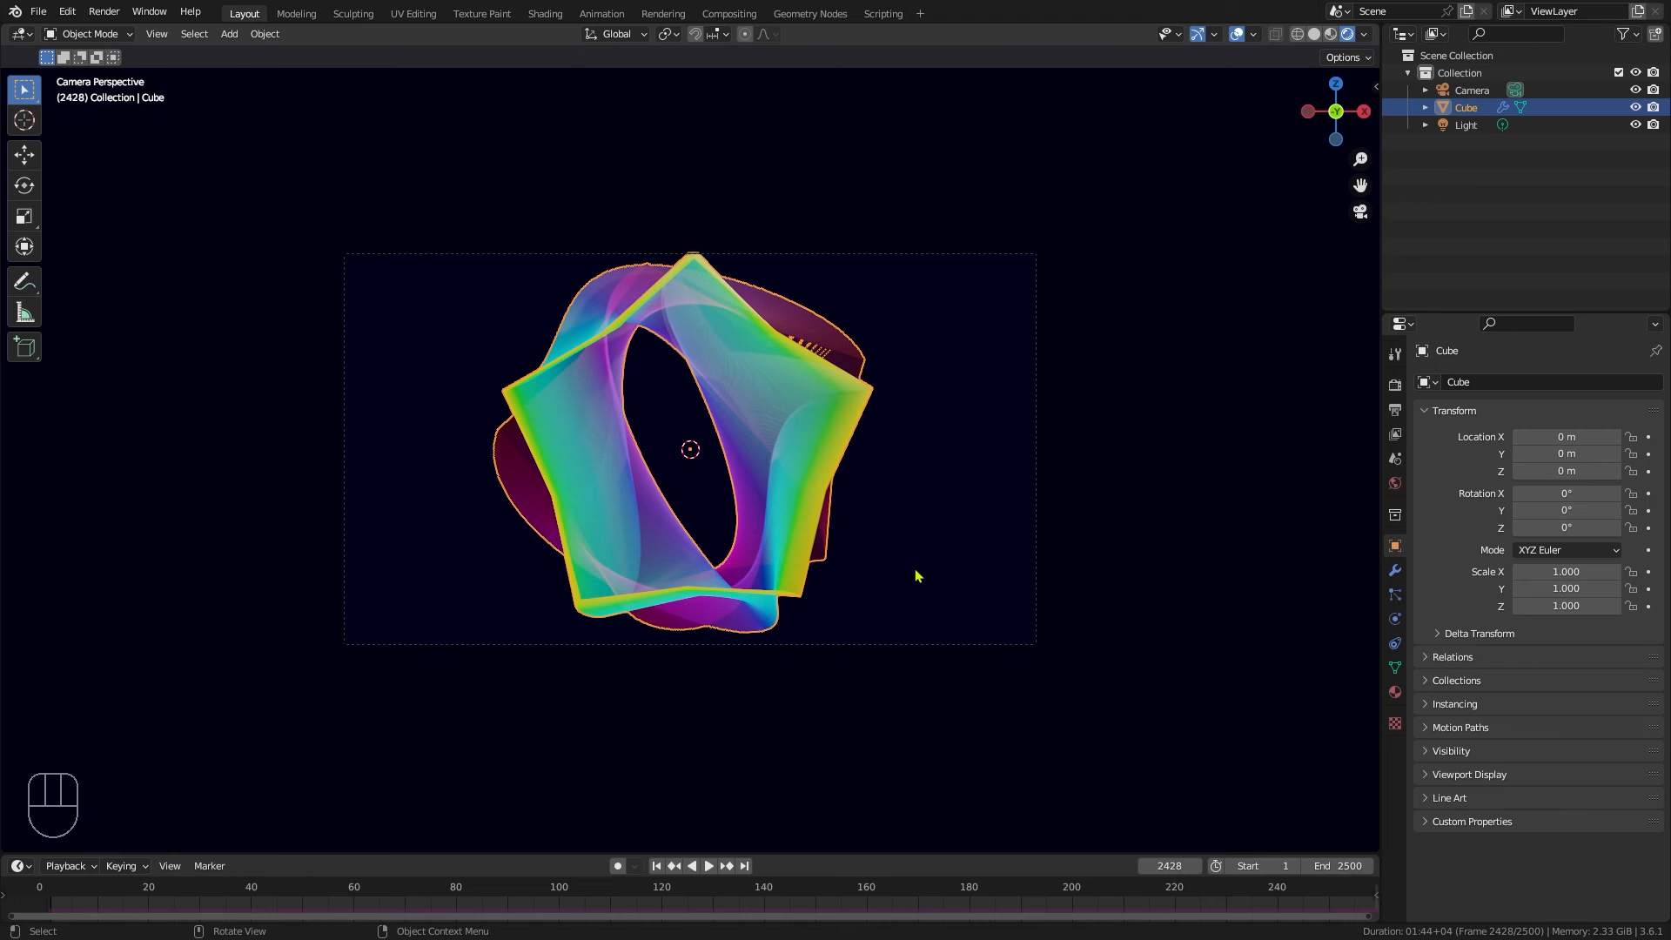
mouse_move(911, 573)
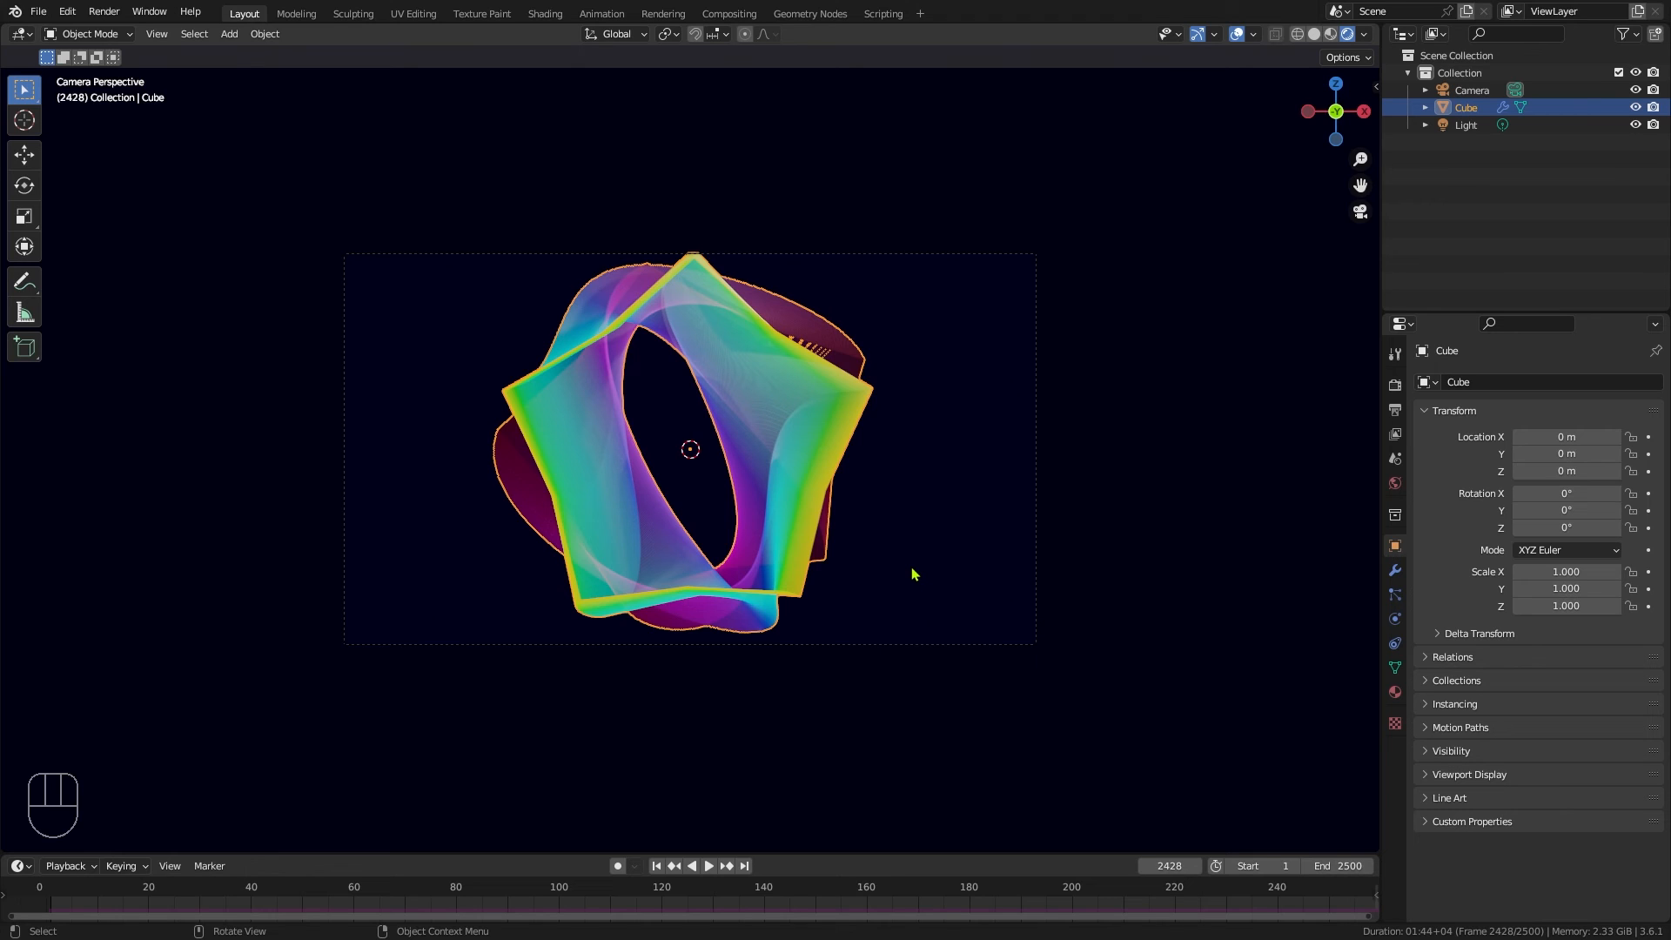
left_click(227, 33)
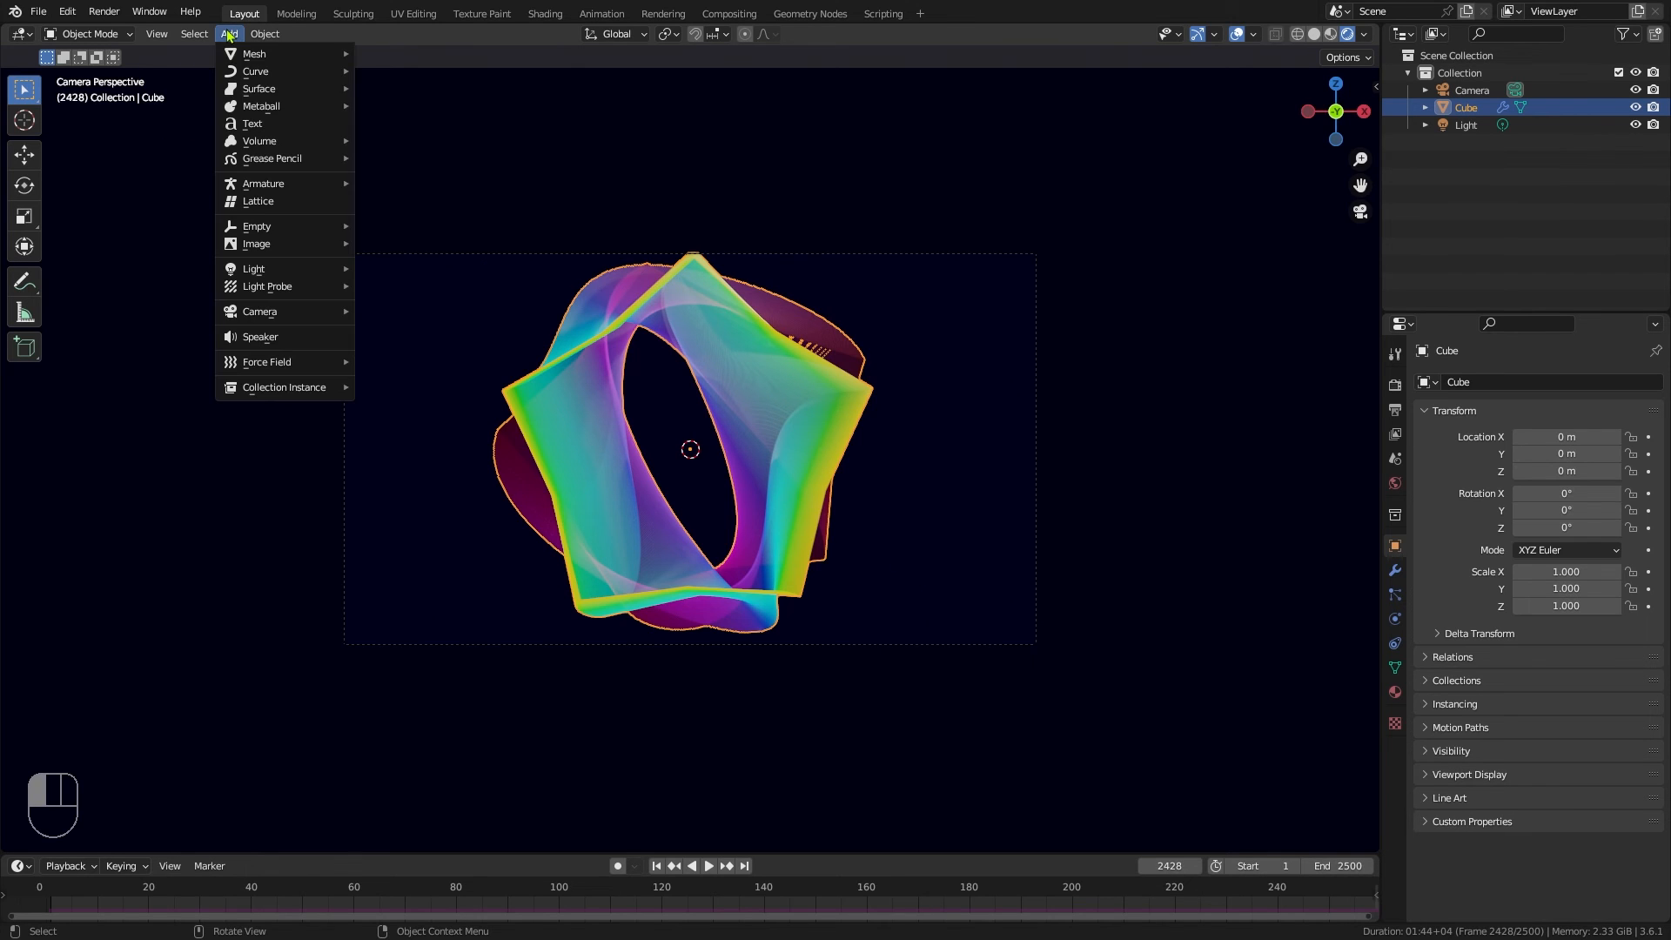
mouse_move(255, 226)
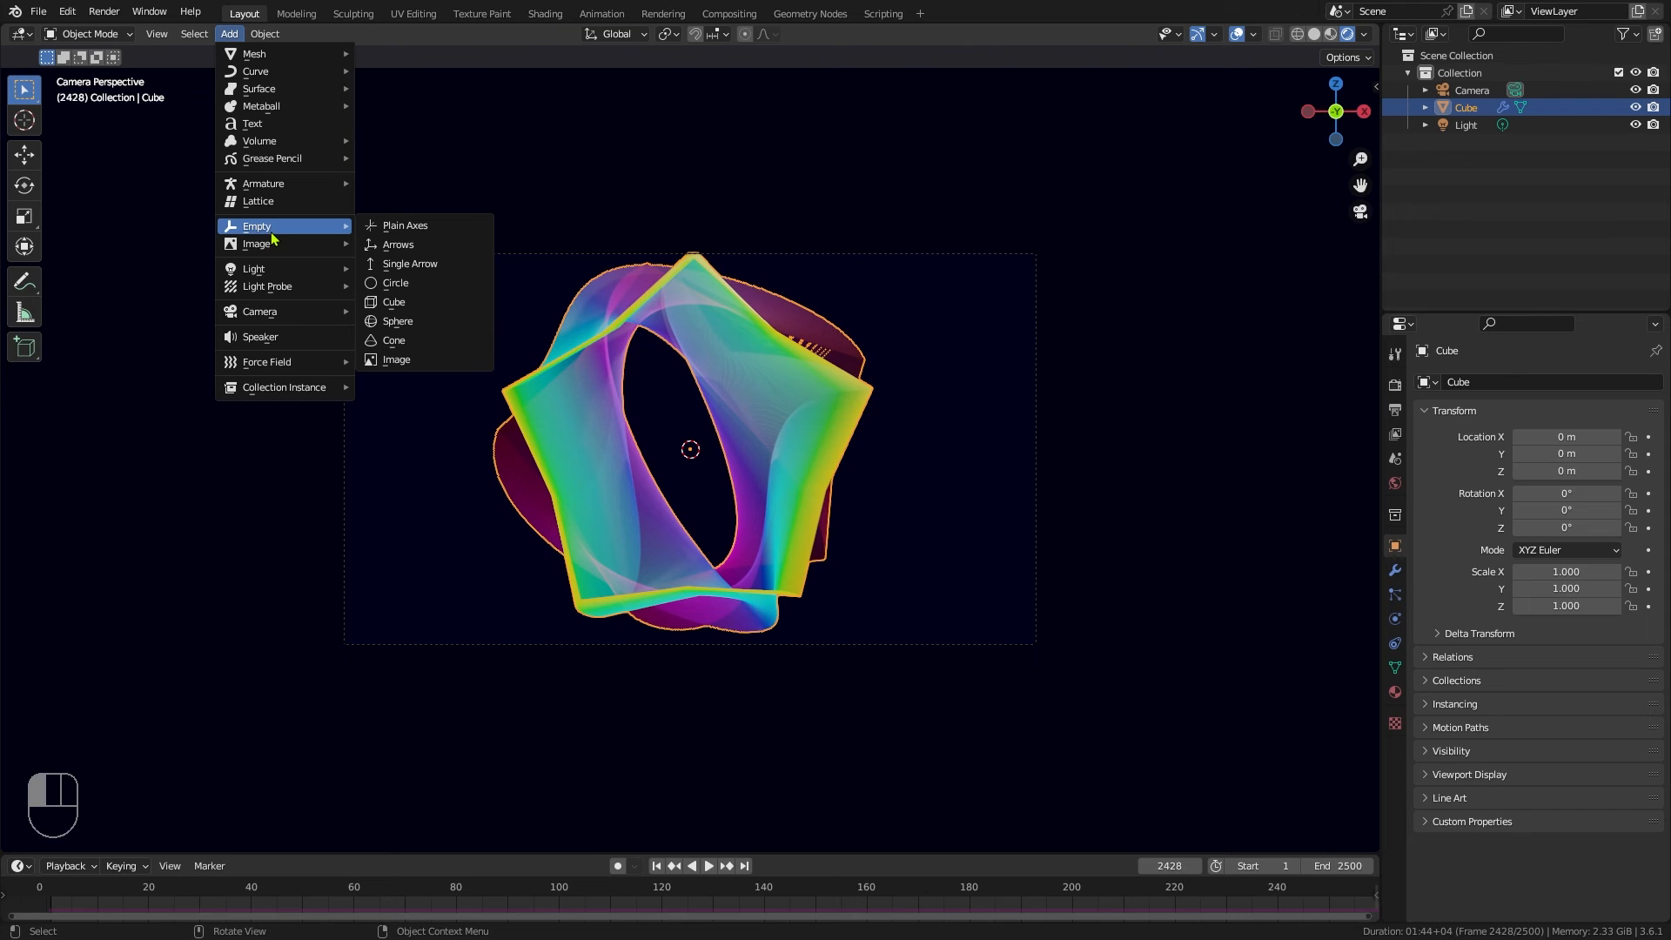
left_click(403, 225)
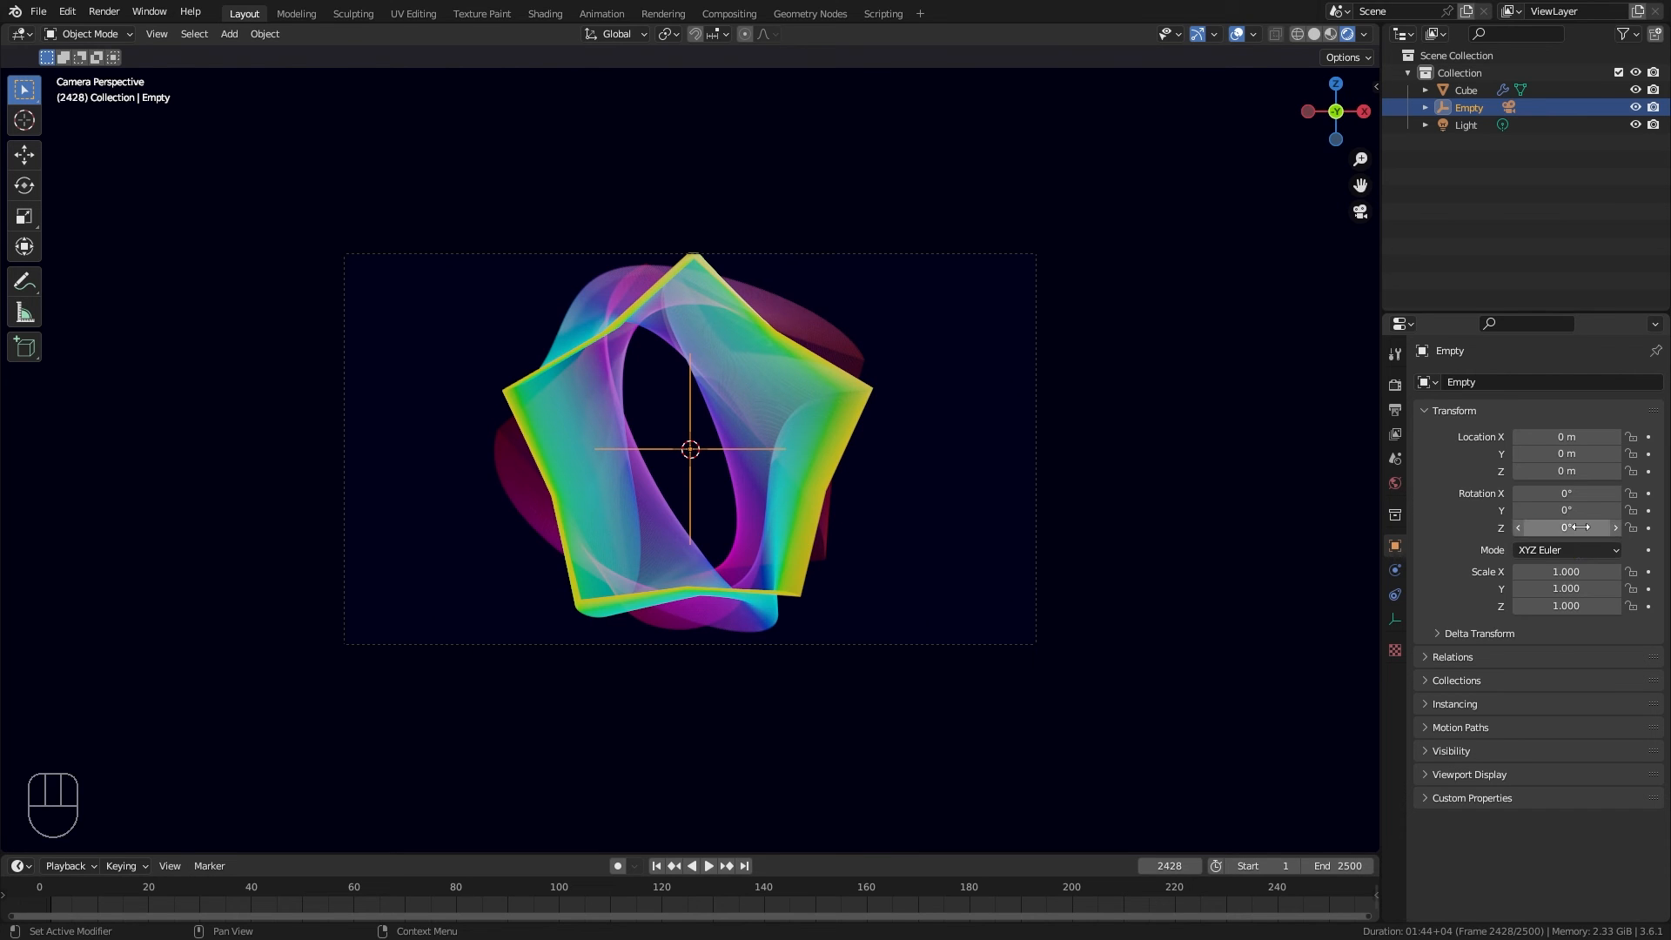
mouse_move(1566, 527)
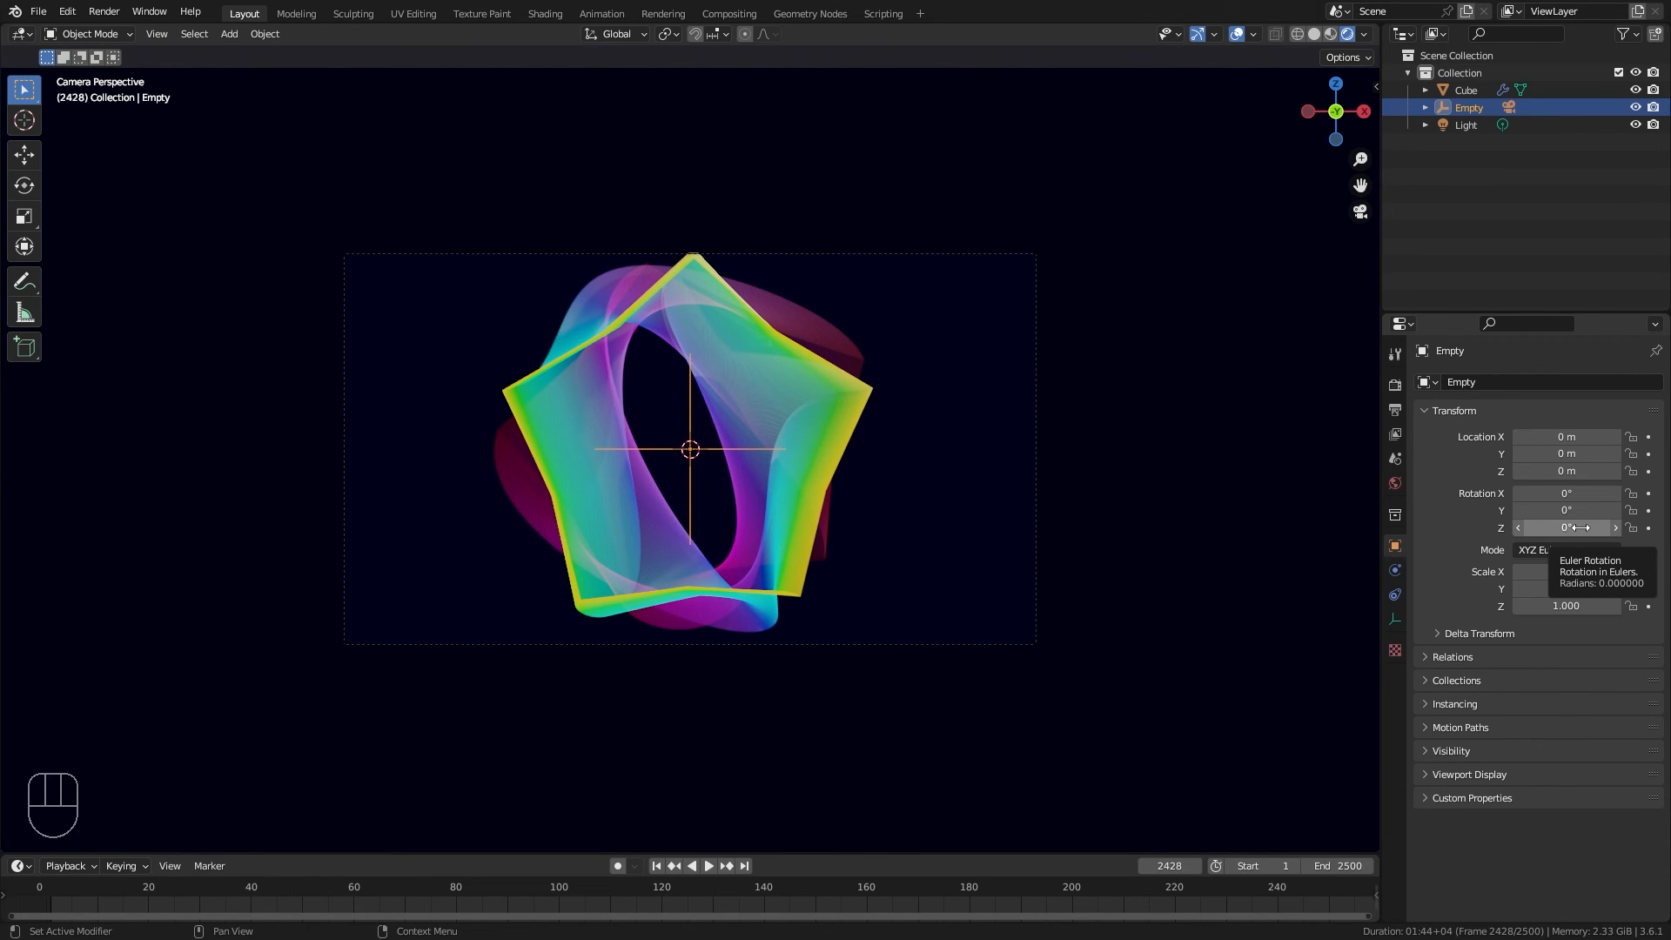
Step: Add a frame/250 driver to the Empty's Z rotation and play the animation to test it
right_click(1565, 526)
type("f")
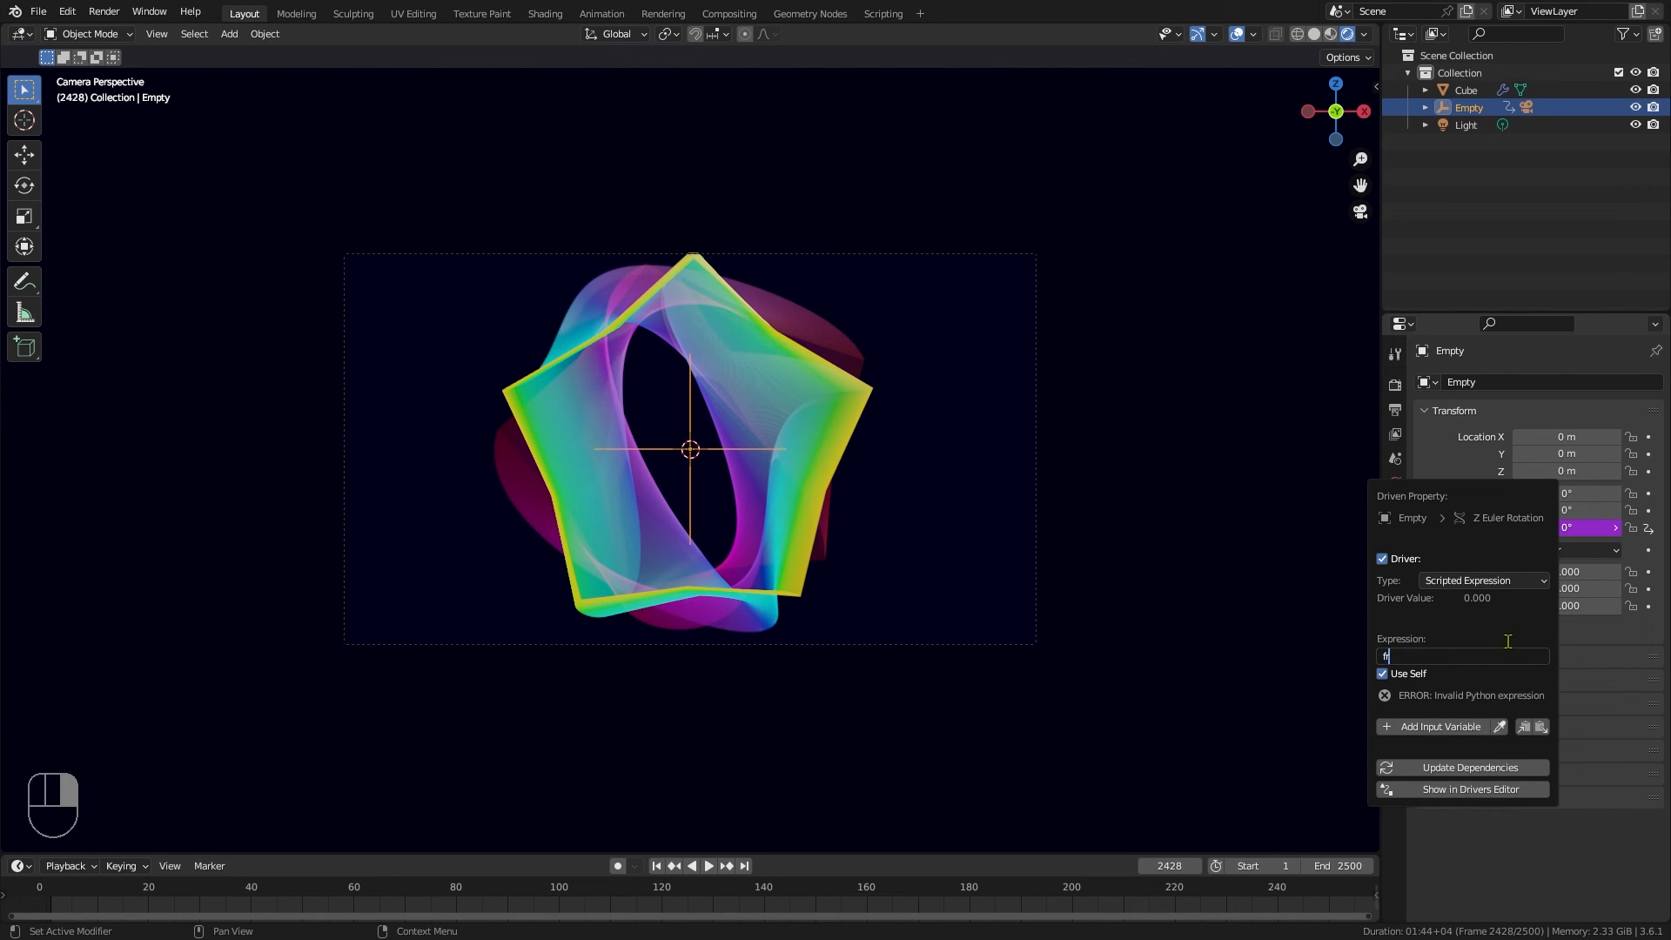
type("rame/250")
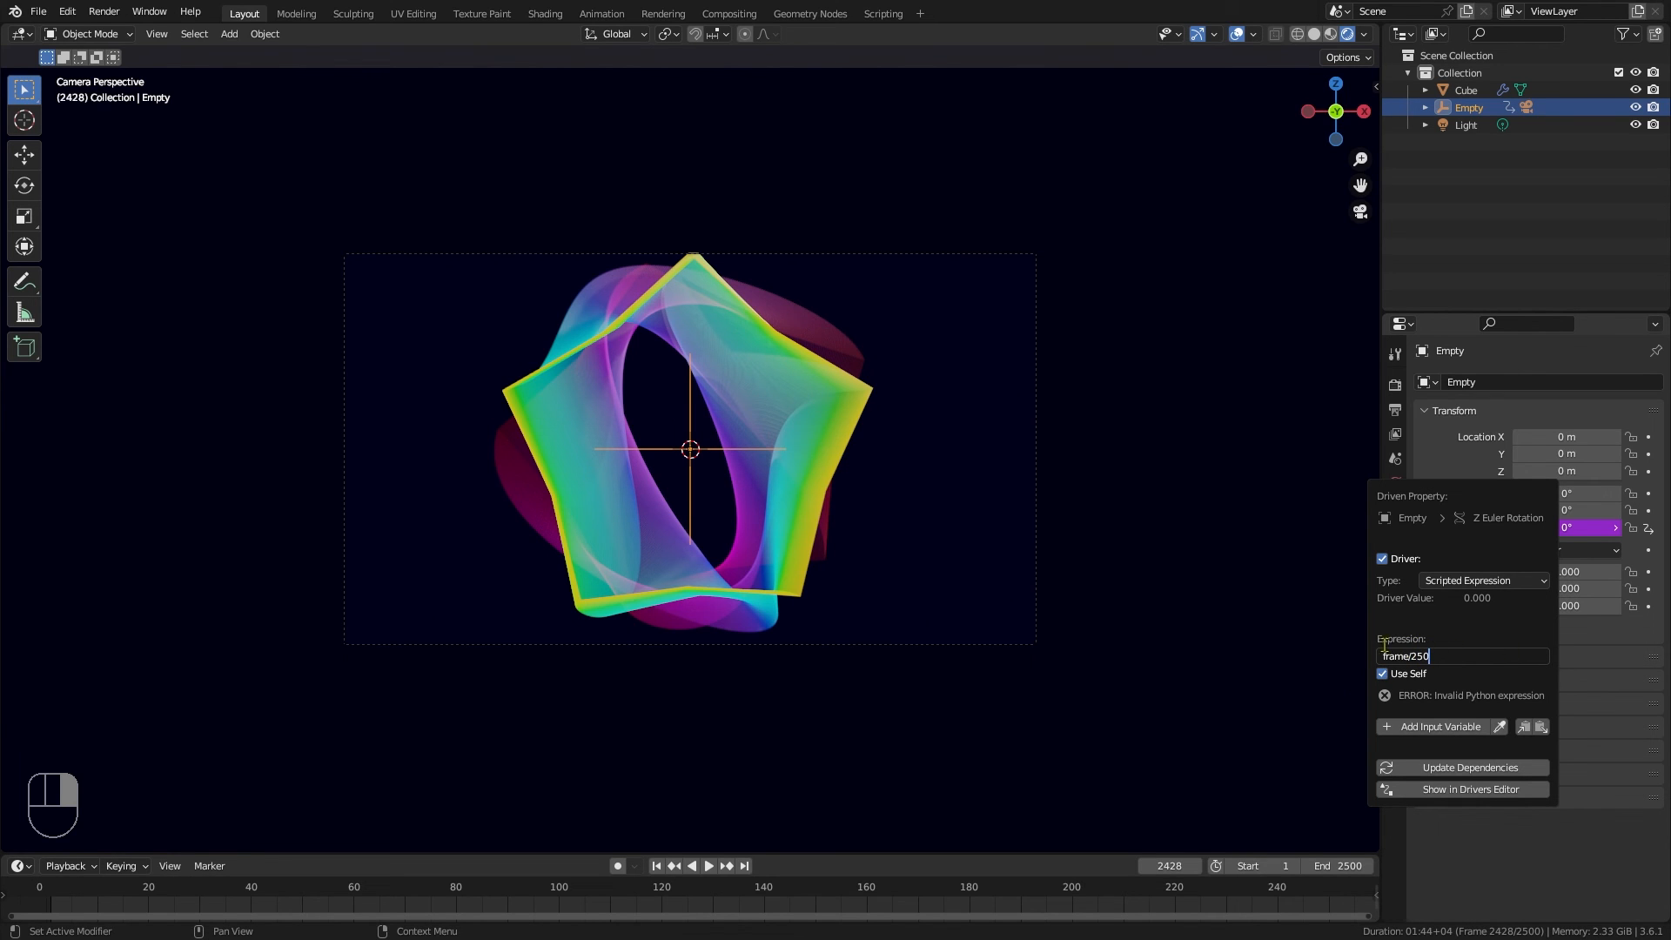
left_click(822, 821)
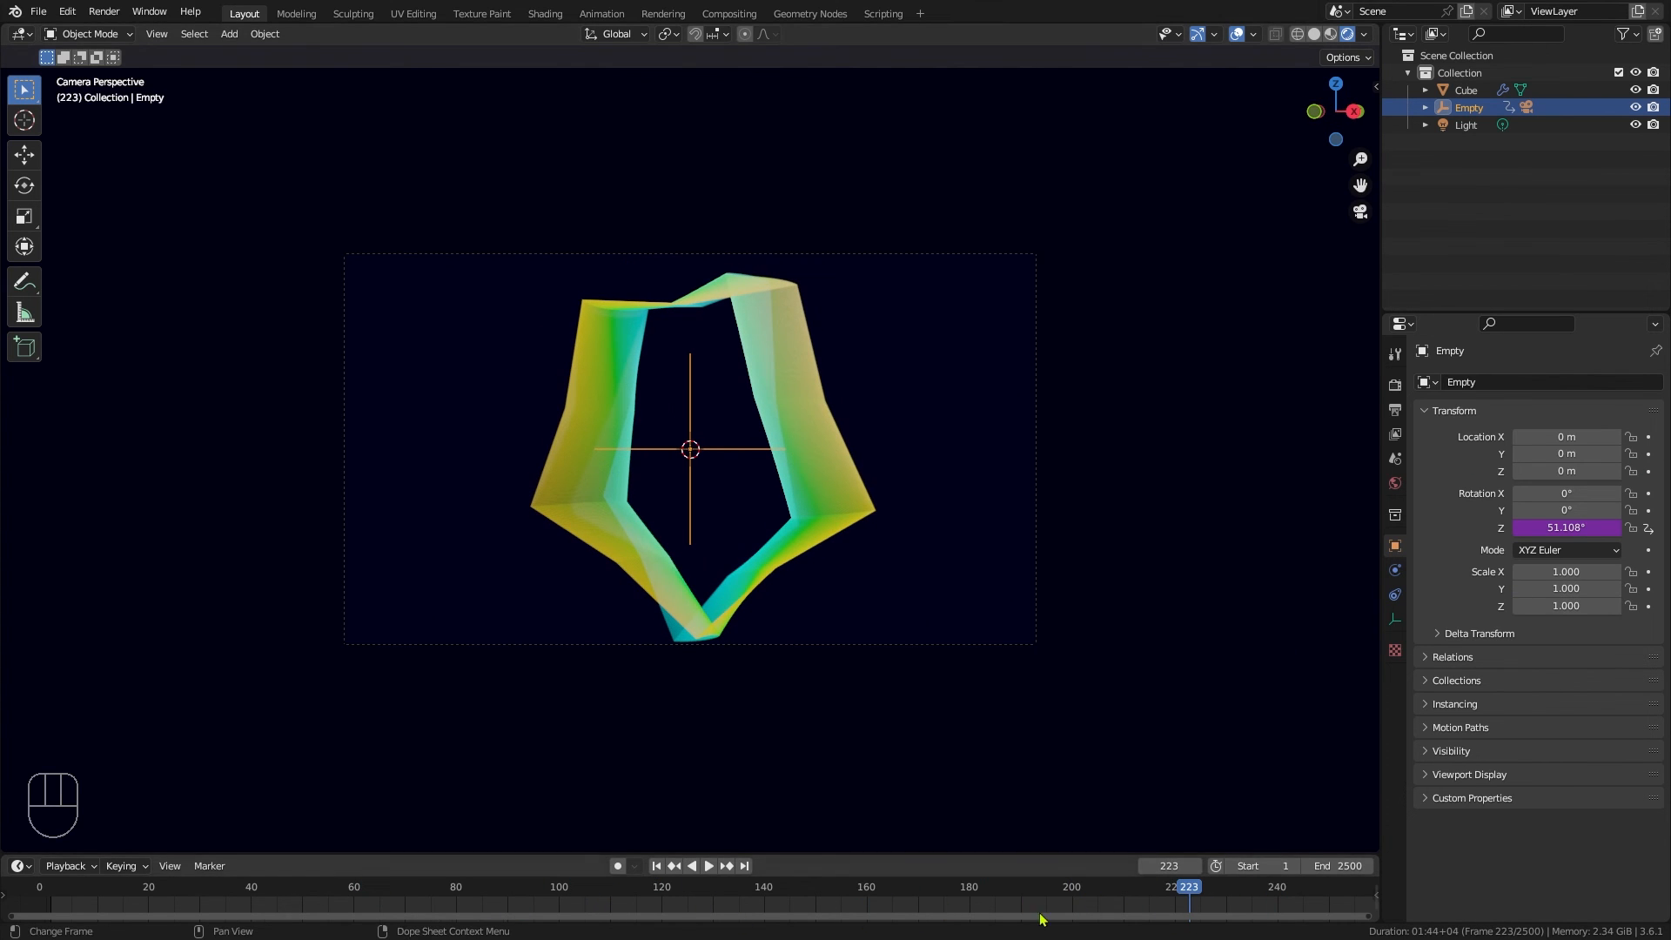
left_click(707, 864)
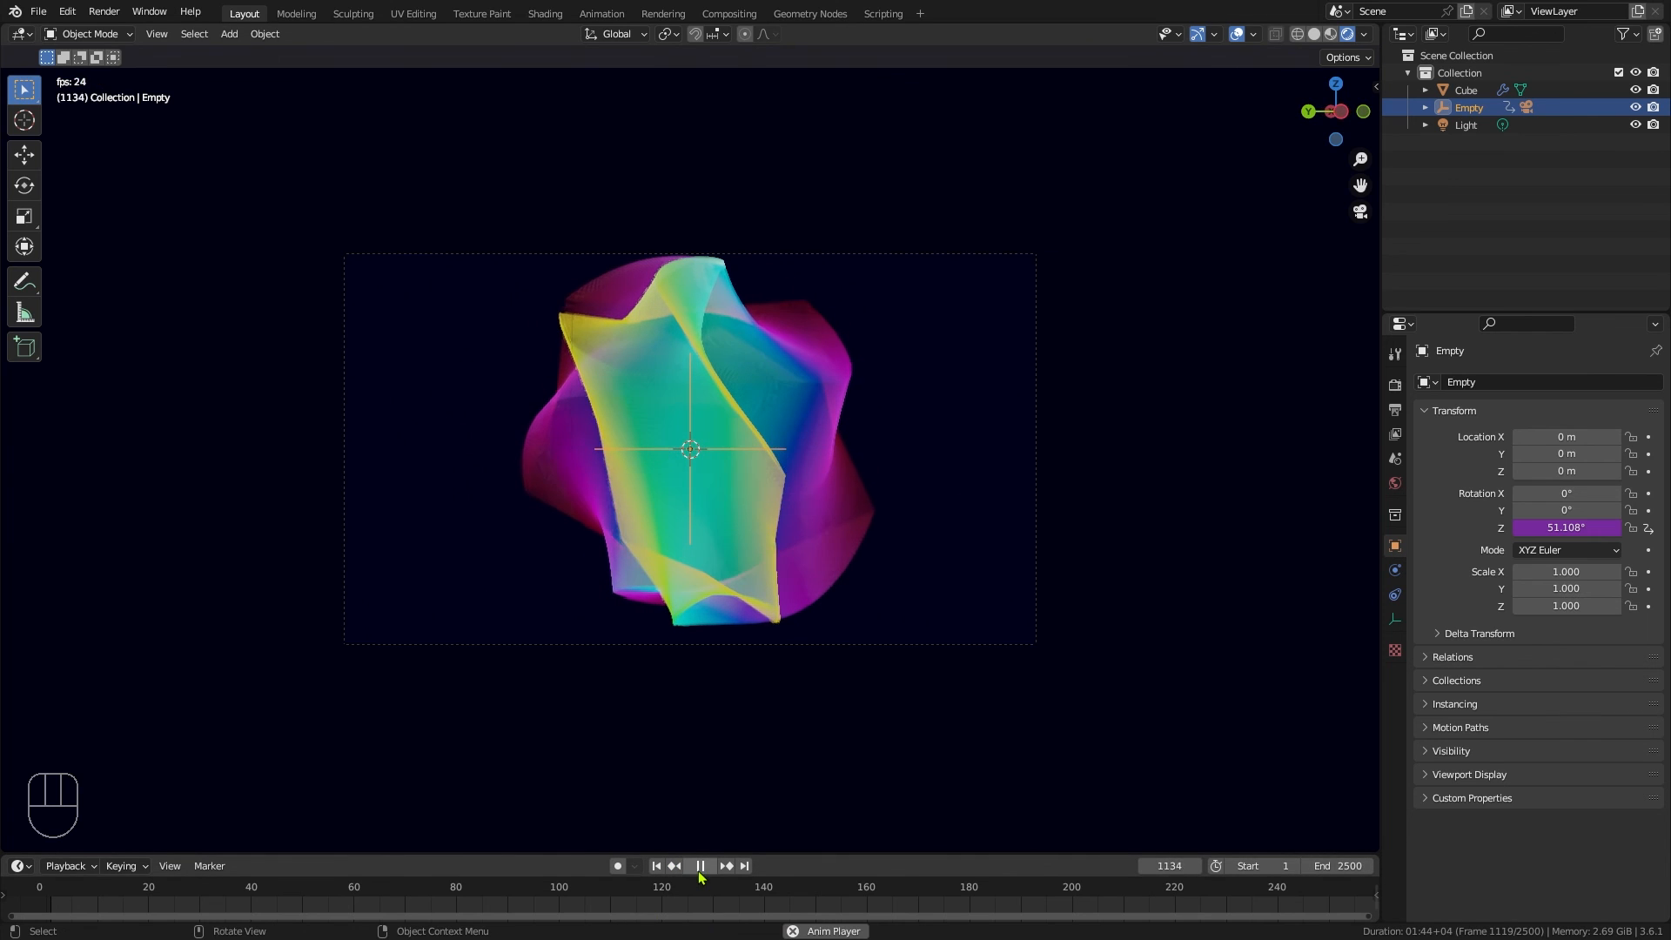
left_click(700, 865)
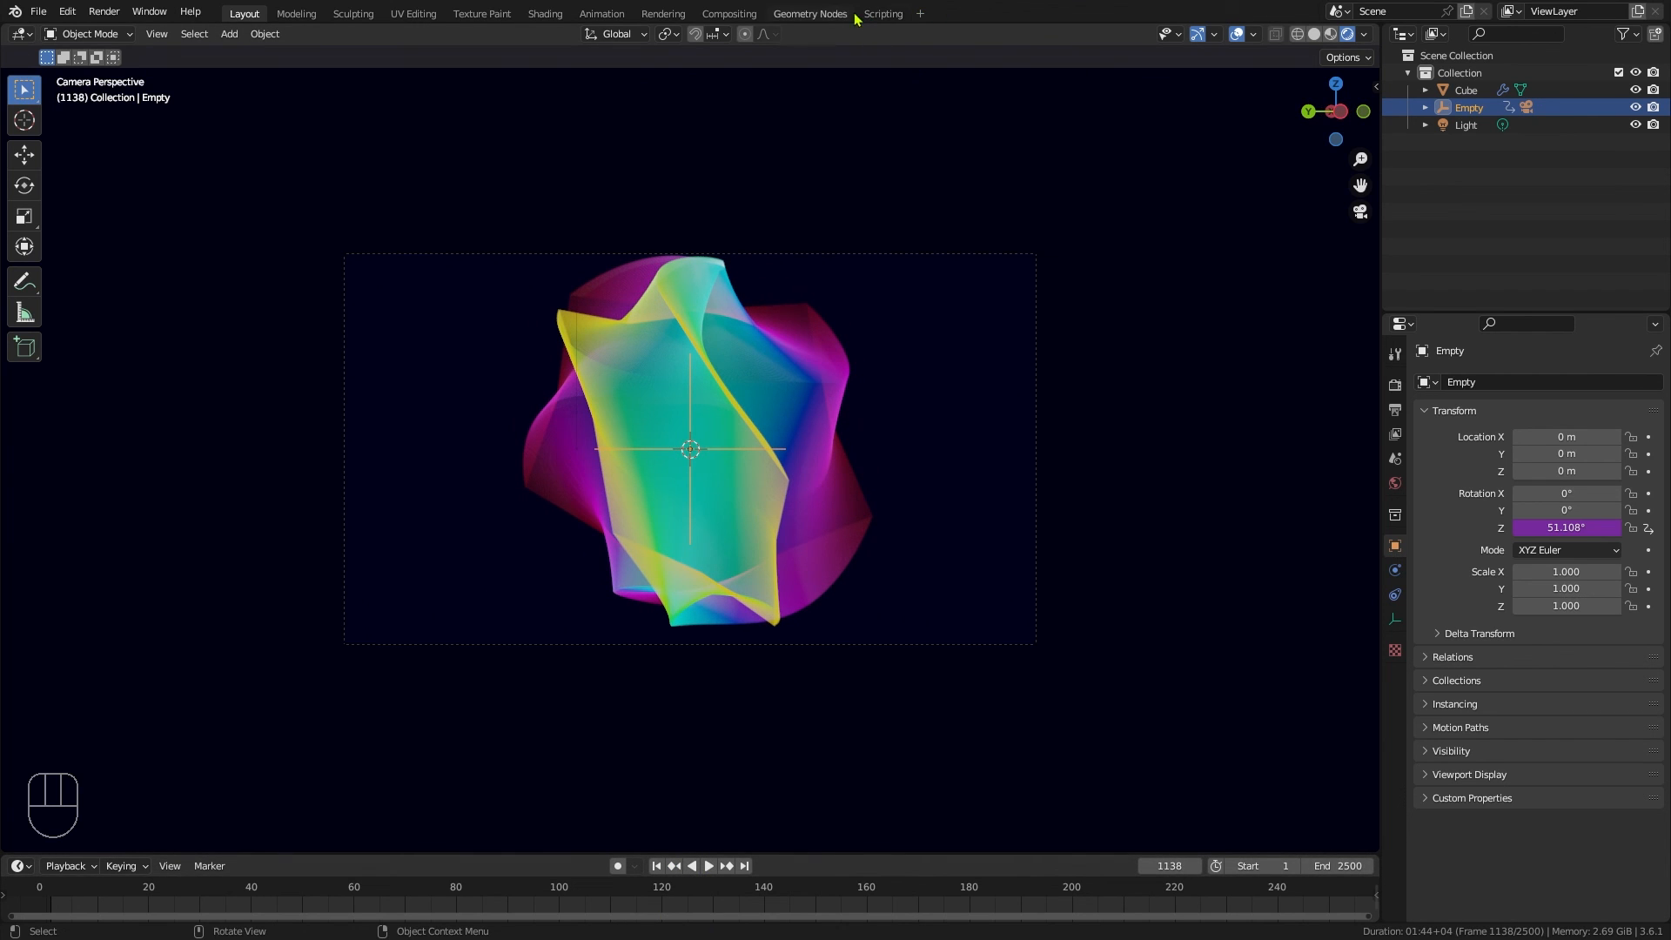
Step: Connect a 2 m by 2 m Quadrilateral curve node to Transform Geometry on the Cube and scrub to frame 778
left_click(808, 13)
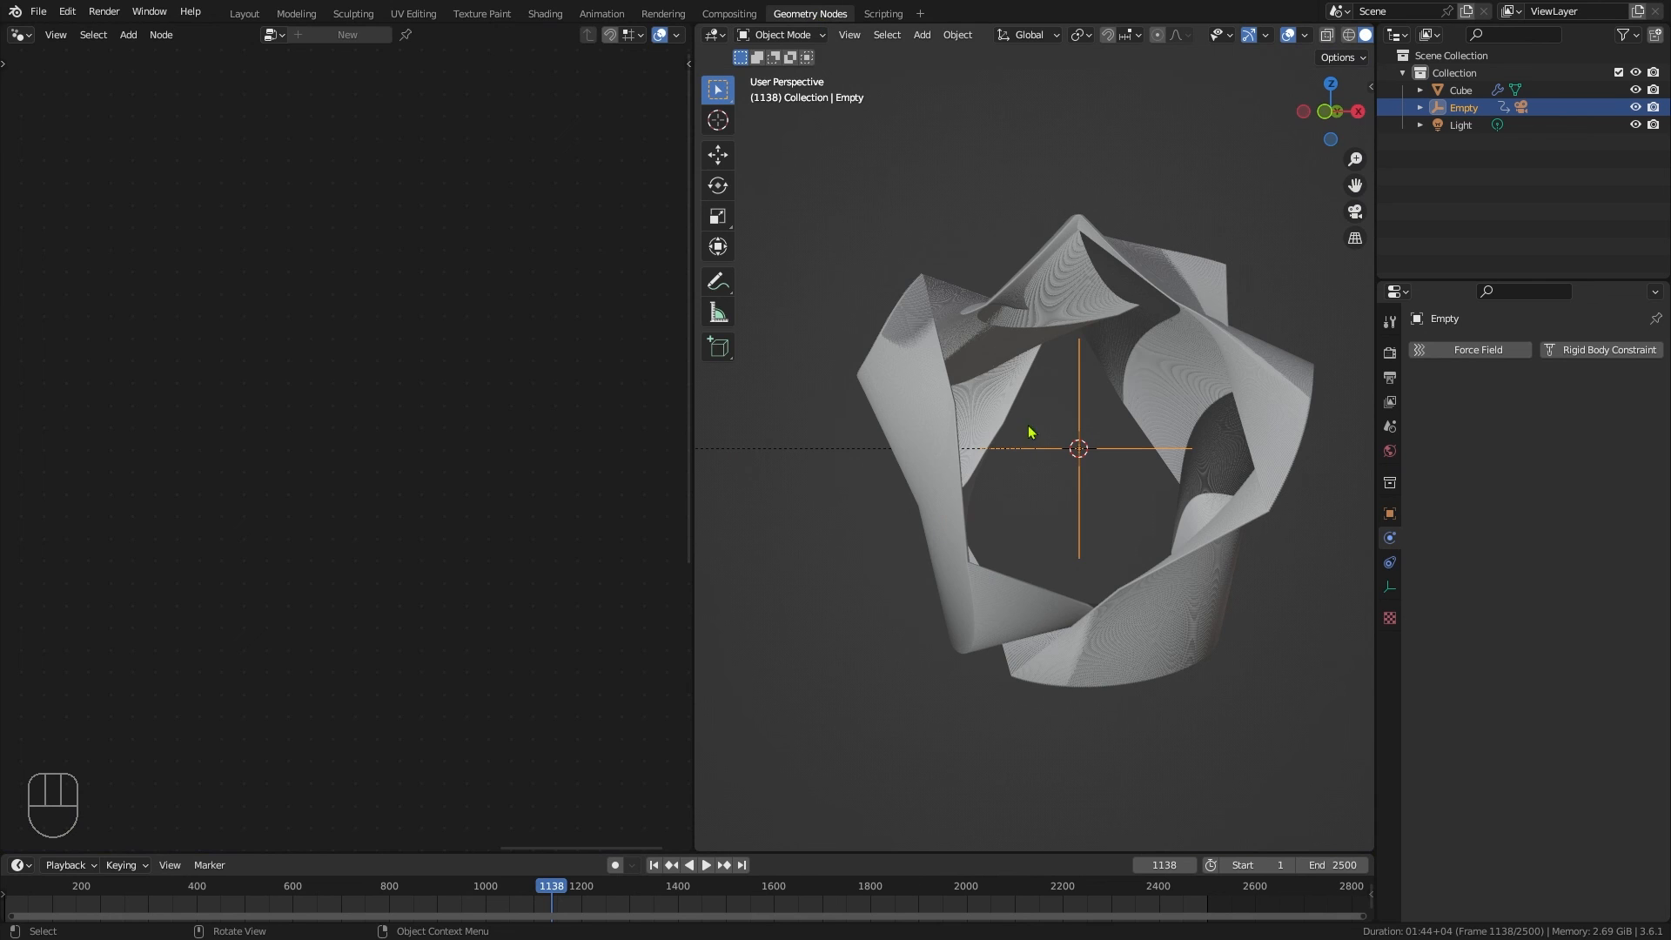
left_click(1460, 90)
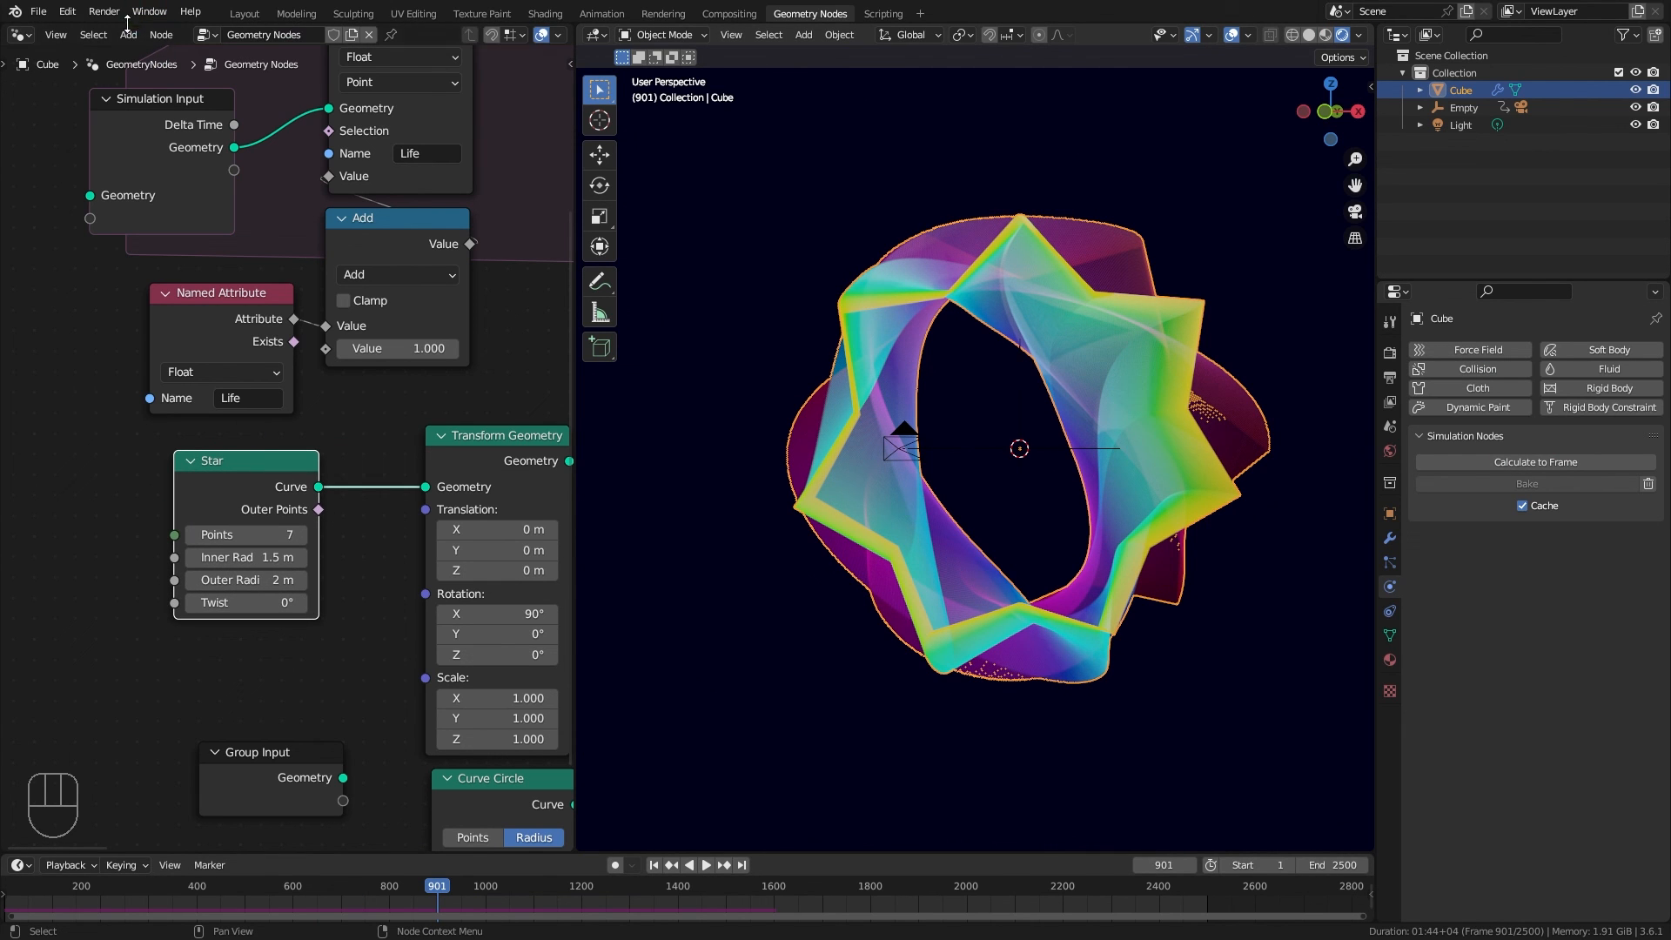
left_click(127, 34)
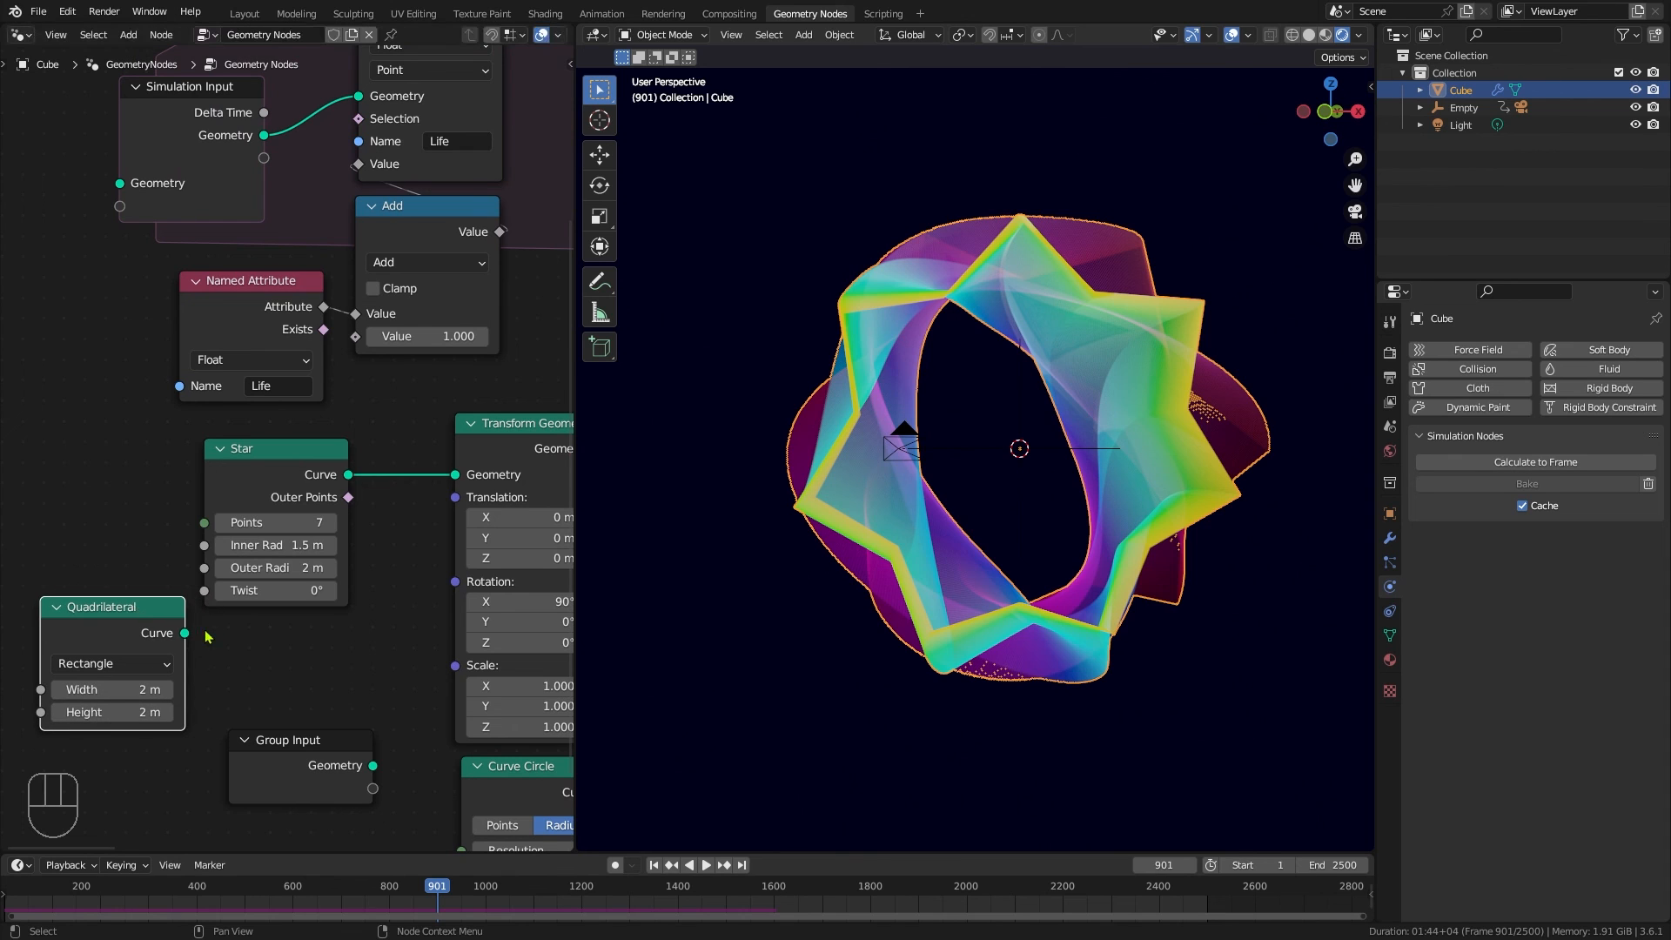
left_click_drag(183, 631, 455, 474)
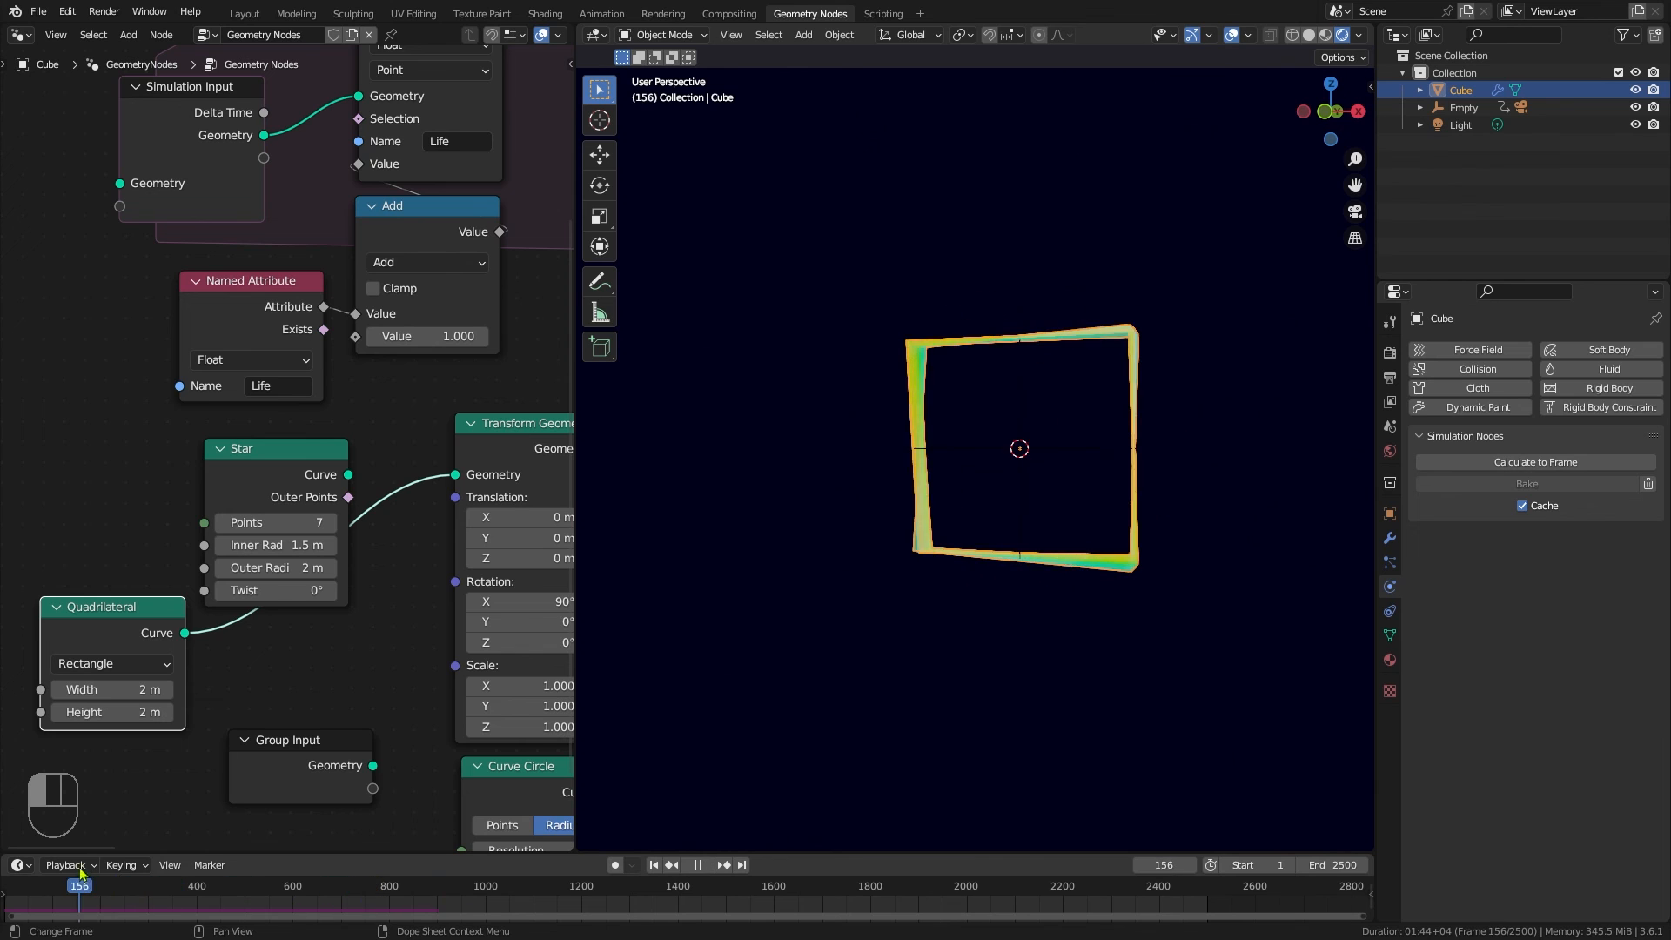
left_click_drag(79, 884, 379, 884)
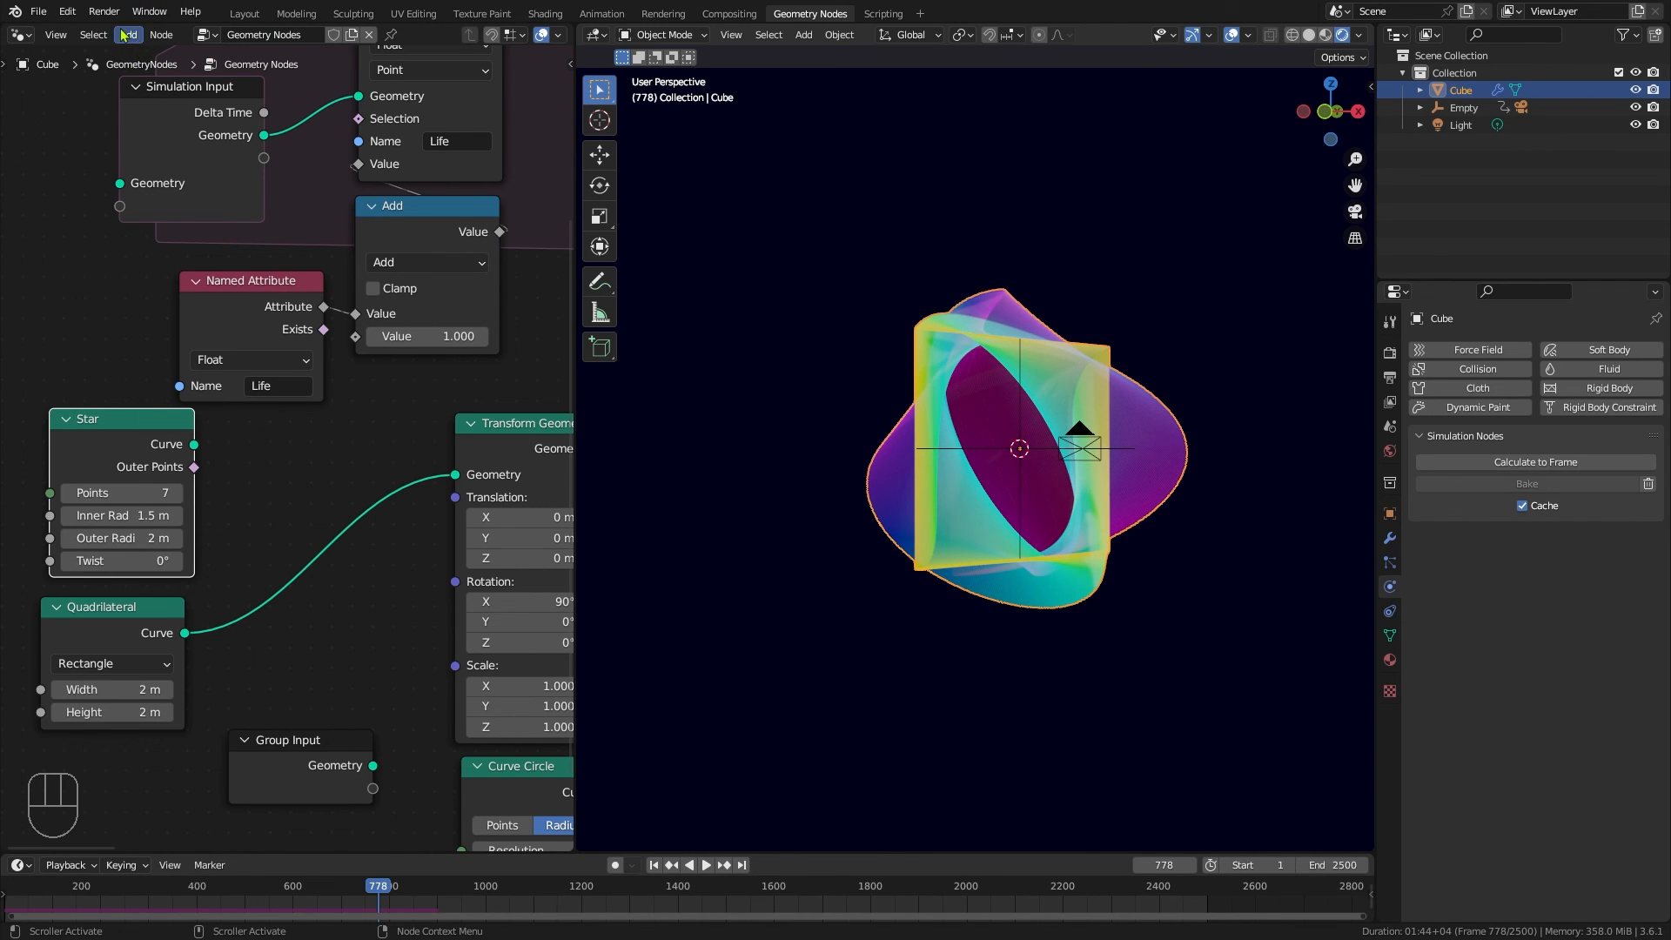
mouse_move(639, 426)
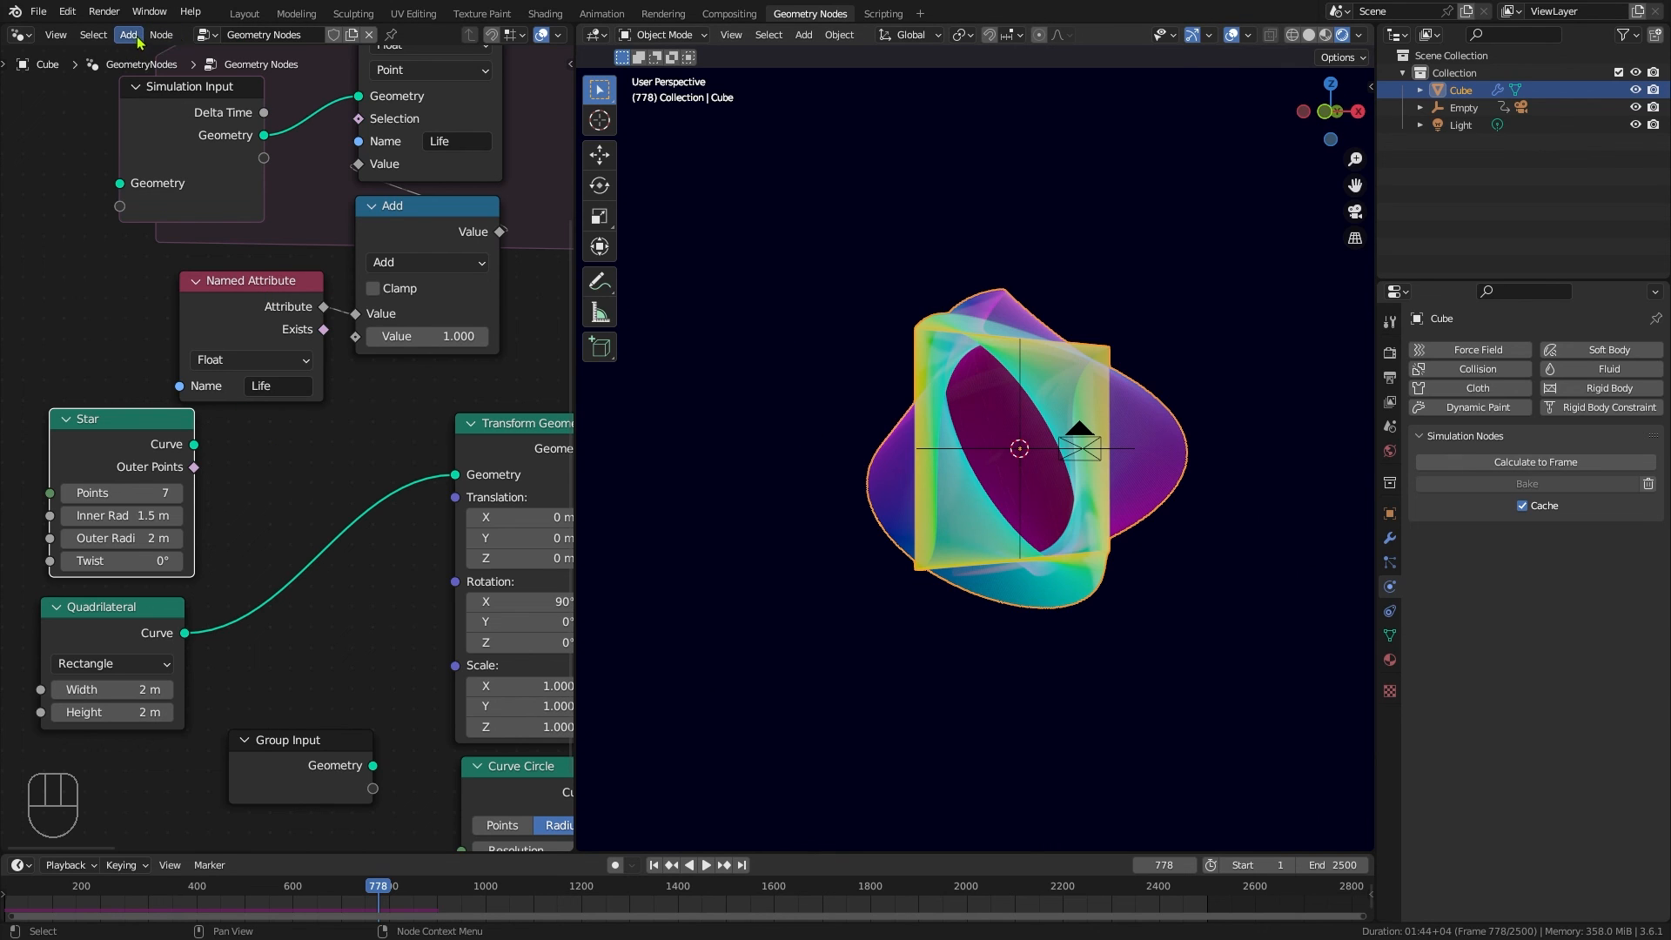
Step: Add a Spiral curve primitive as the ribbon source and render frame 2189
left_click(127, 34)
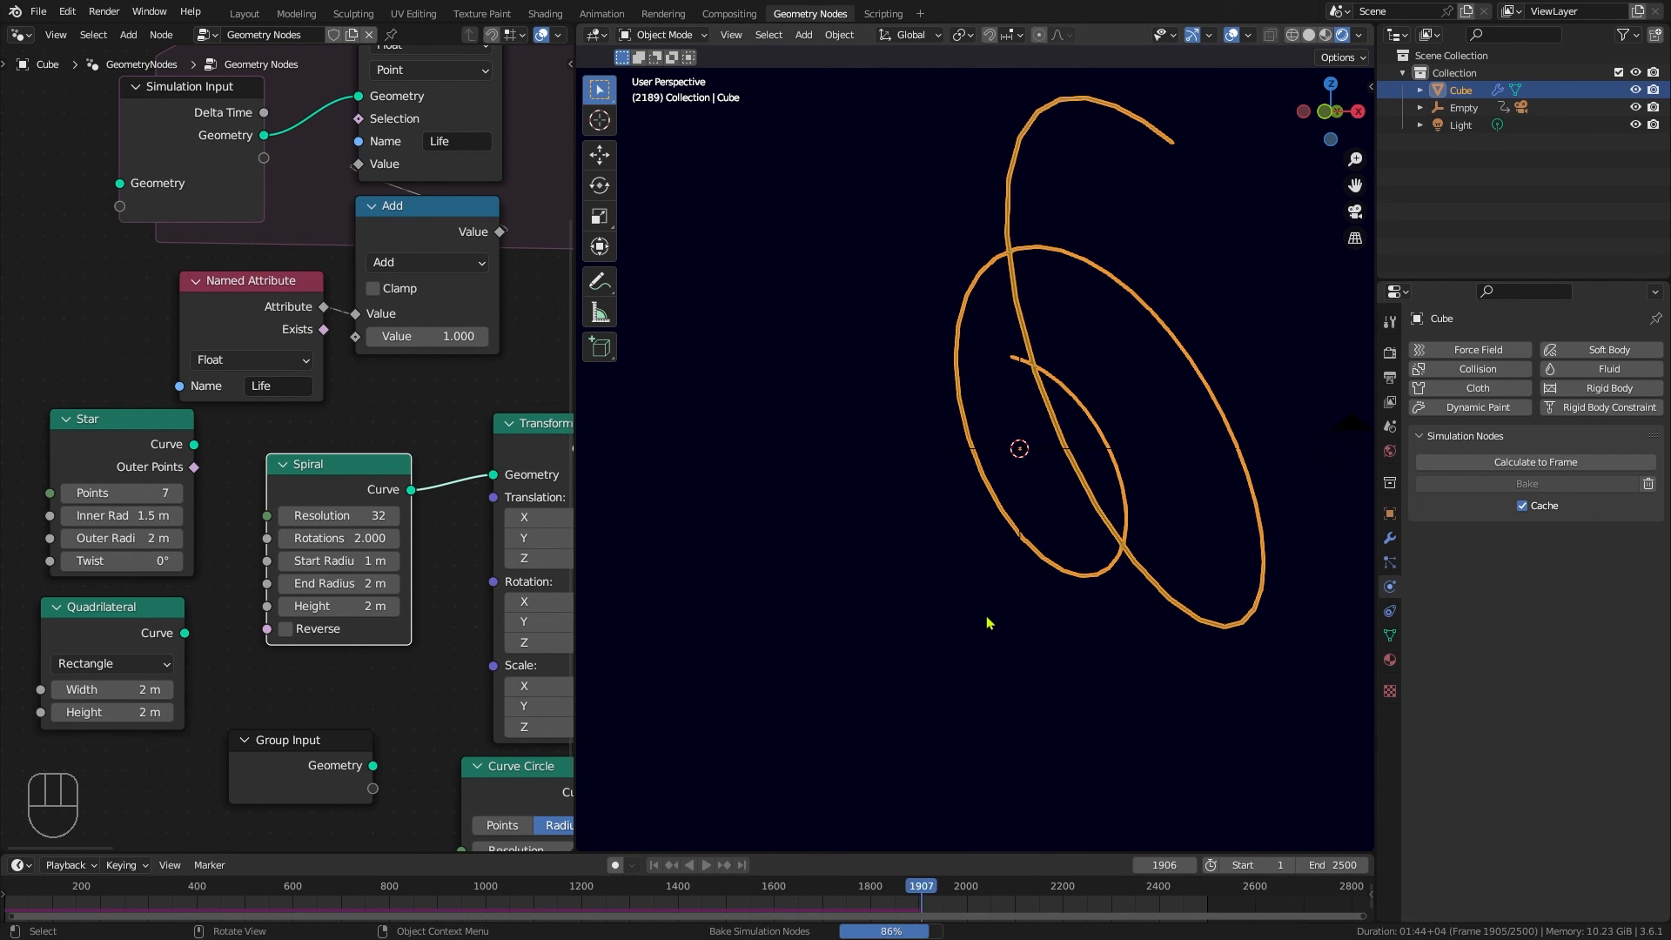
left_click(707, 864)
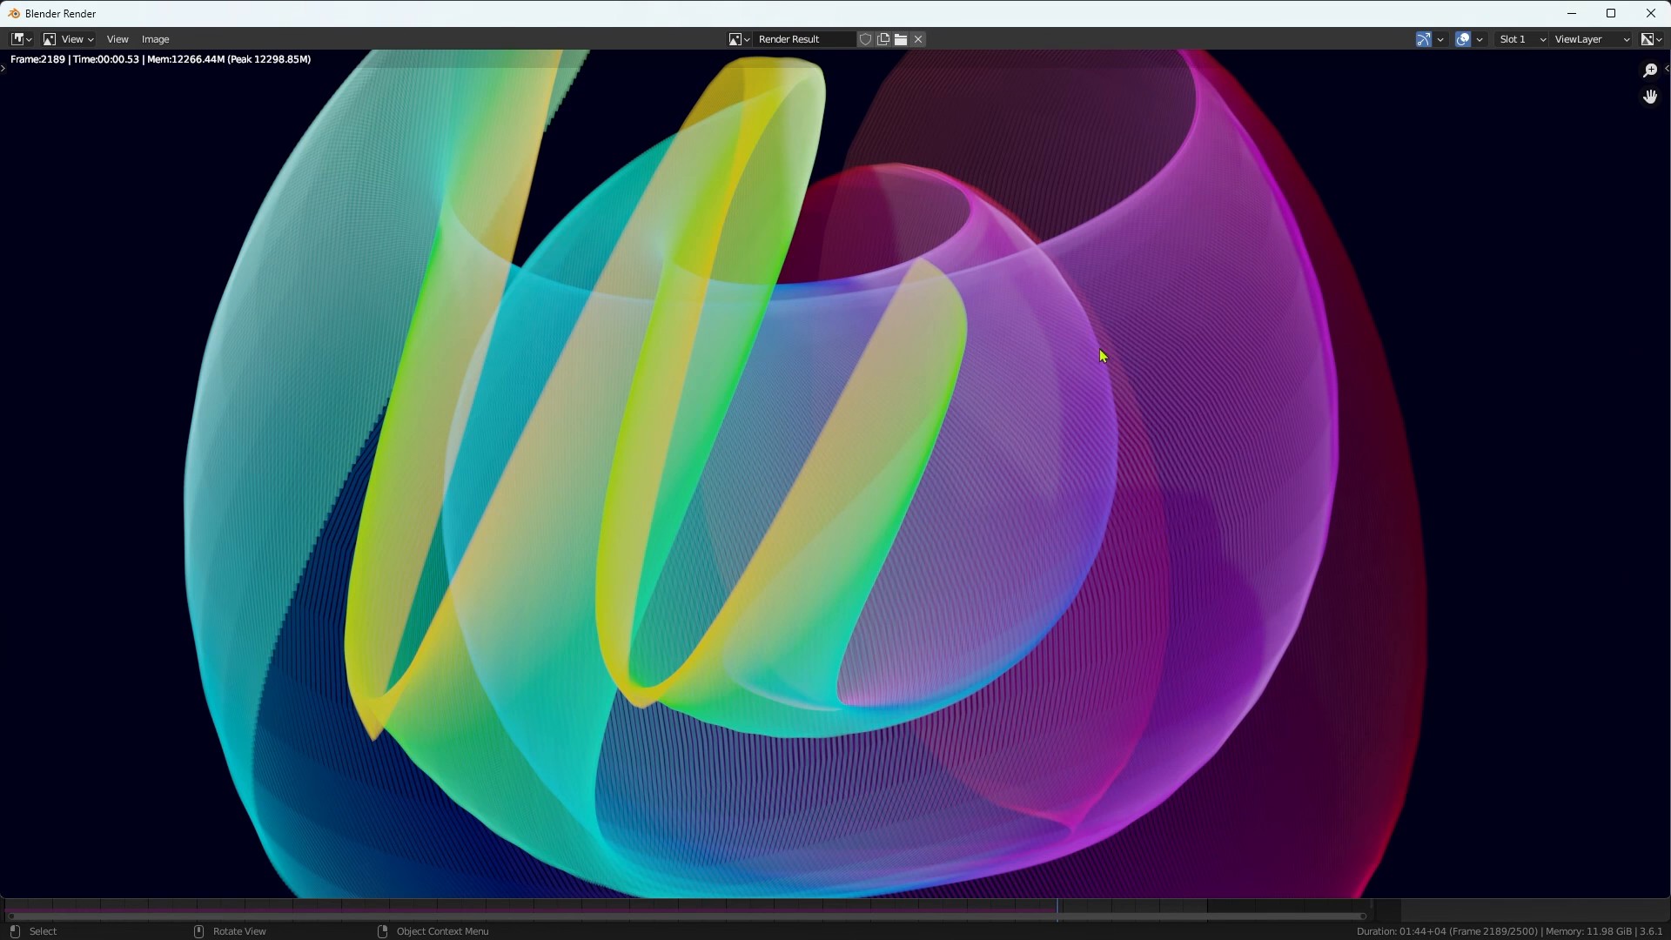
mouse_move(797, 519)
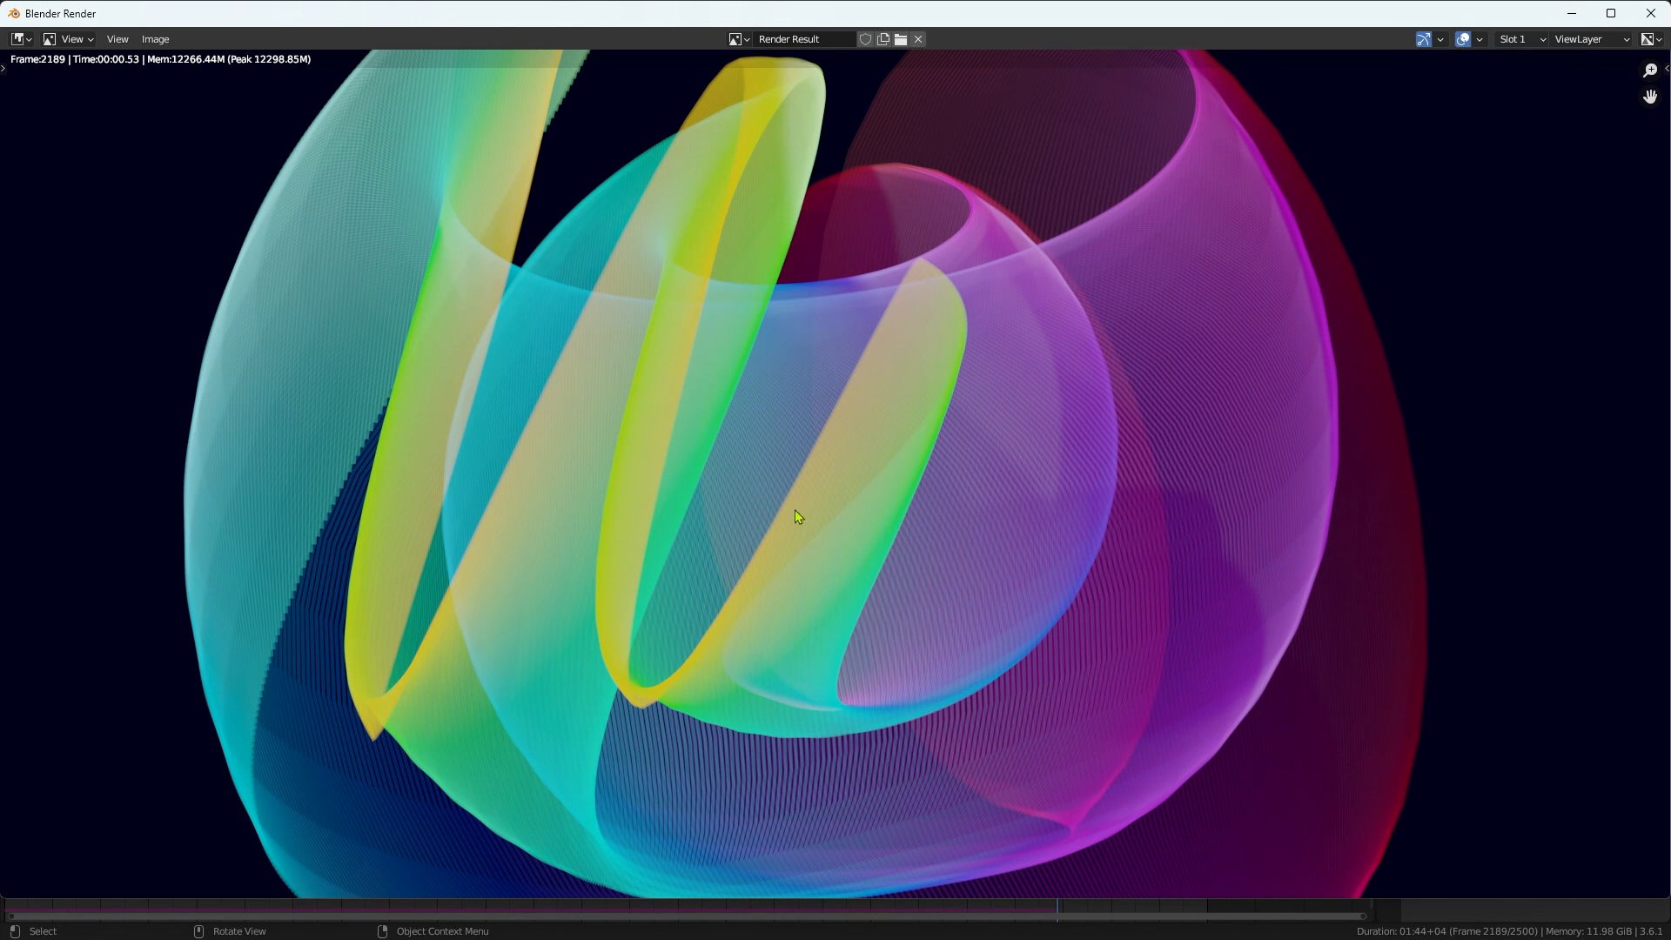
mouse_move(171, 525)
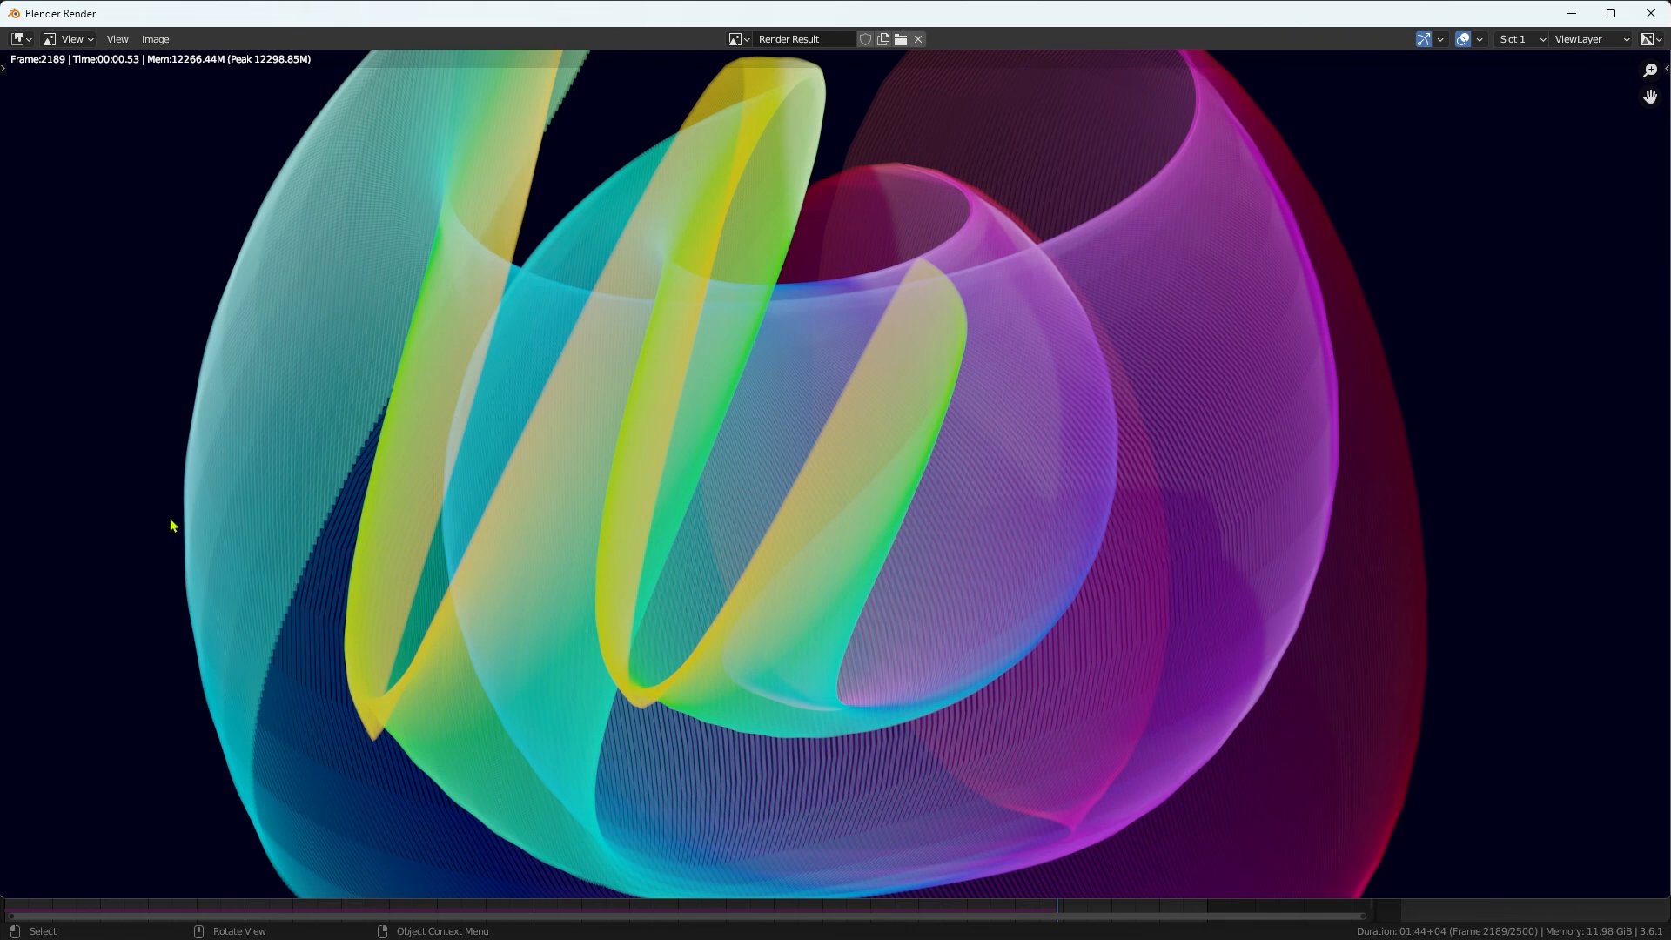
mouse_move(307, 142)
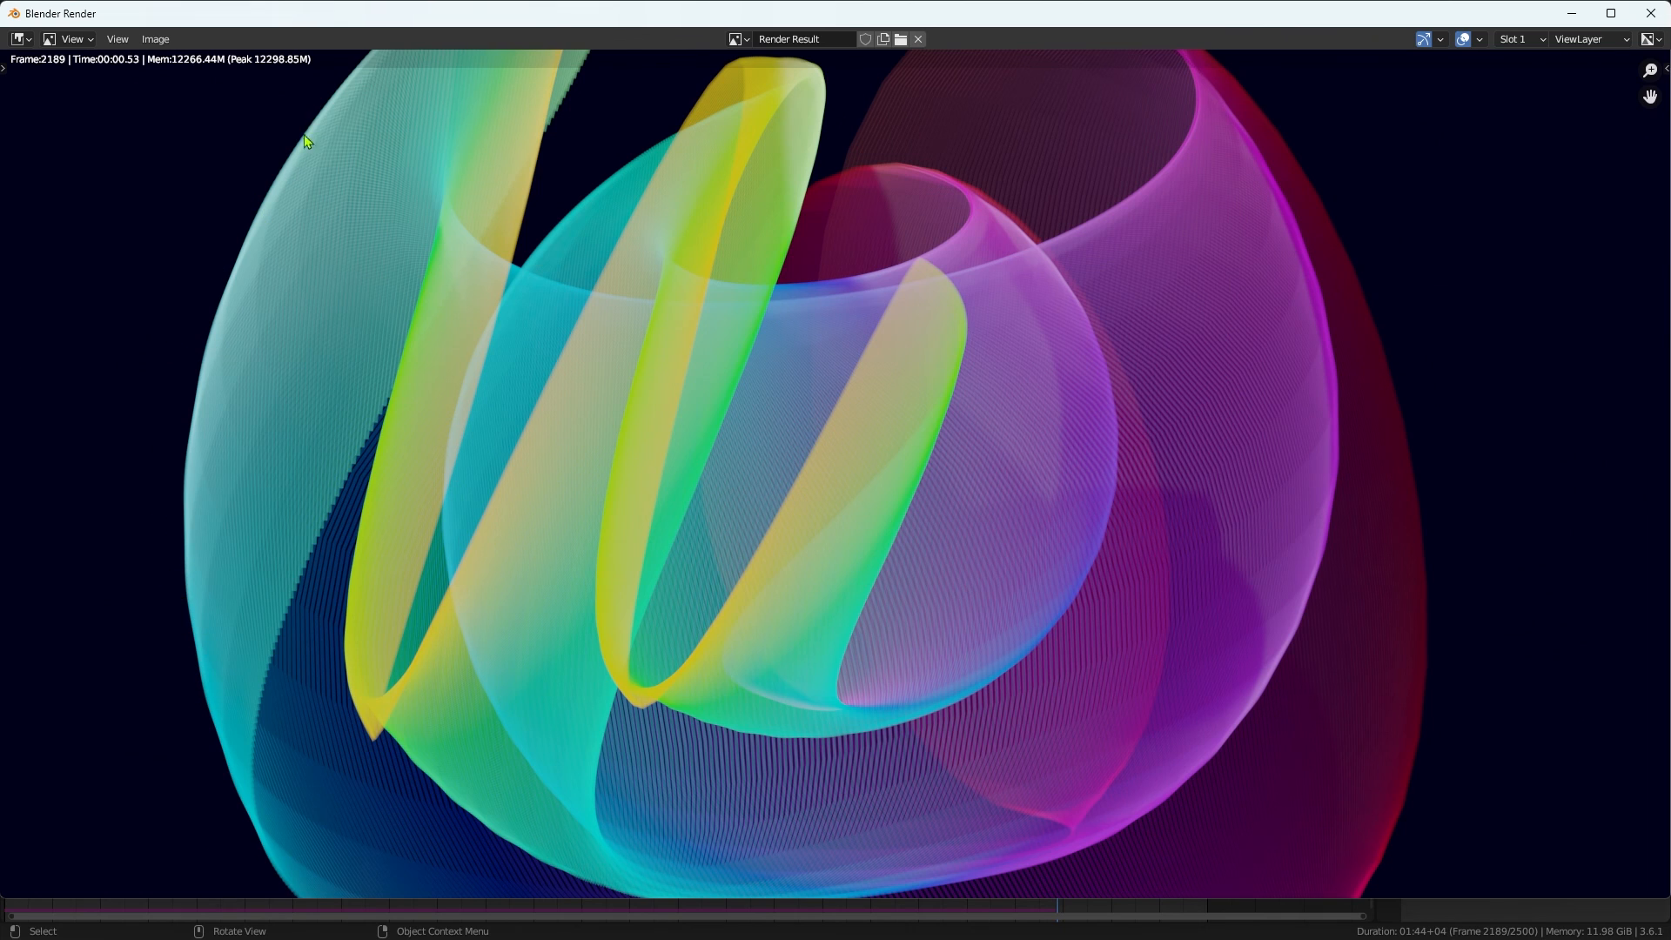
mouse_move(218, 794)
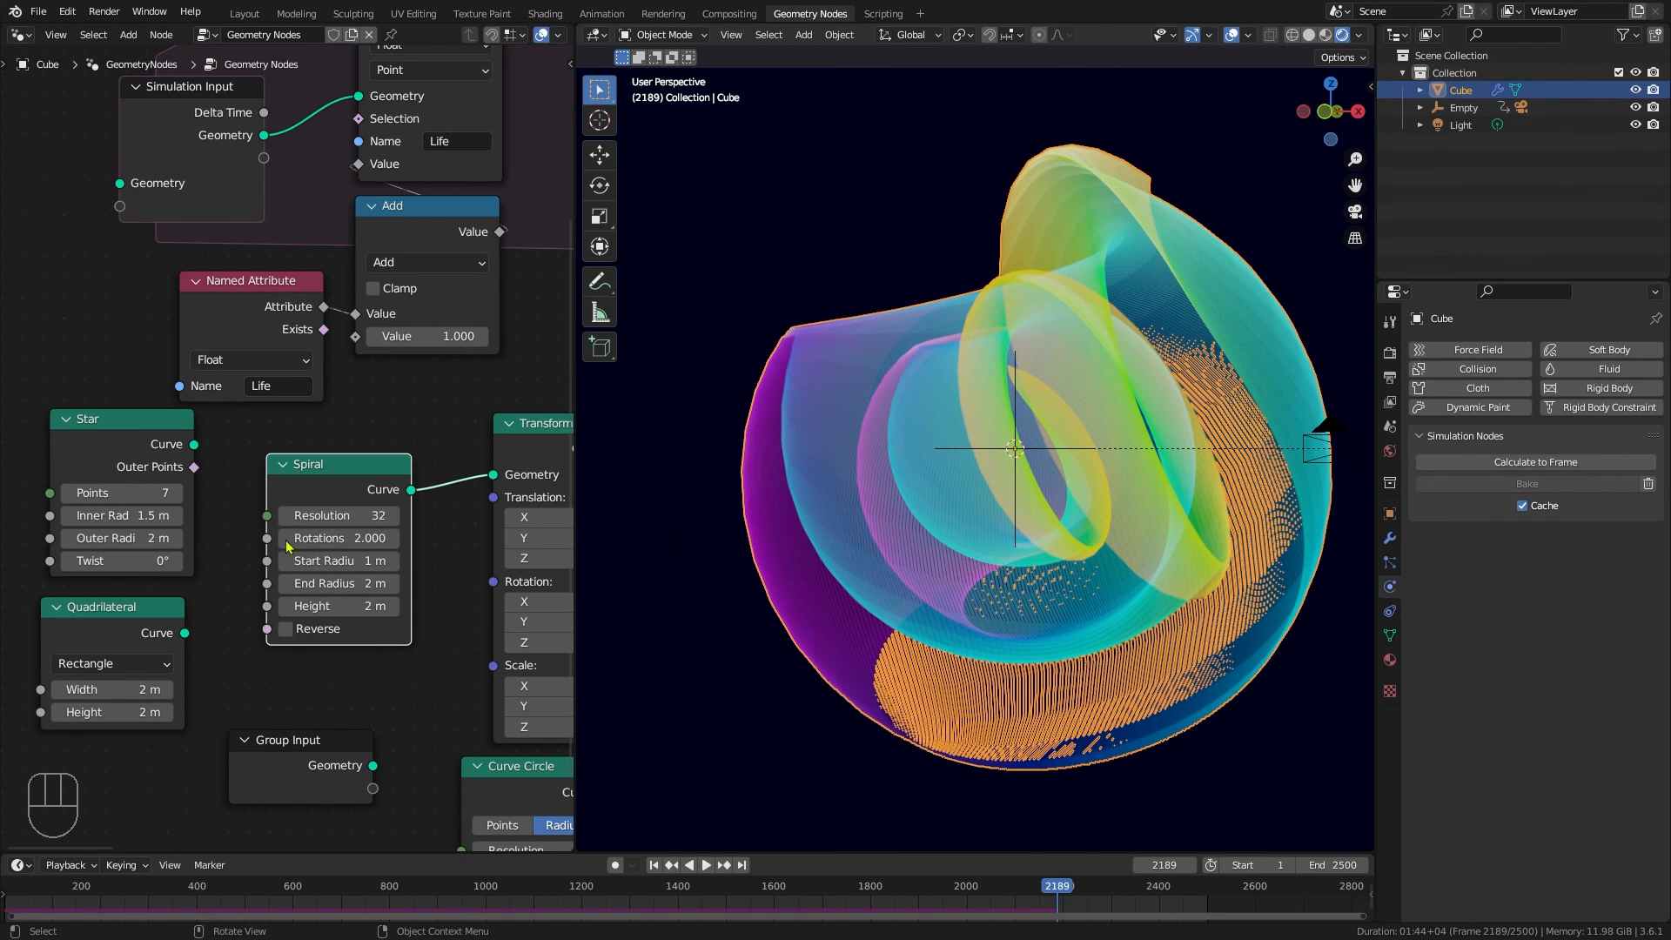
mouse_move(337, 514)
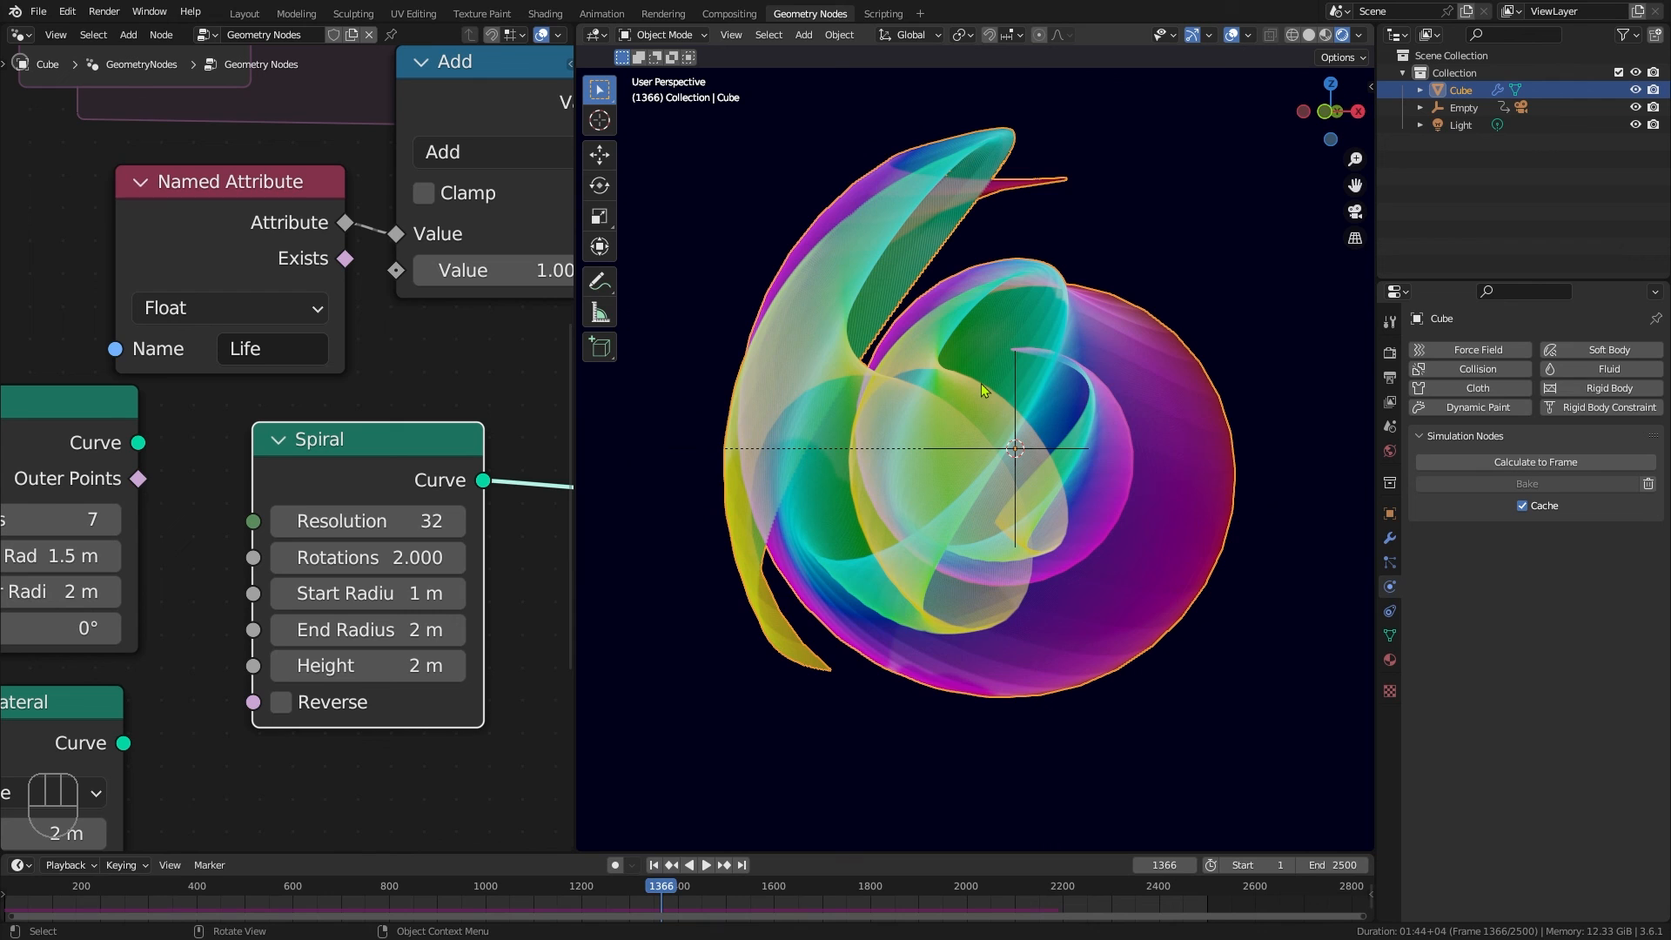
mouse_move(446, 413)
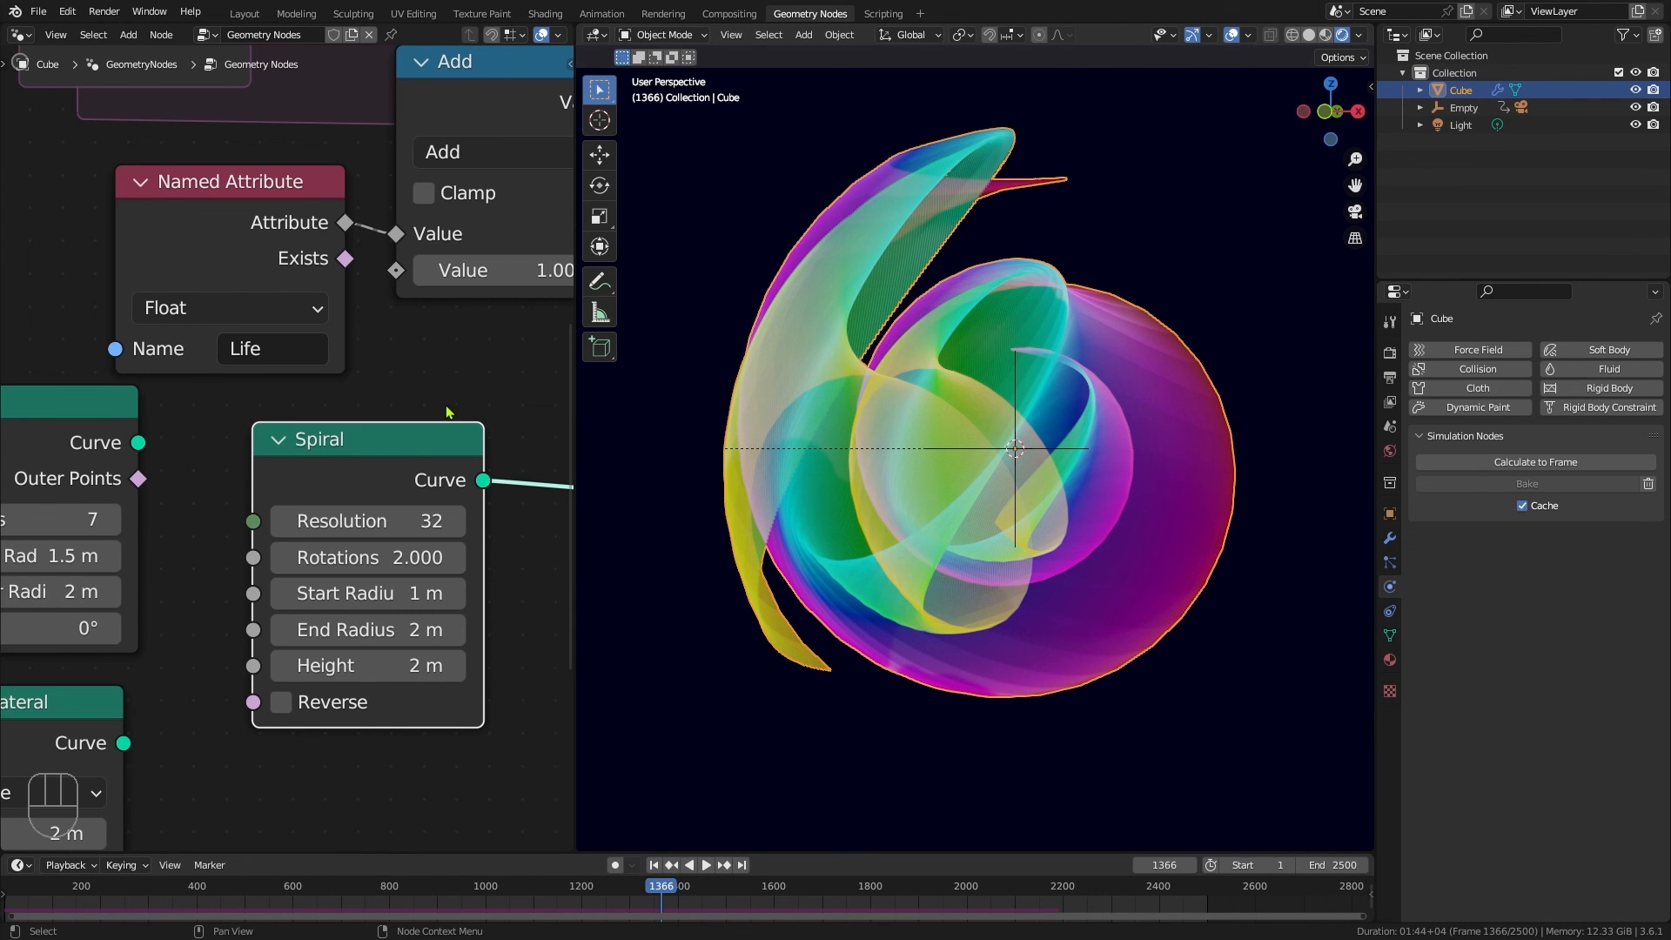